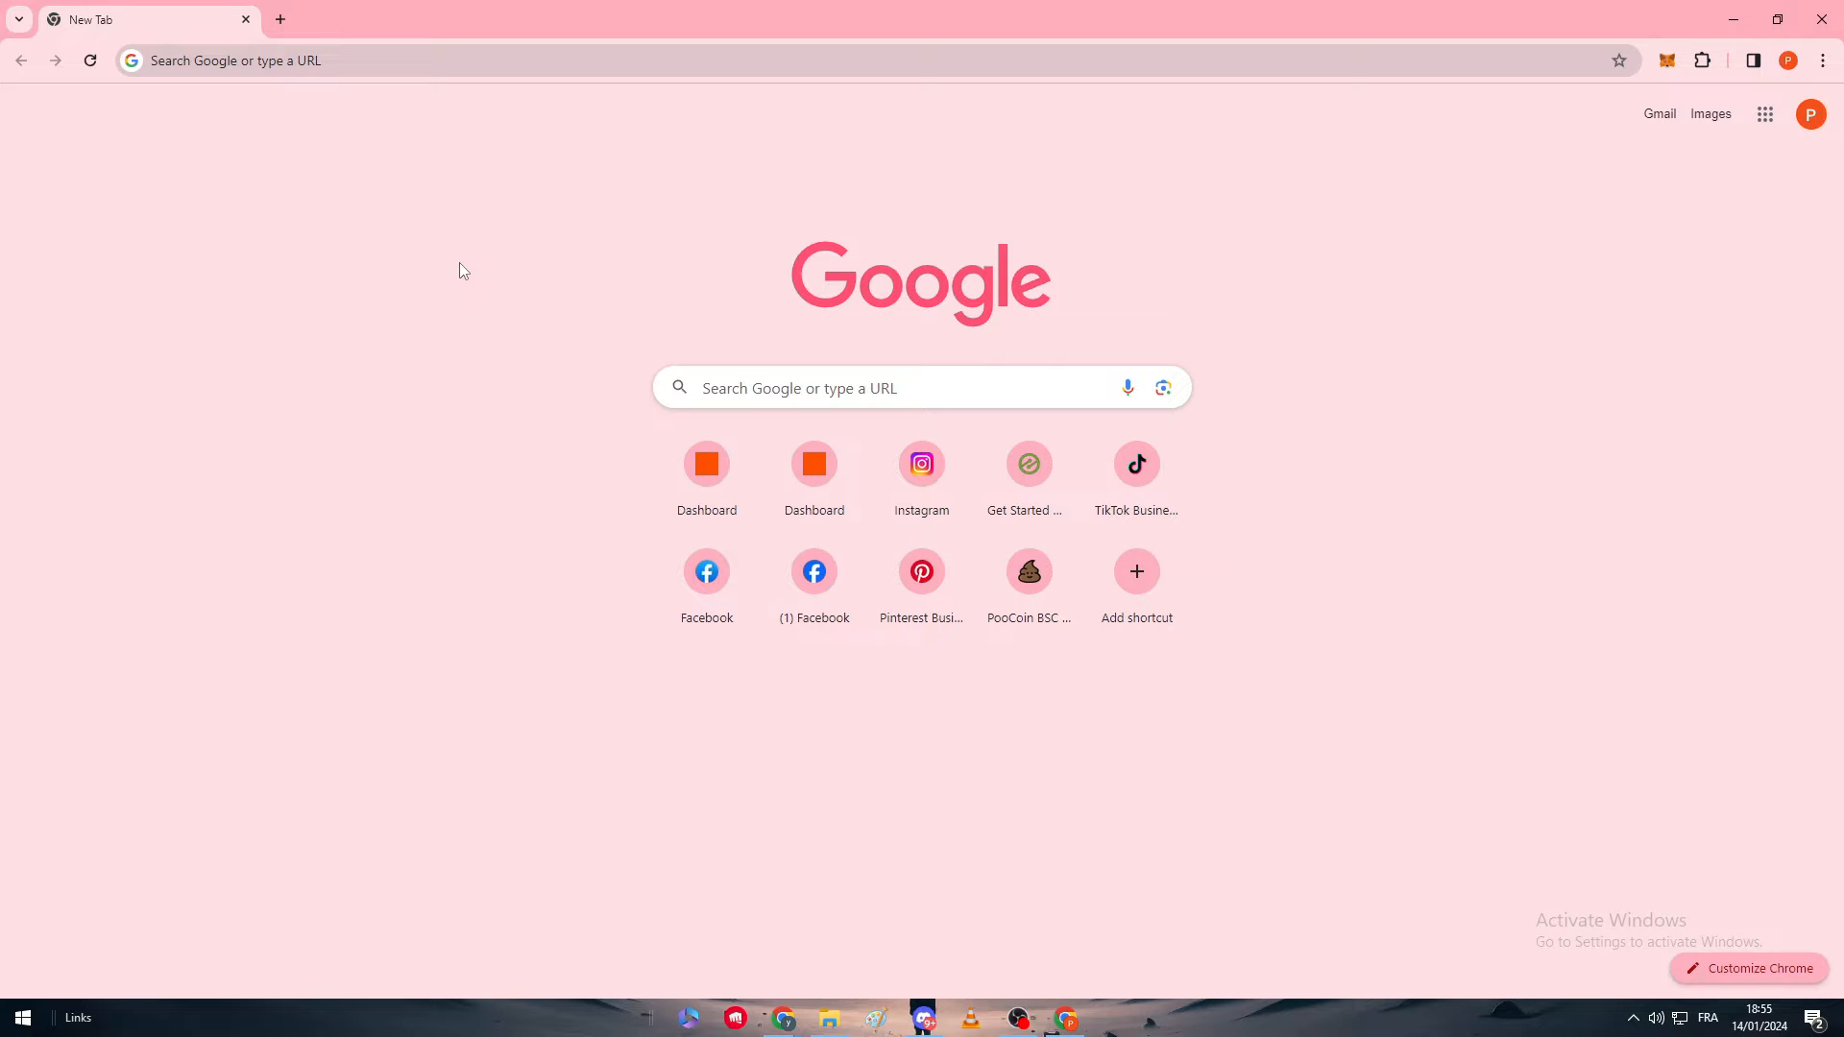
pyautogui.moveTo(348, 16)
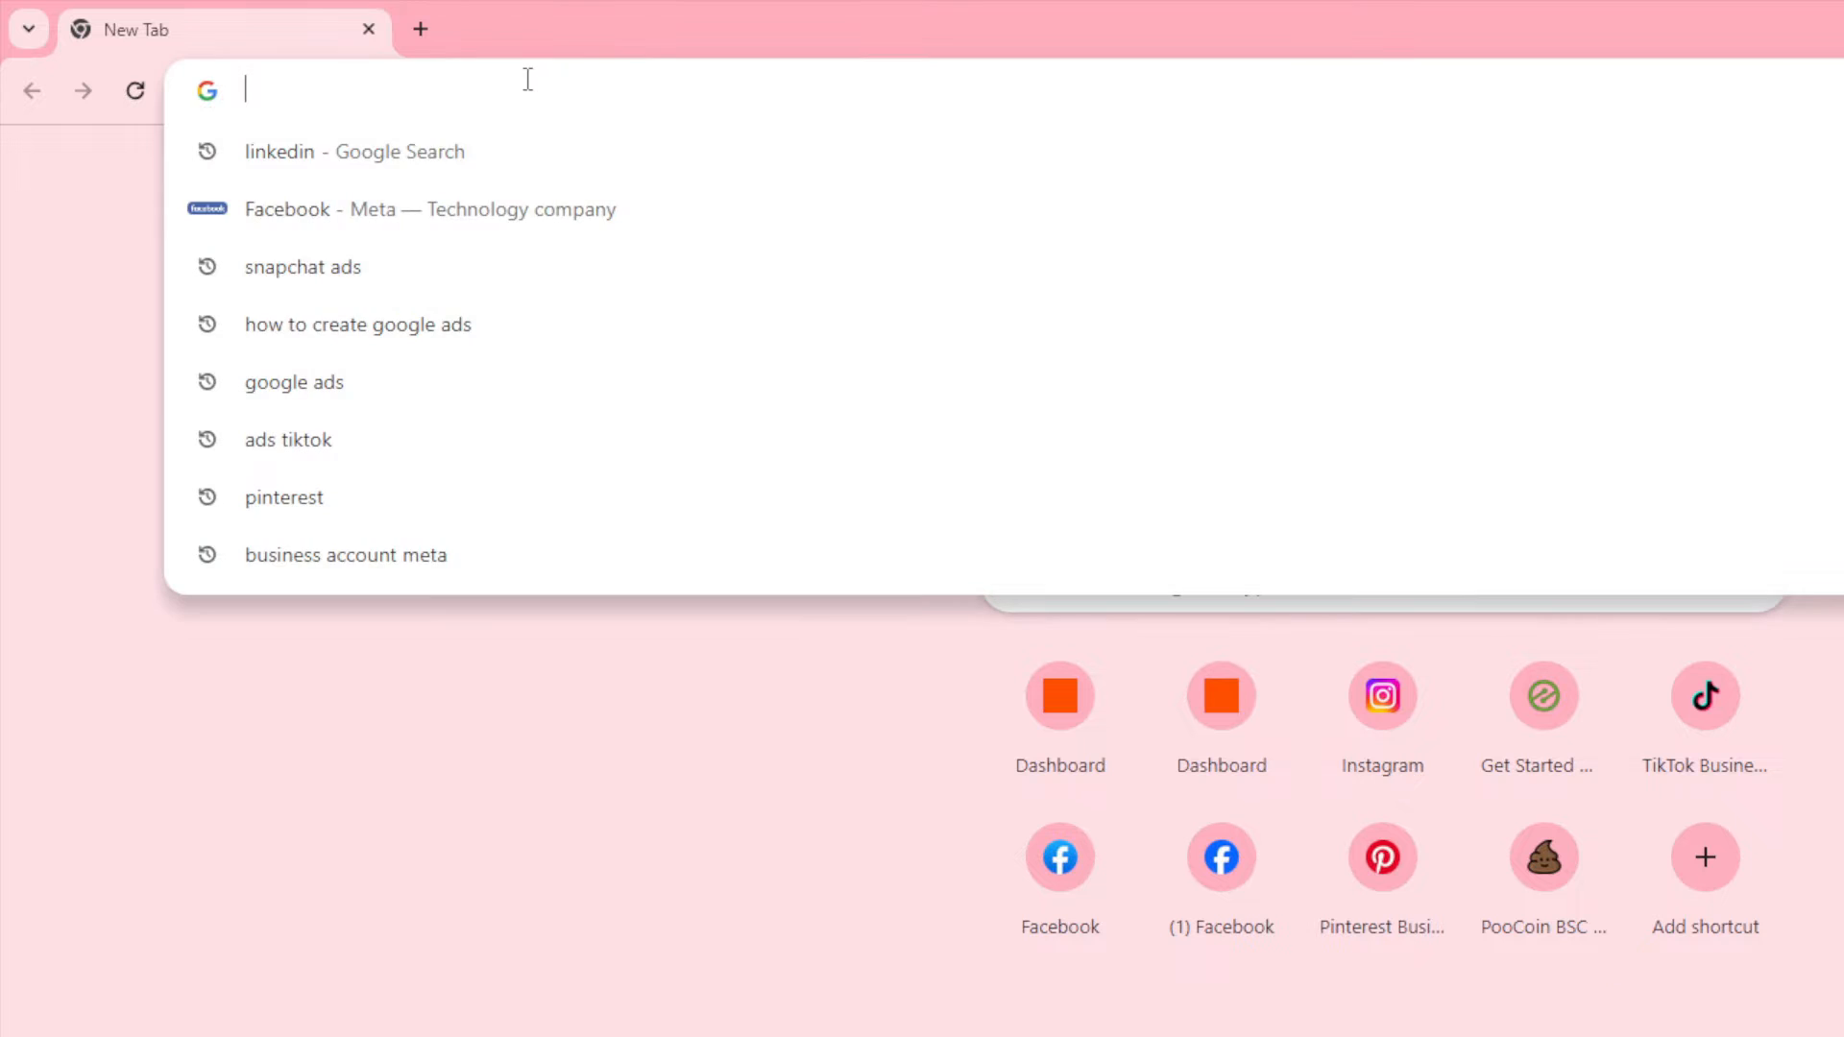
# Search Google for 'zopi' from the new tab's address bar.
pyautogui.write('zopiclone')
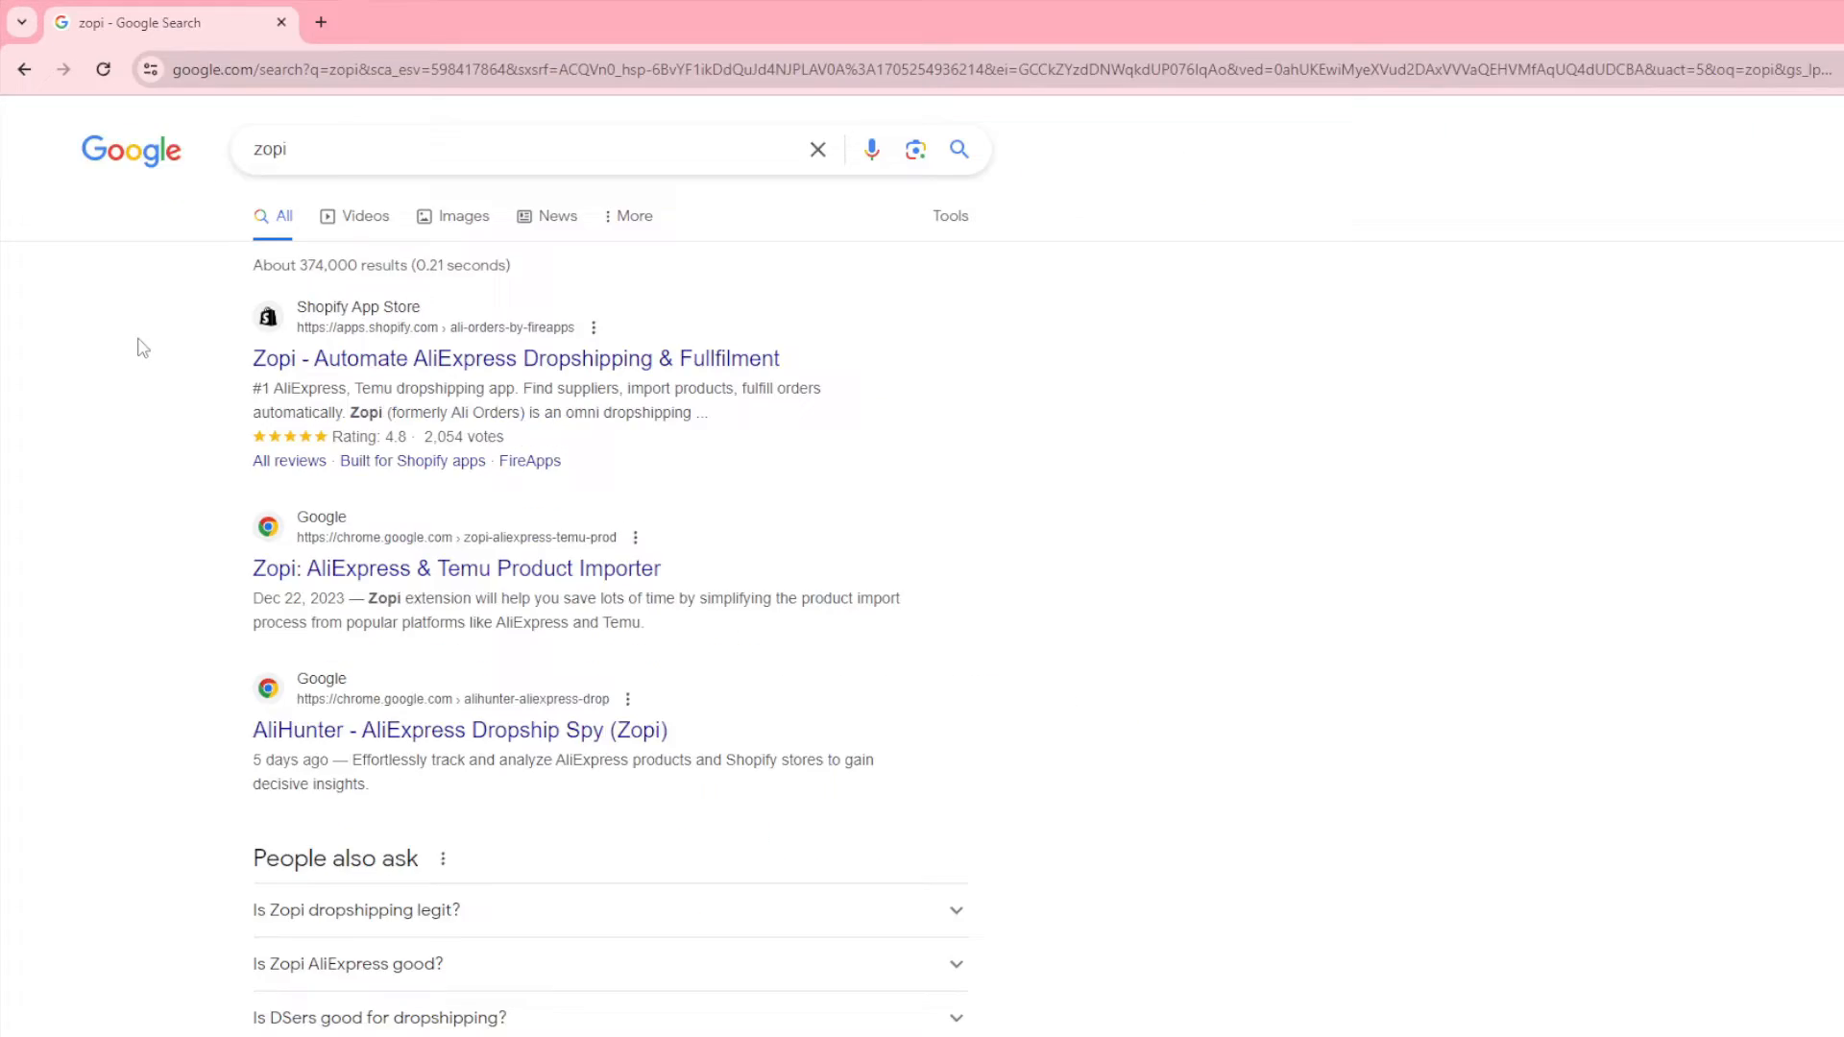
pyautogui.scroll(-3)
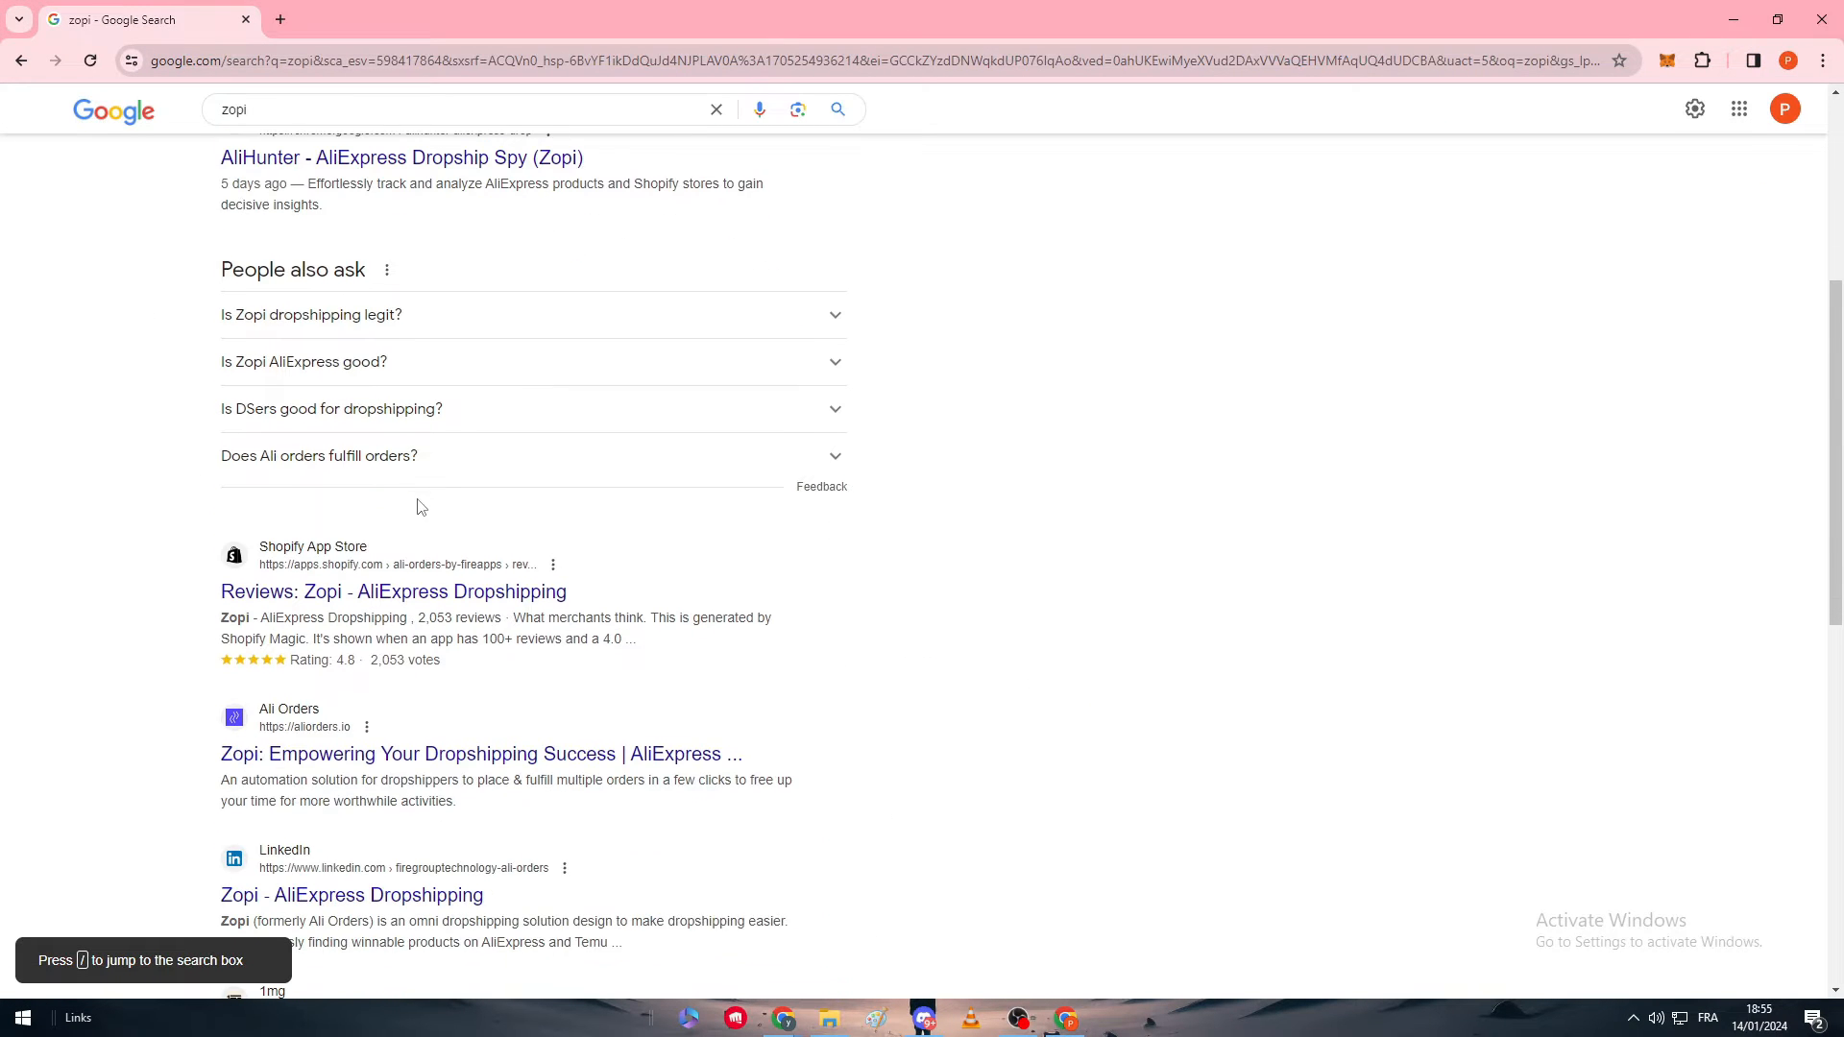
pyautogui.scroll(-3)
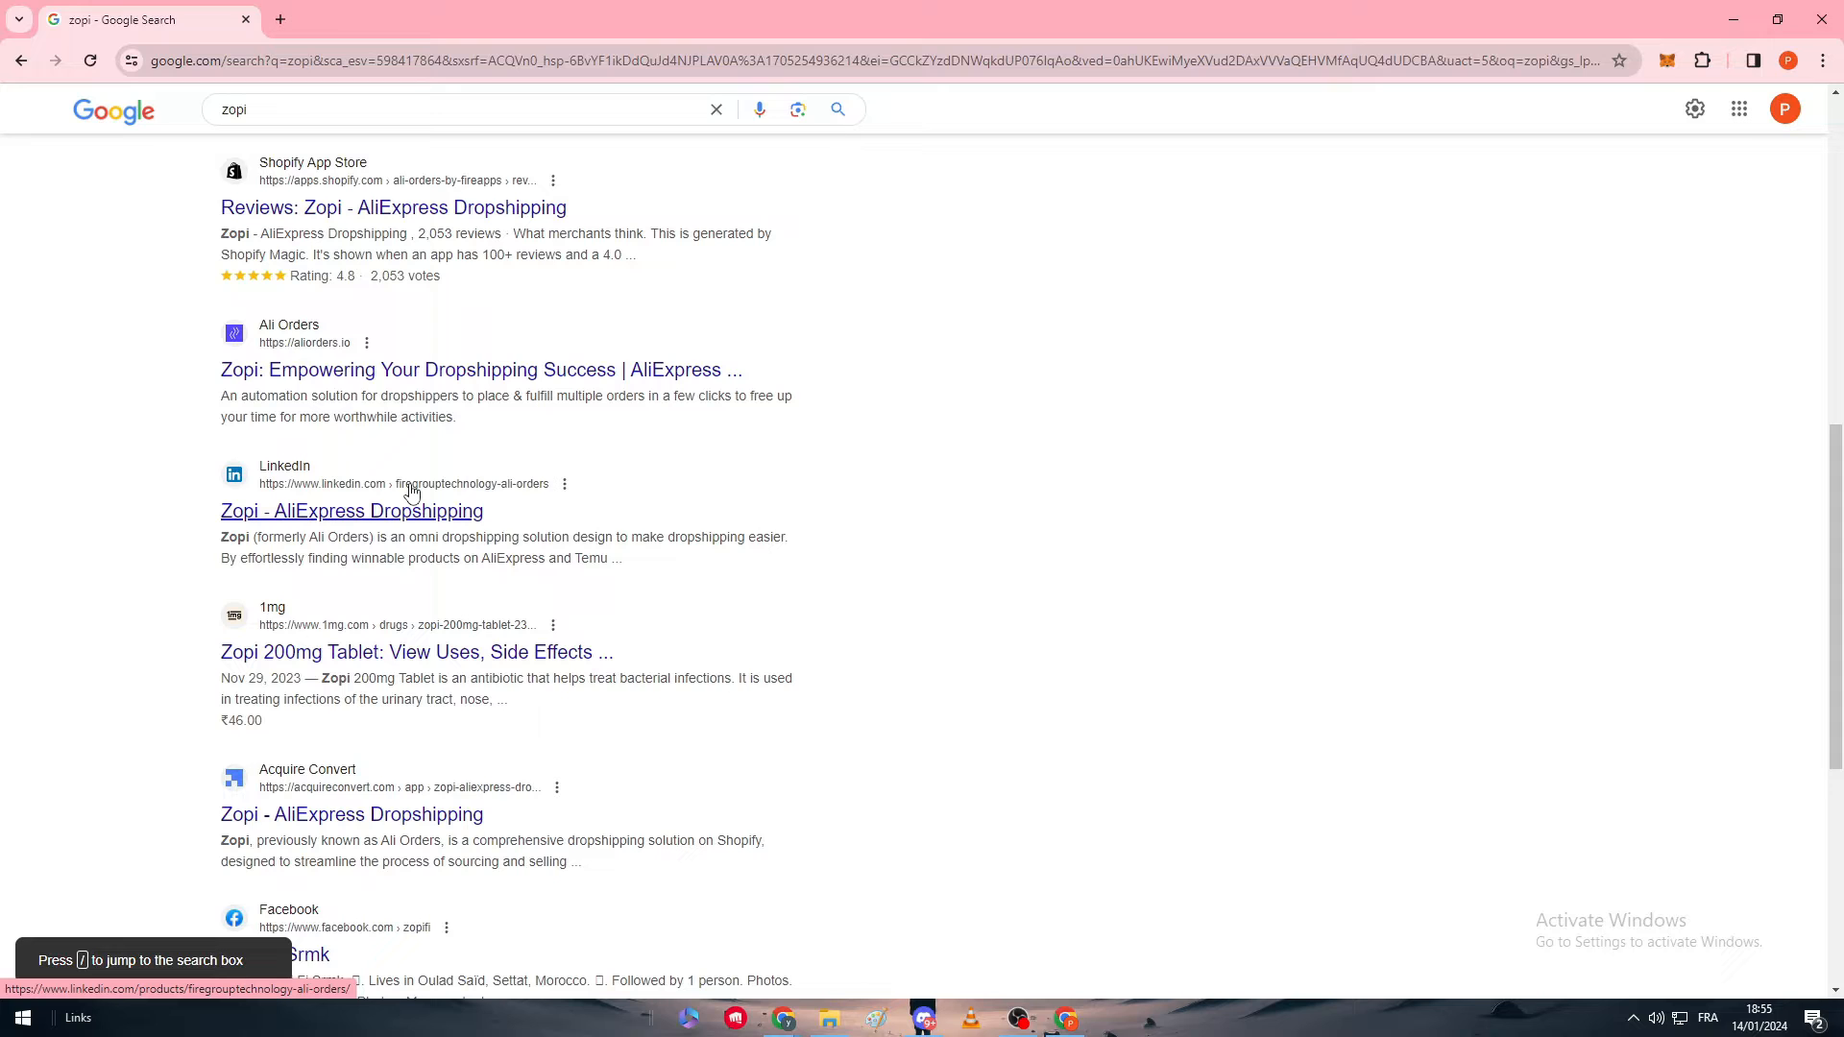
pyautogui.scroll(3)
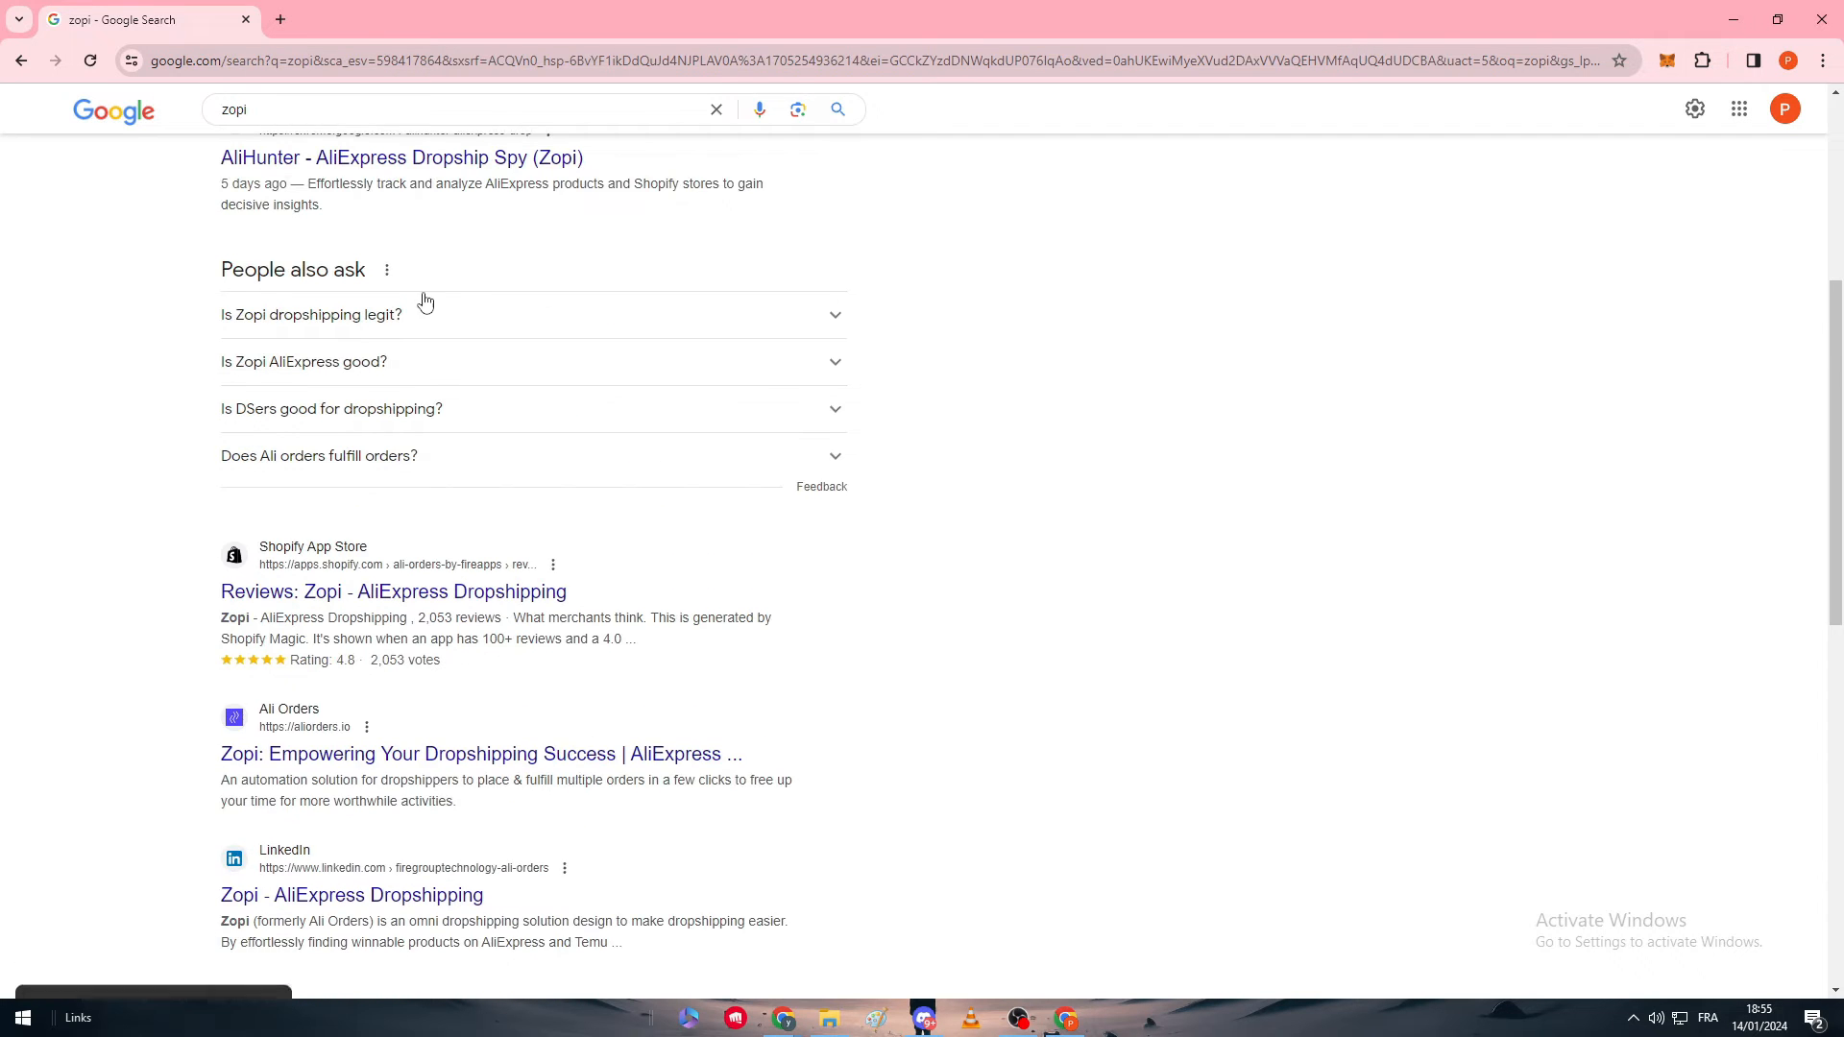
pyautogui.scroll(3)
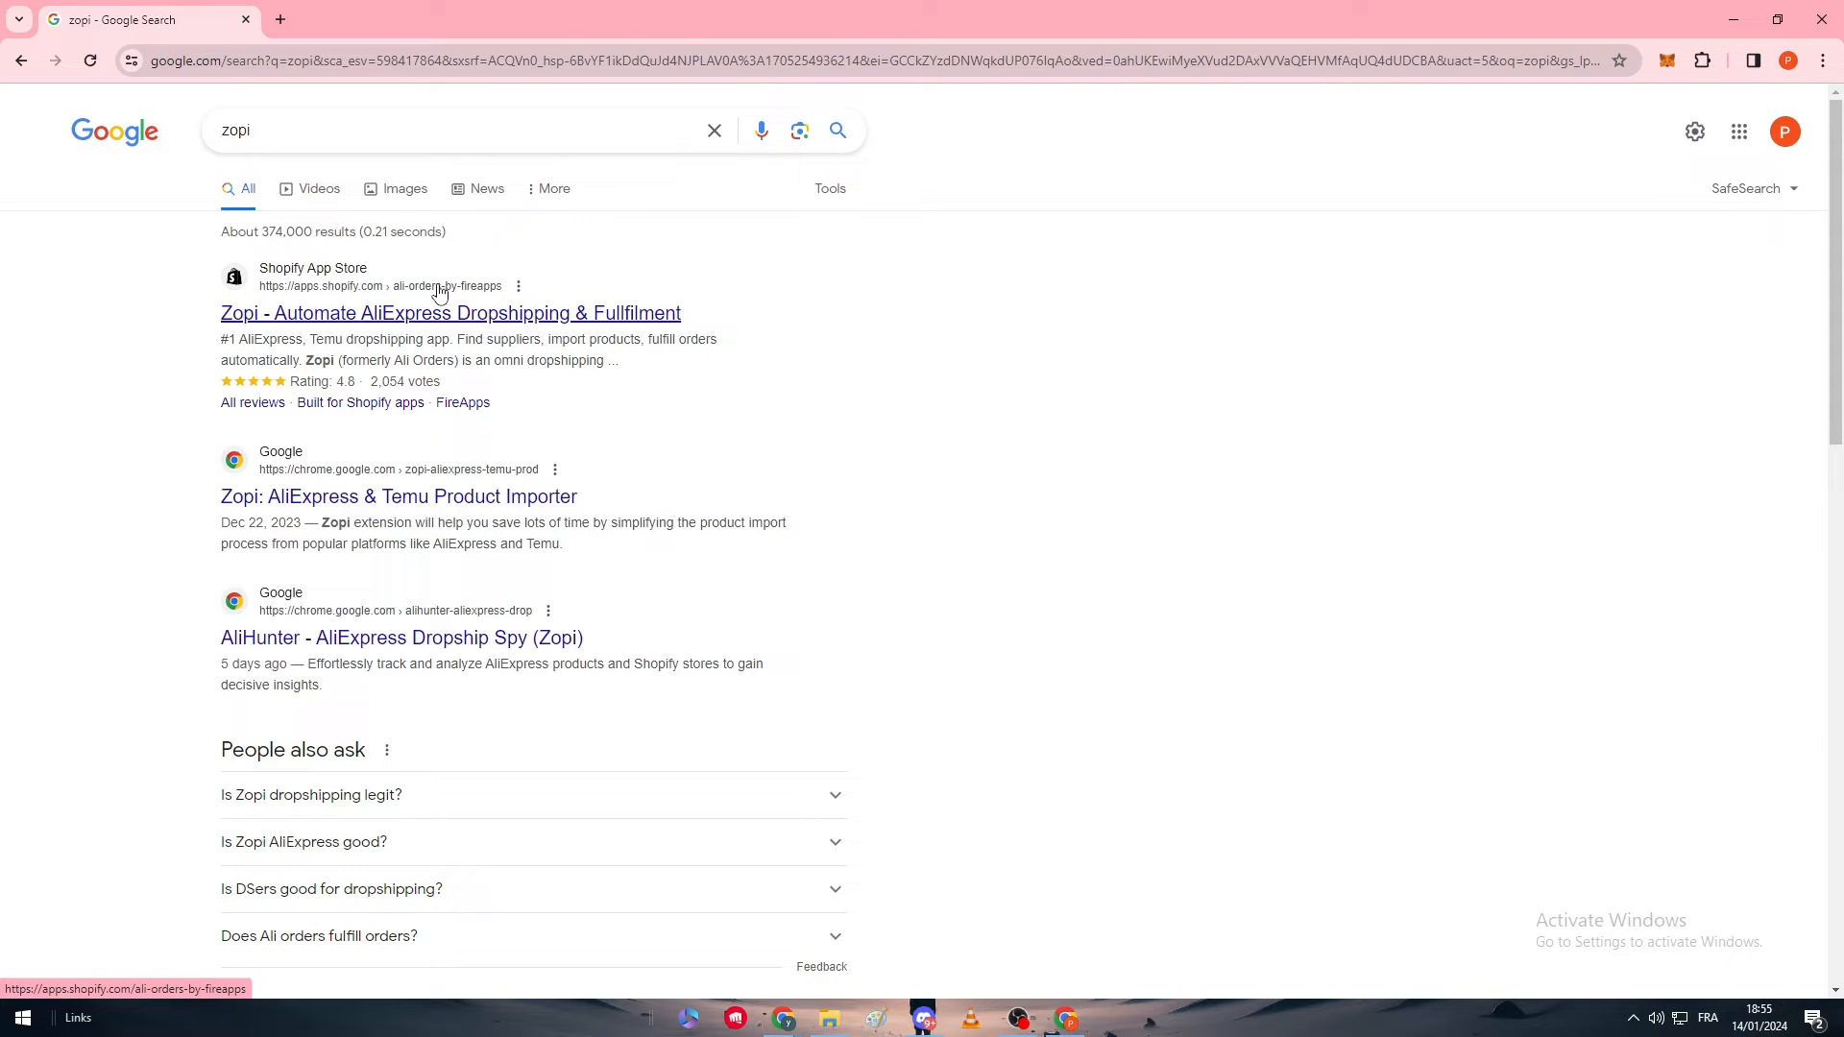
pyautogui.moveTo(399, 497)
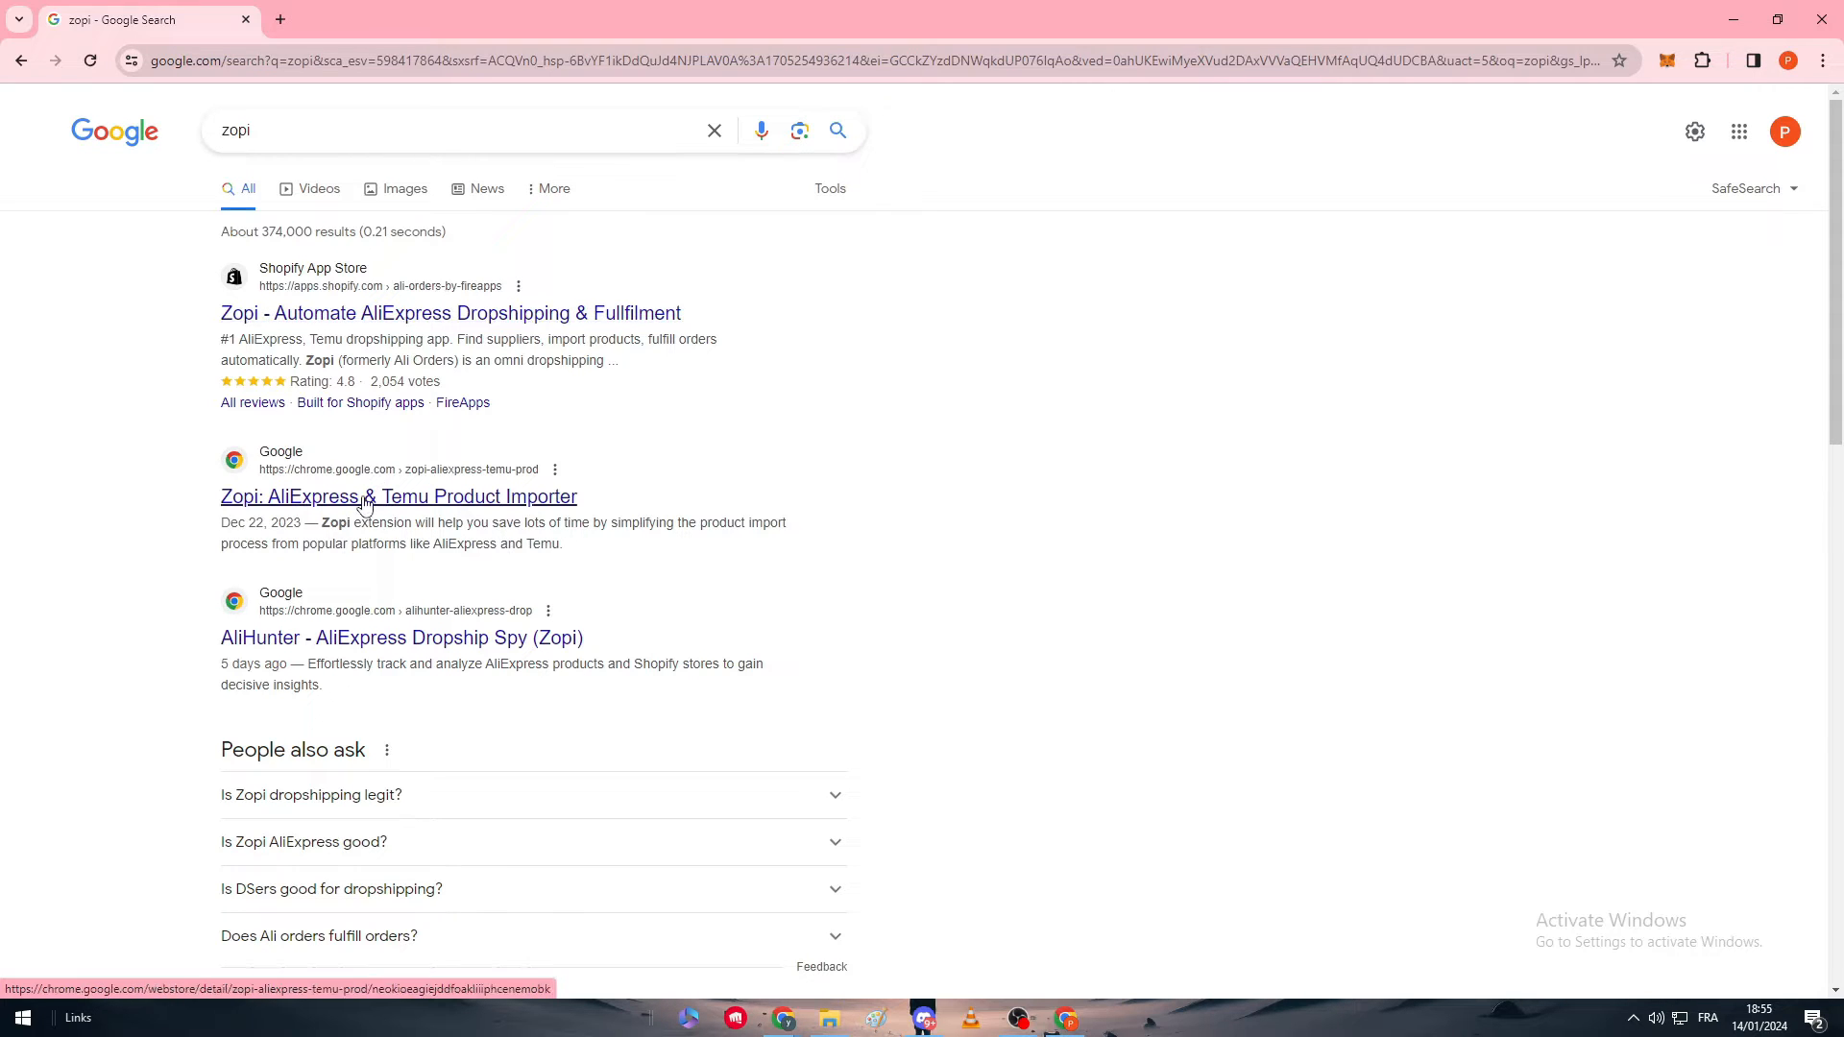
# Open Zopi's Chrome Web Store page, check its Shopify App Store tab, then return.
pyautogui.click(398, 495)
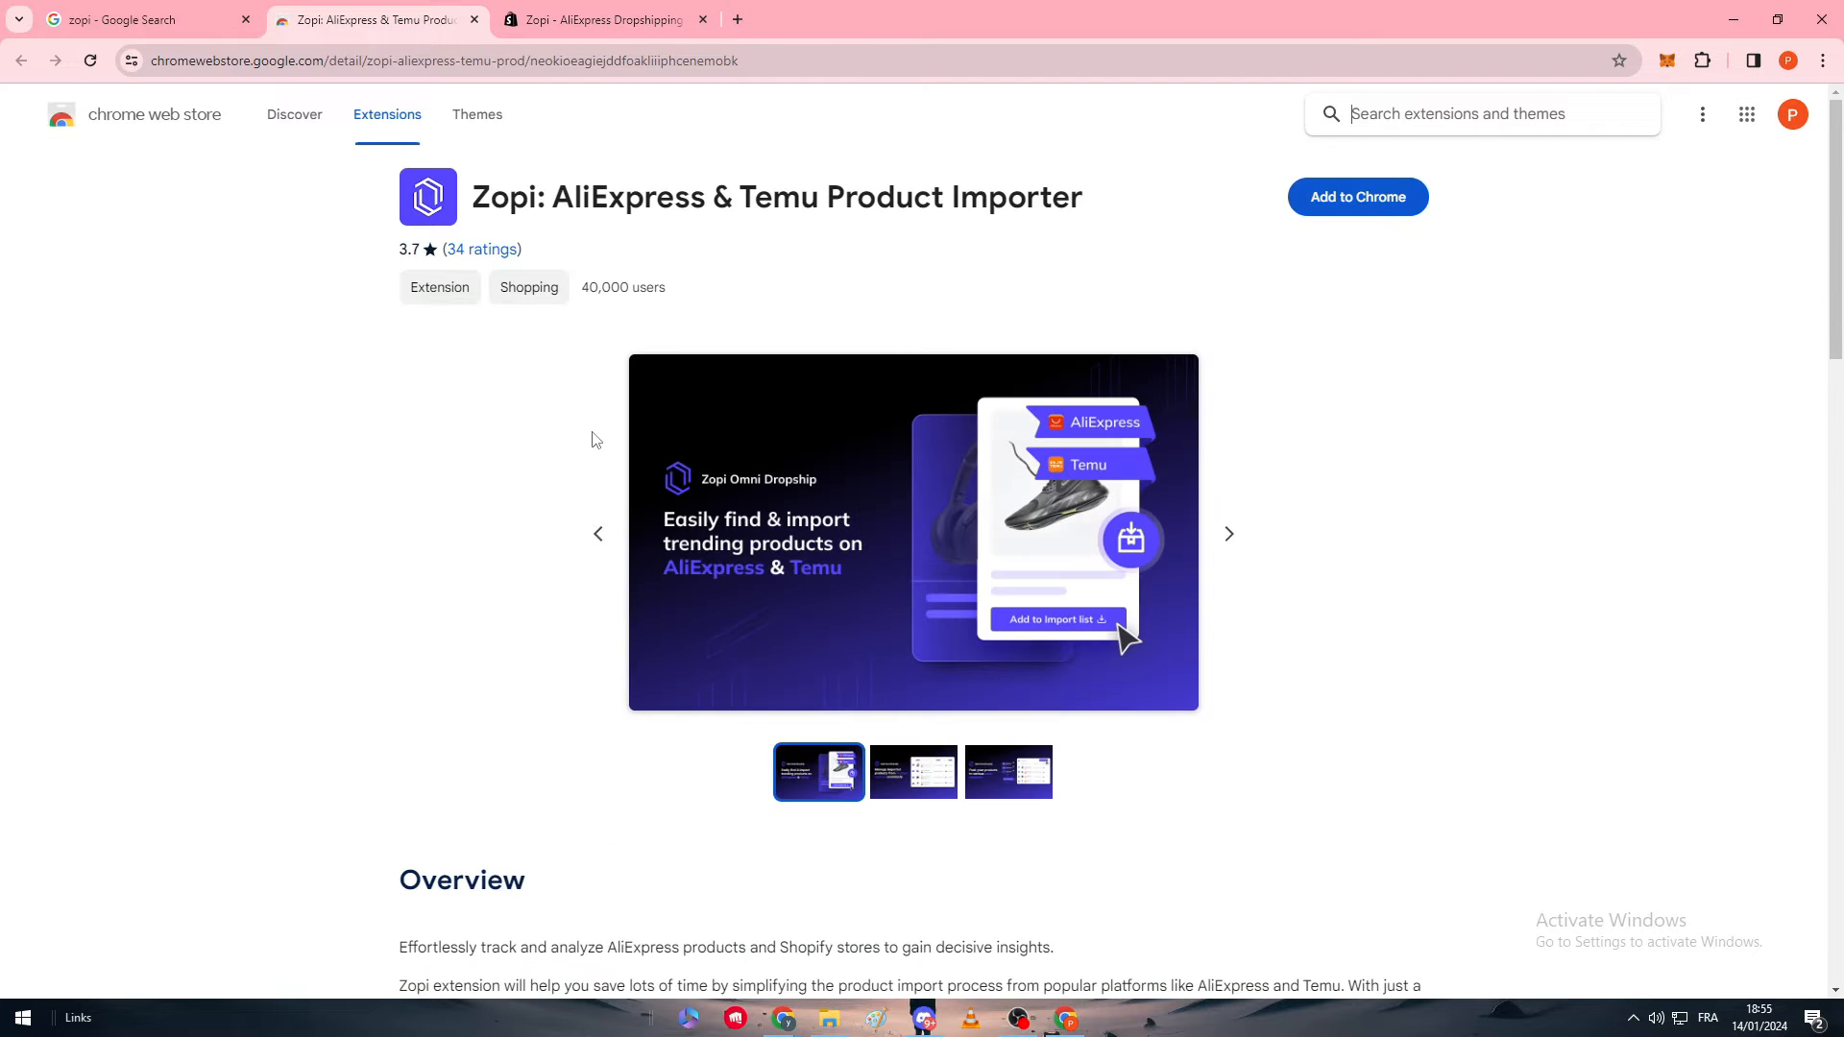
pyautogui.click(600, 20)
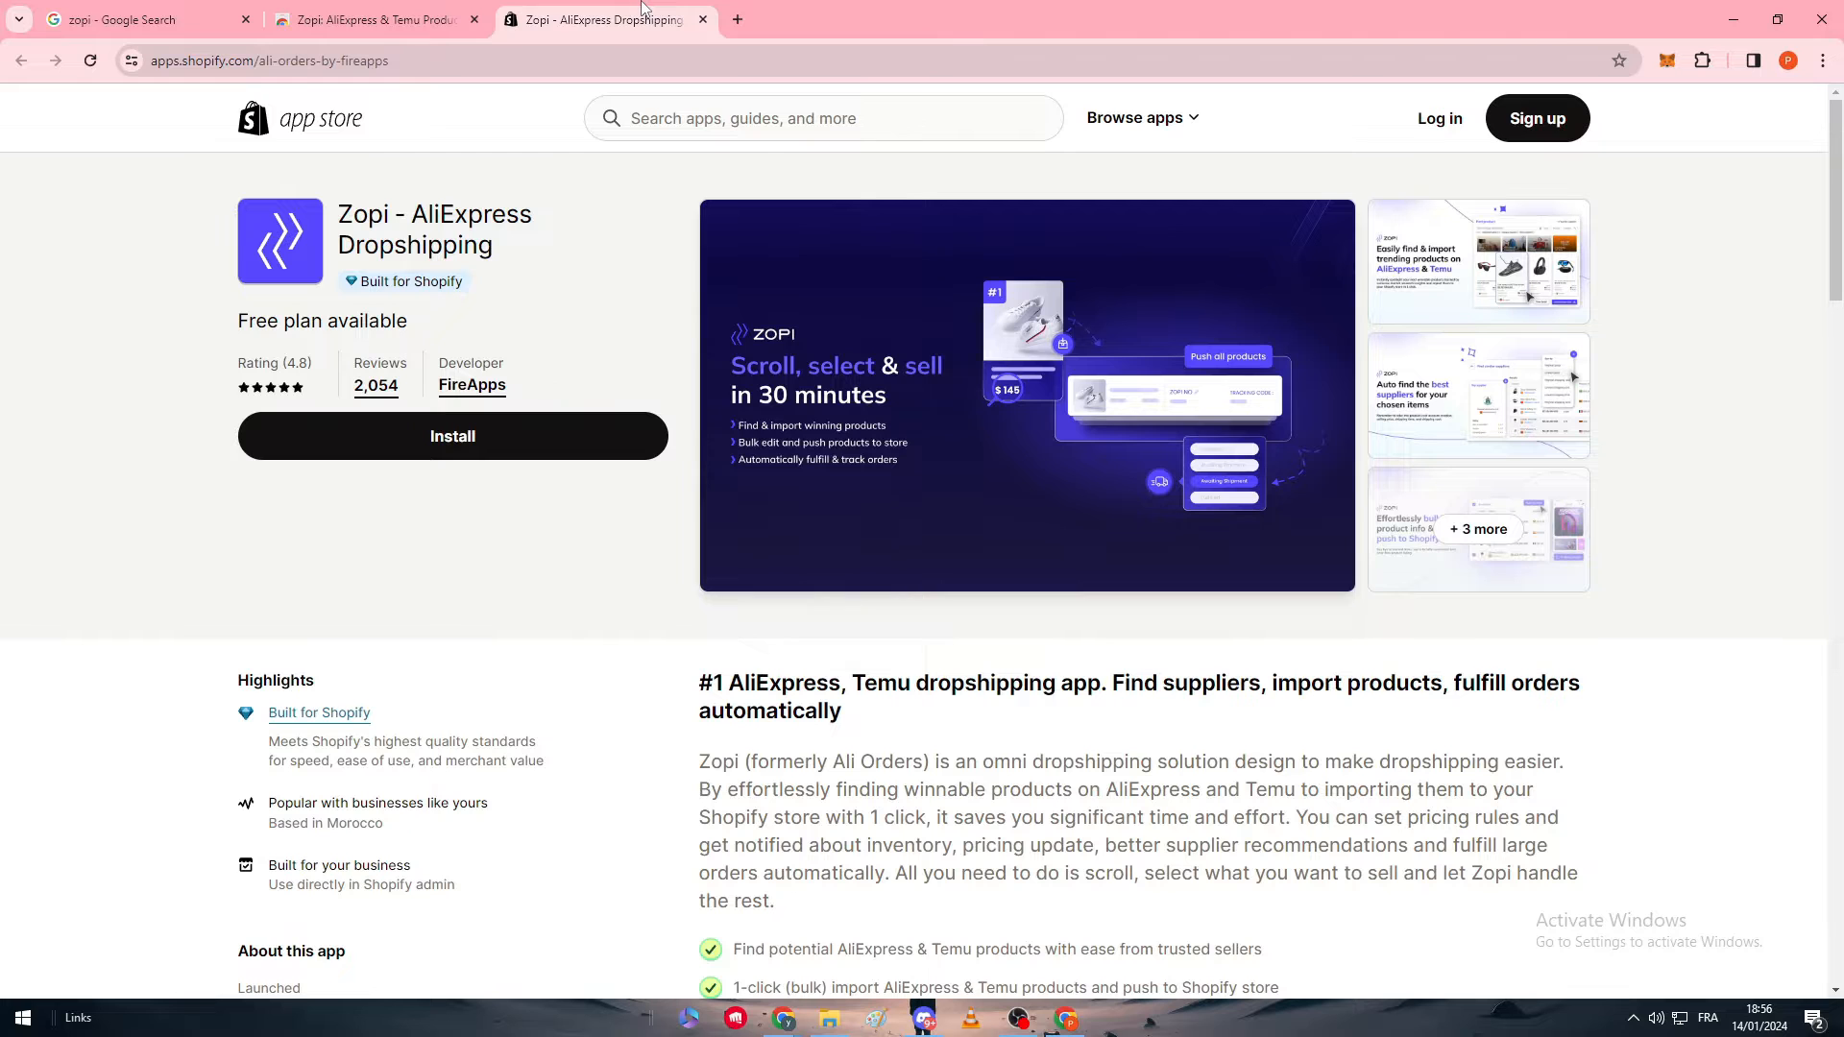
pyautogui.moveTo(577, 34)
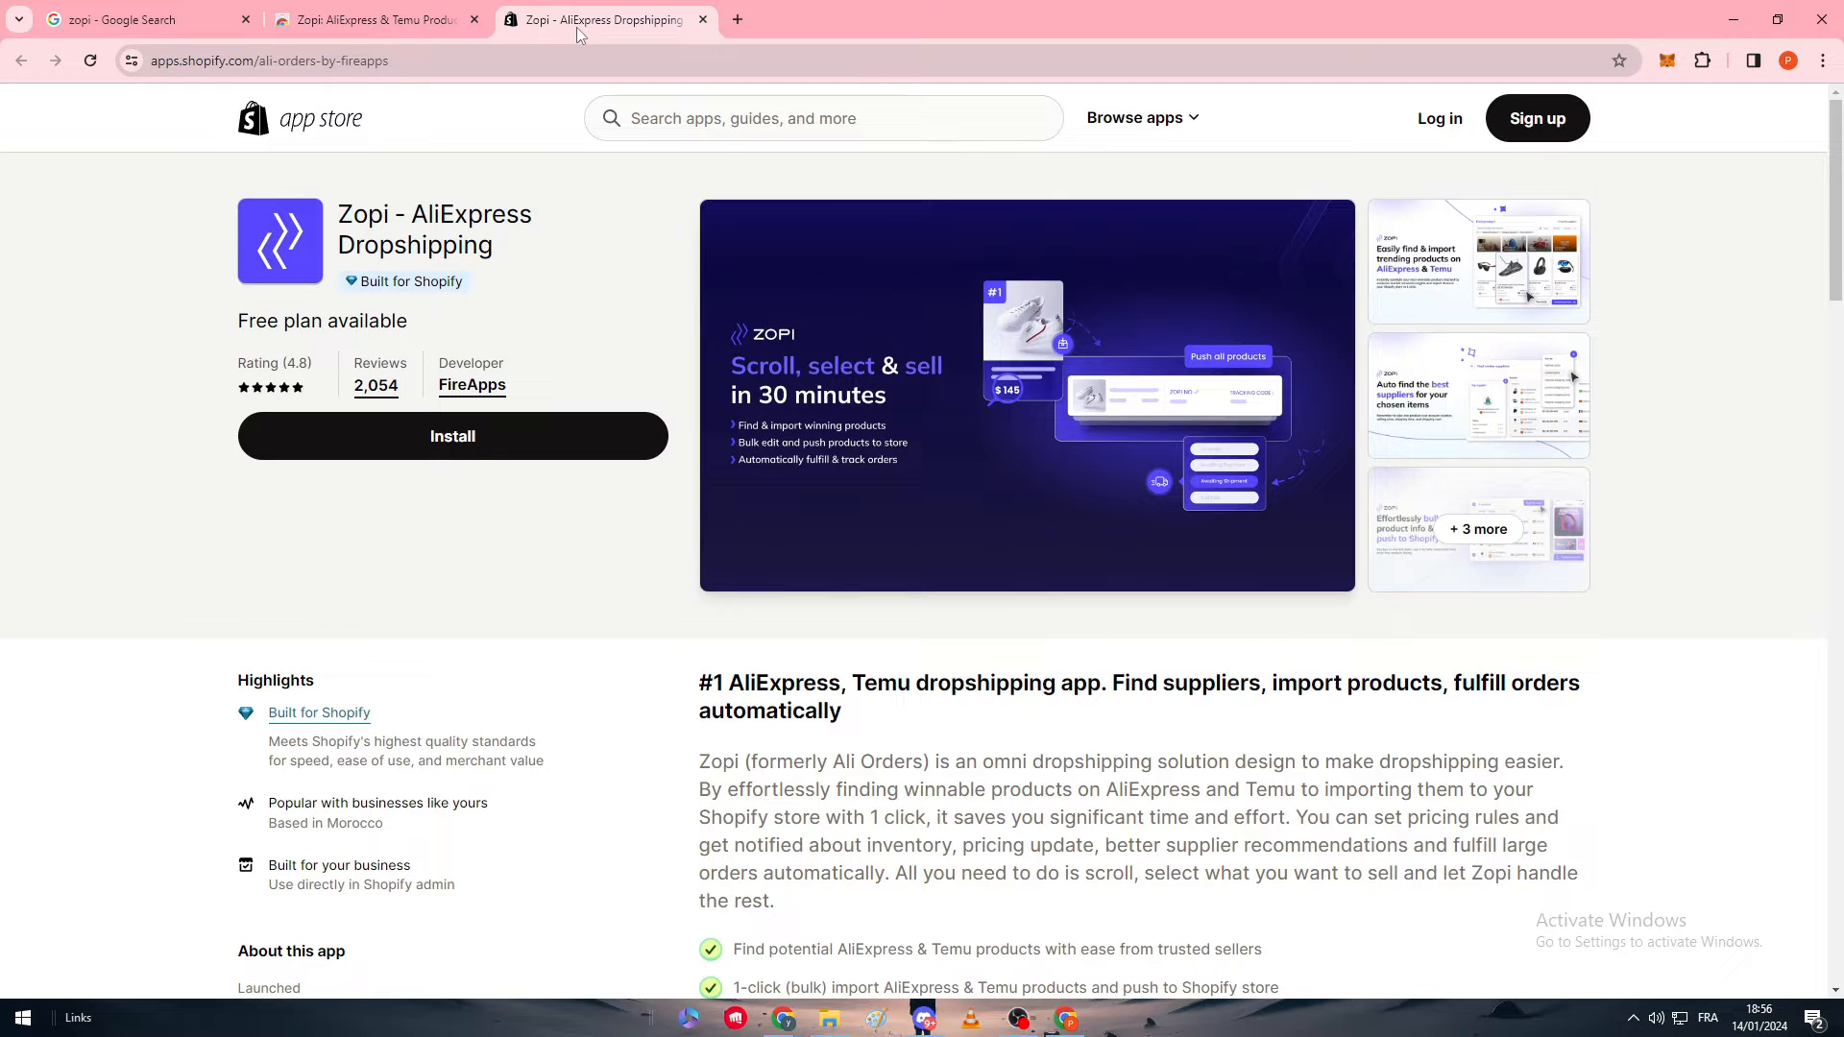
pyautogui.click(374, 20)
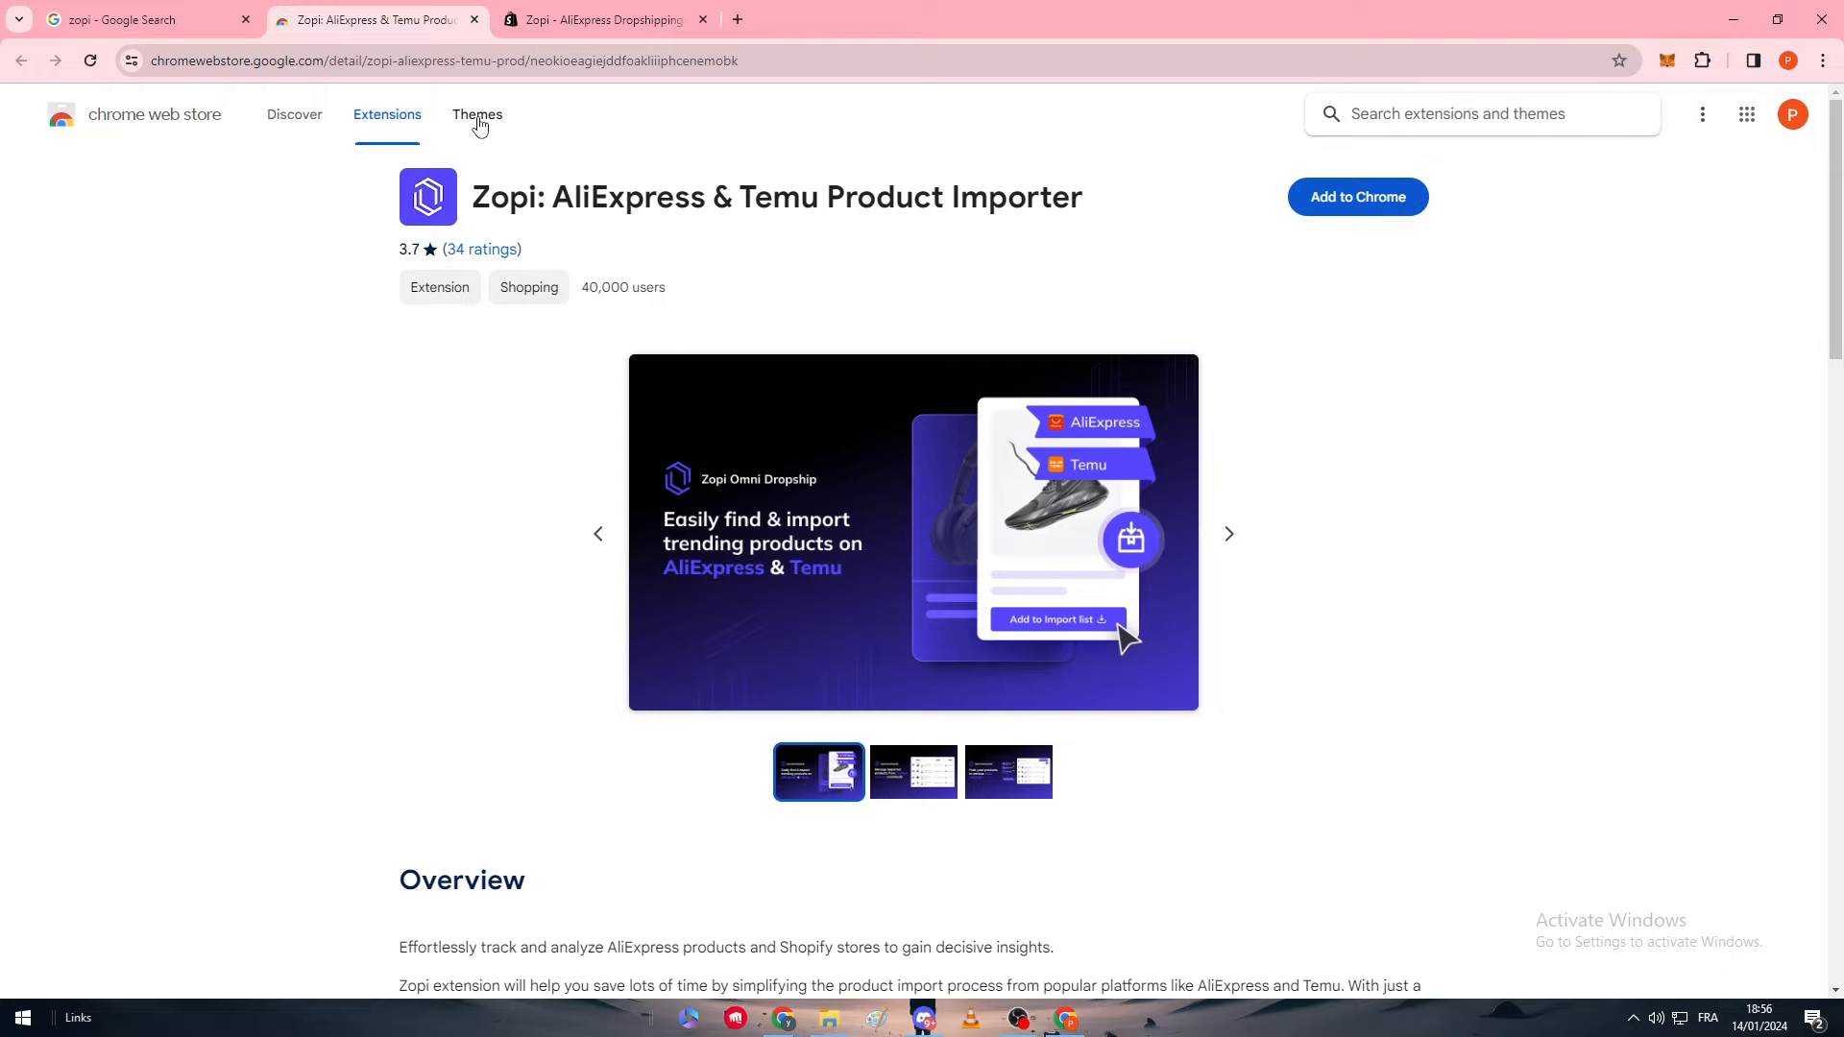
# On the zopi Google results, find the 'Is Zopi dropshipping legit?' answer (4.8 stars).
pyautogui.click(141, 20)
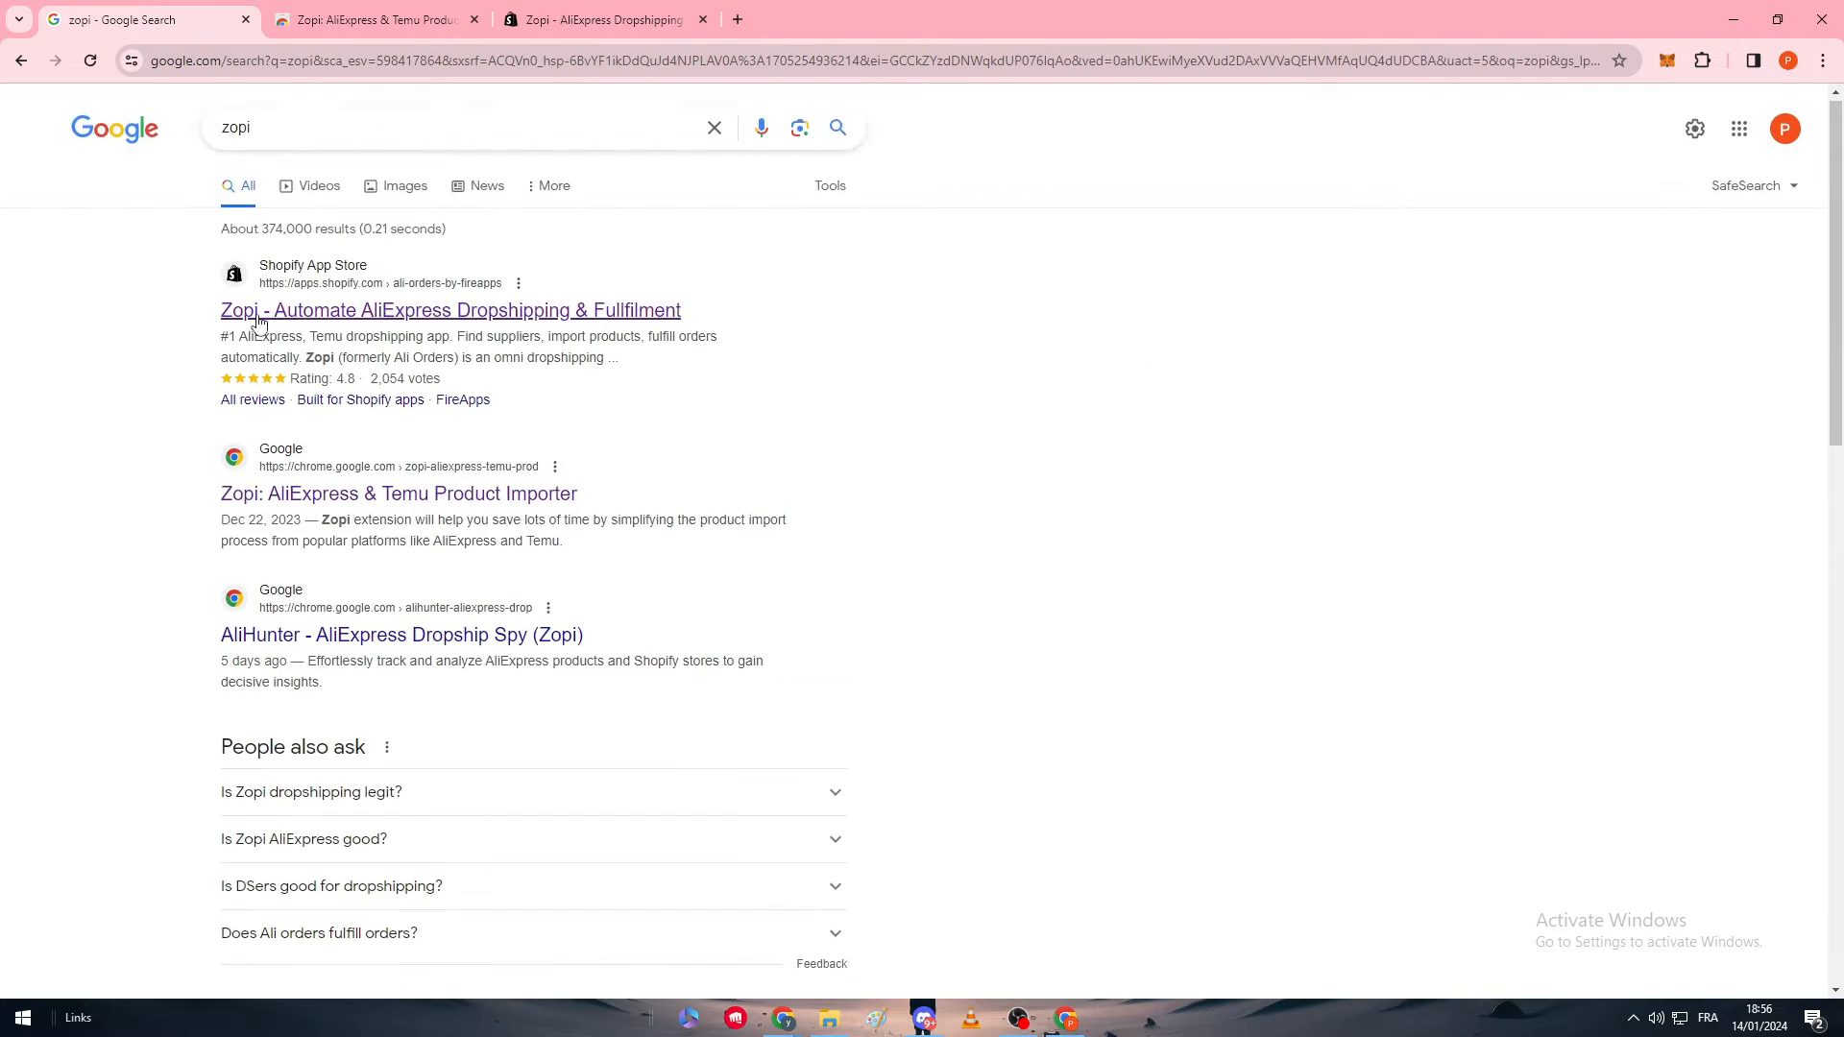
pyautogui.scroll(-3)
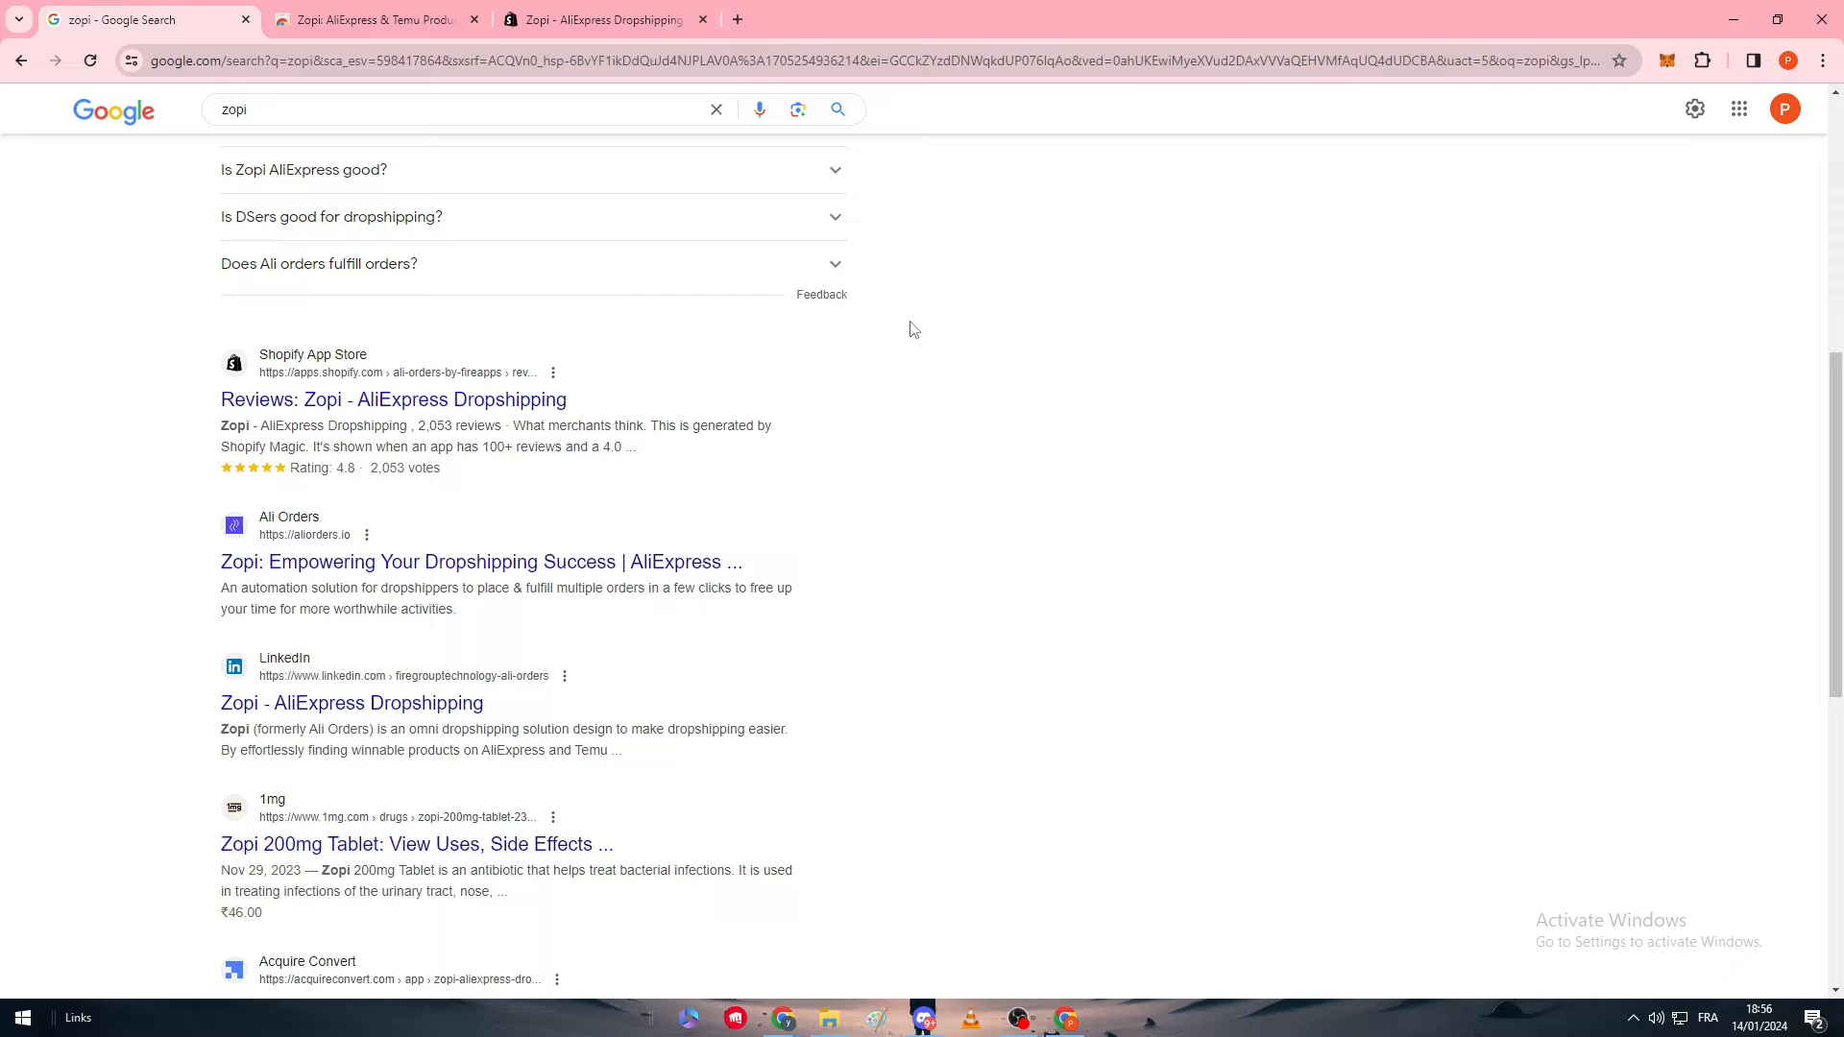
pyautogui.scroll(-3)
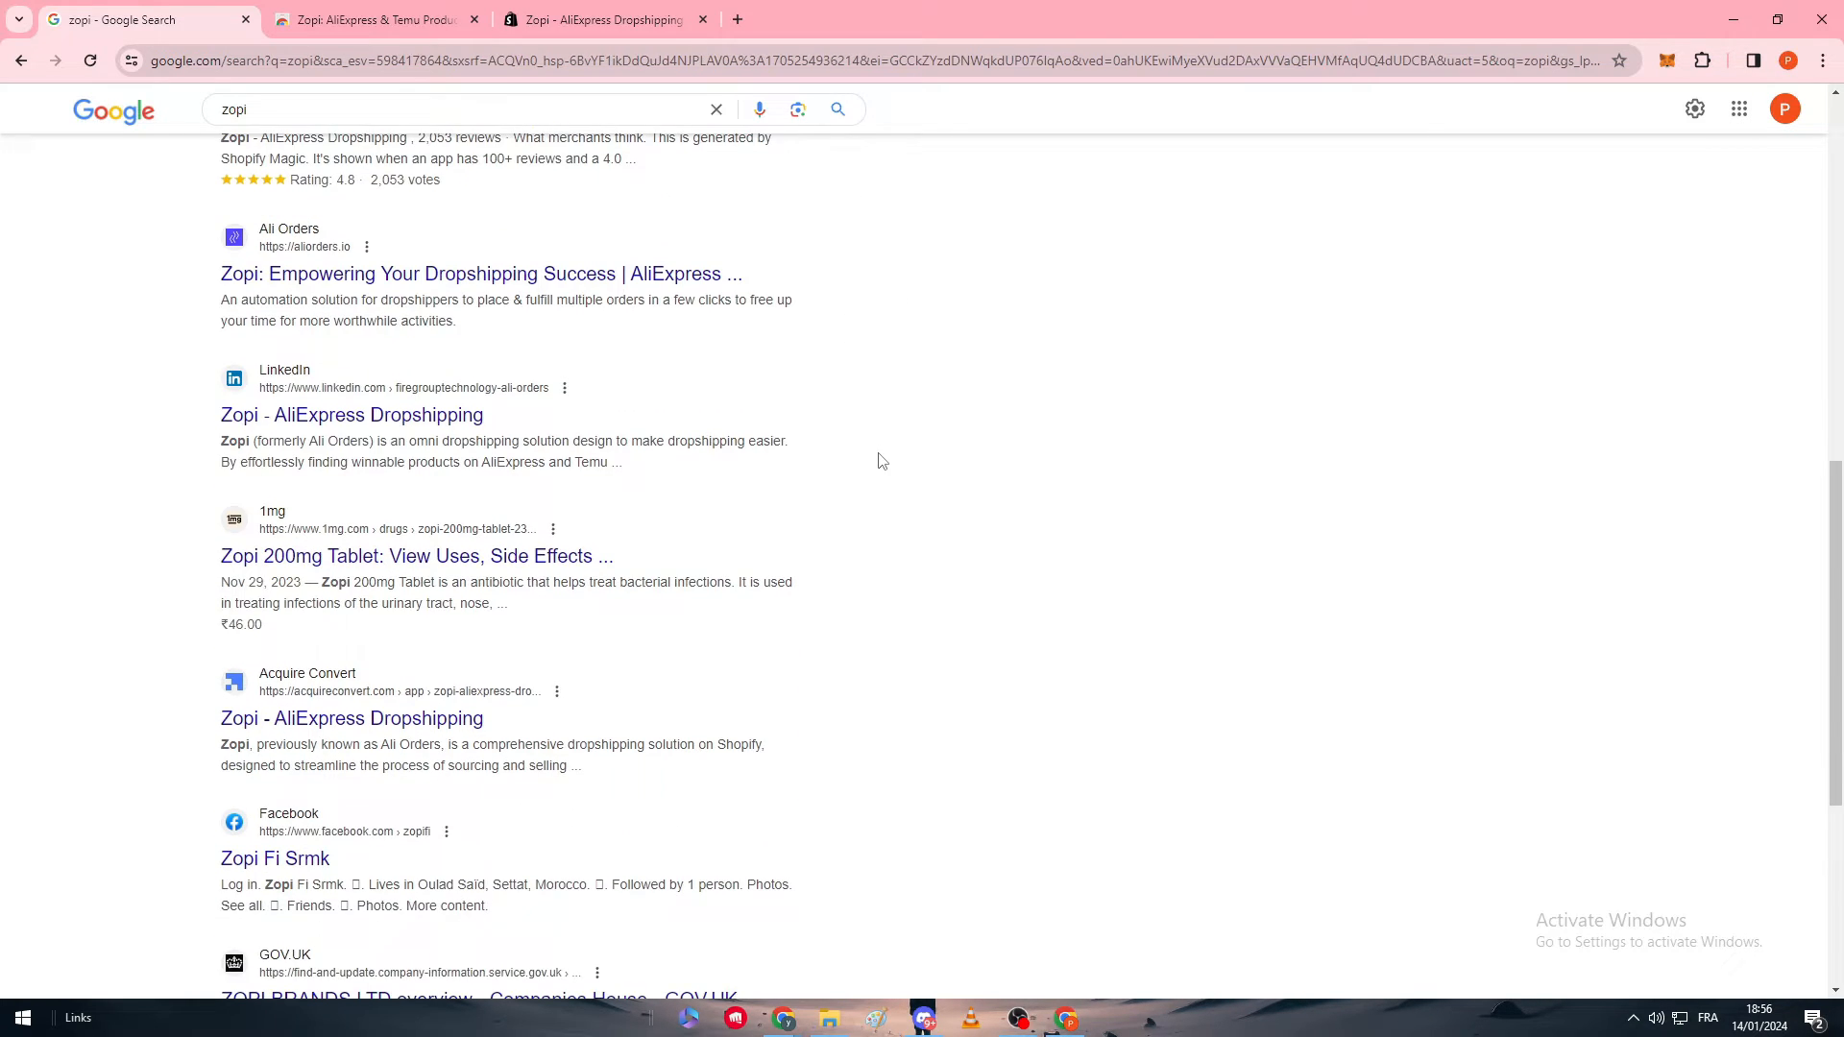
pyautogui.scroll(-3)
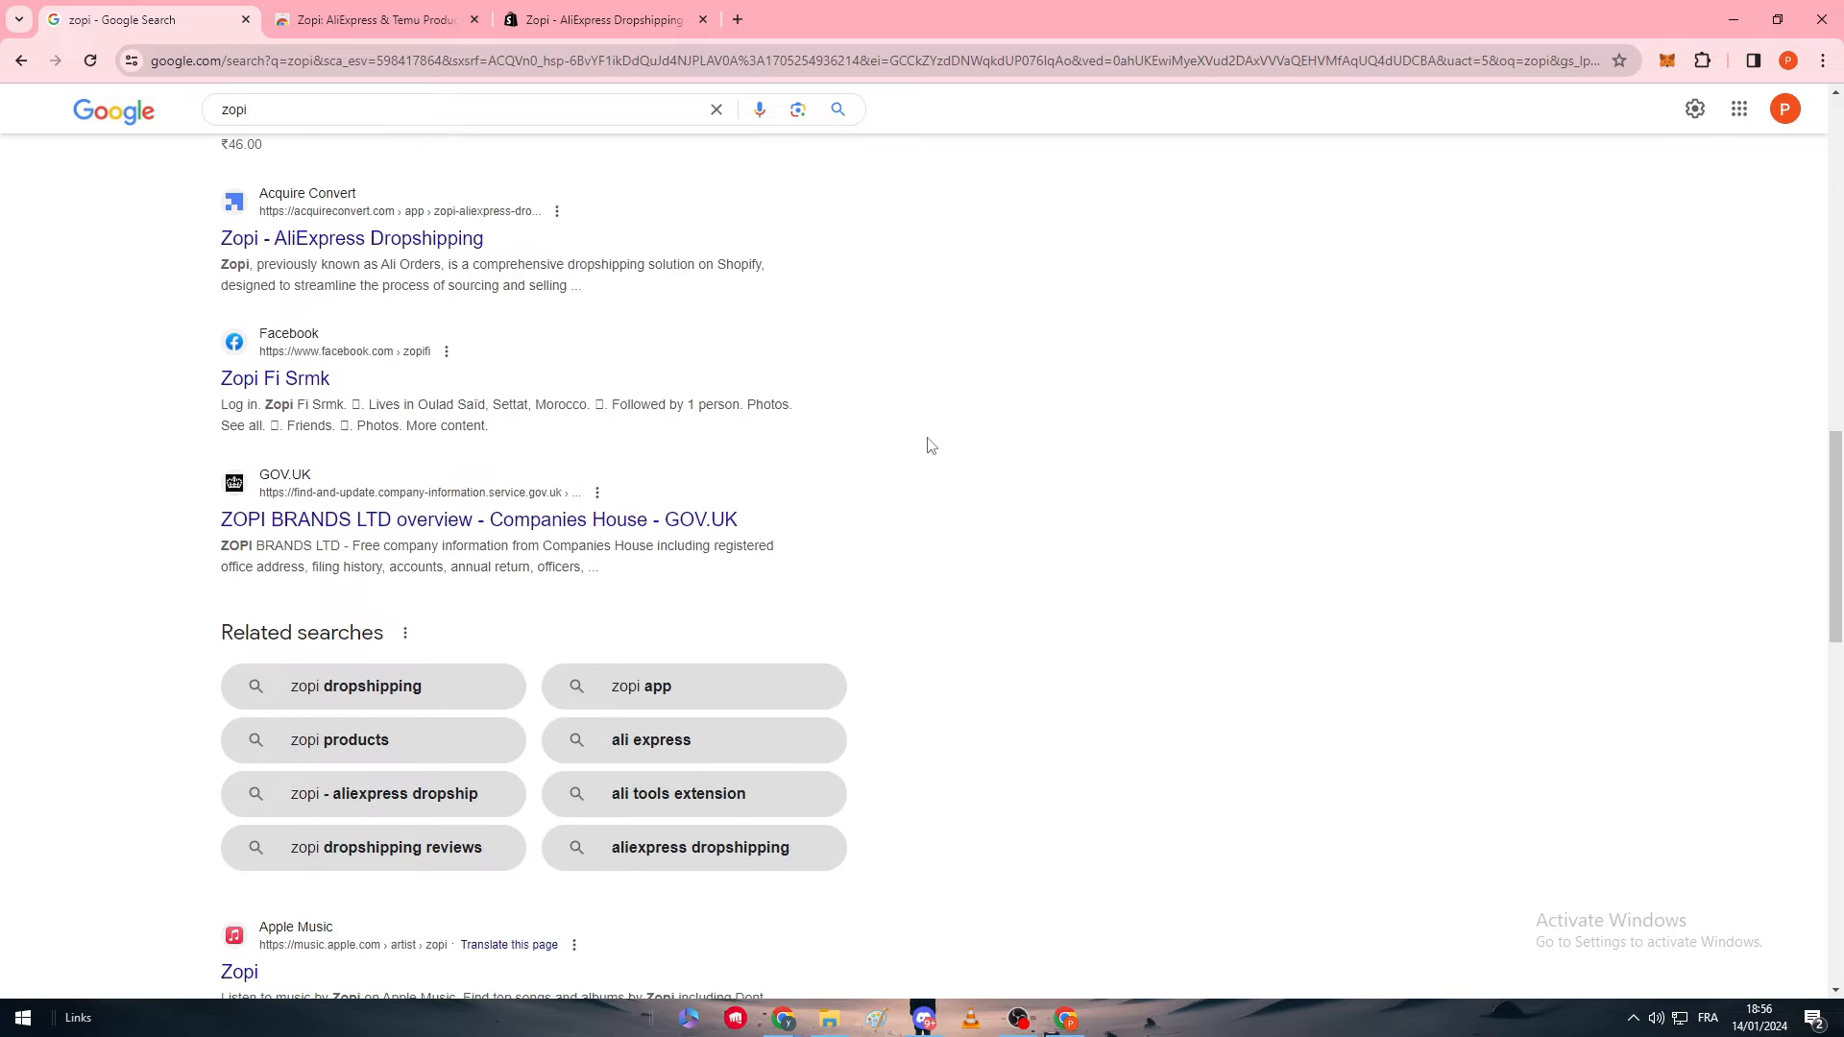
pyautogui.scroll(-3)
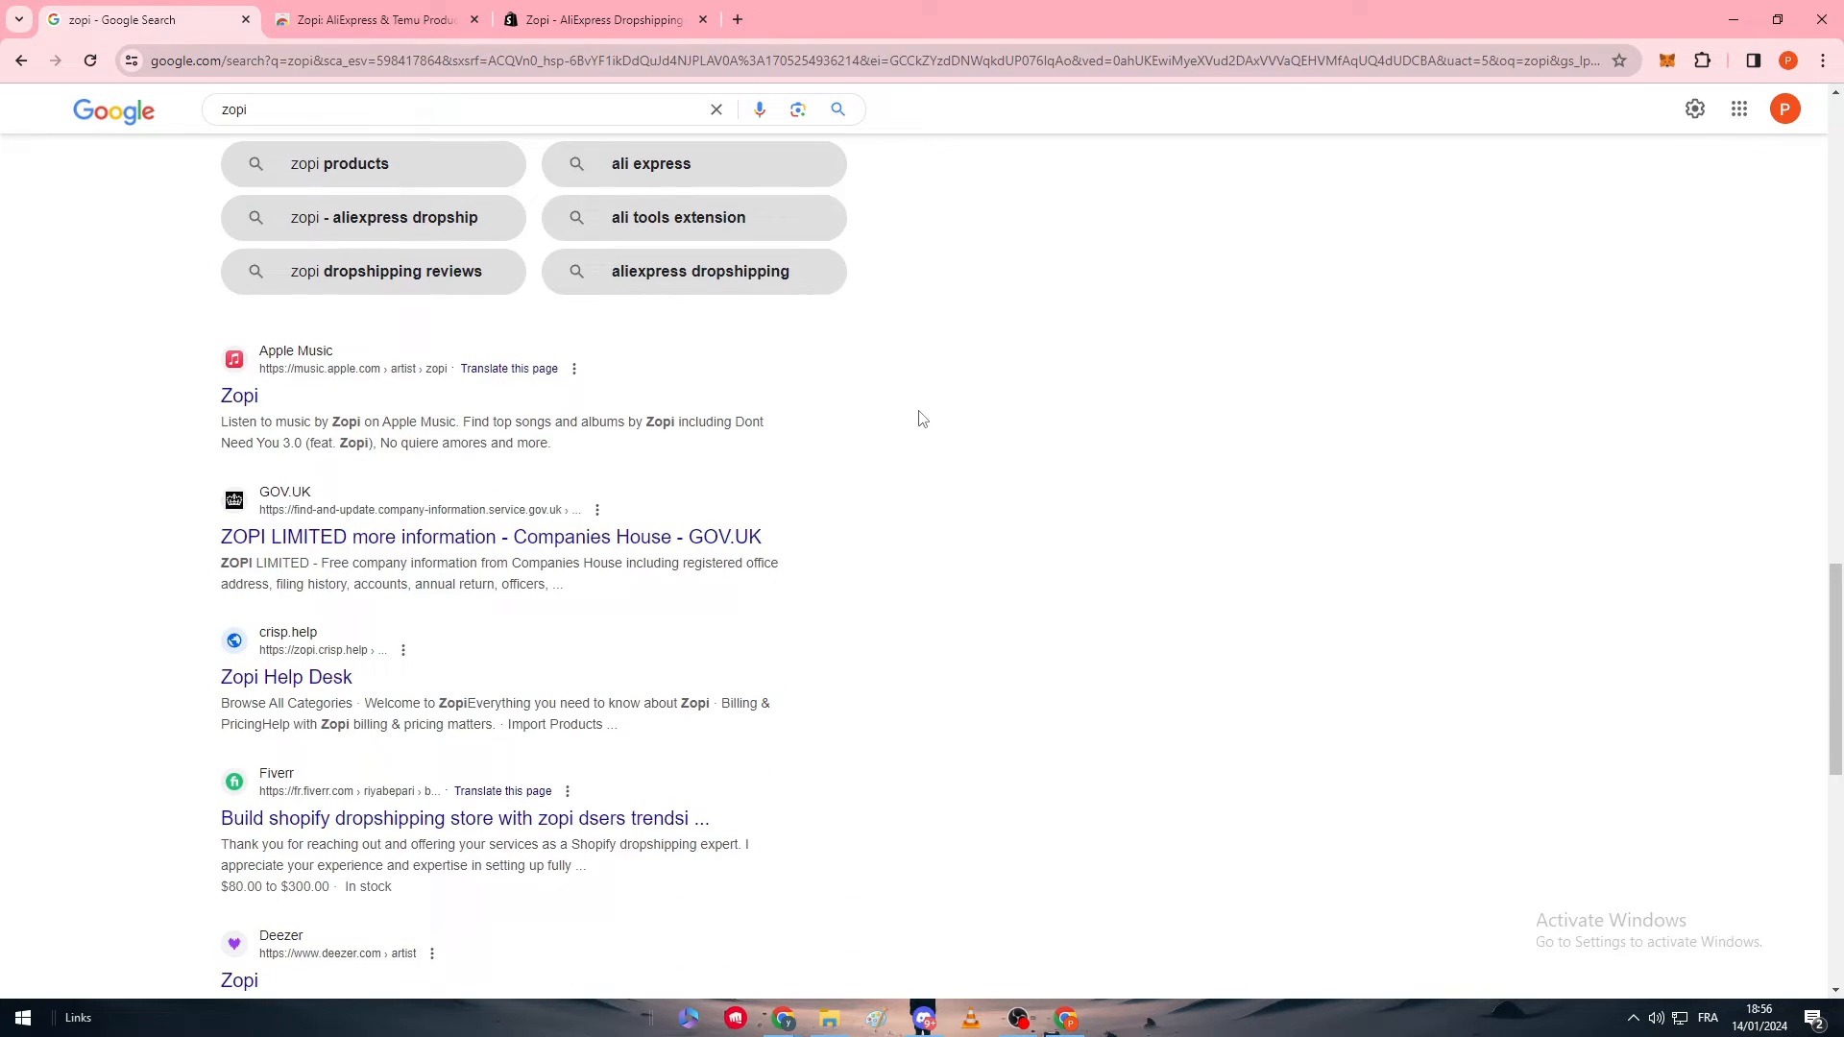
pyautogui.scroll(-3)
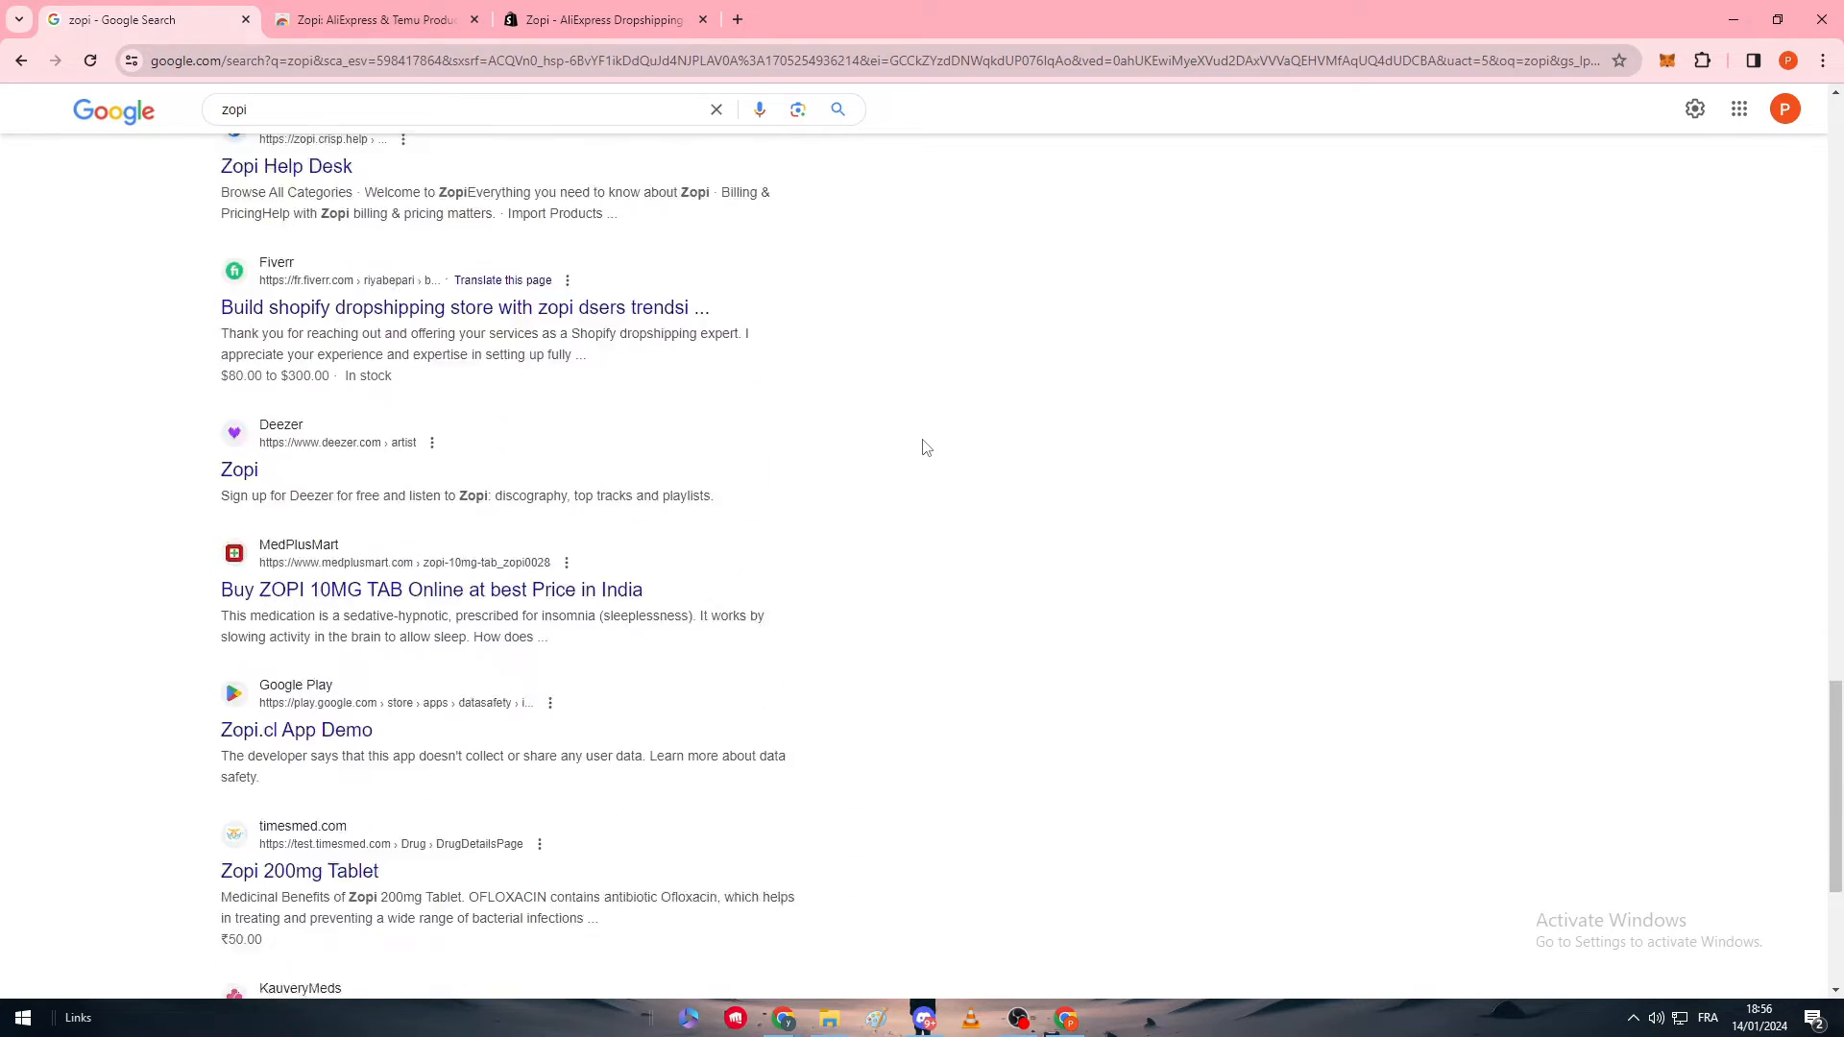
pyautogui.scroll(3)
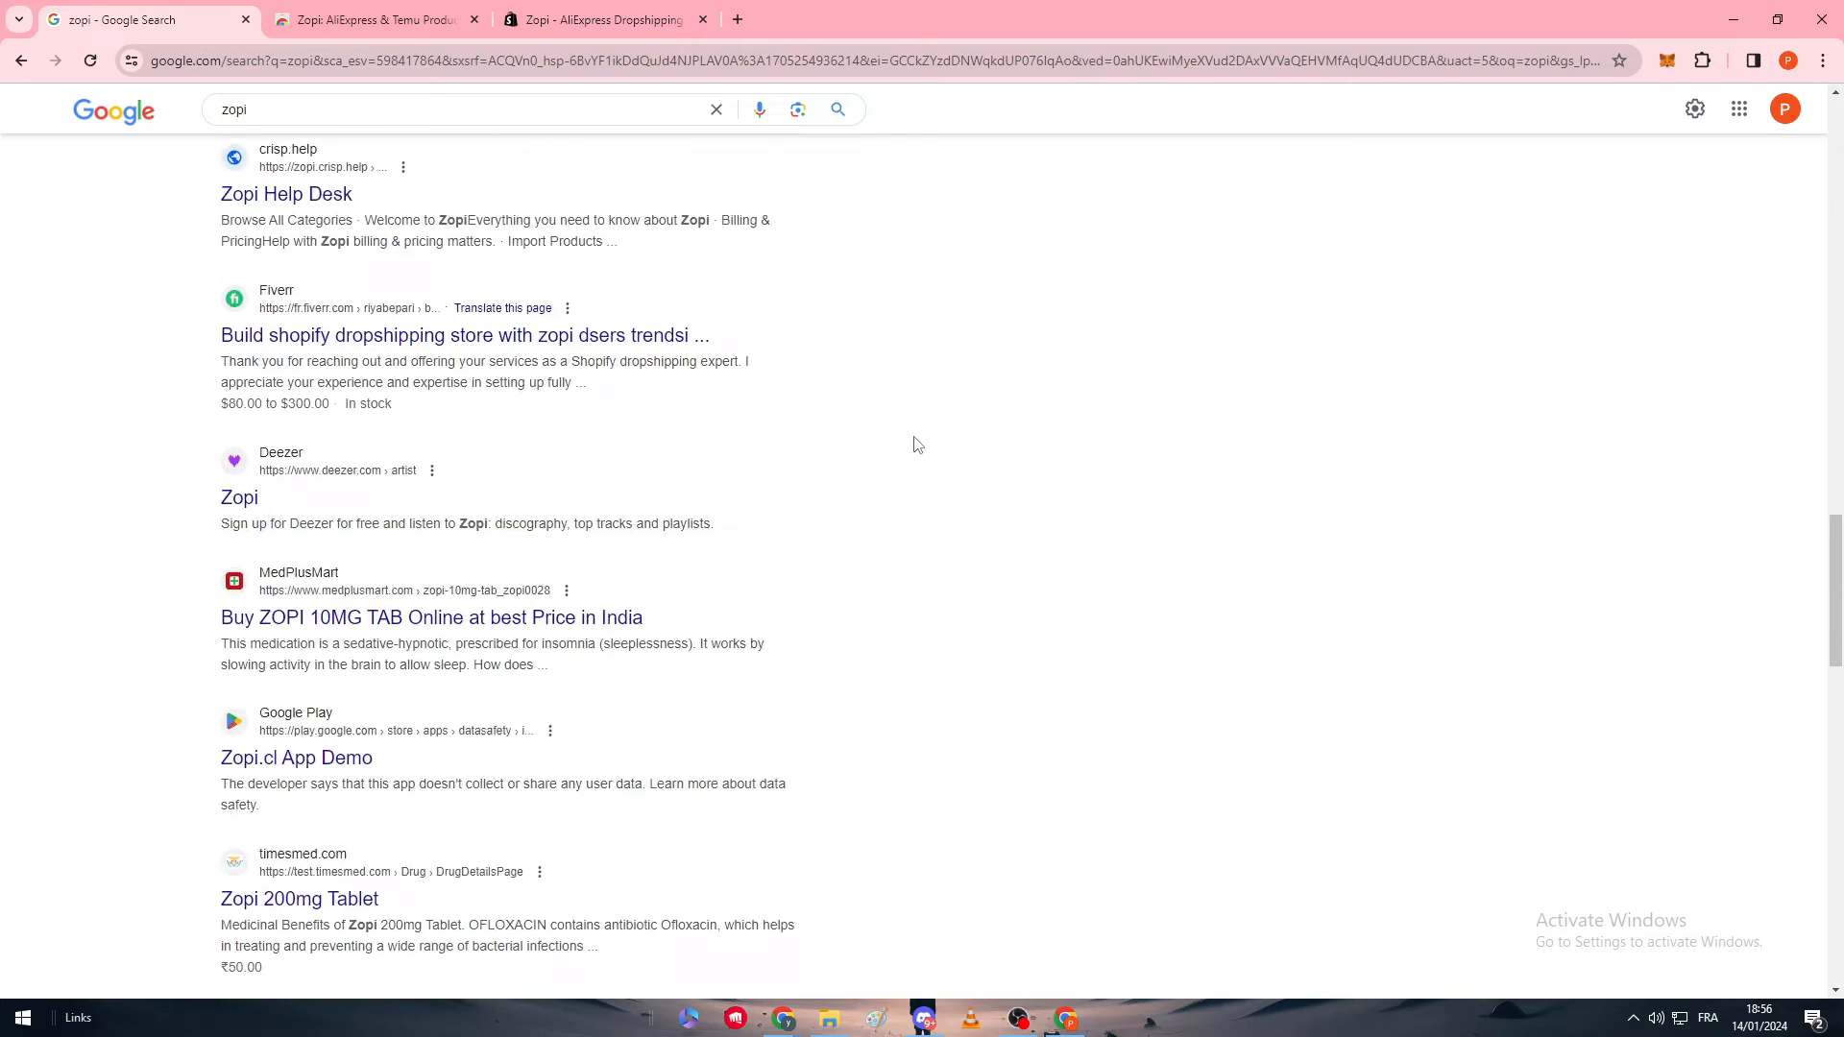
pyautogui.scroll(3)
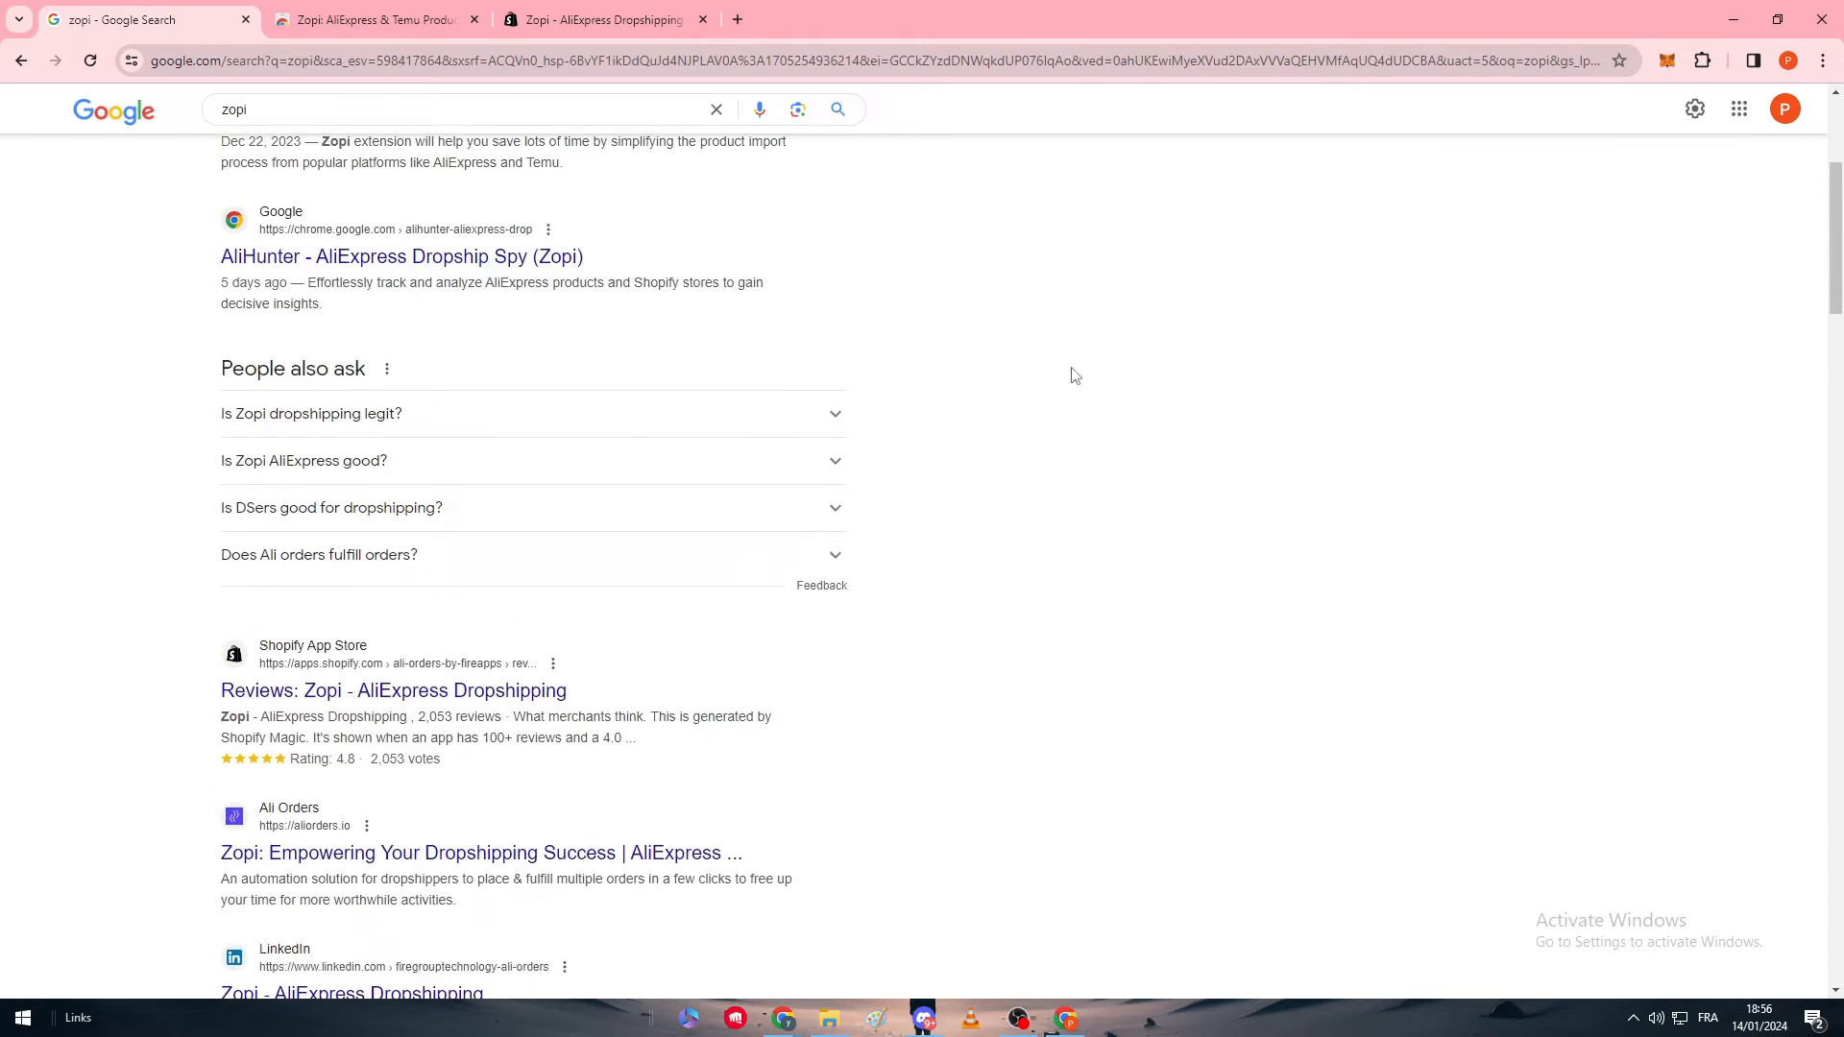
pyautogui.scroll(3)
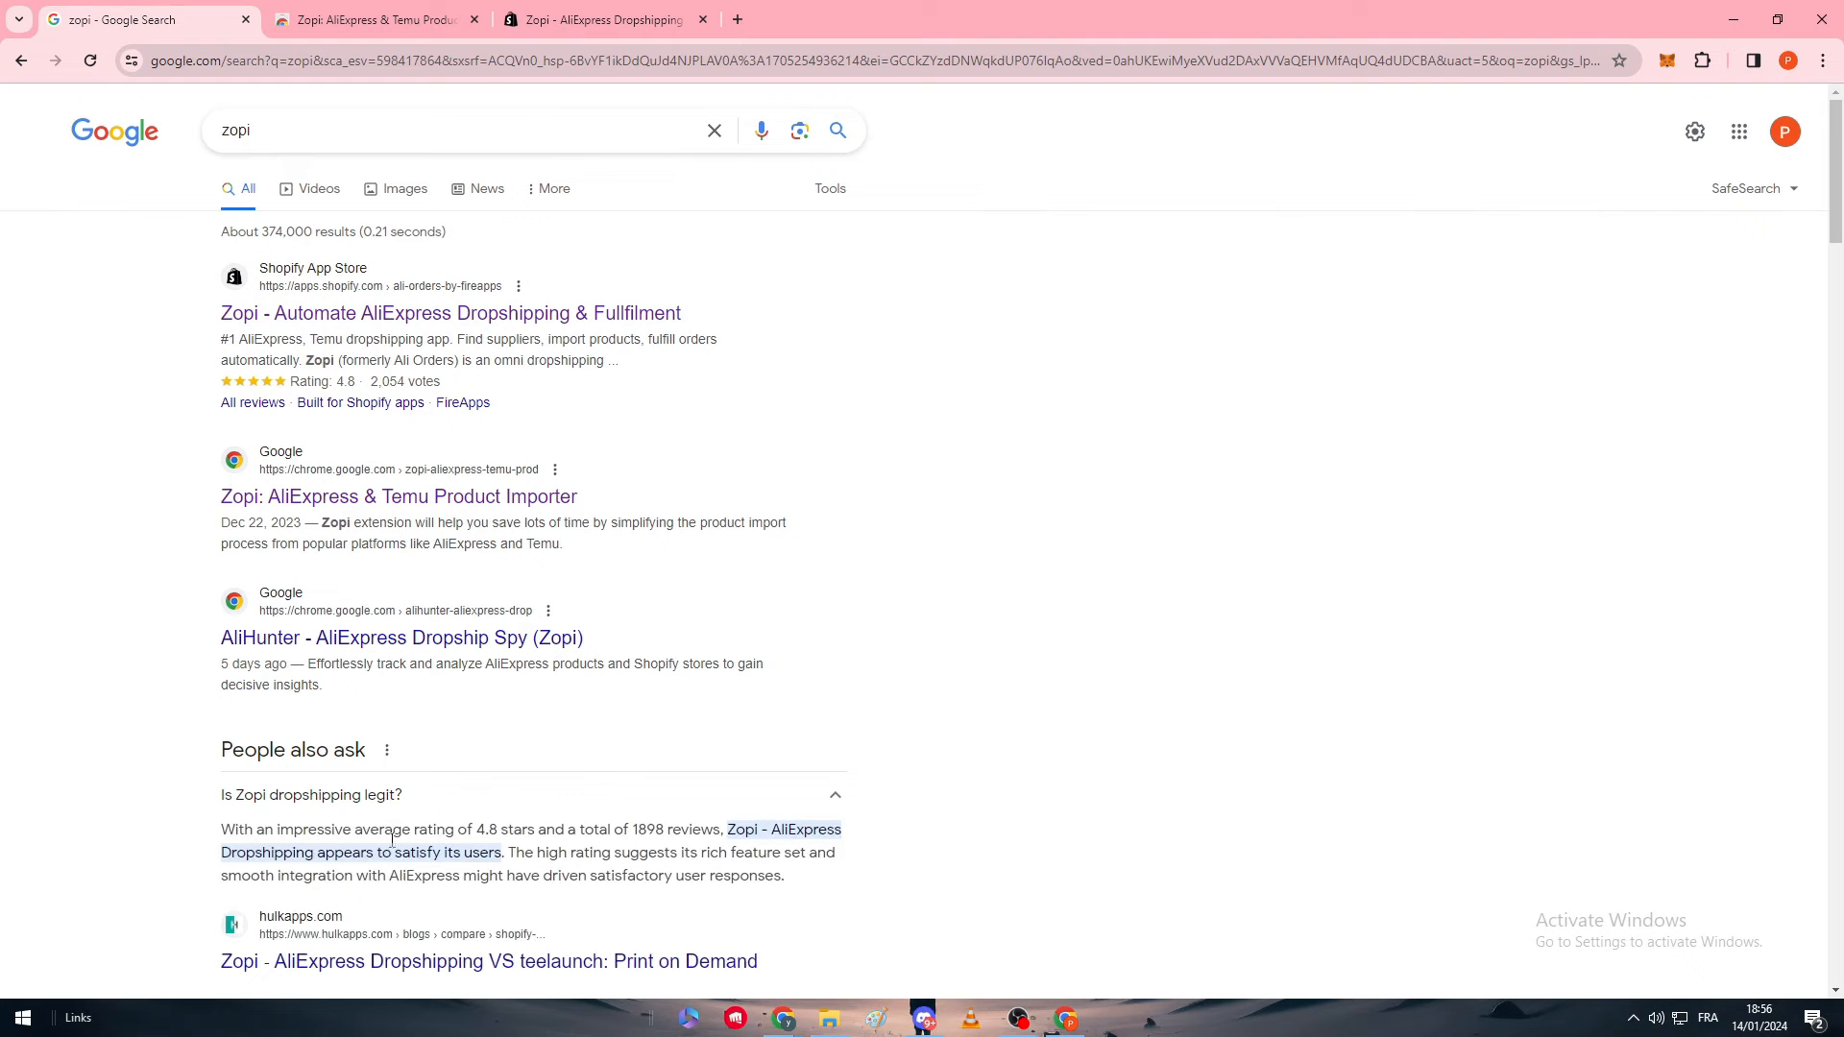
pyautogui.moveTo(650, 850)
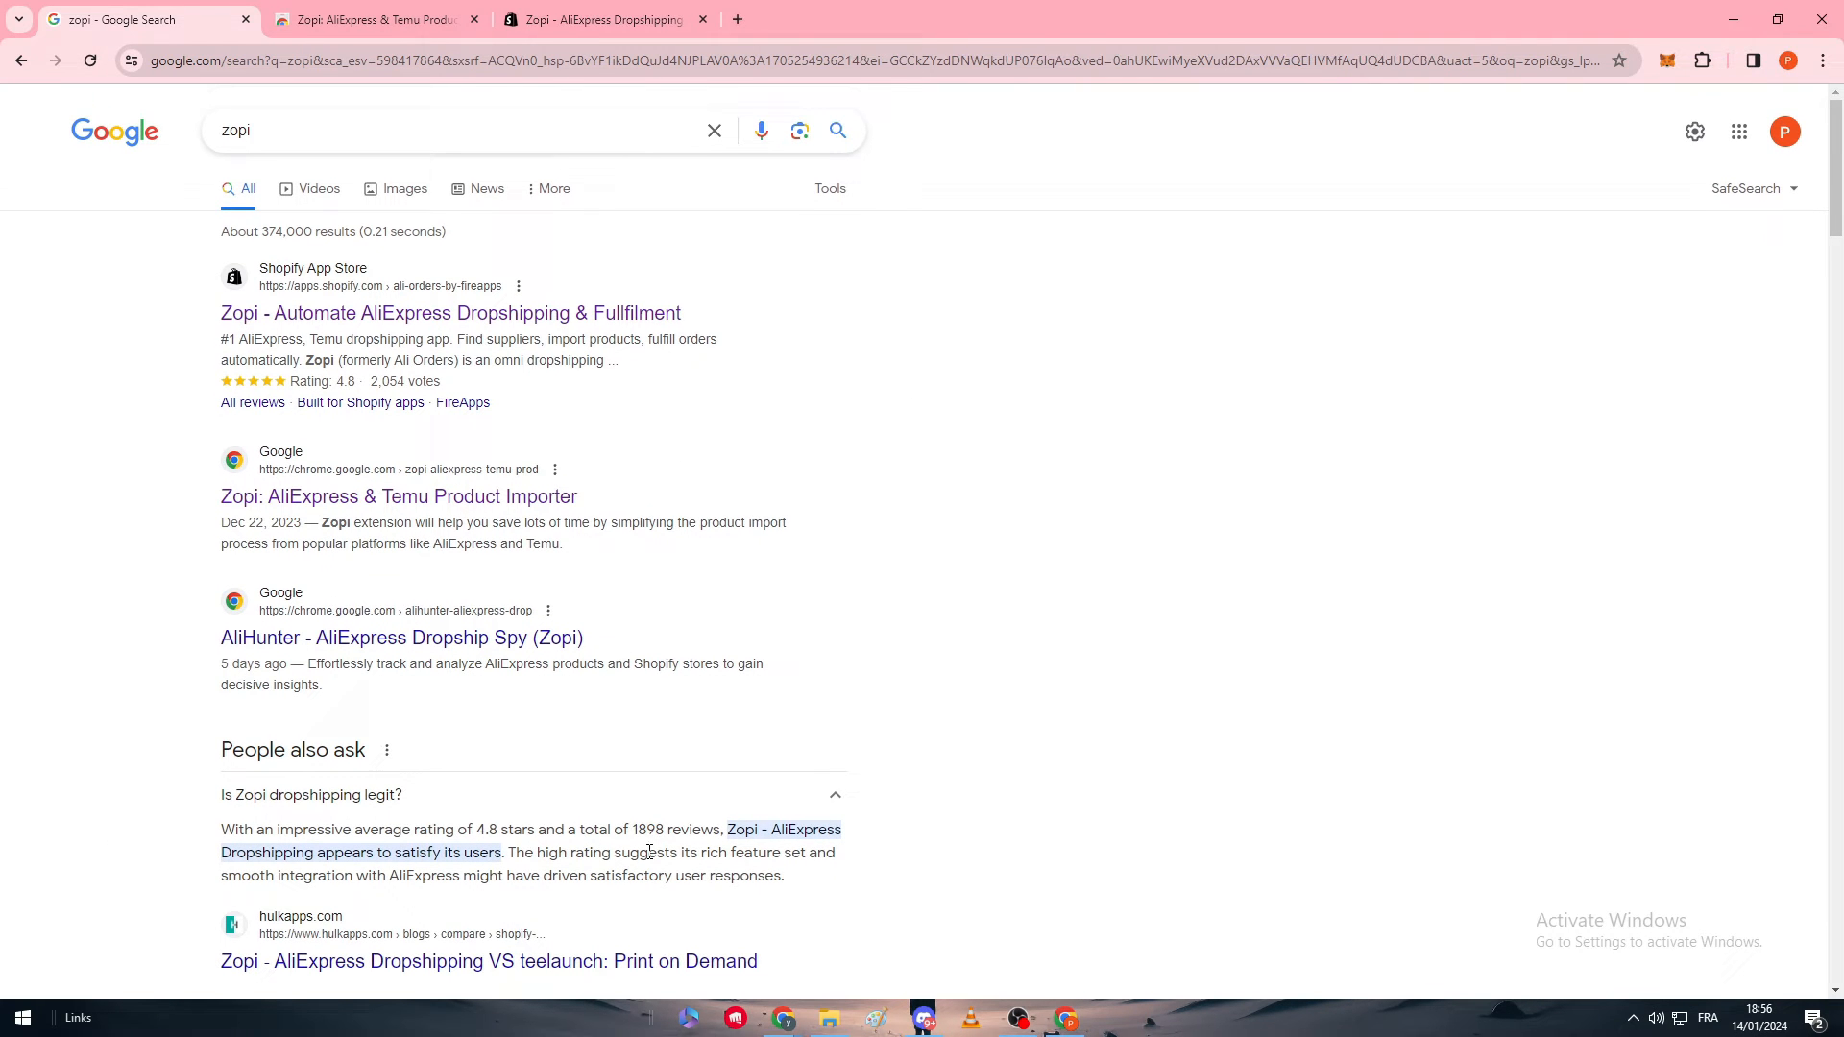
pyautogui.moveTo(916, 550)
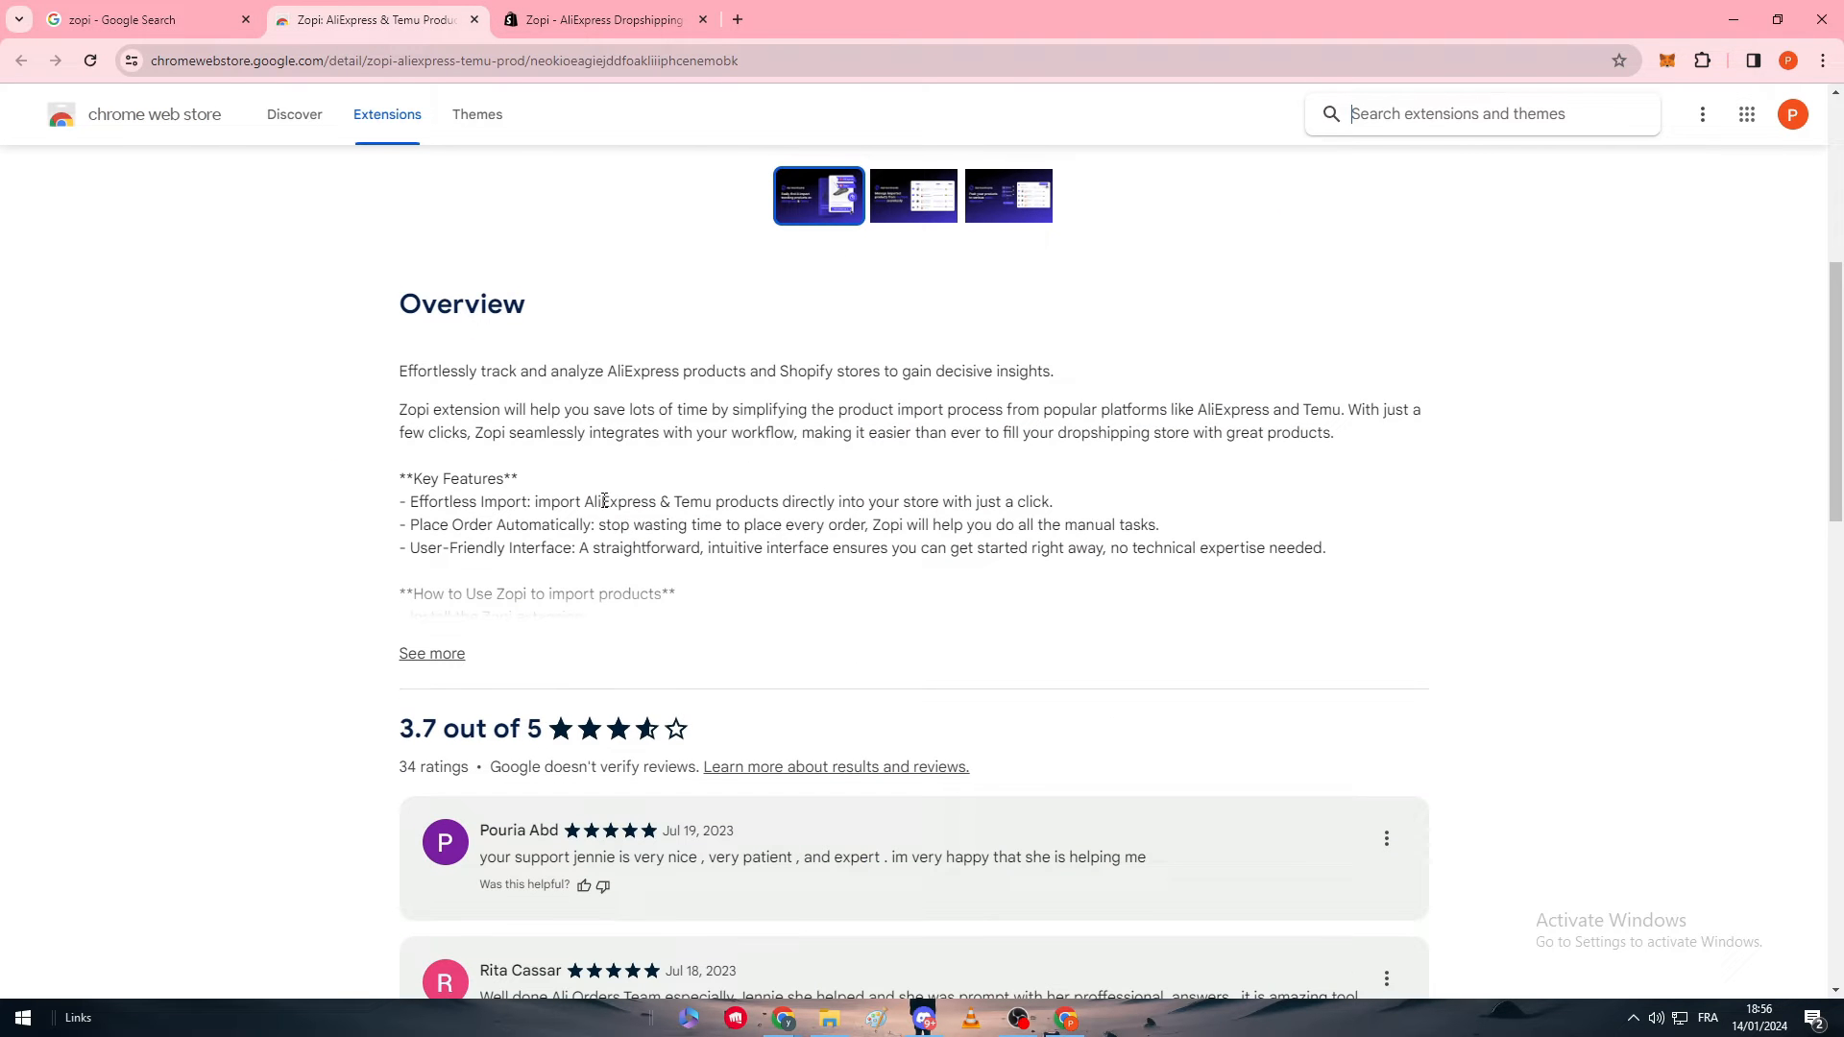
# Expand Zopi's full Web Store overview, then view the Shopify listing's Free plan pricing.
pyautogui.click(431, 653)
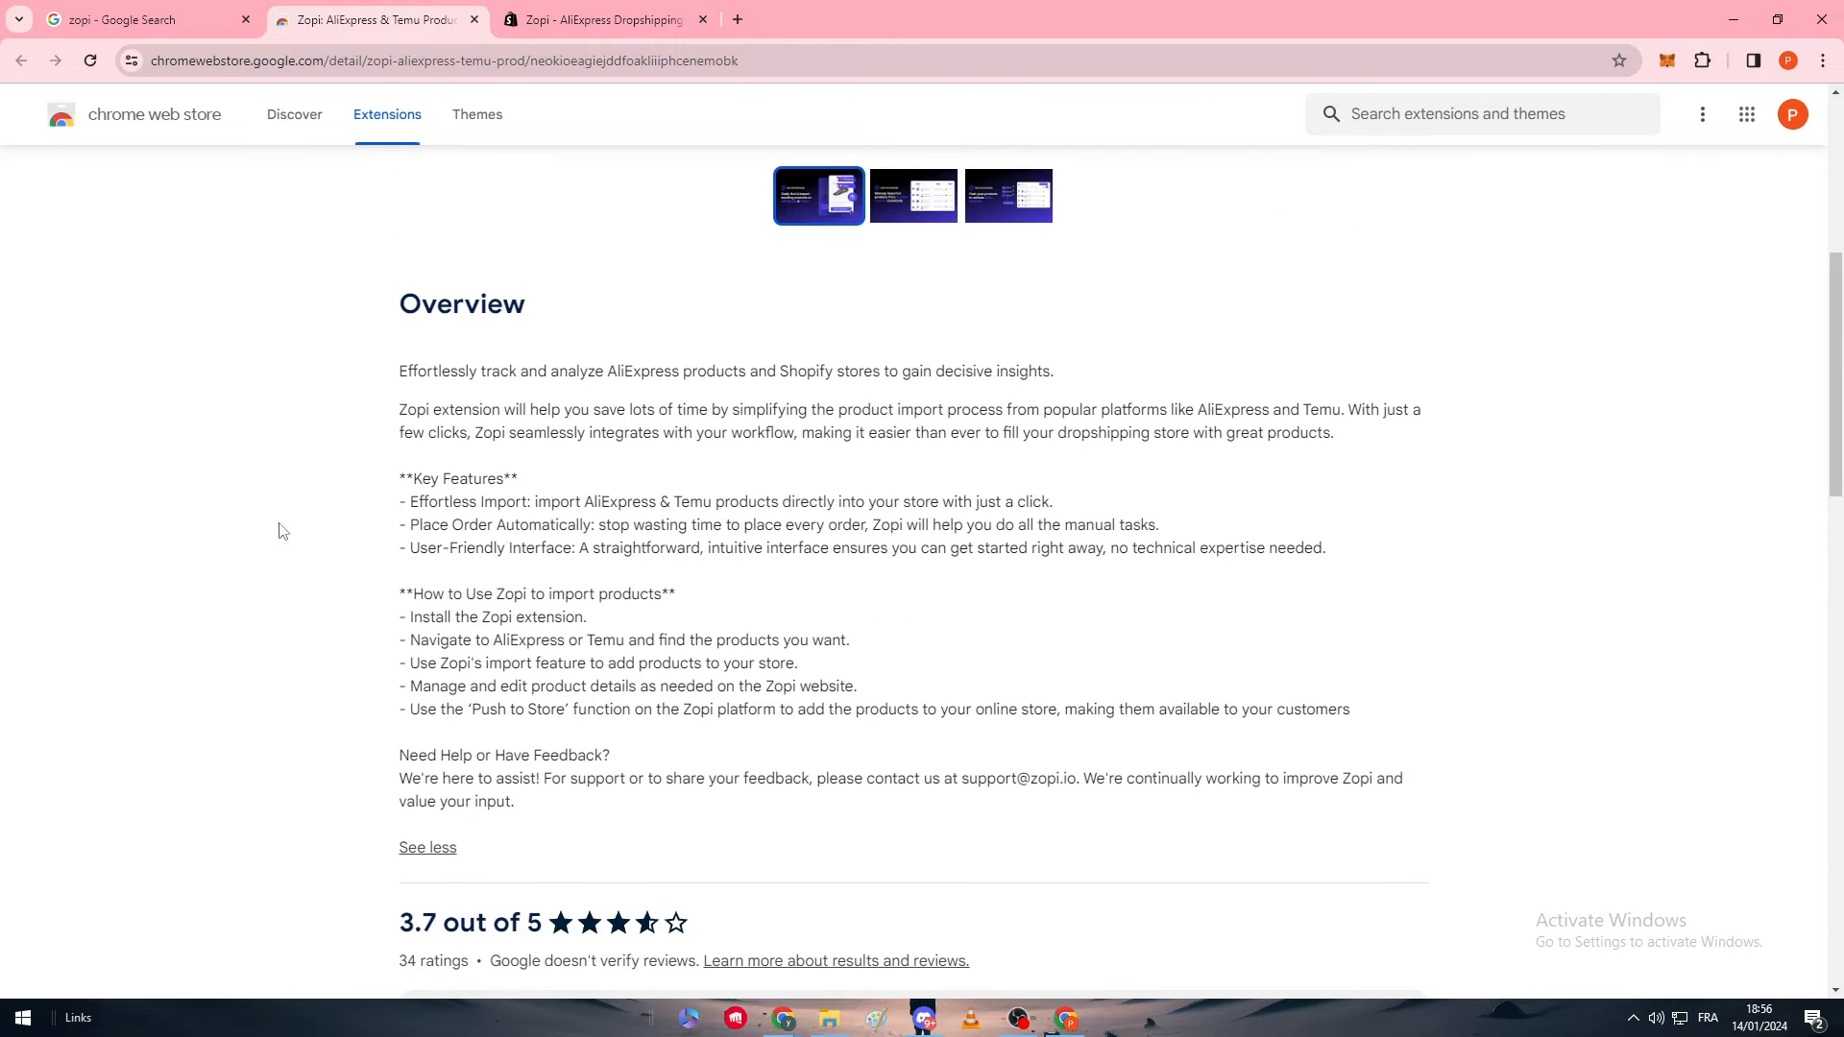
pyautogui.click(599, 19)
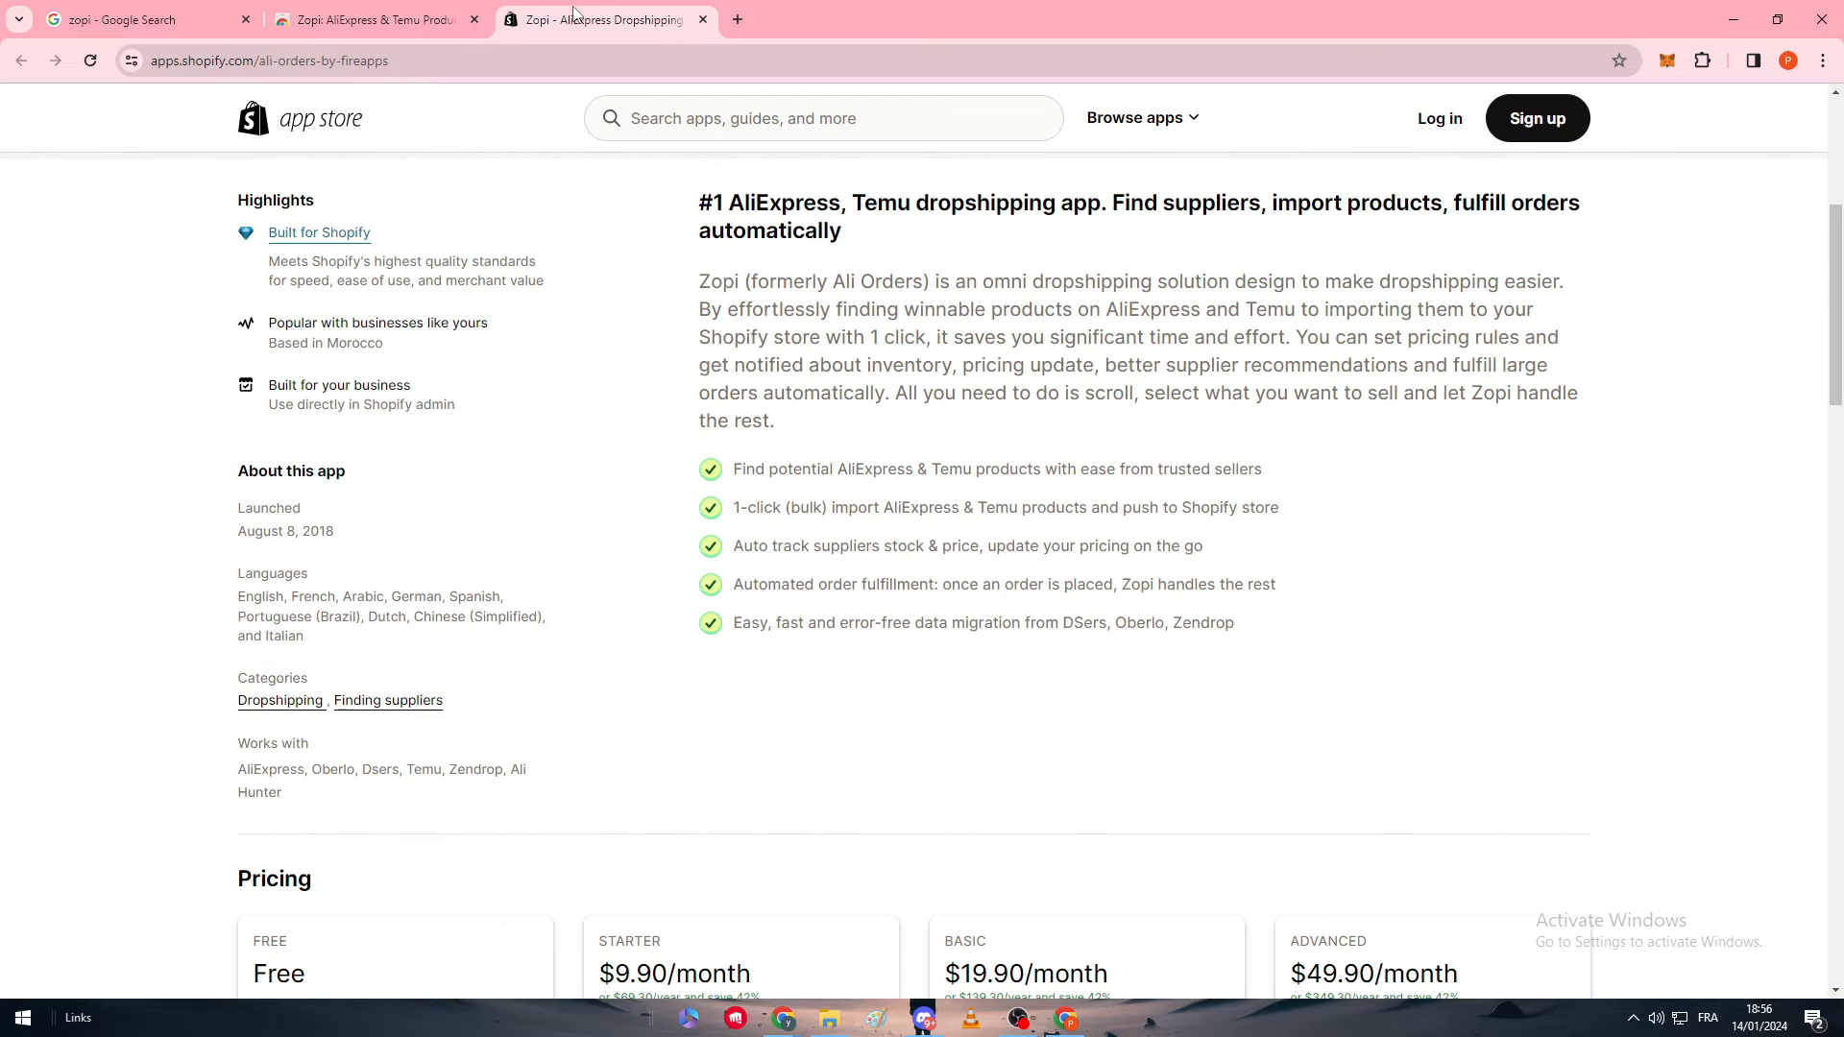
pyautogui.moveTo(624, 515)
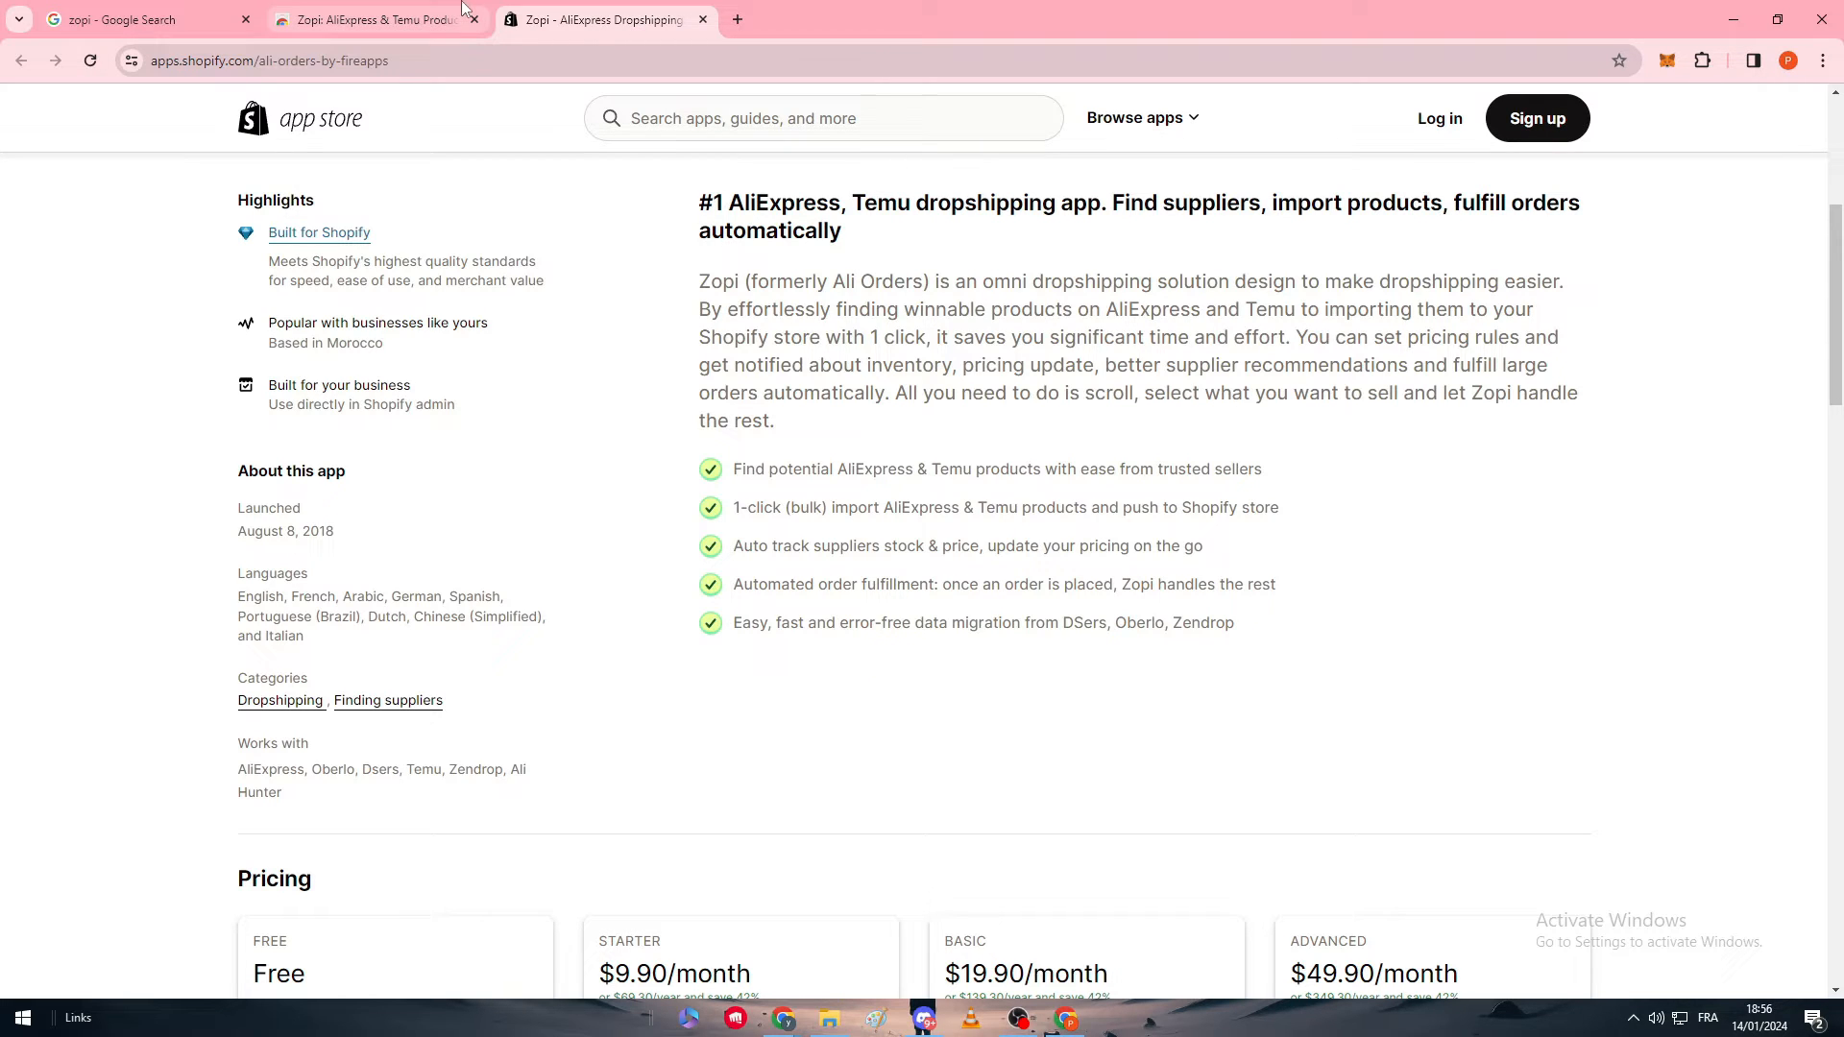
# Return to the Zopi: AliExpress & Temu Product Importer Web Store page.
pyautogui.click(370, 19)
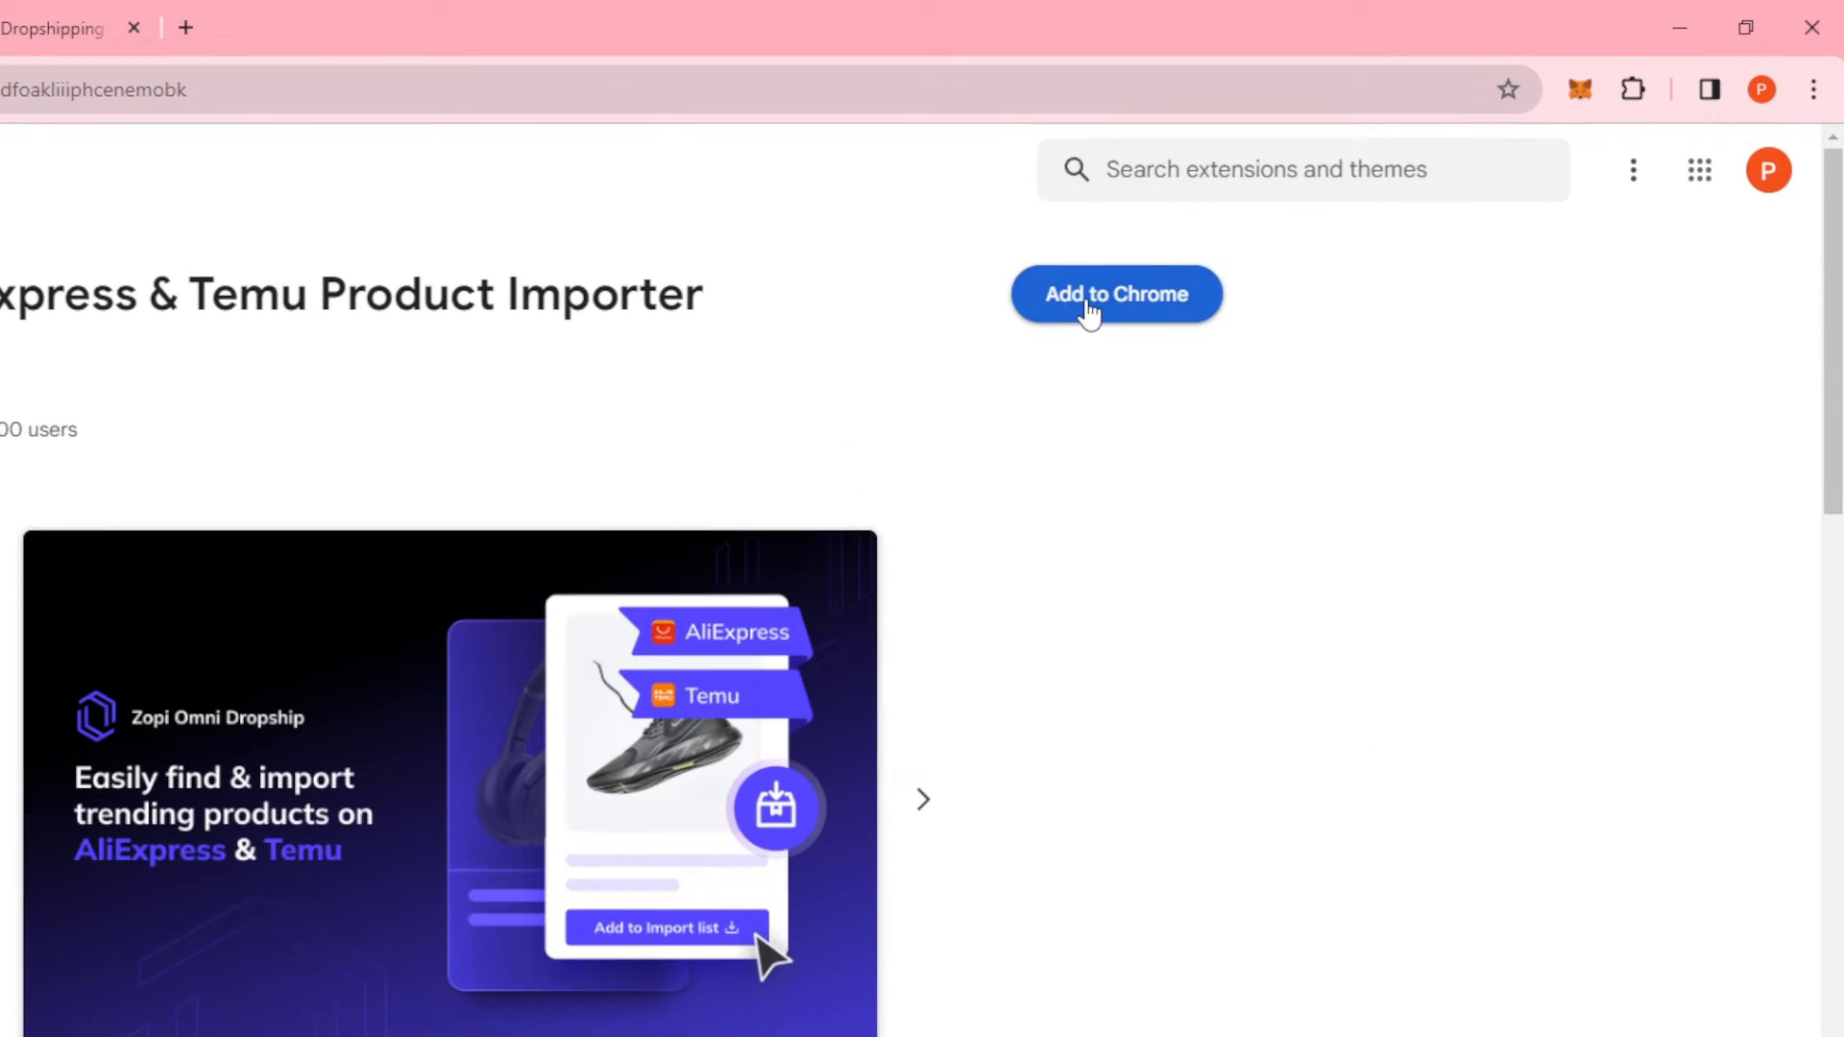
# Add the Zopi extension to Chrome and use its popup to open the Zopi Shopify app listing.
pyautogui.click(1115, 293)
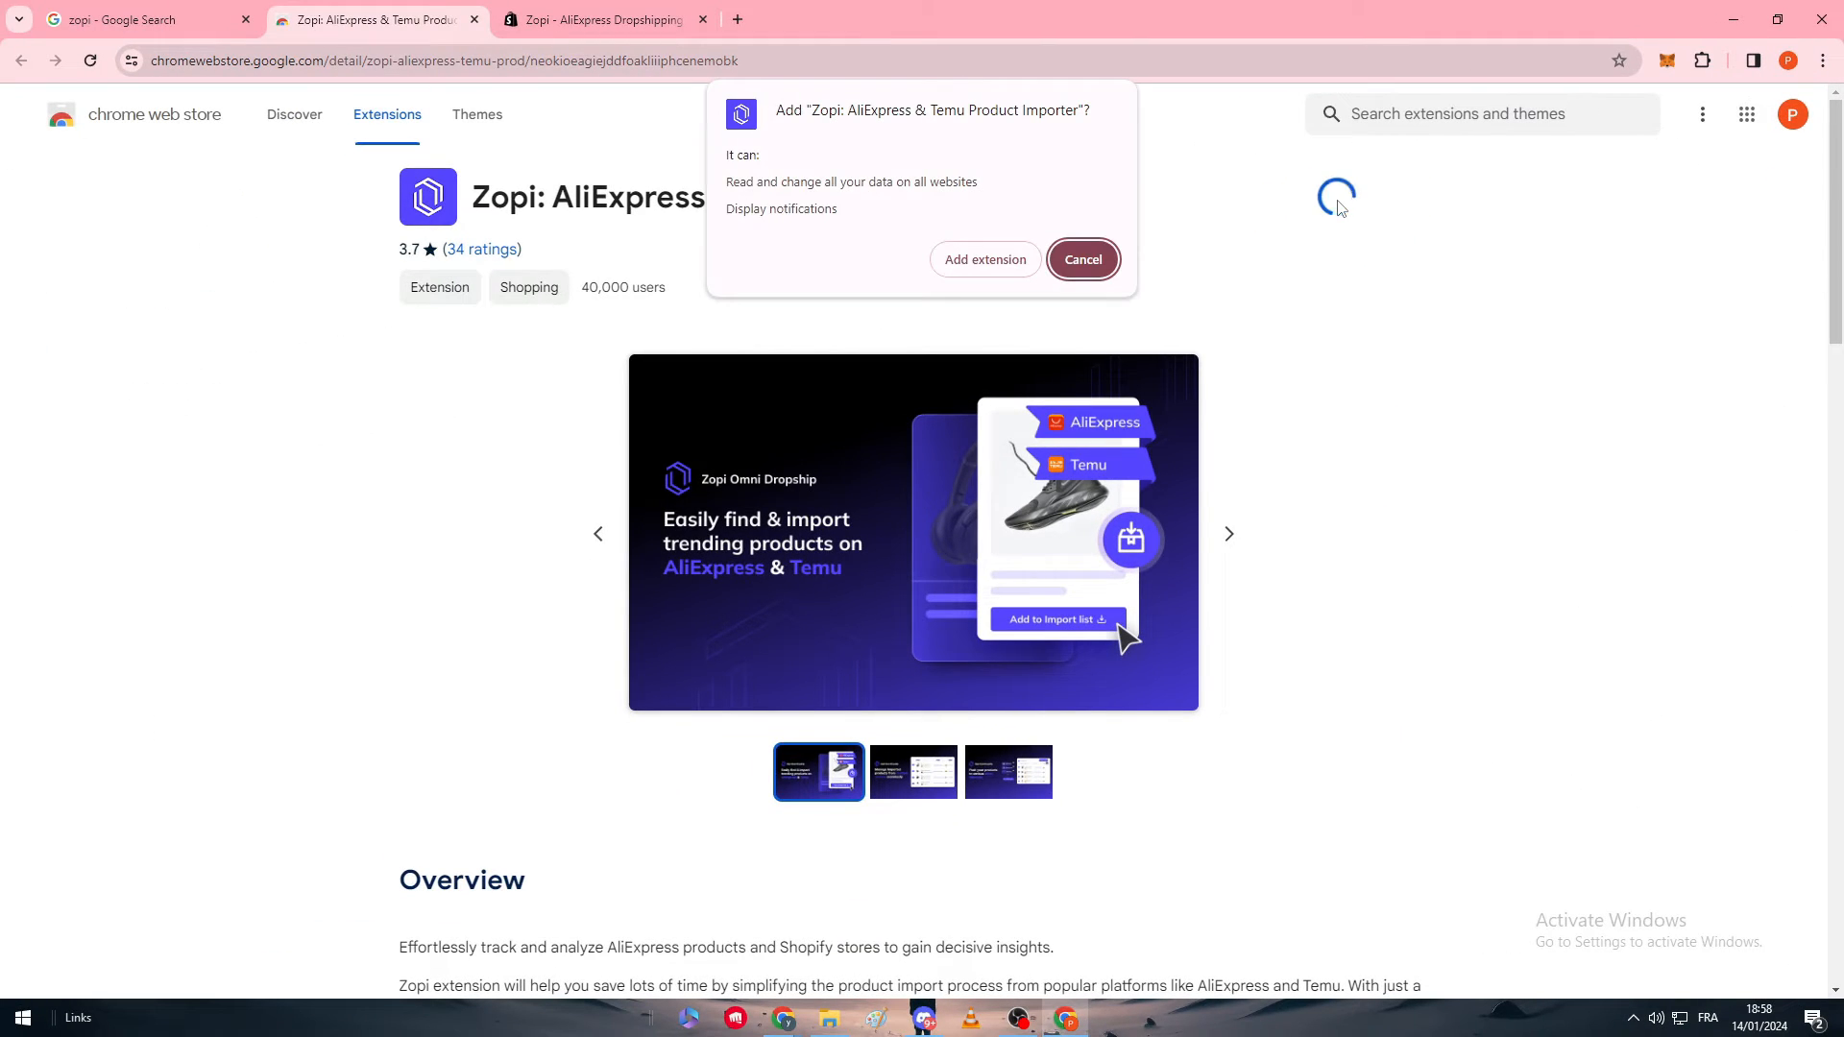
pyautogui.click(1081, 259)
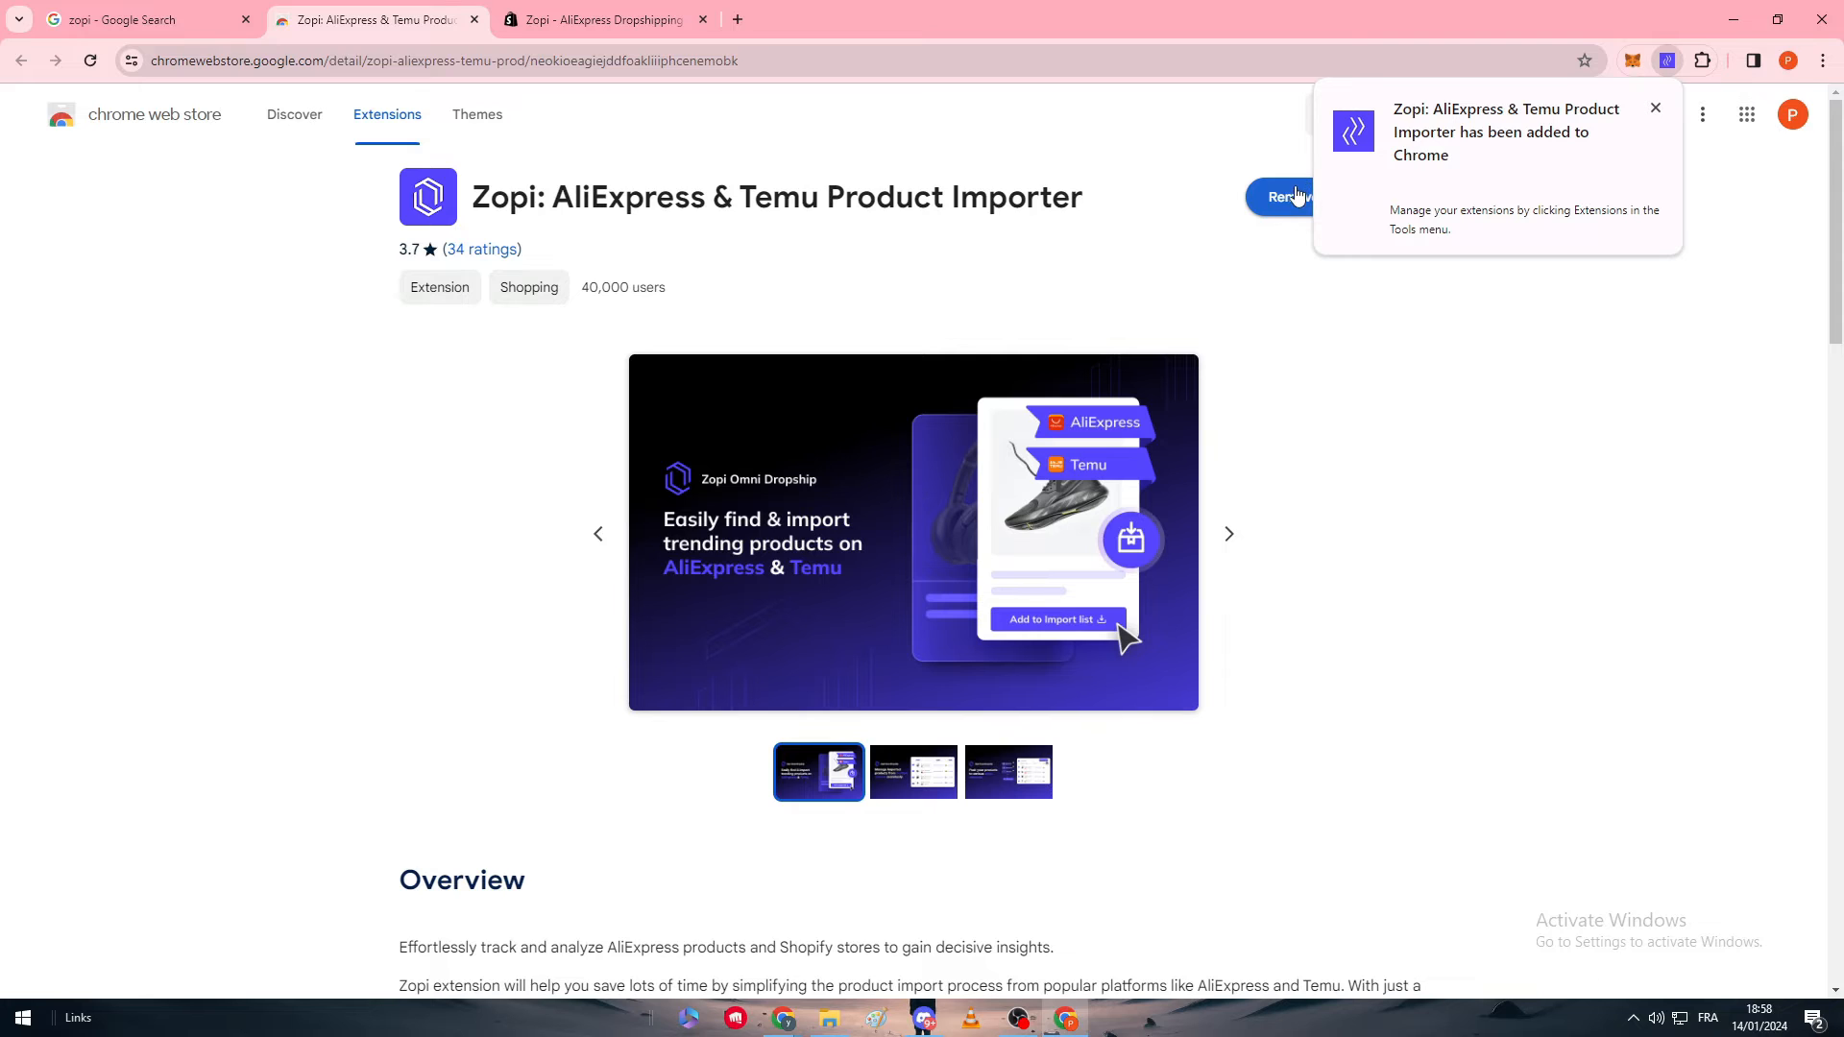
pyautogui.moveTo(1389, 416)
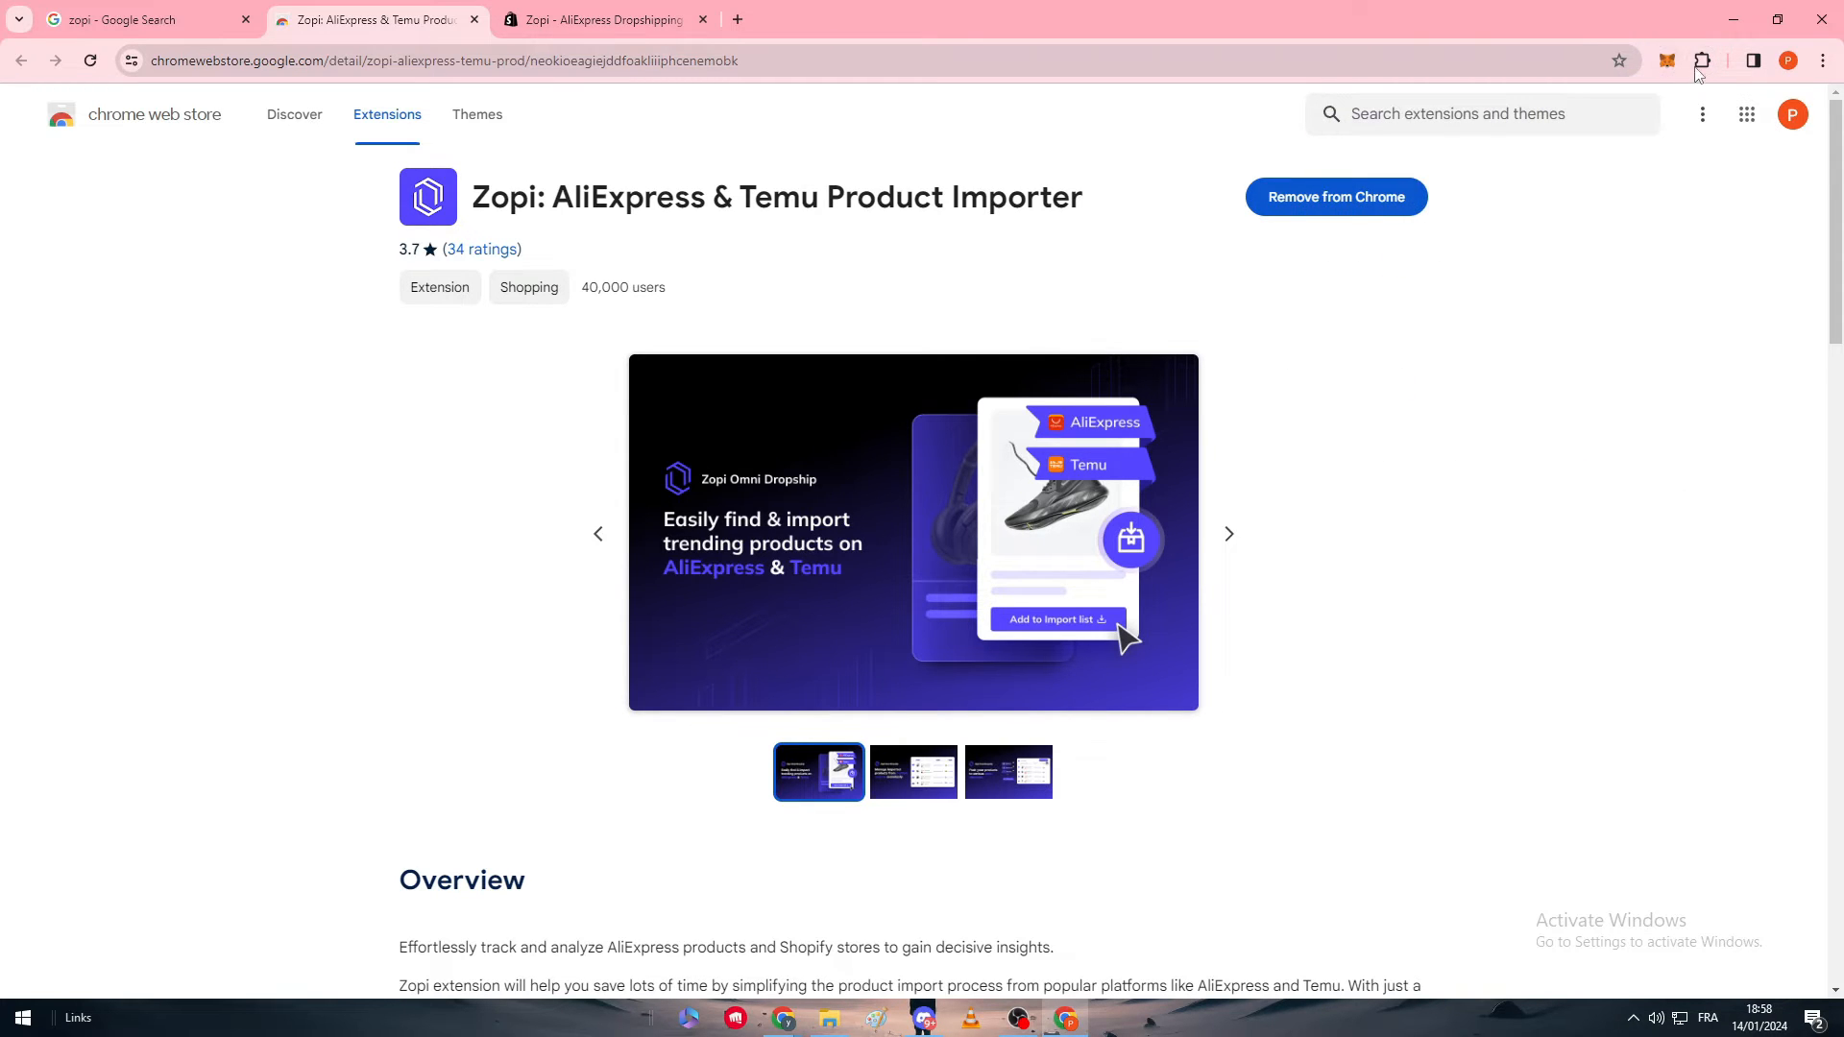
pyautogui.click(1666, 59)
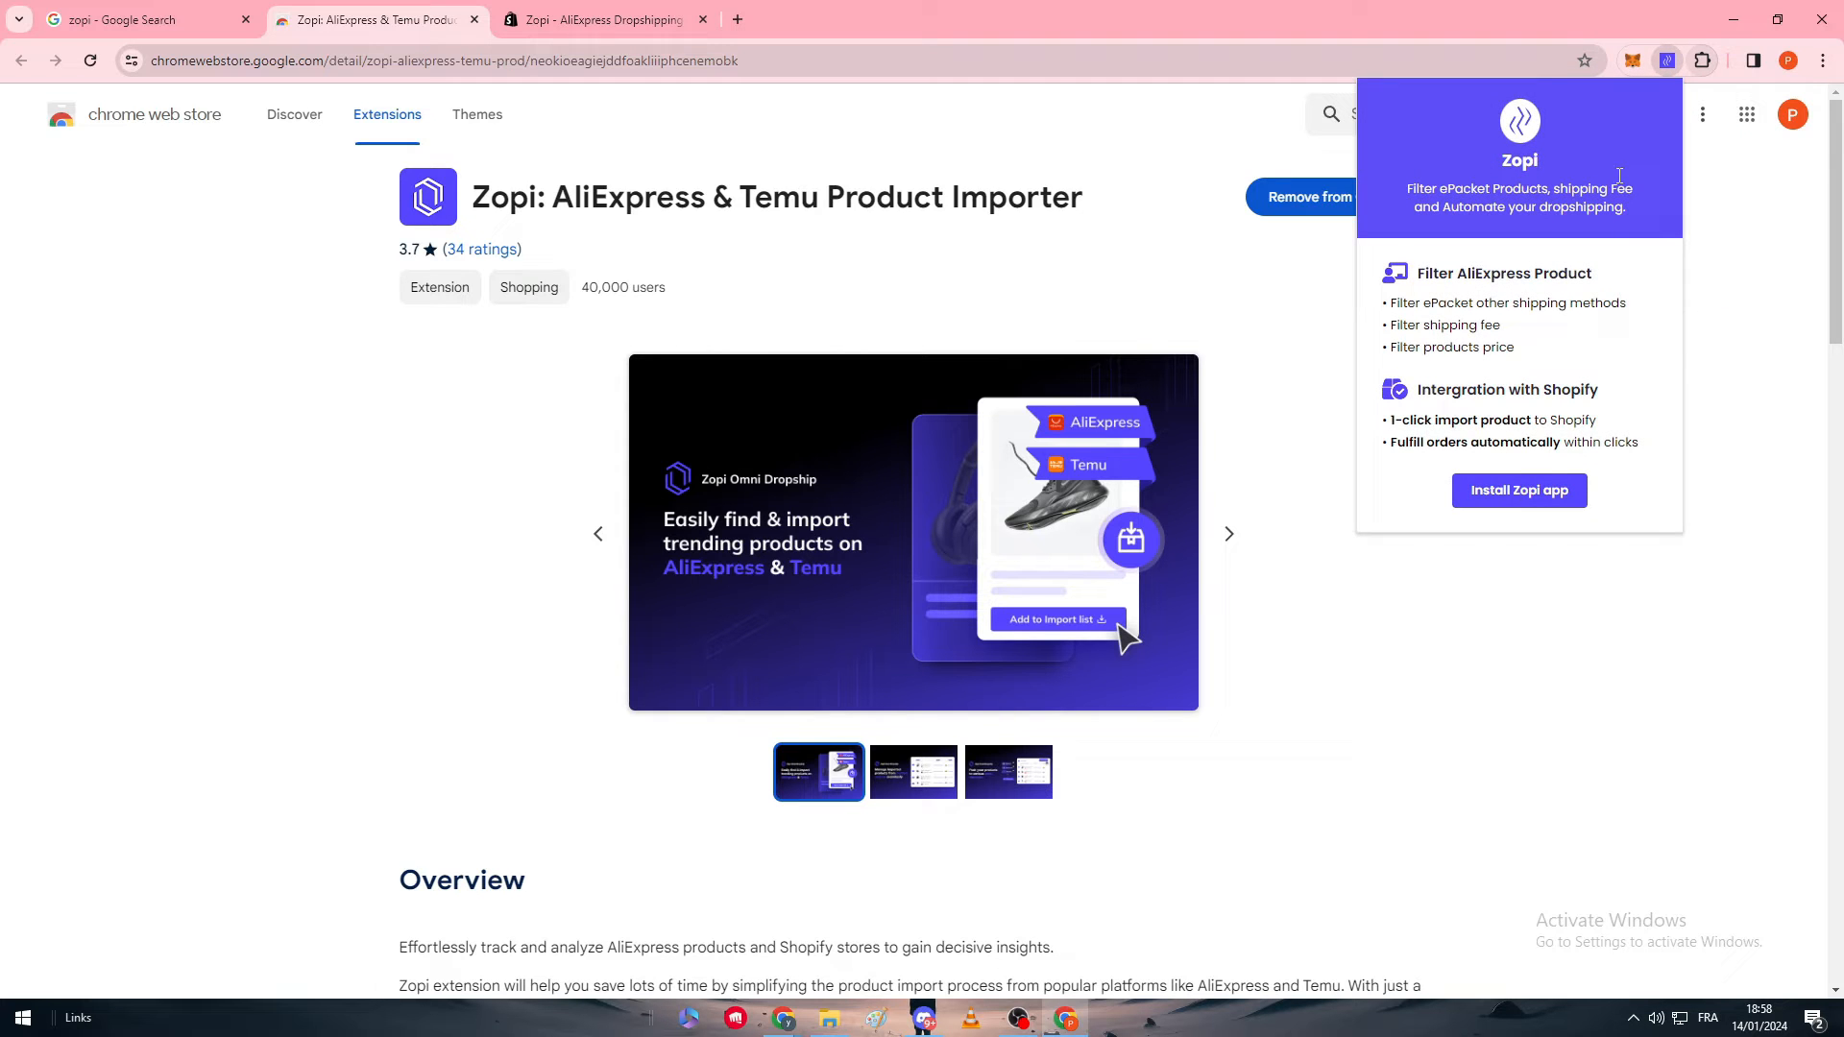
pyautogui.click(1518, 491)
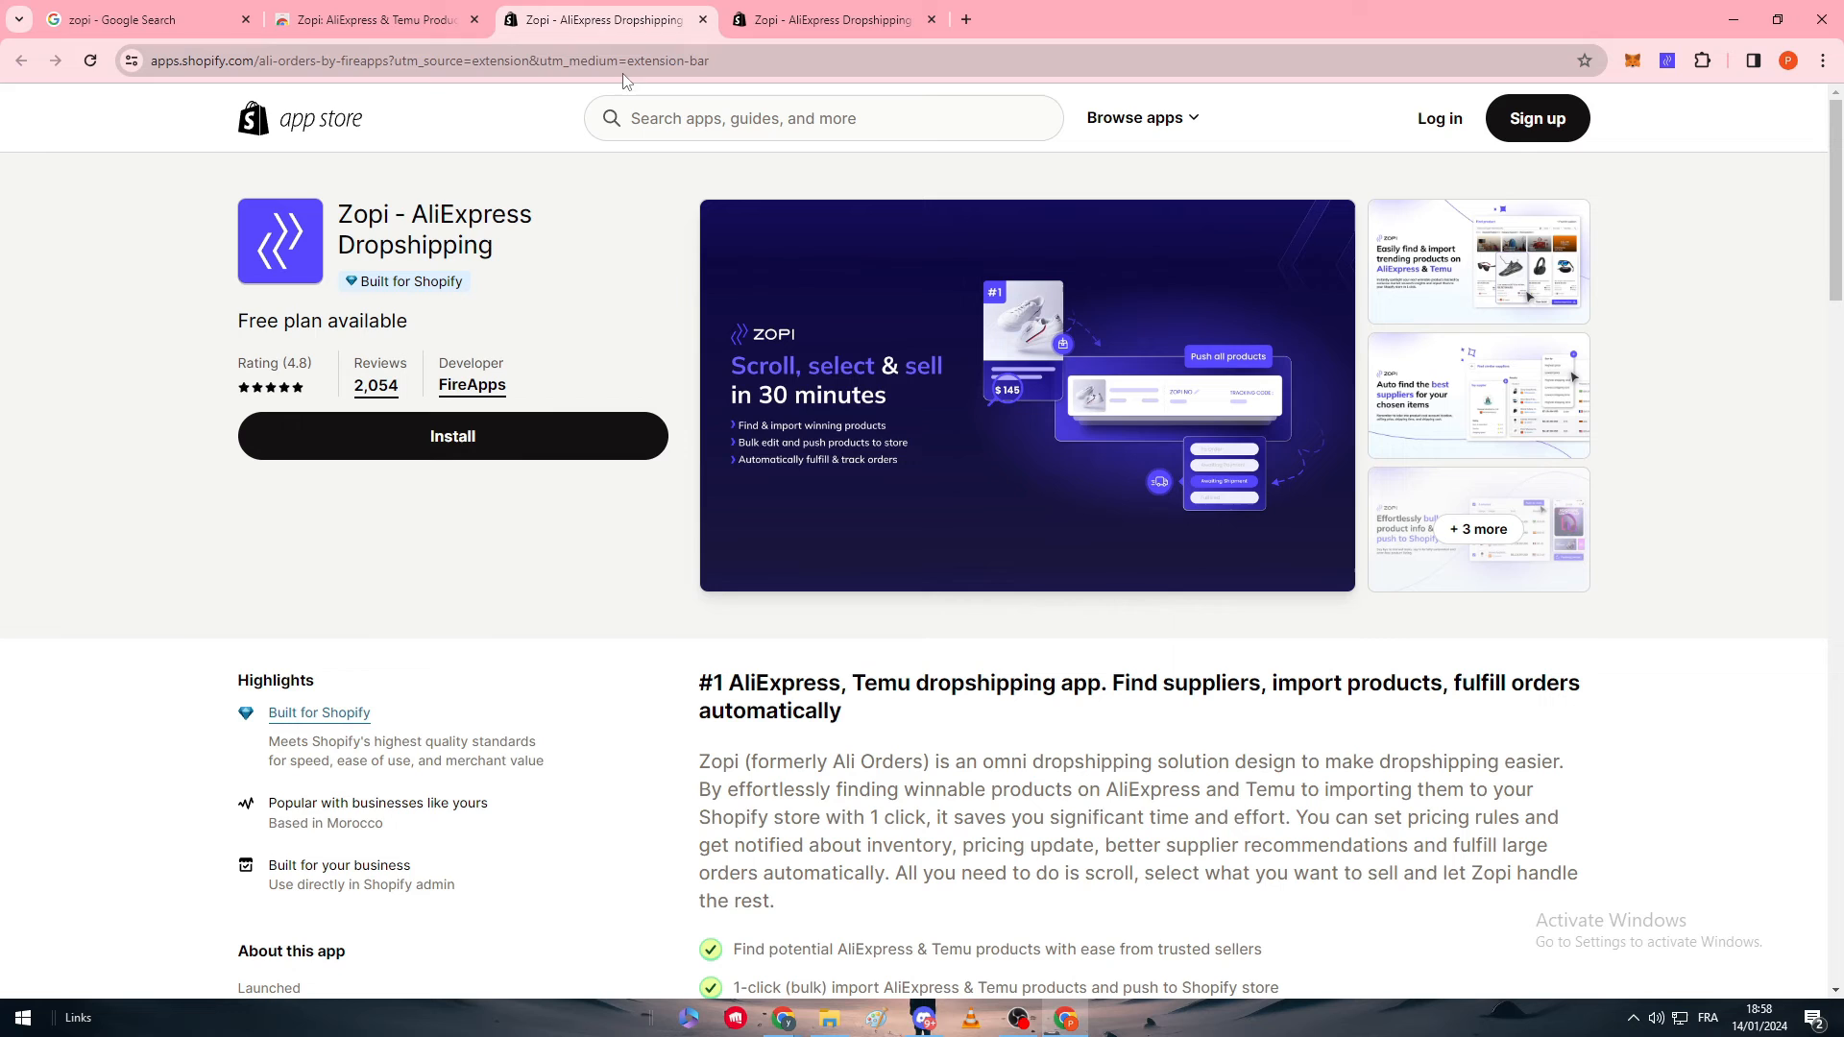
pyautogui.moveTo(341, 195)
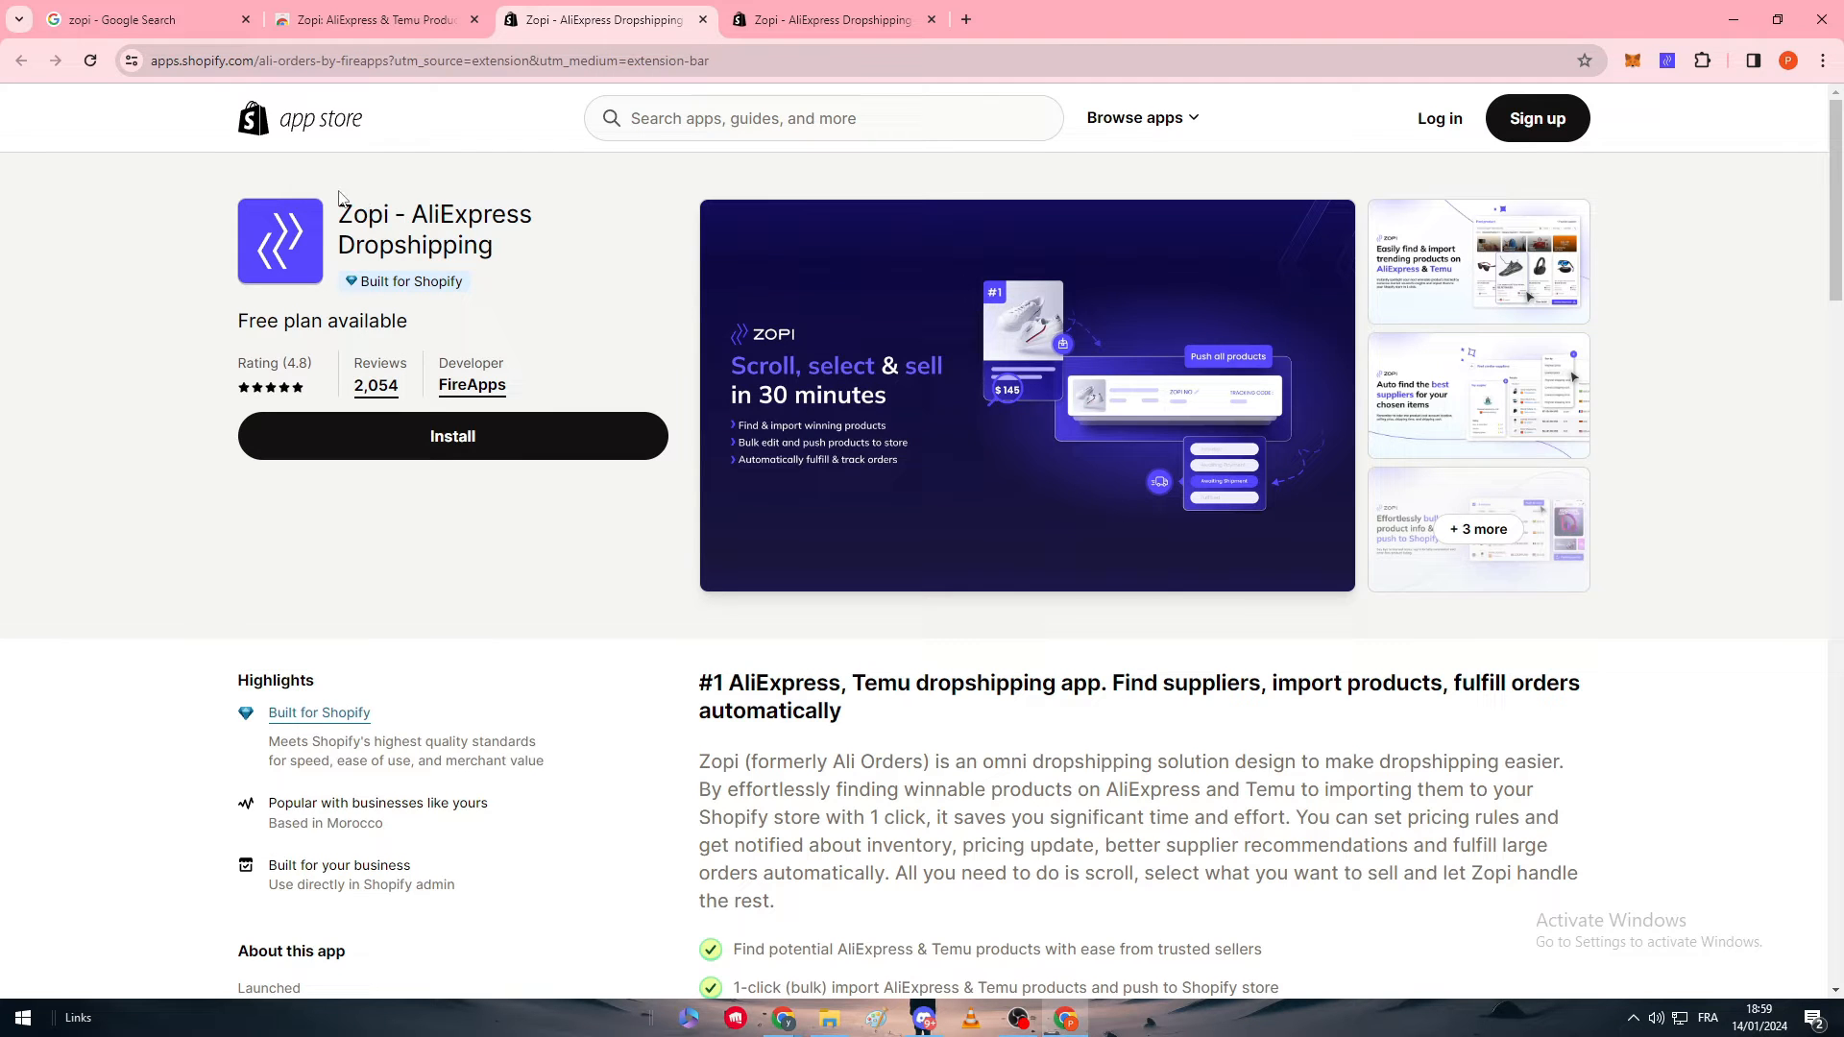
pyautogui.moveTo(718, 818)
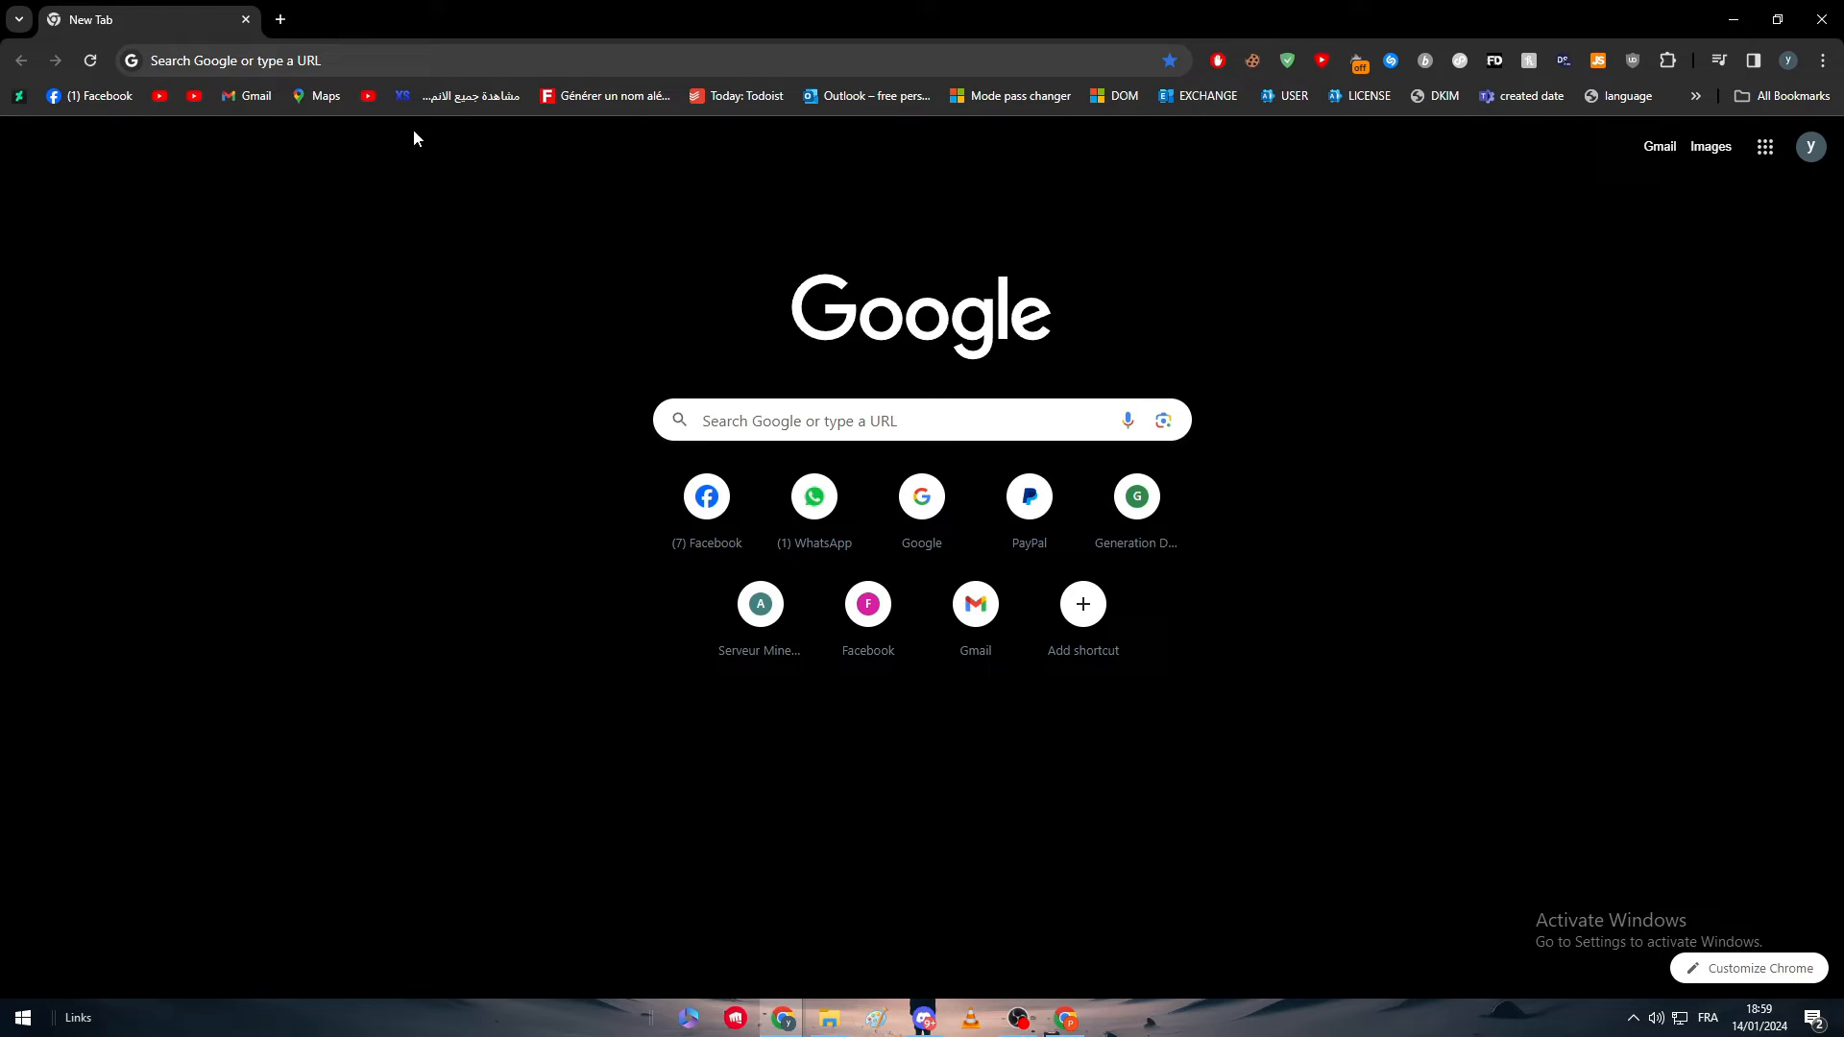
# Switch to the Chrome window signed in to the Shopify store.
pyautogui.write('shopify.com/ali-orders-by-fireapps?utm_source=extension&utm_medium=extension-bar')
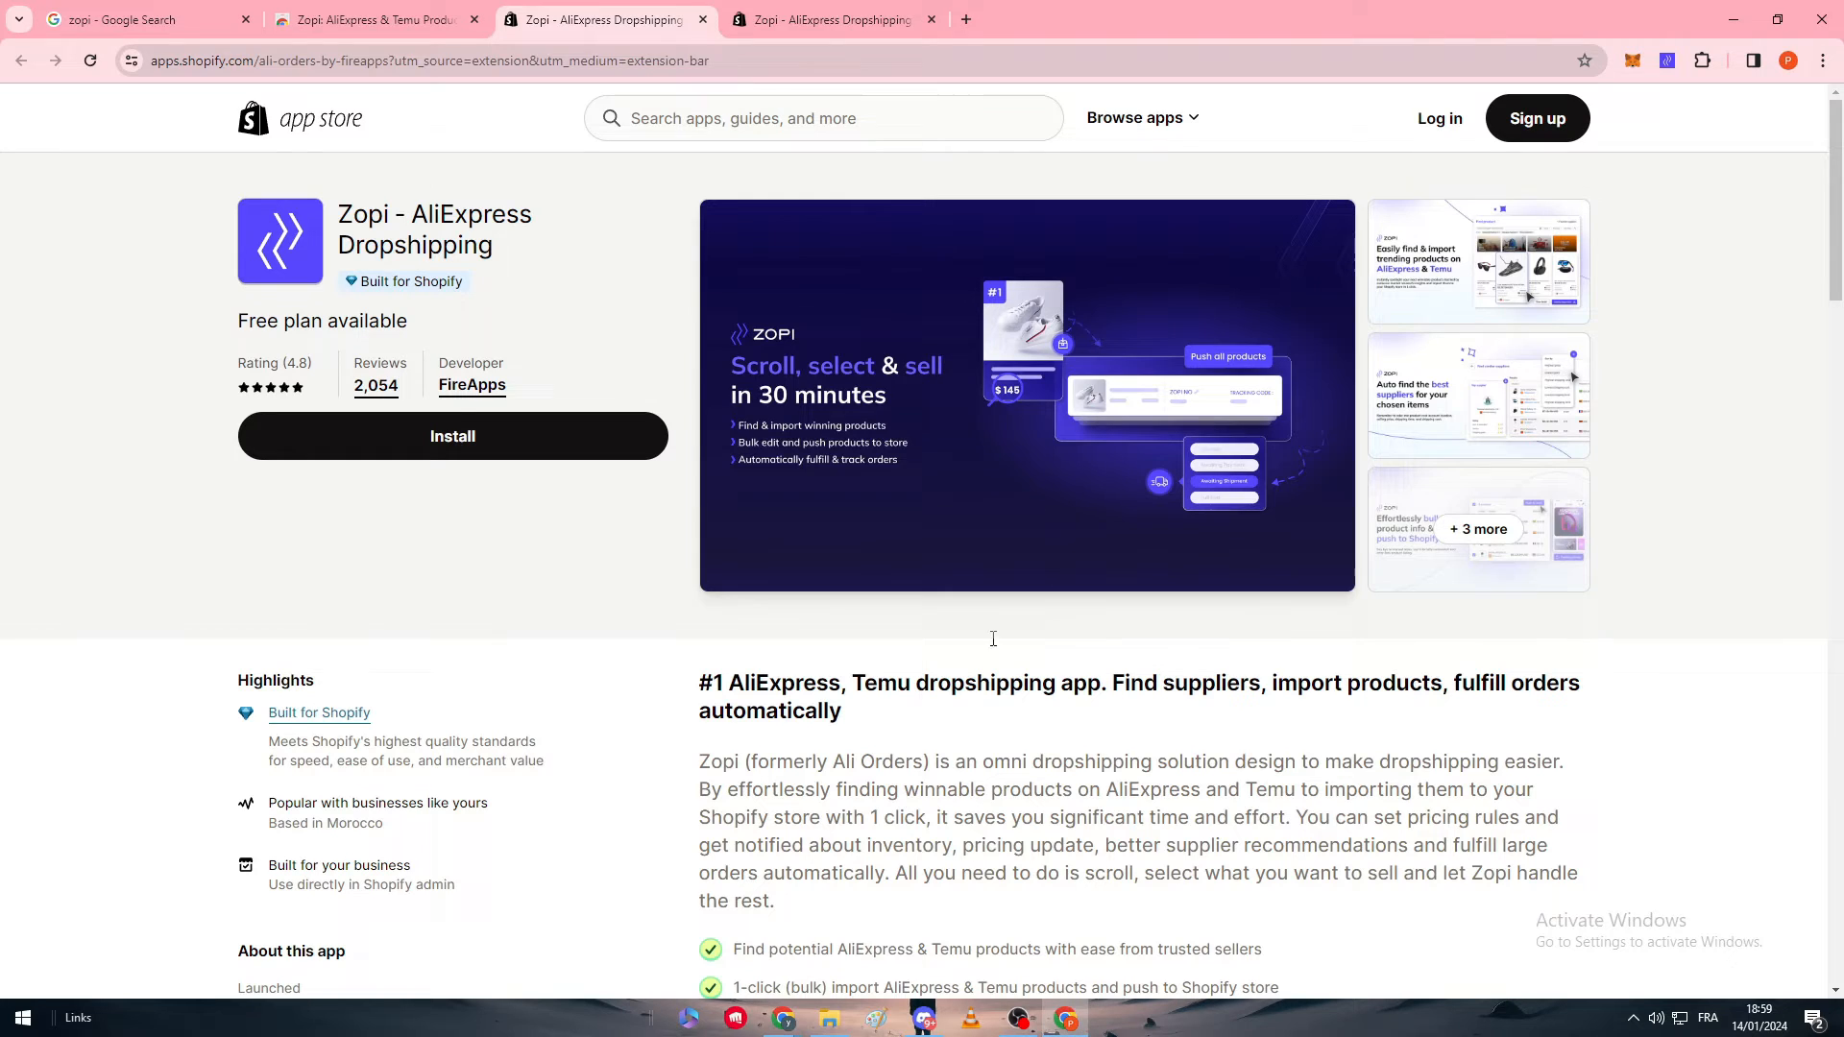
pyautogui.click(373, 20)
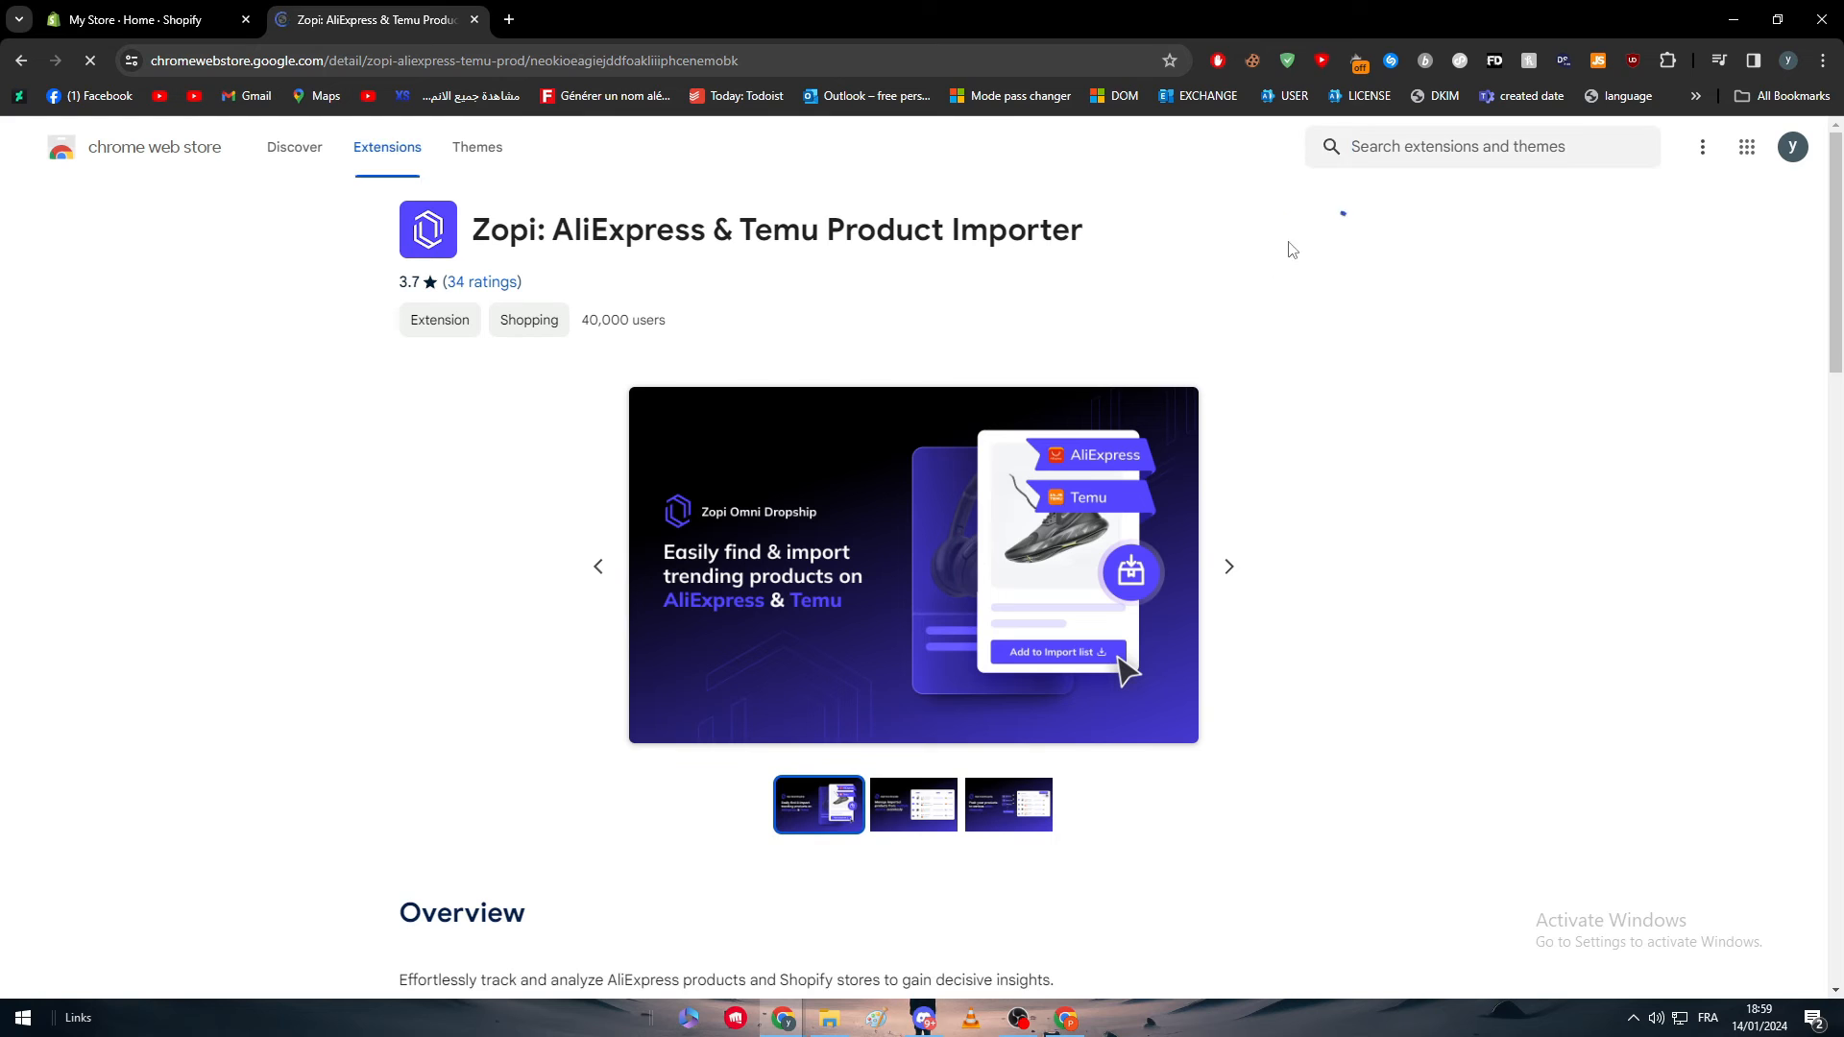
# From the store's admin home, open the Zopi app listing via the browser extension.
pyautogui.click(141, 20)
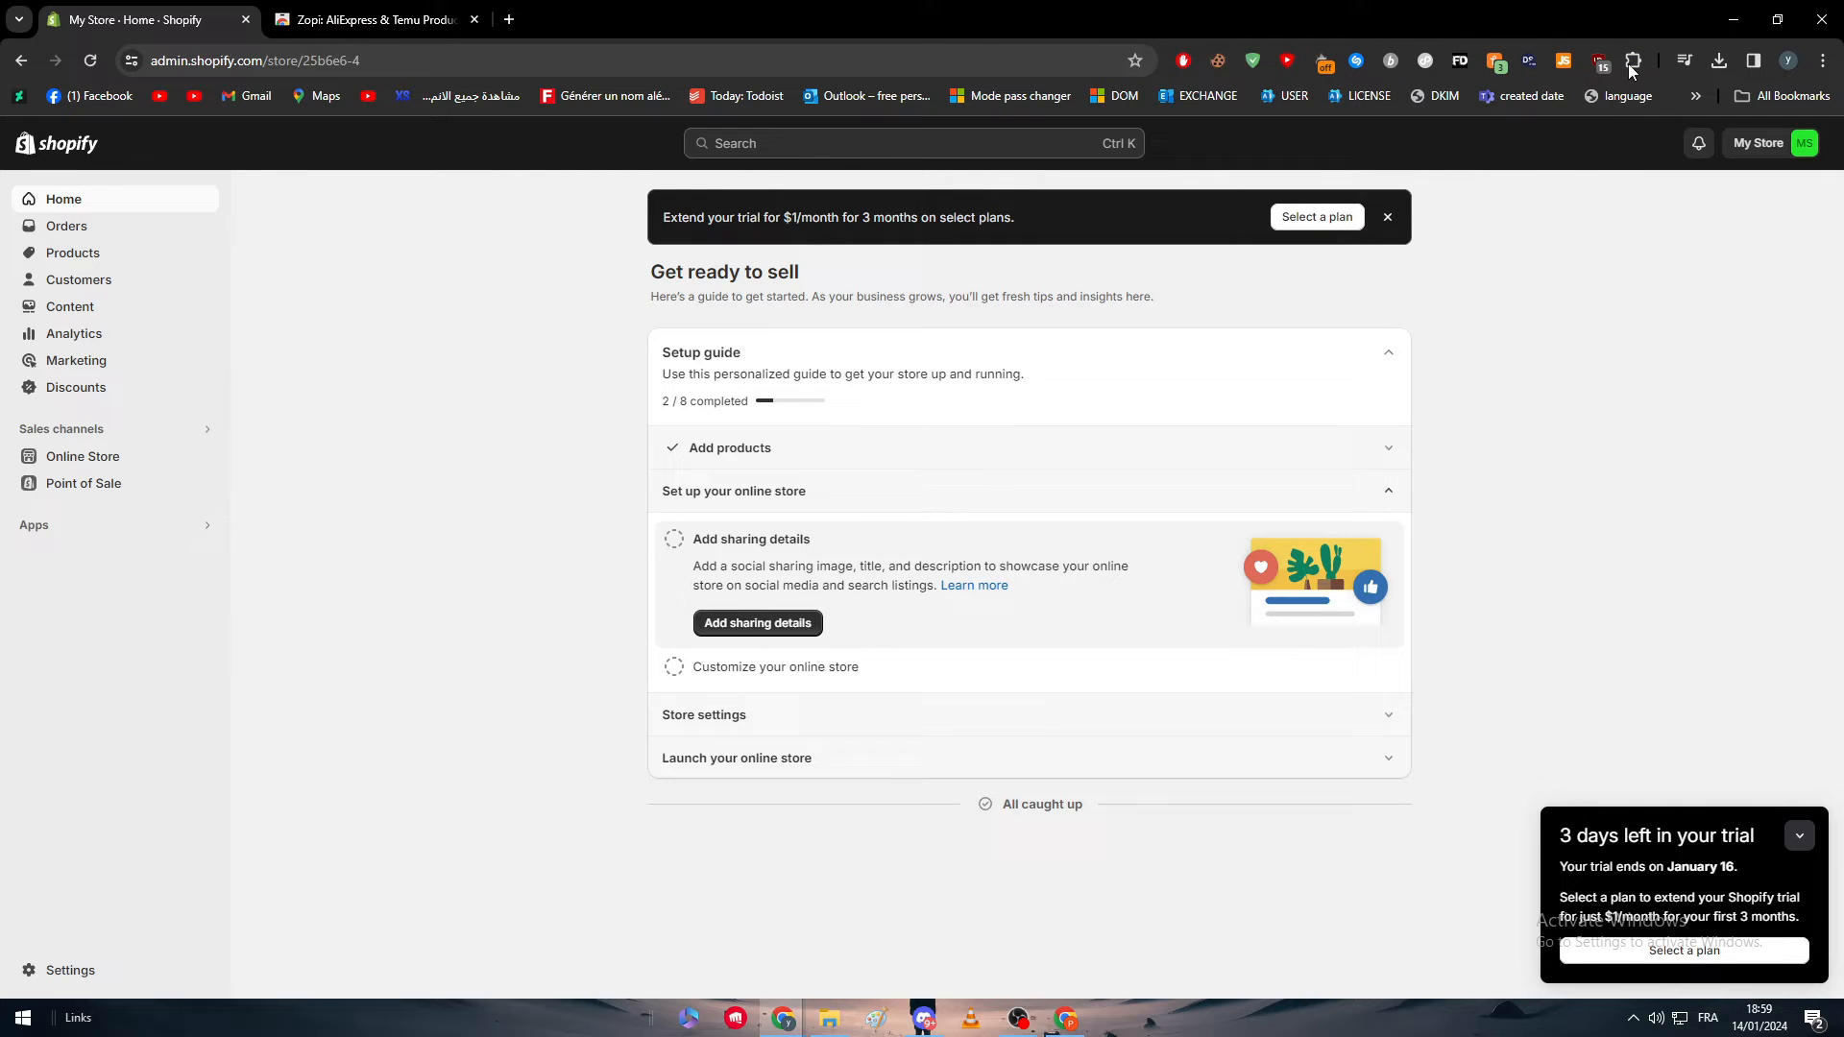
pyautogui.click(1630, 60)
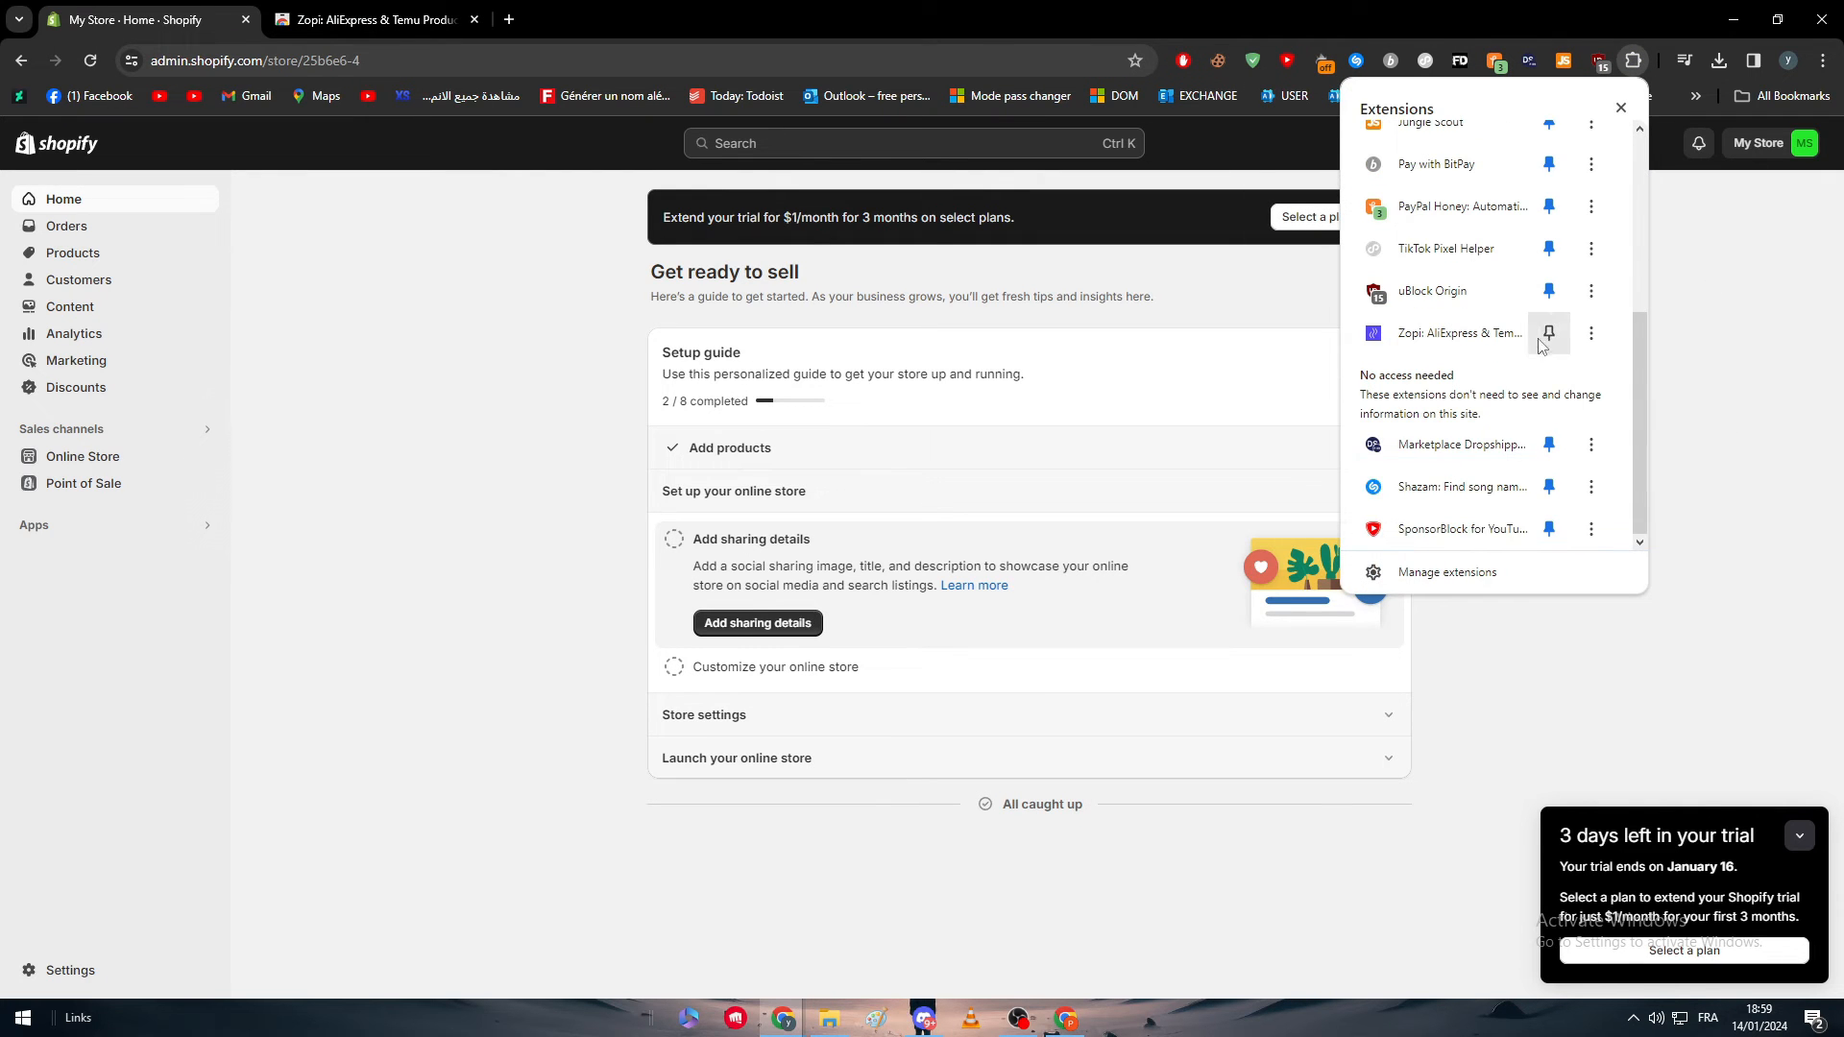
pyautogui.click(1456, 333)
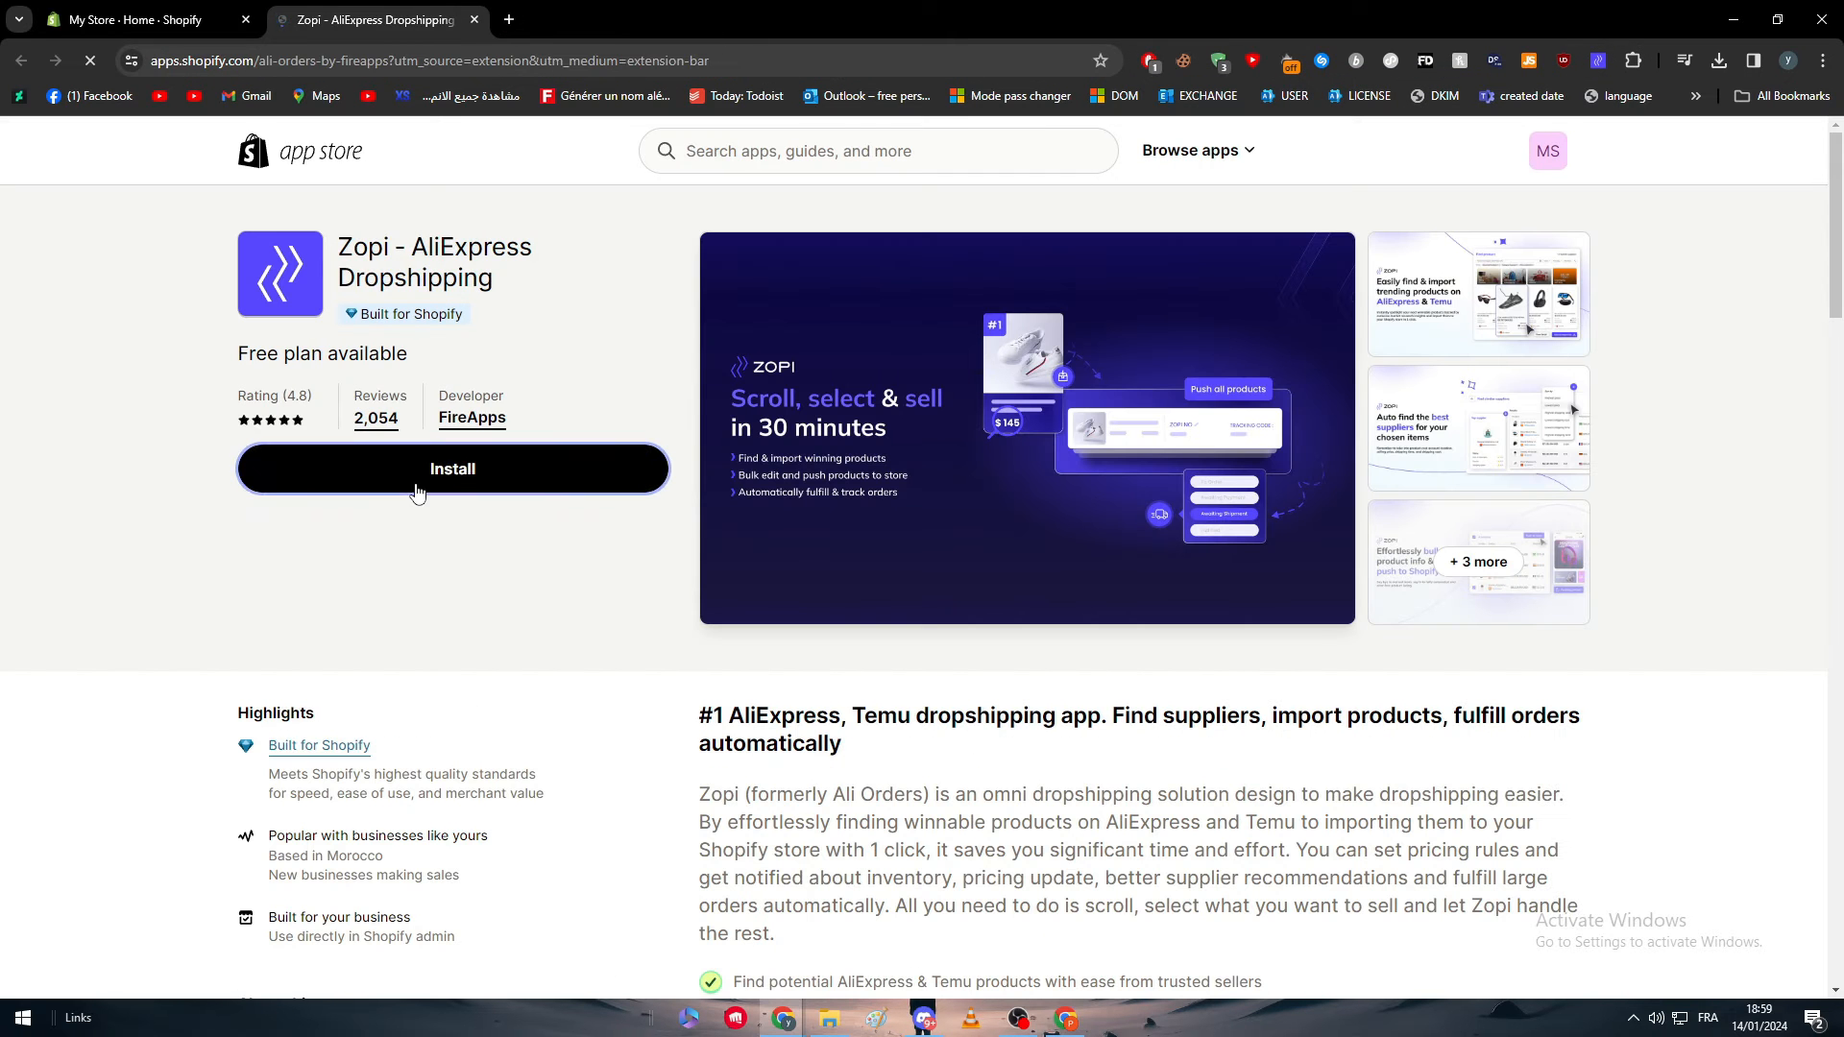
# Install Zopi - AliExpress Dropship on My Store, approving its permissions.
pyautogui.click(451, 468)
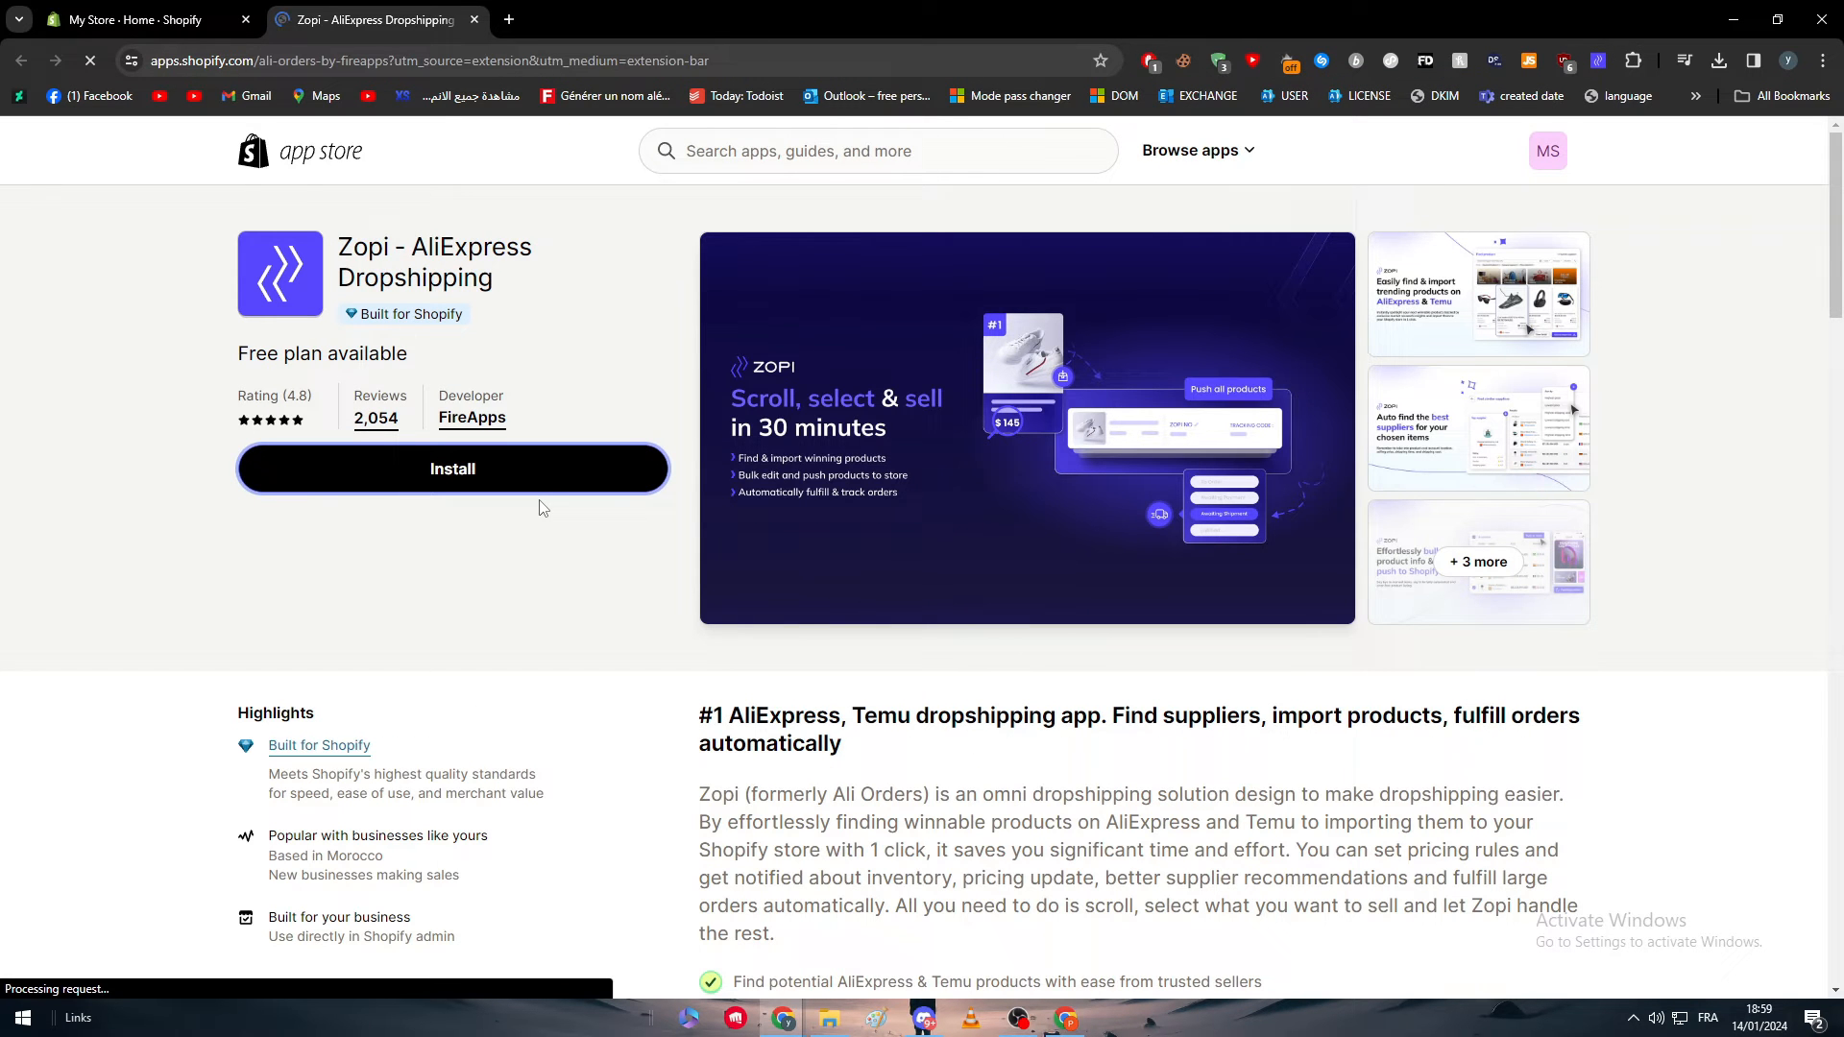
pyautogui.click(451, 468)
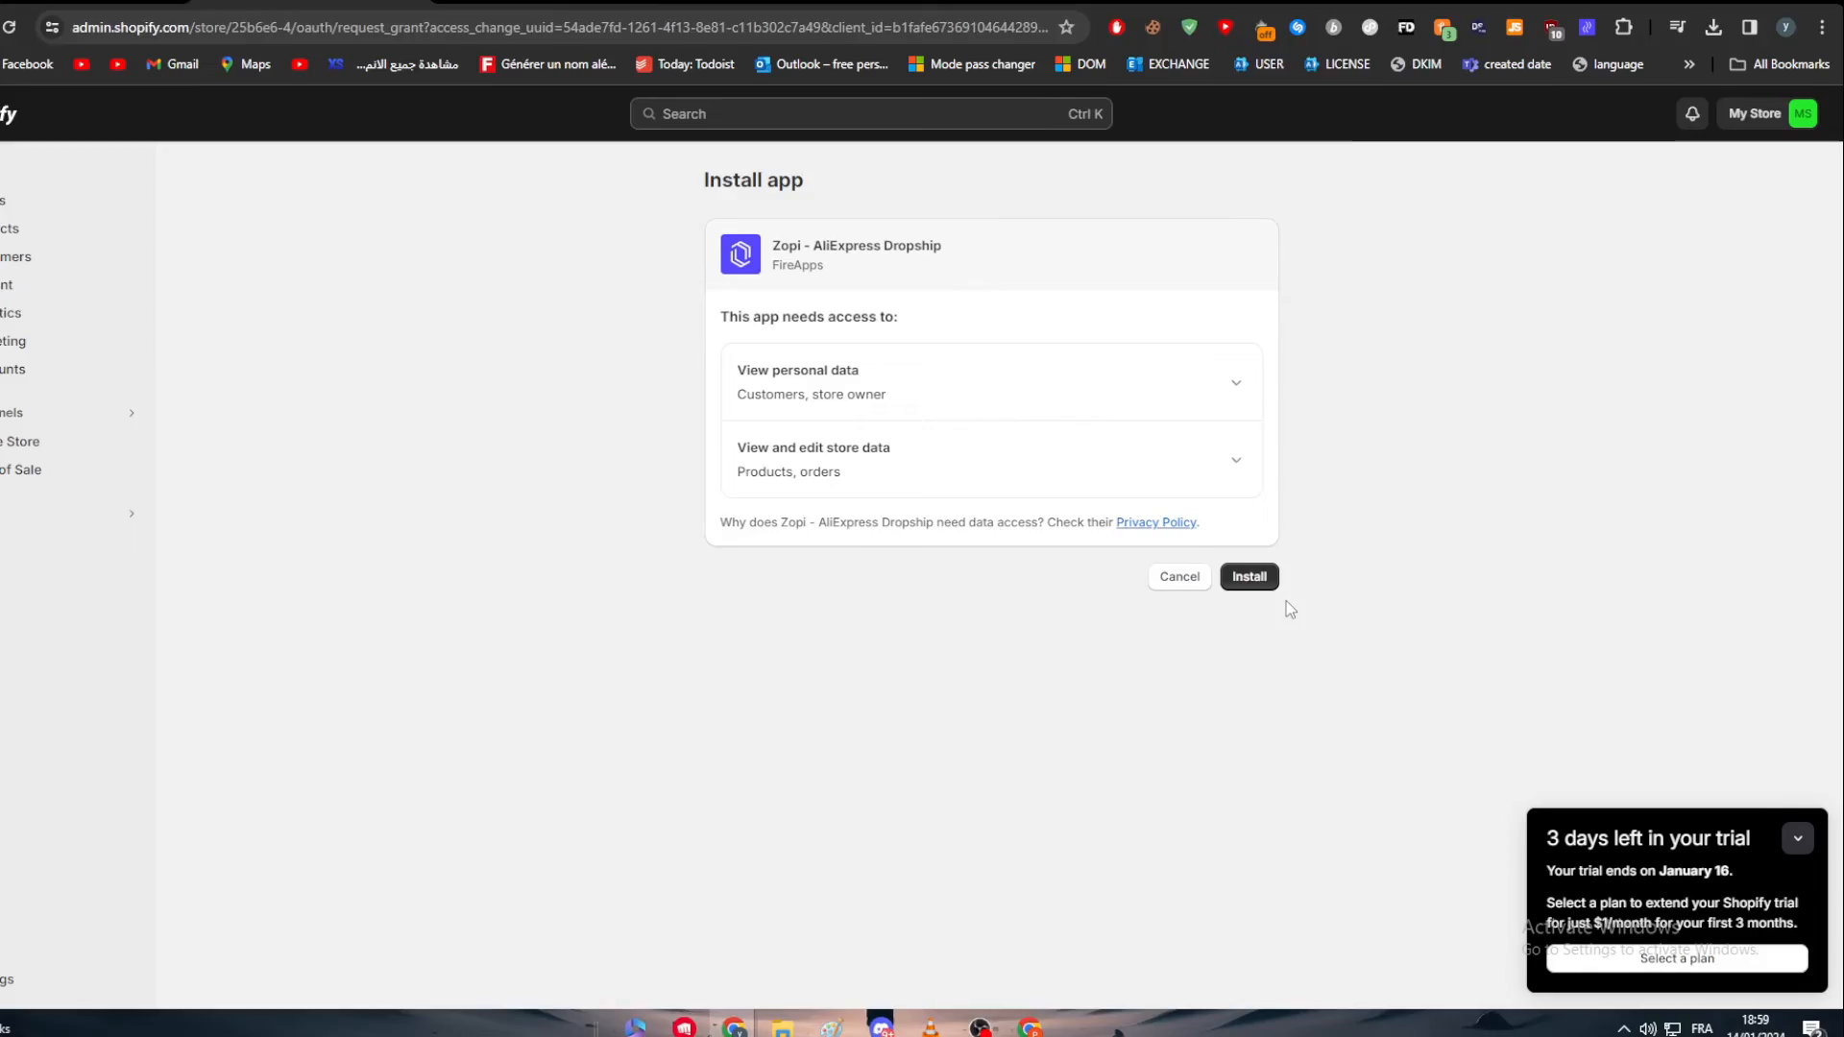
pyautogui.click(1248, 576)
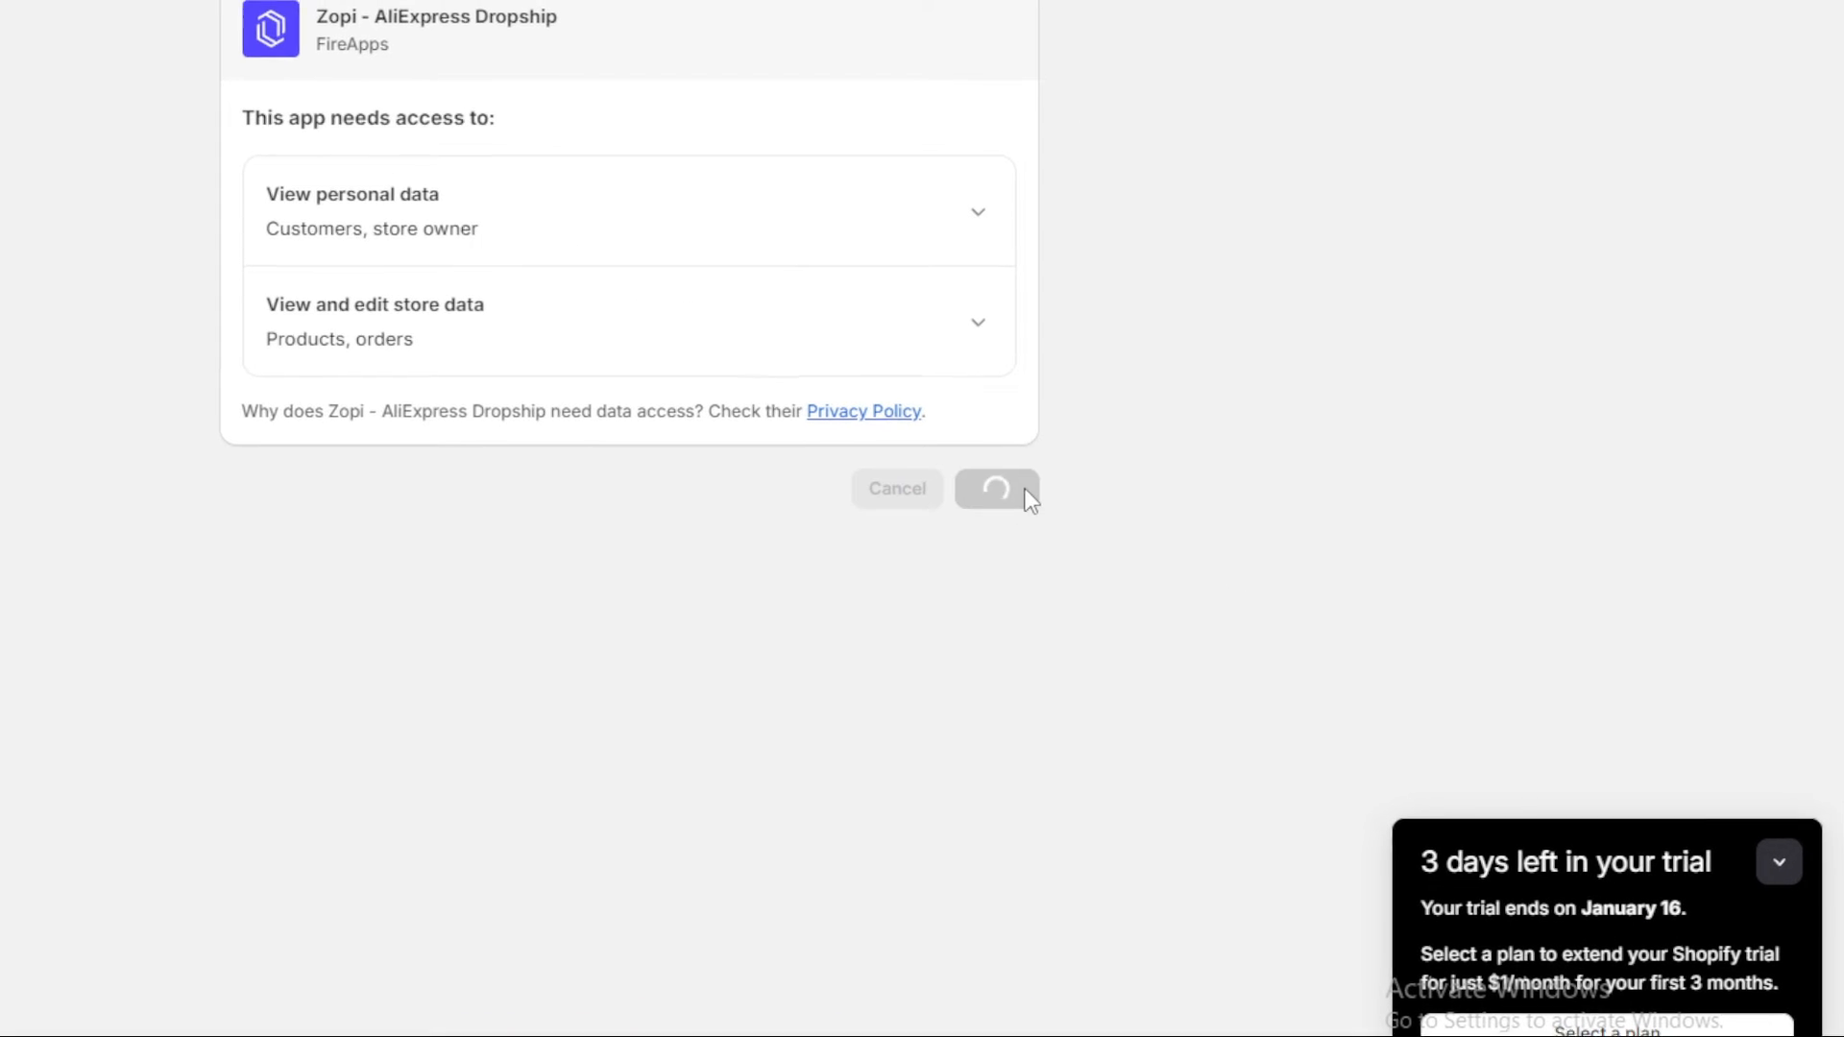
pyautogui.click(996, 488)
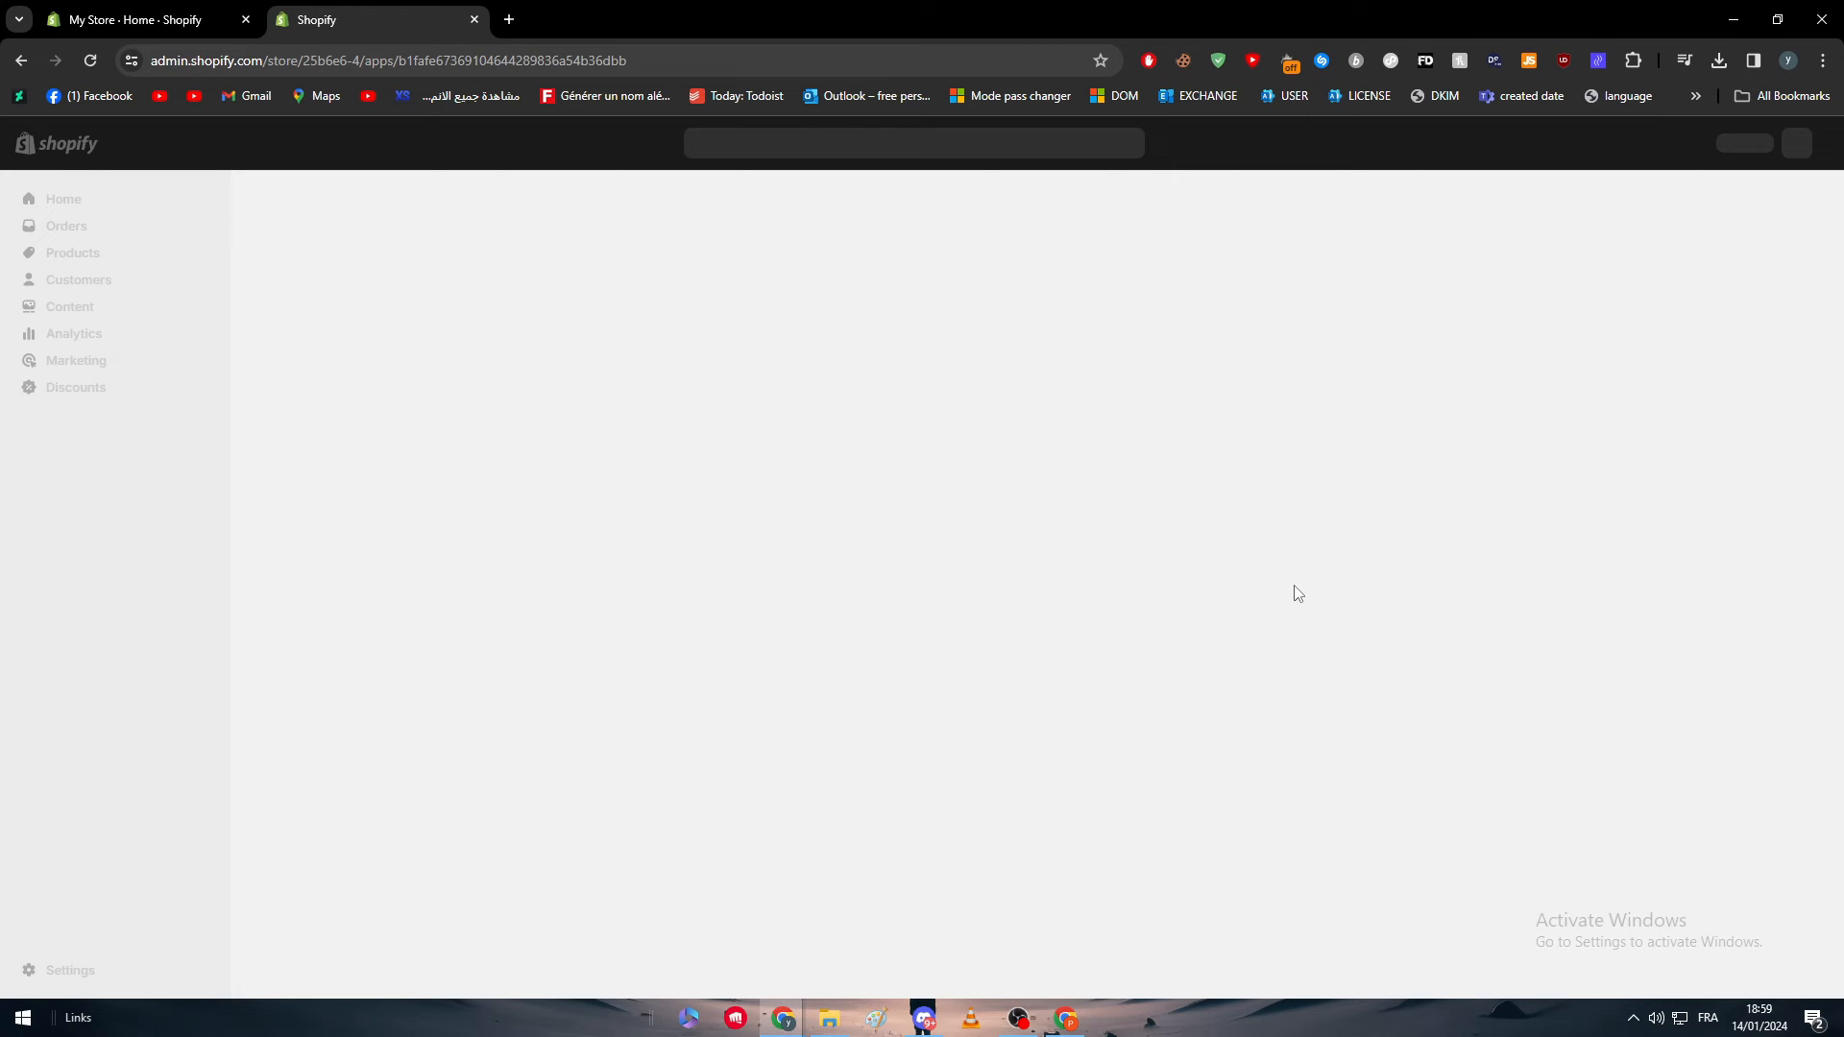
pyautogui.click(113, 559)
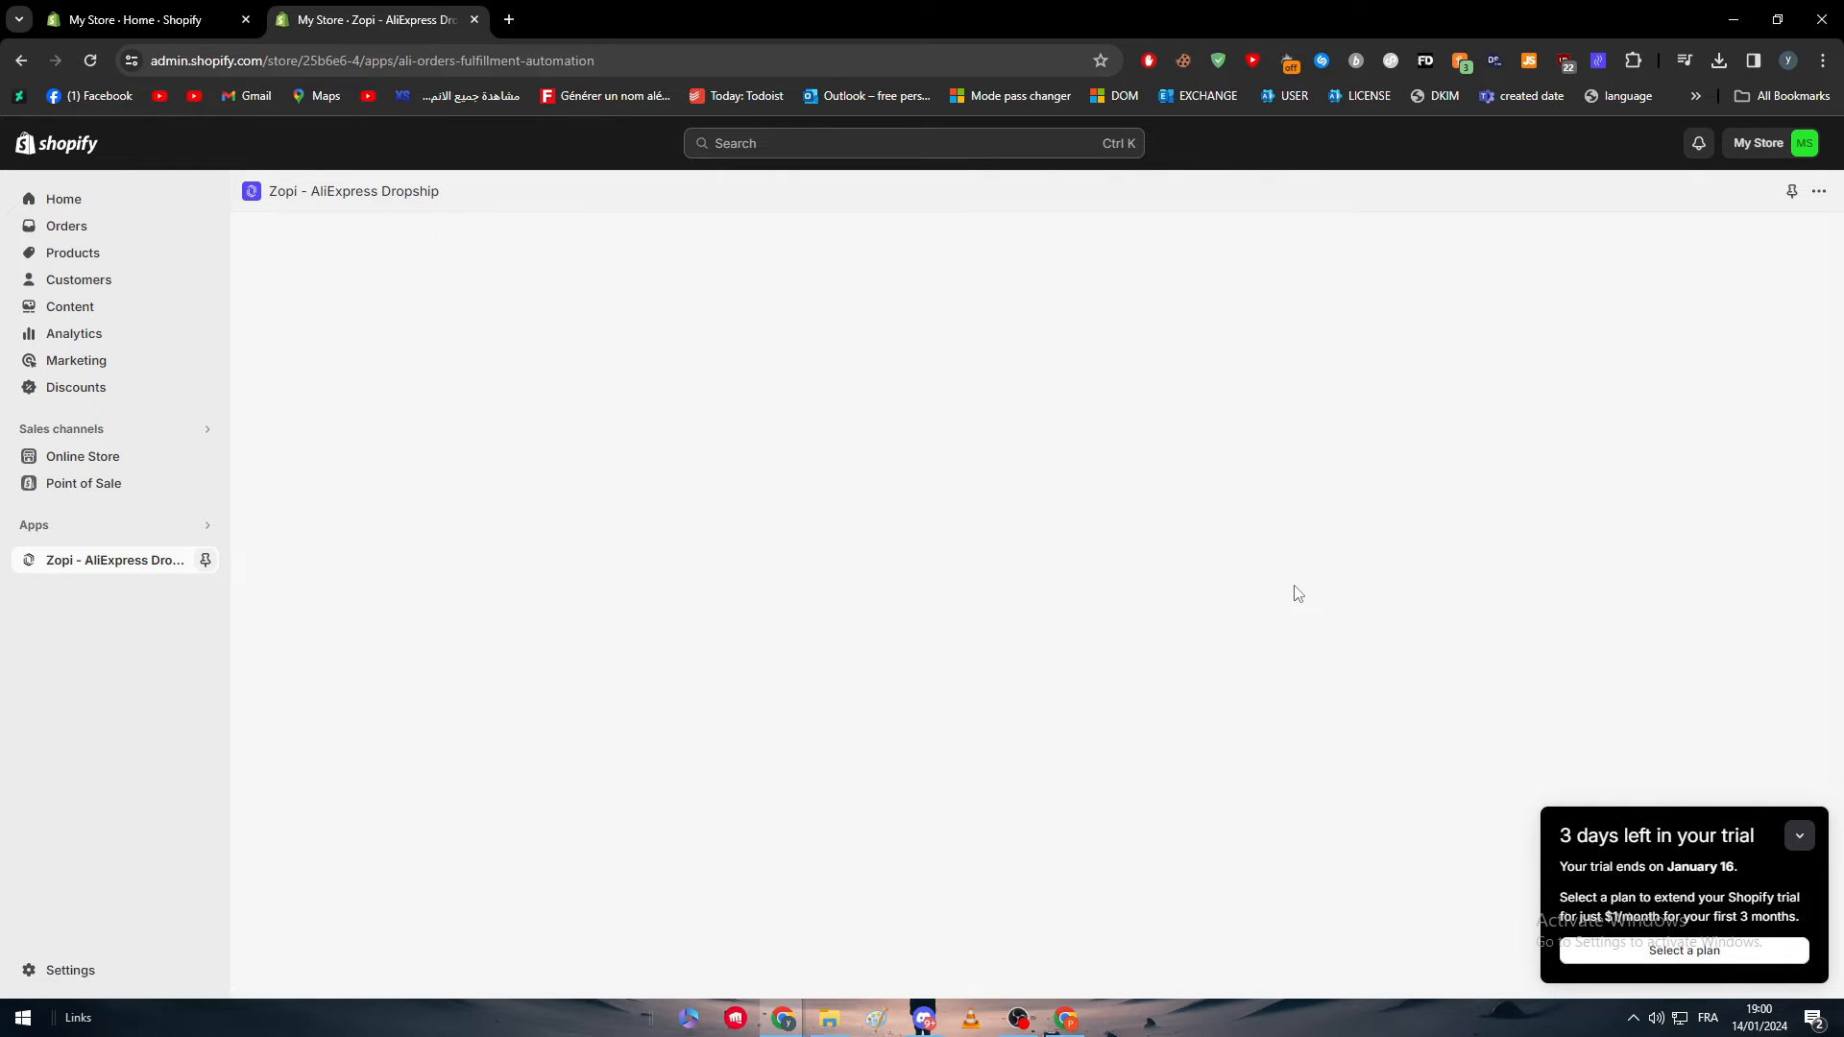
pyautogui.click(114, 560)
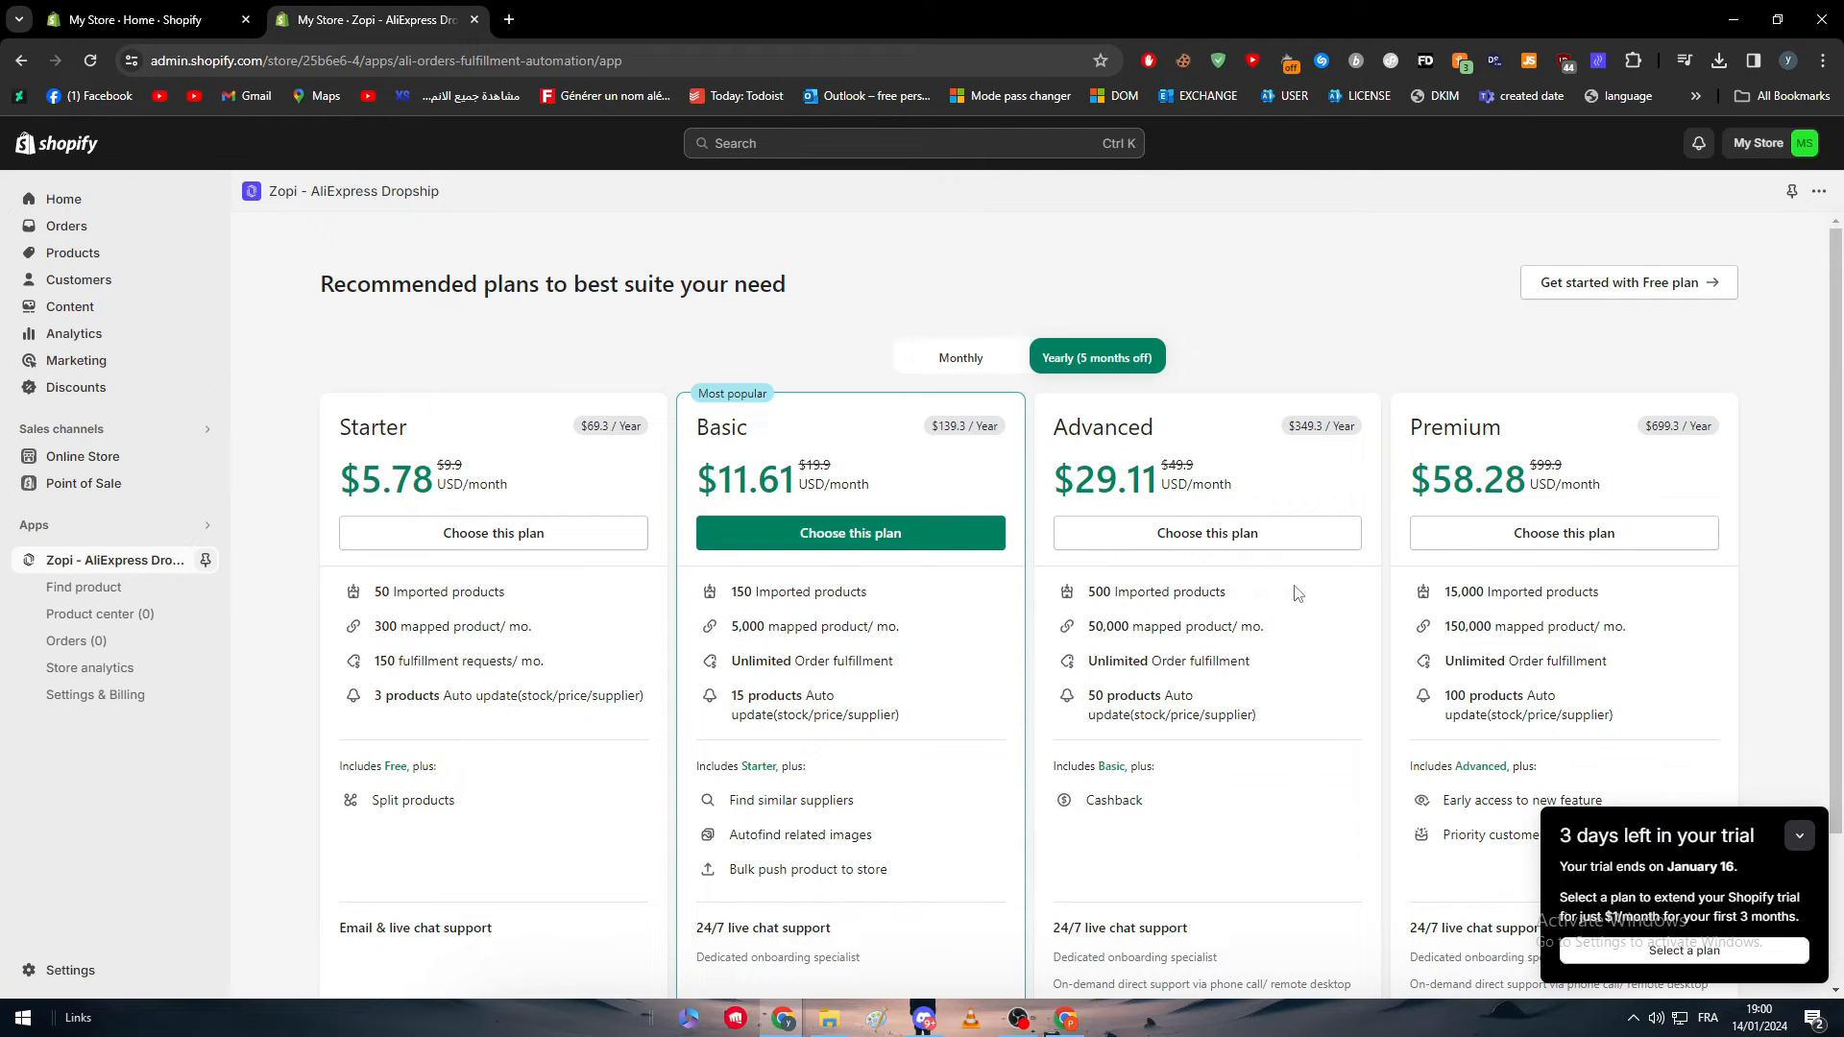
# Minimize the Zopi trial reminder and open, then close, the support chat.
pyautogui.scroll(-3)
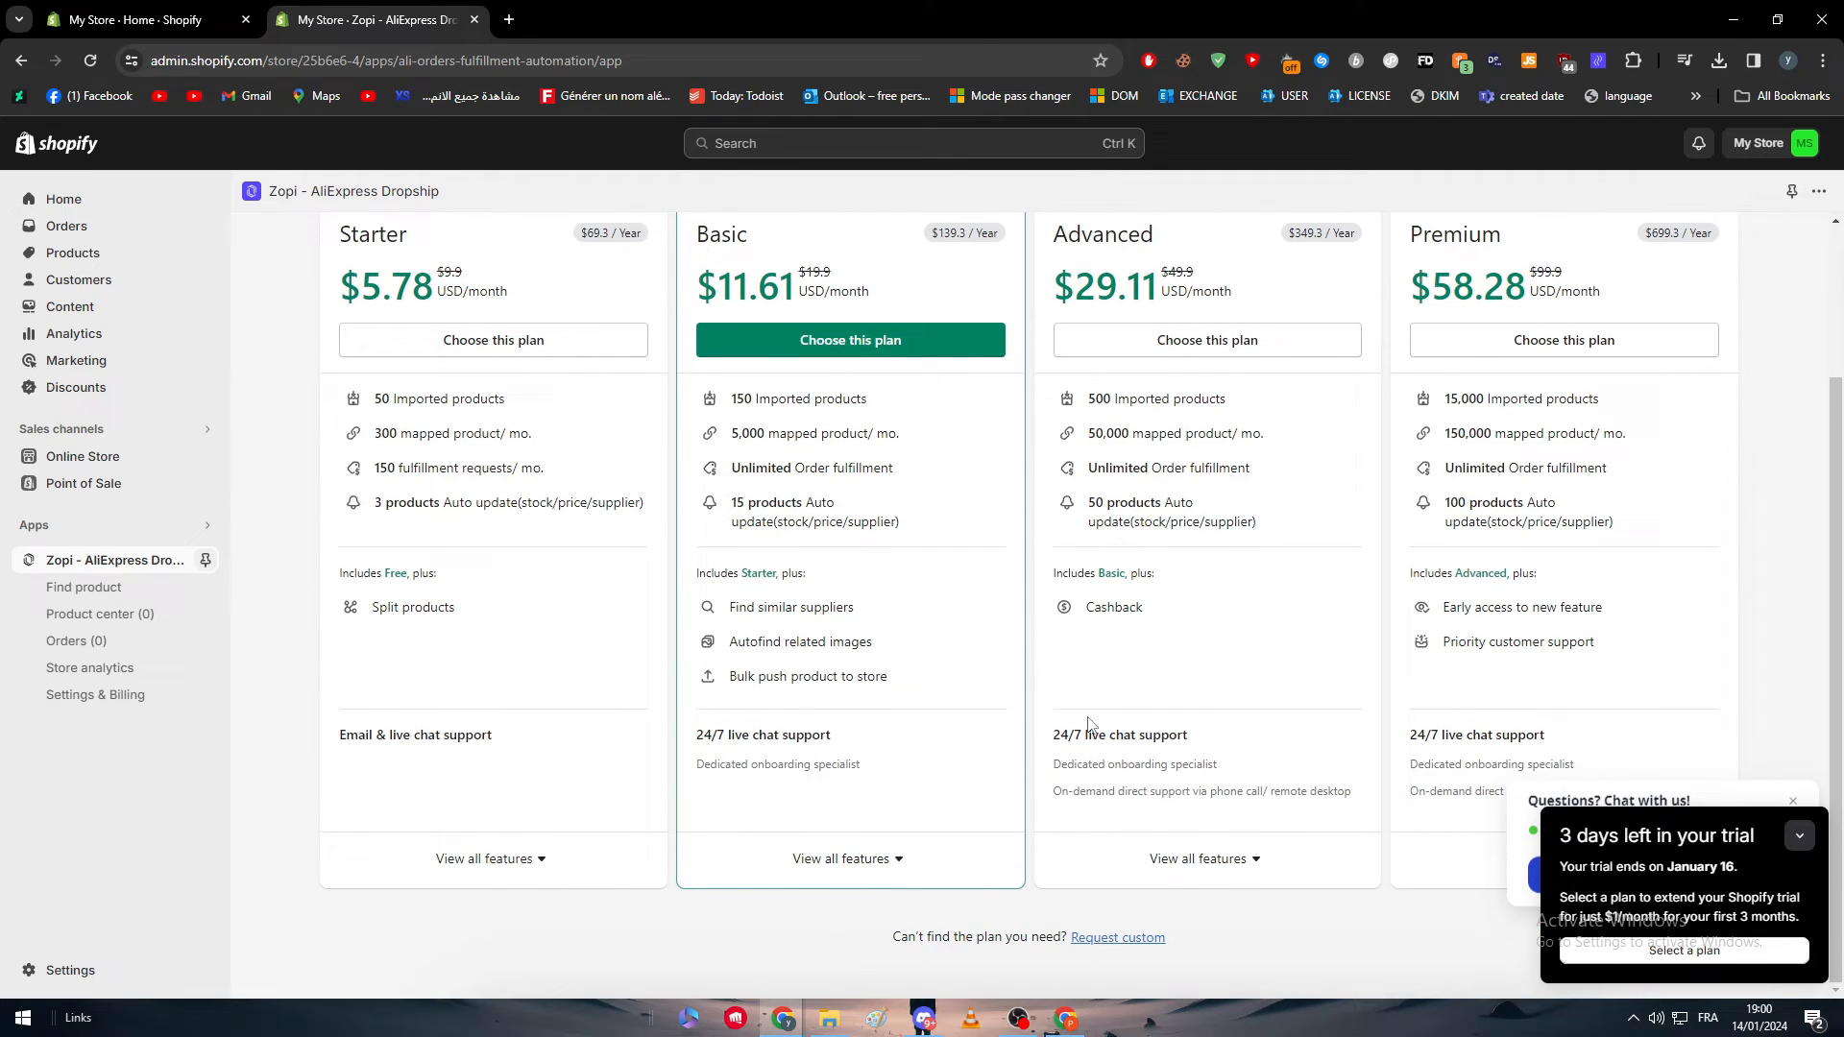
pyautogui.click(1796, 837)
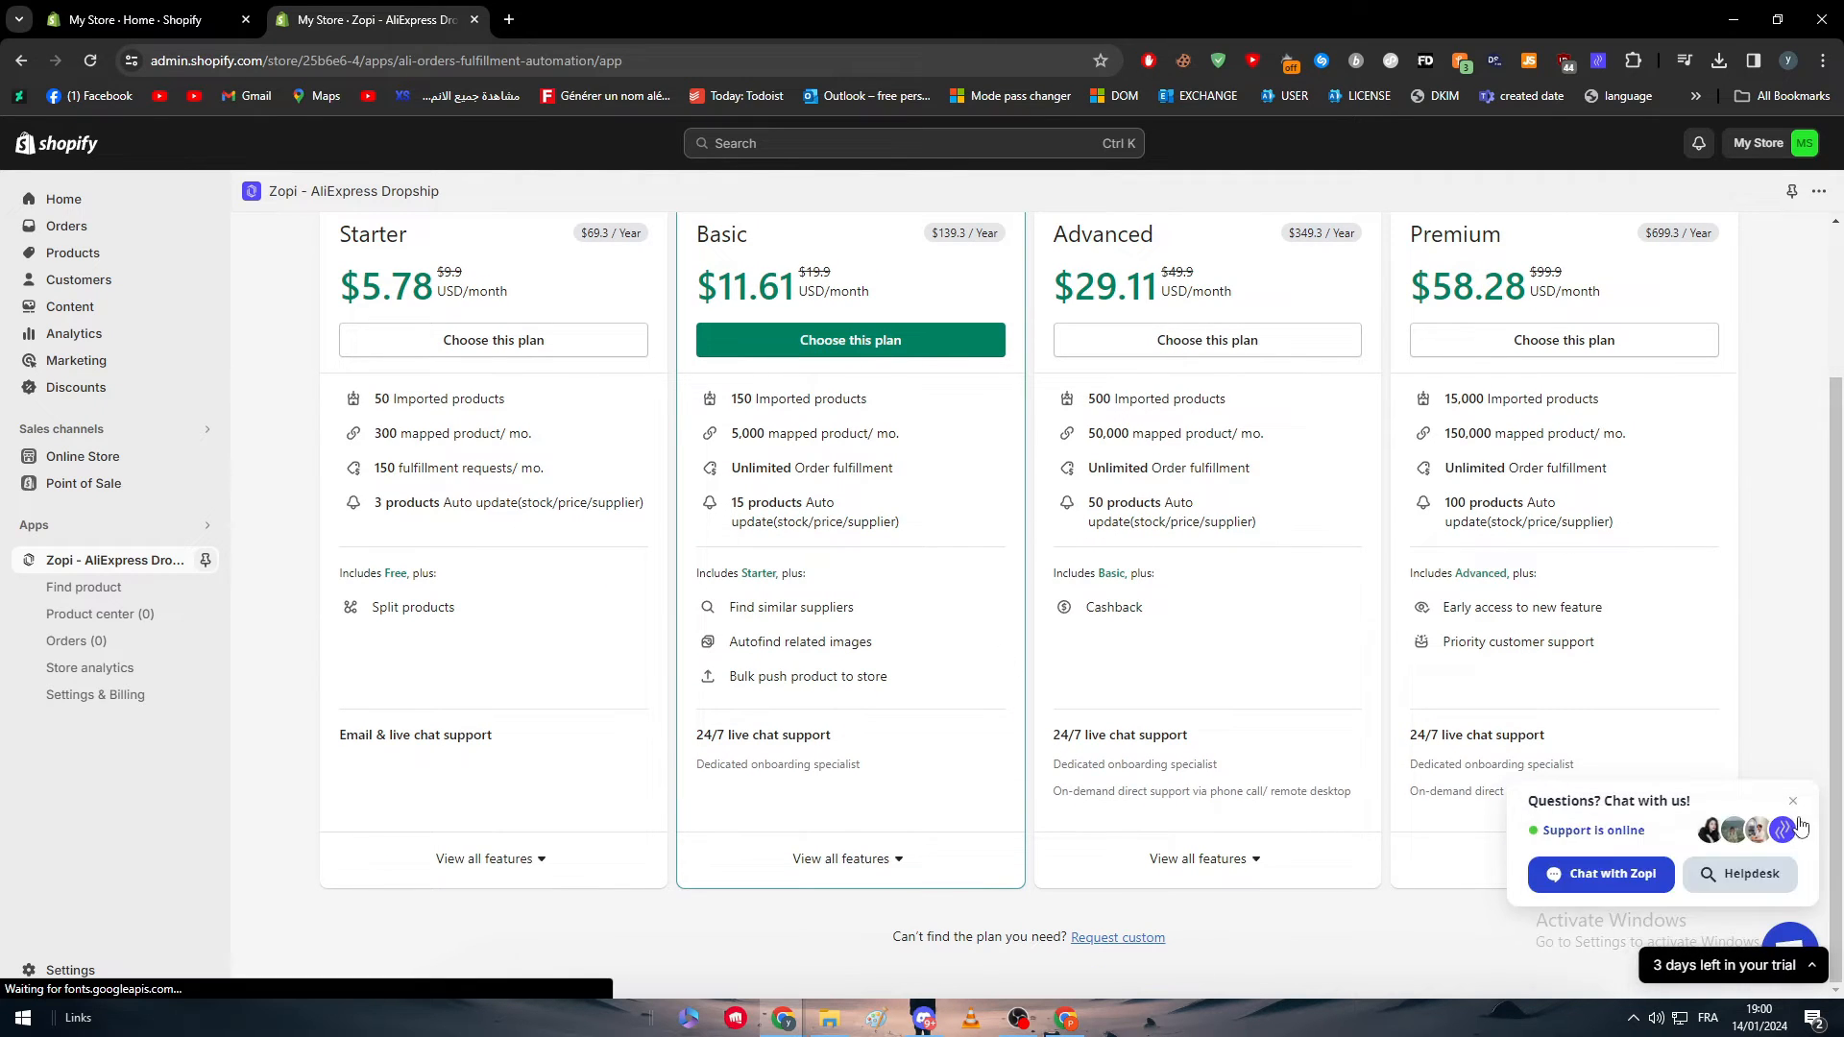
pyautogui.click(1599, 874)
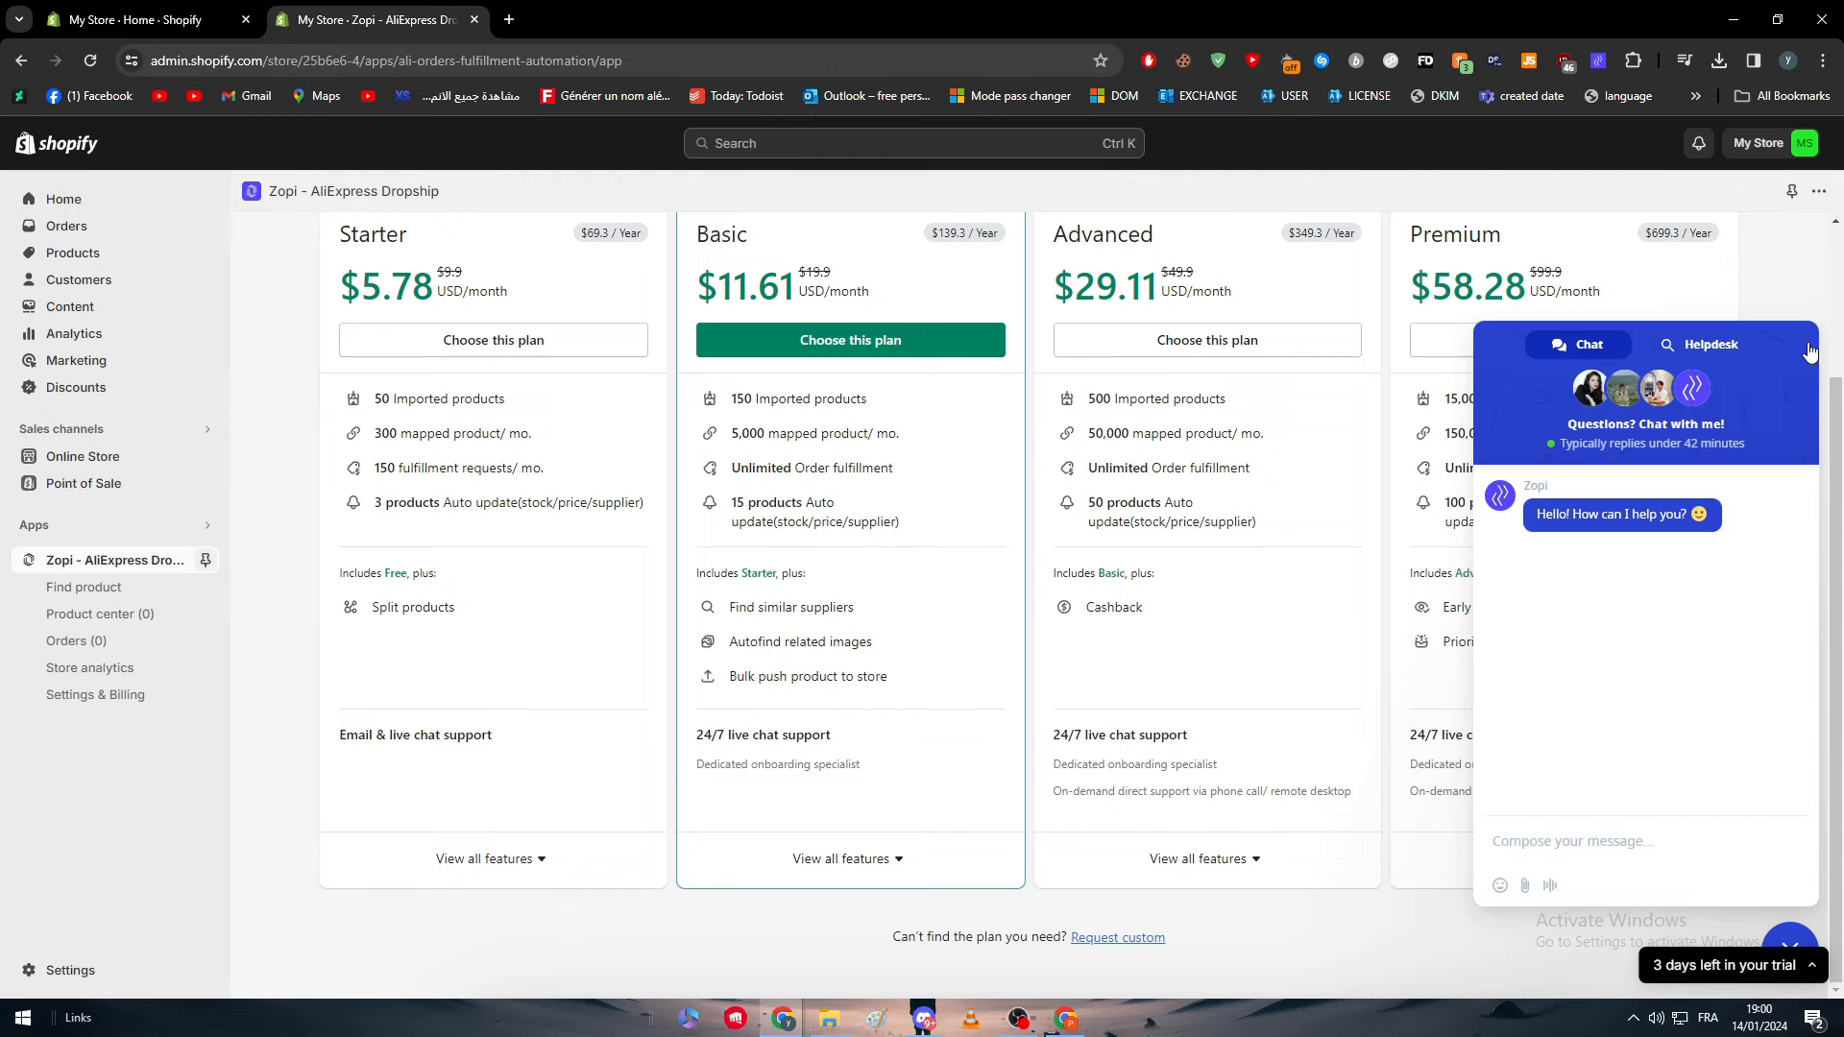
pyautogui.click(1808, 351)
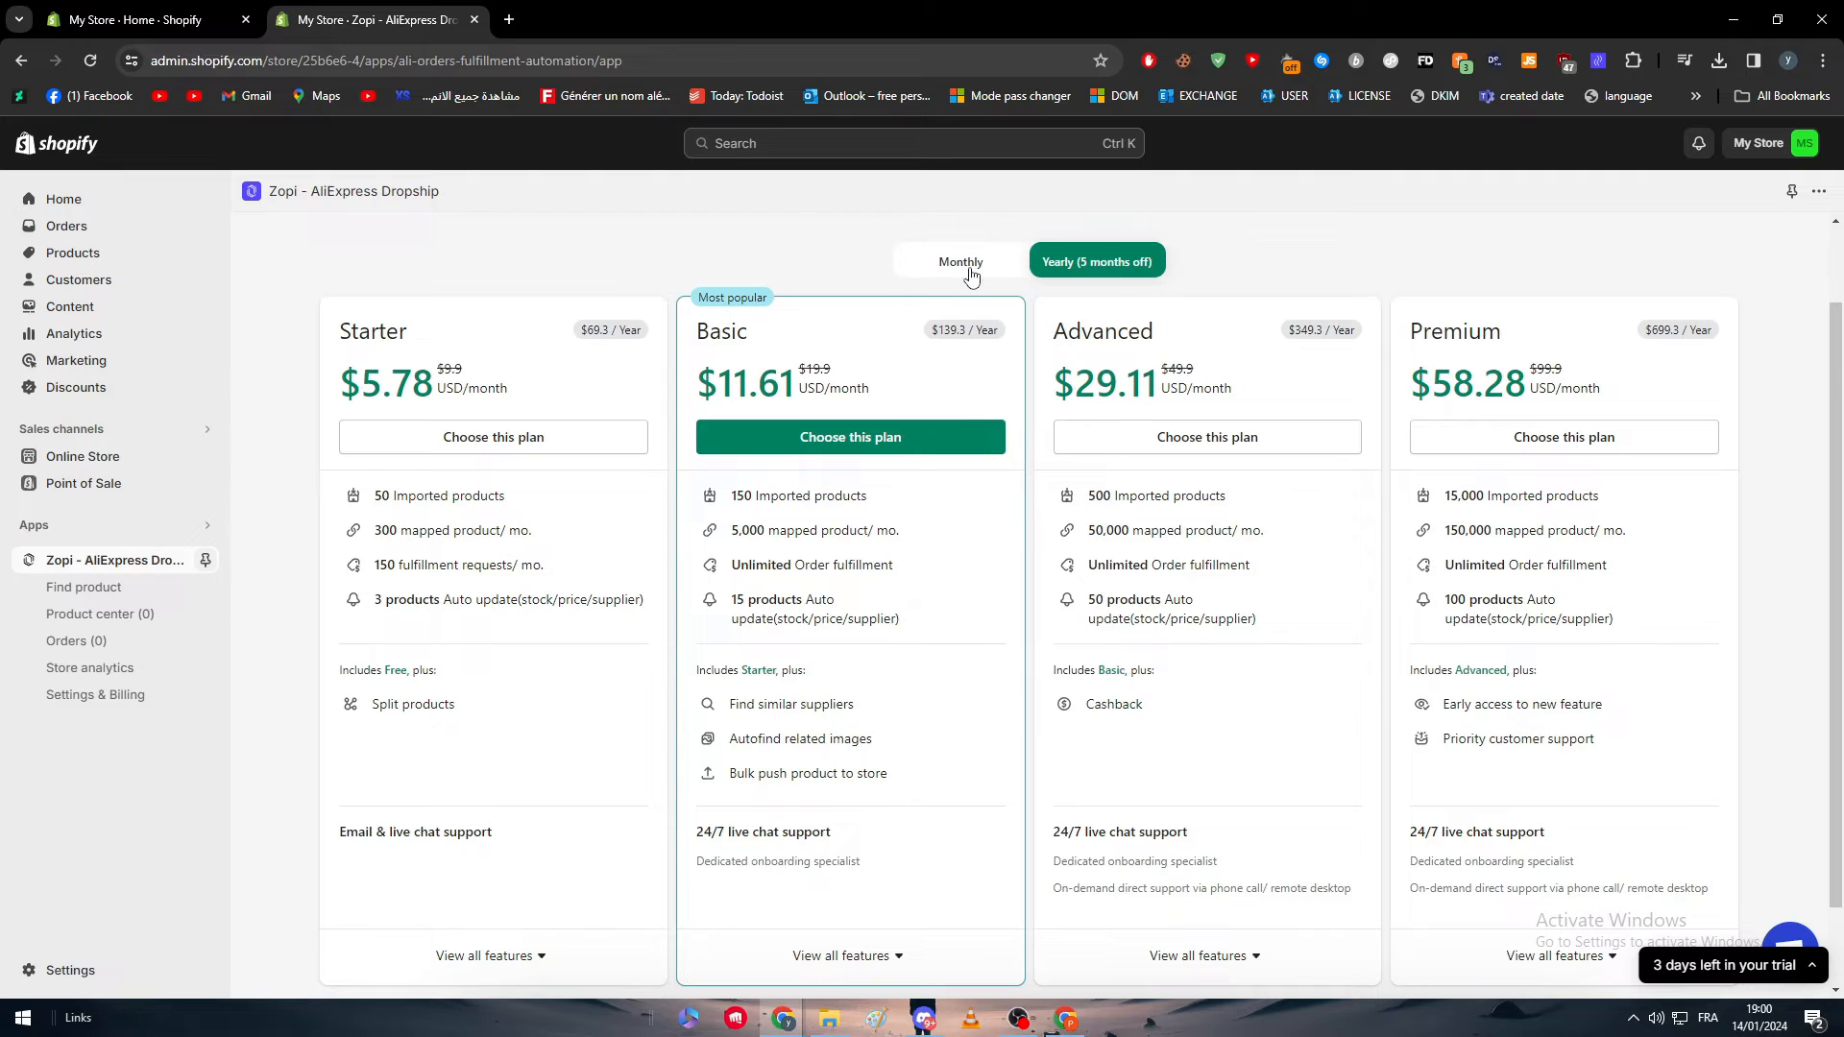
# Compare monthly and yearly plan prices, ending on monthly (Basic $19.9, Premium $99.9).
pyautogui.click(959, 261)
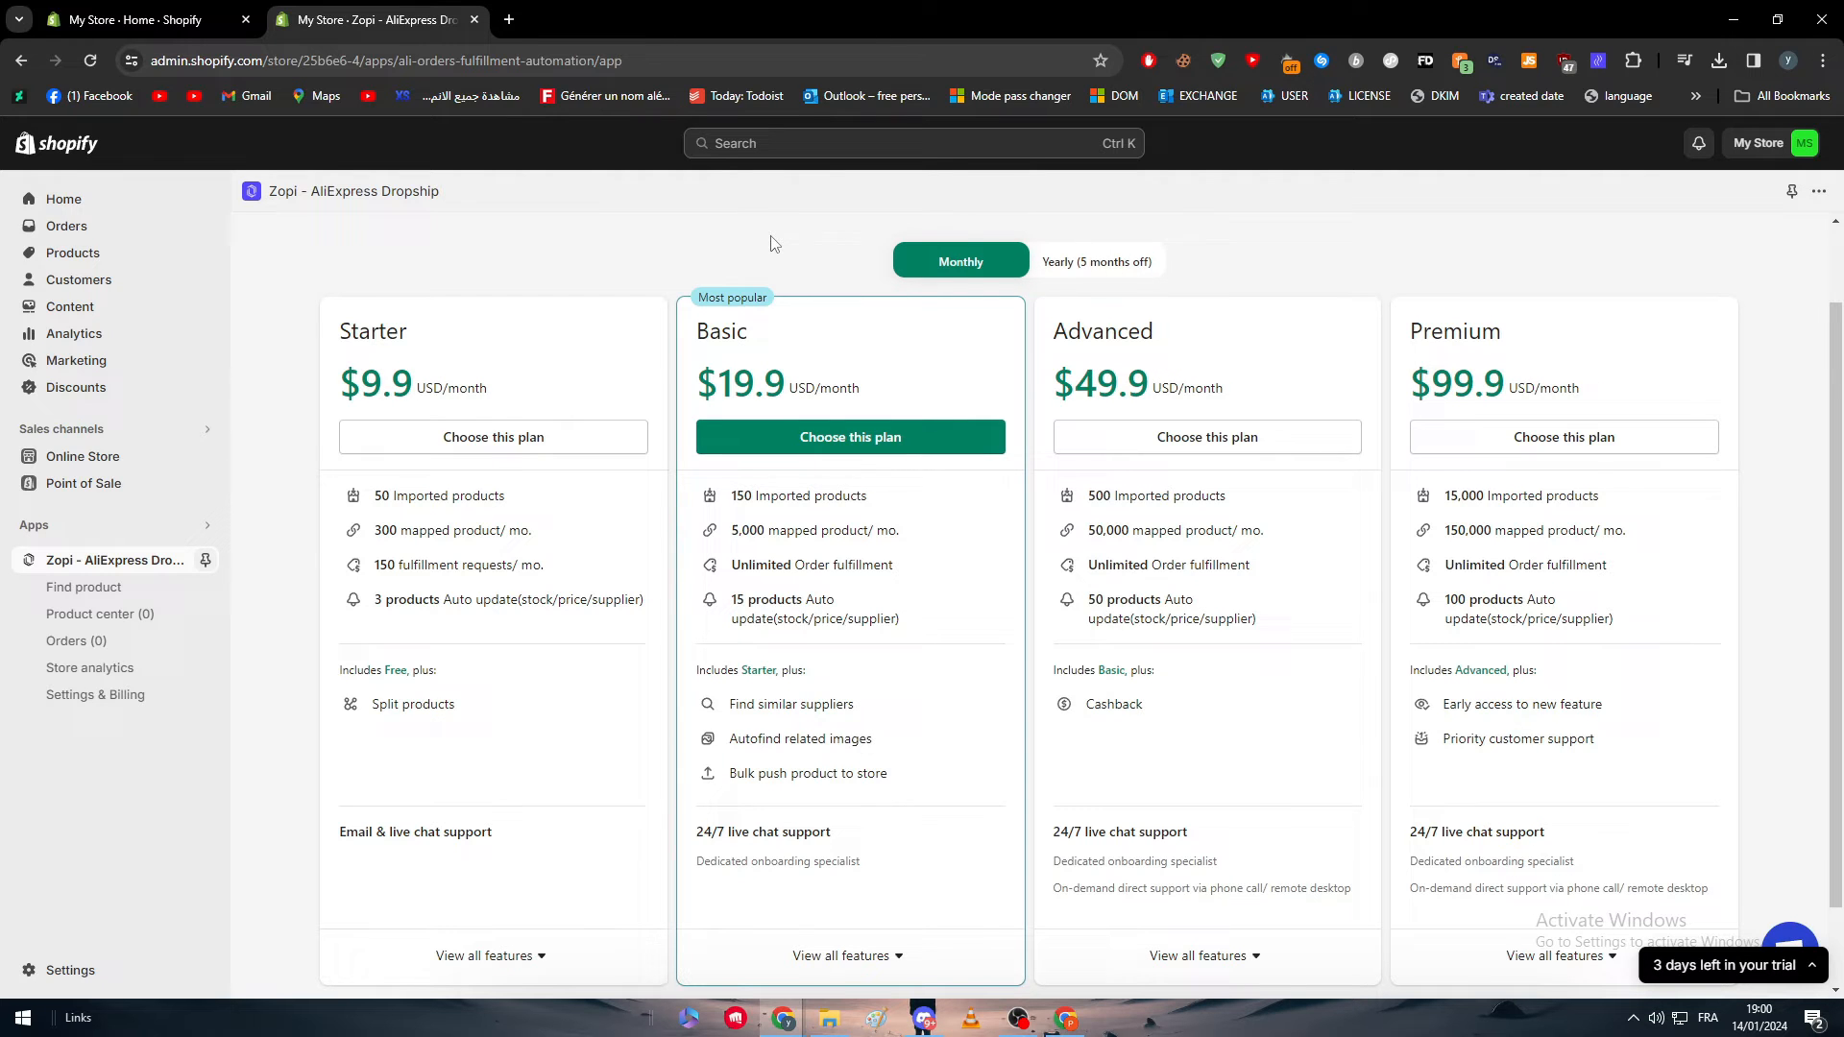
pyautogui.click(1094, 261)
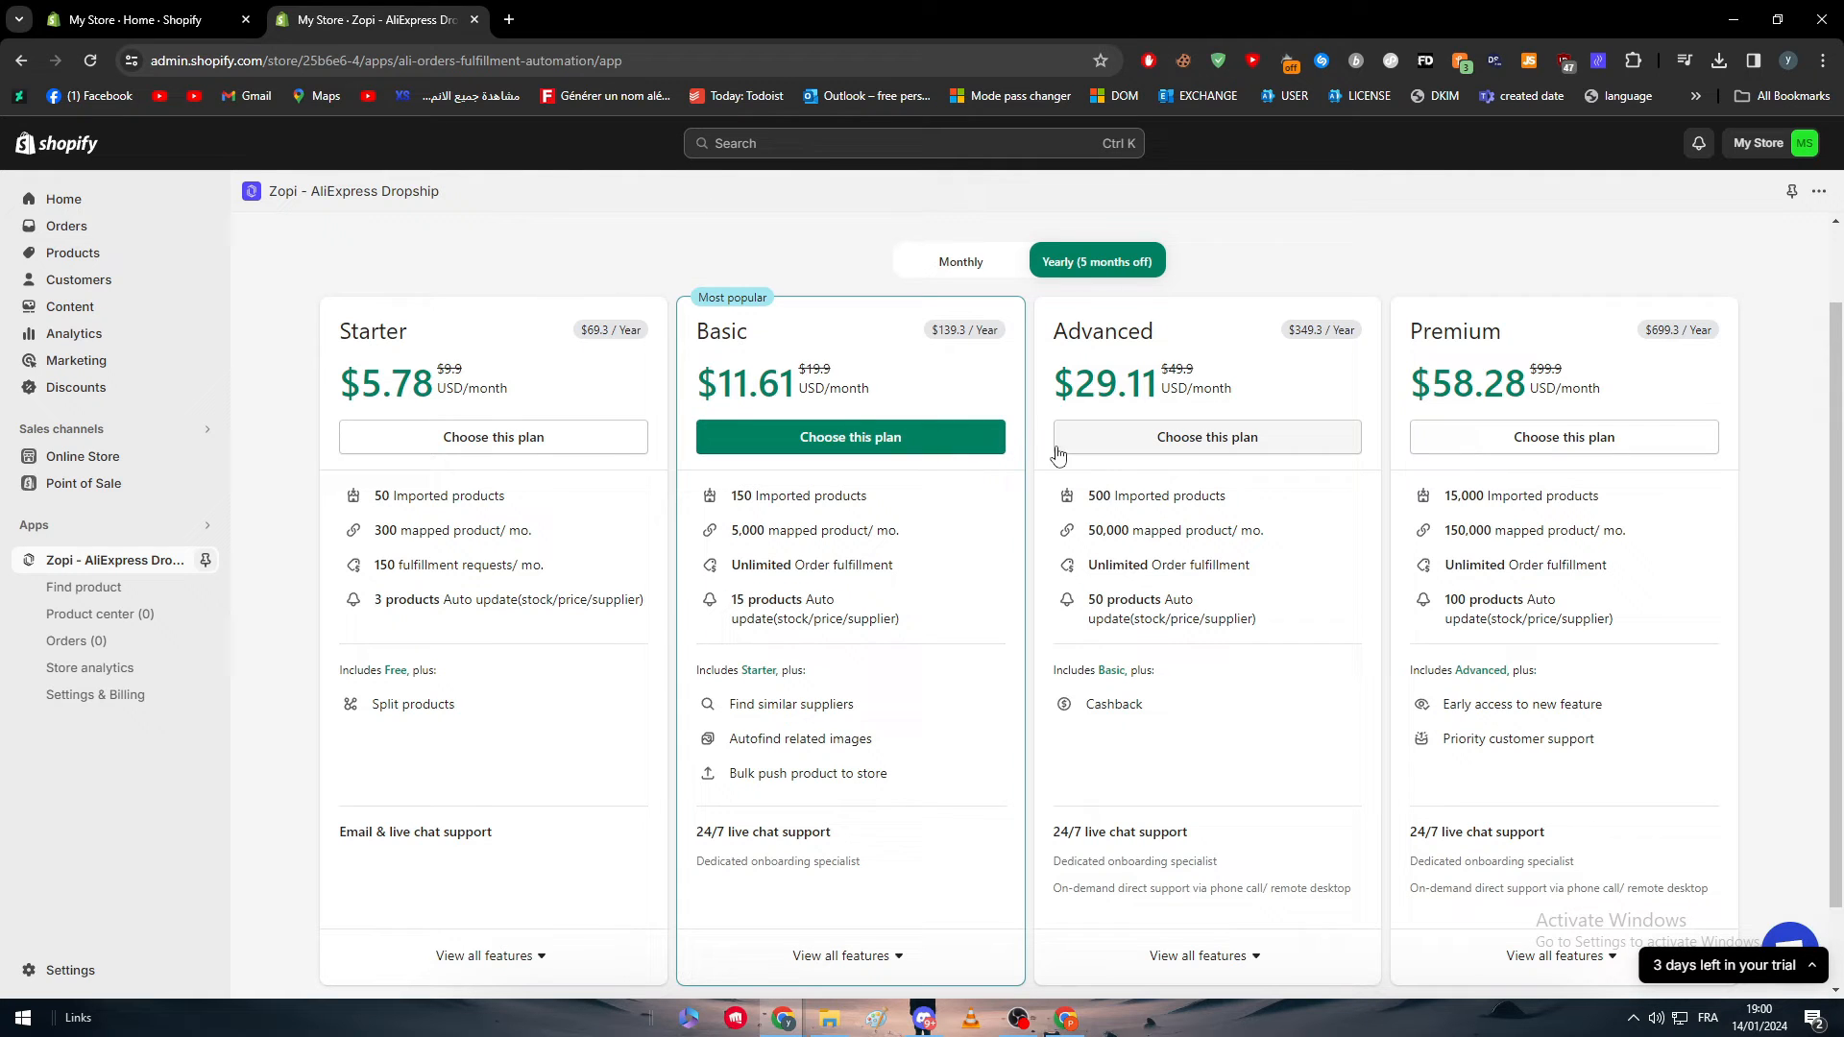
pyautogui.moveTo(858, 382)
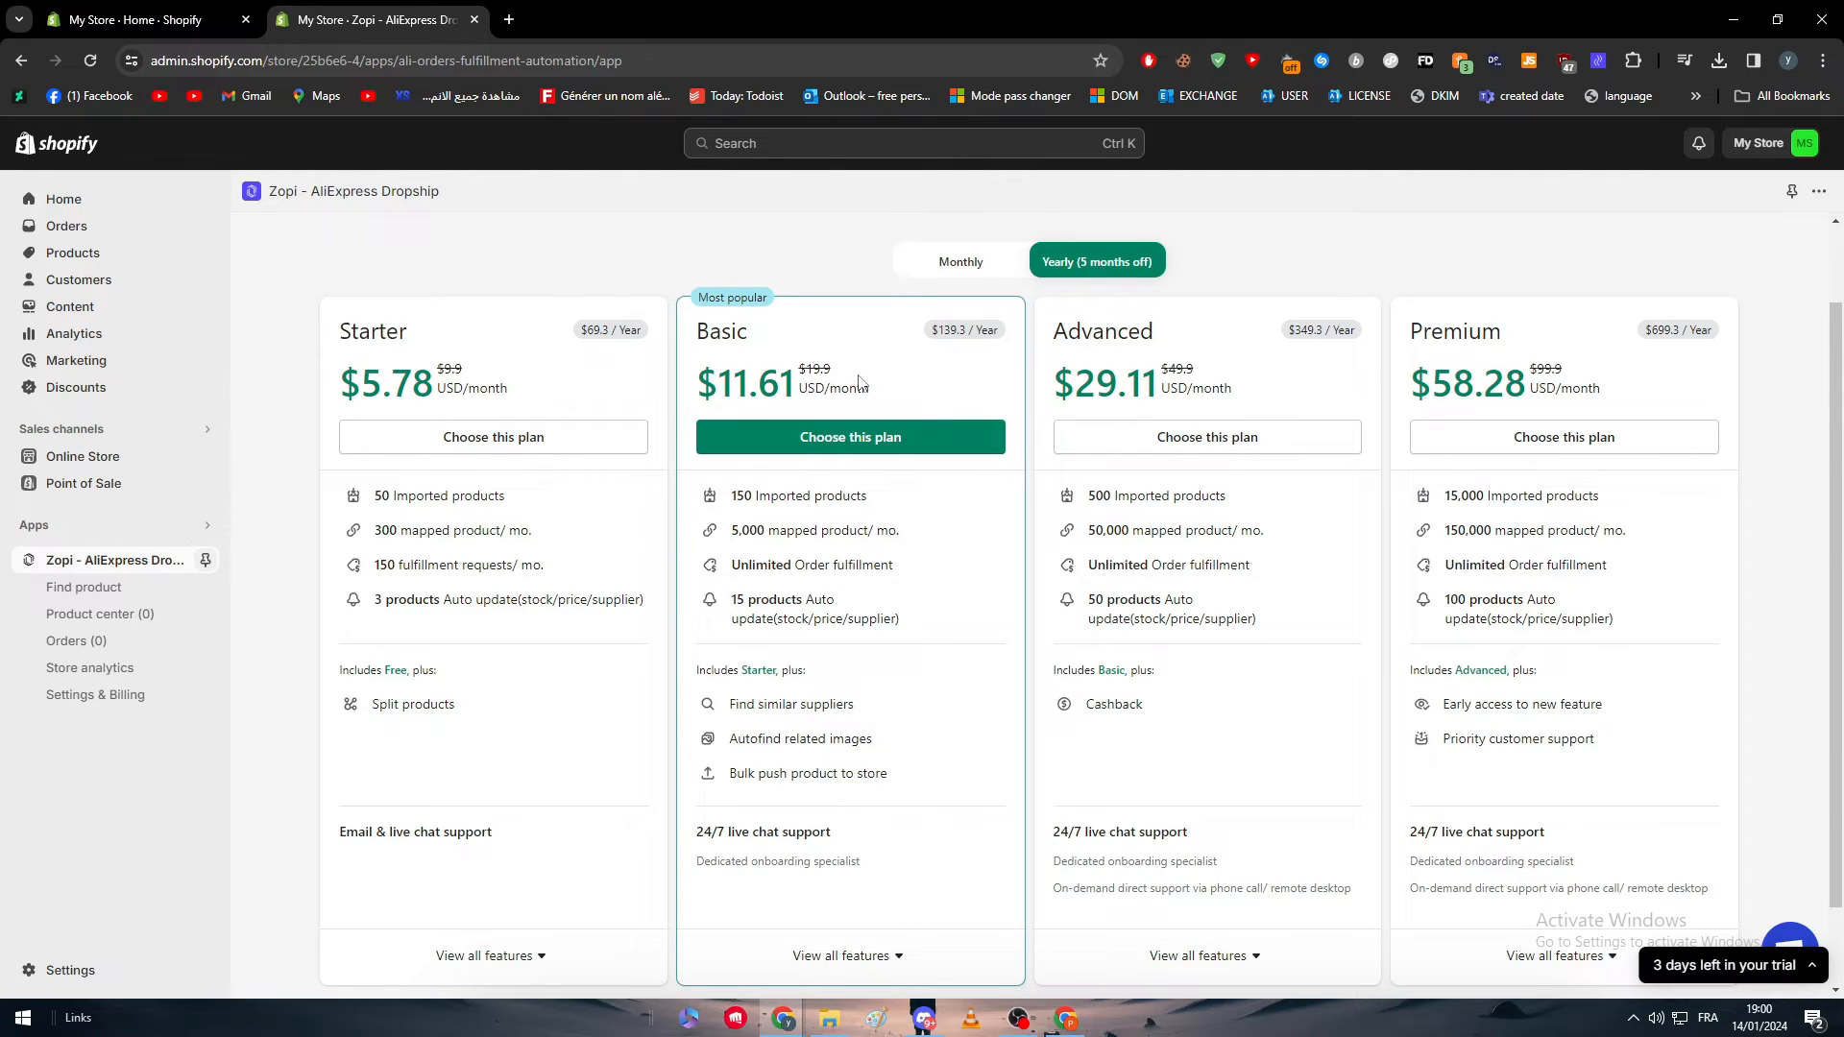
pyautogui.moveTo(1071, 330)
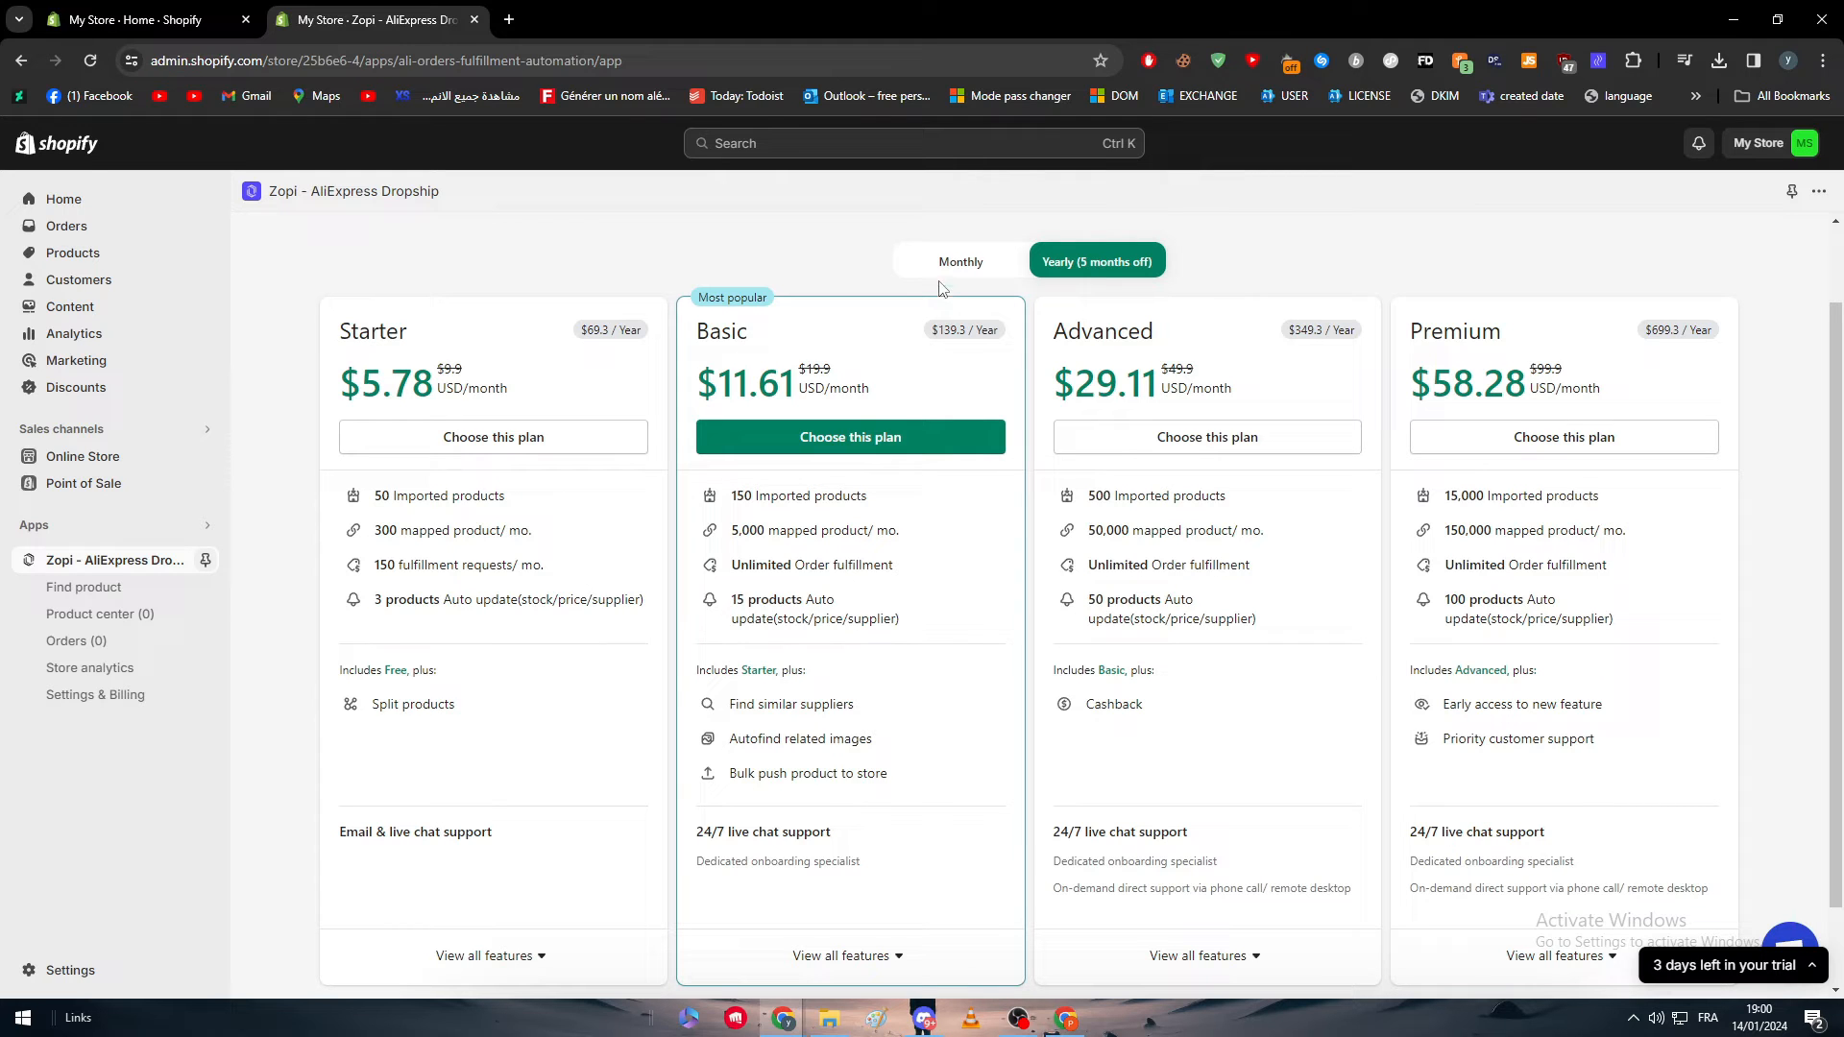
pyautogui.click(960, 261)
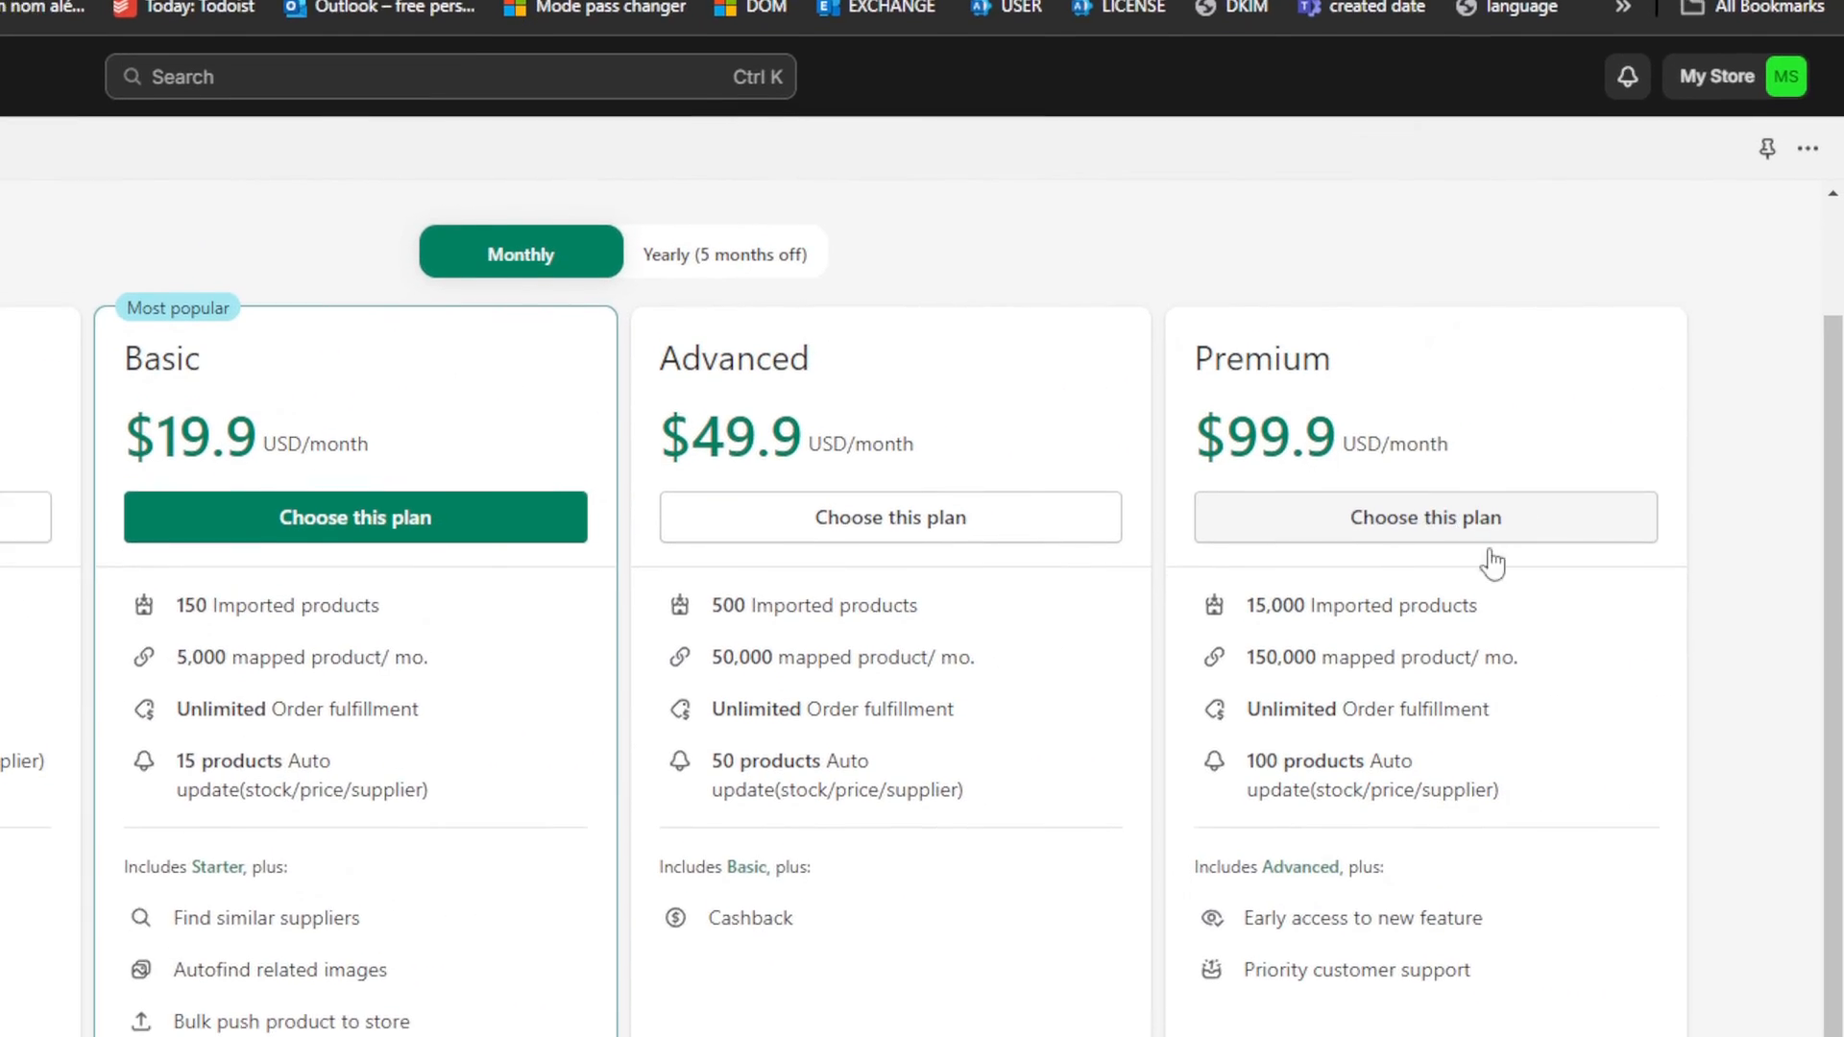
pyautogui.scroll(-3)
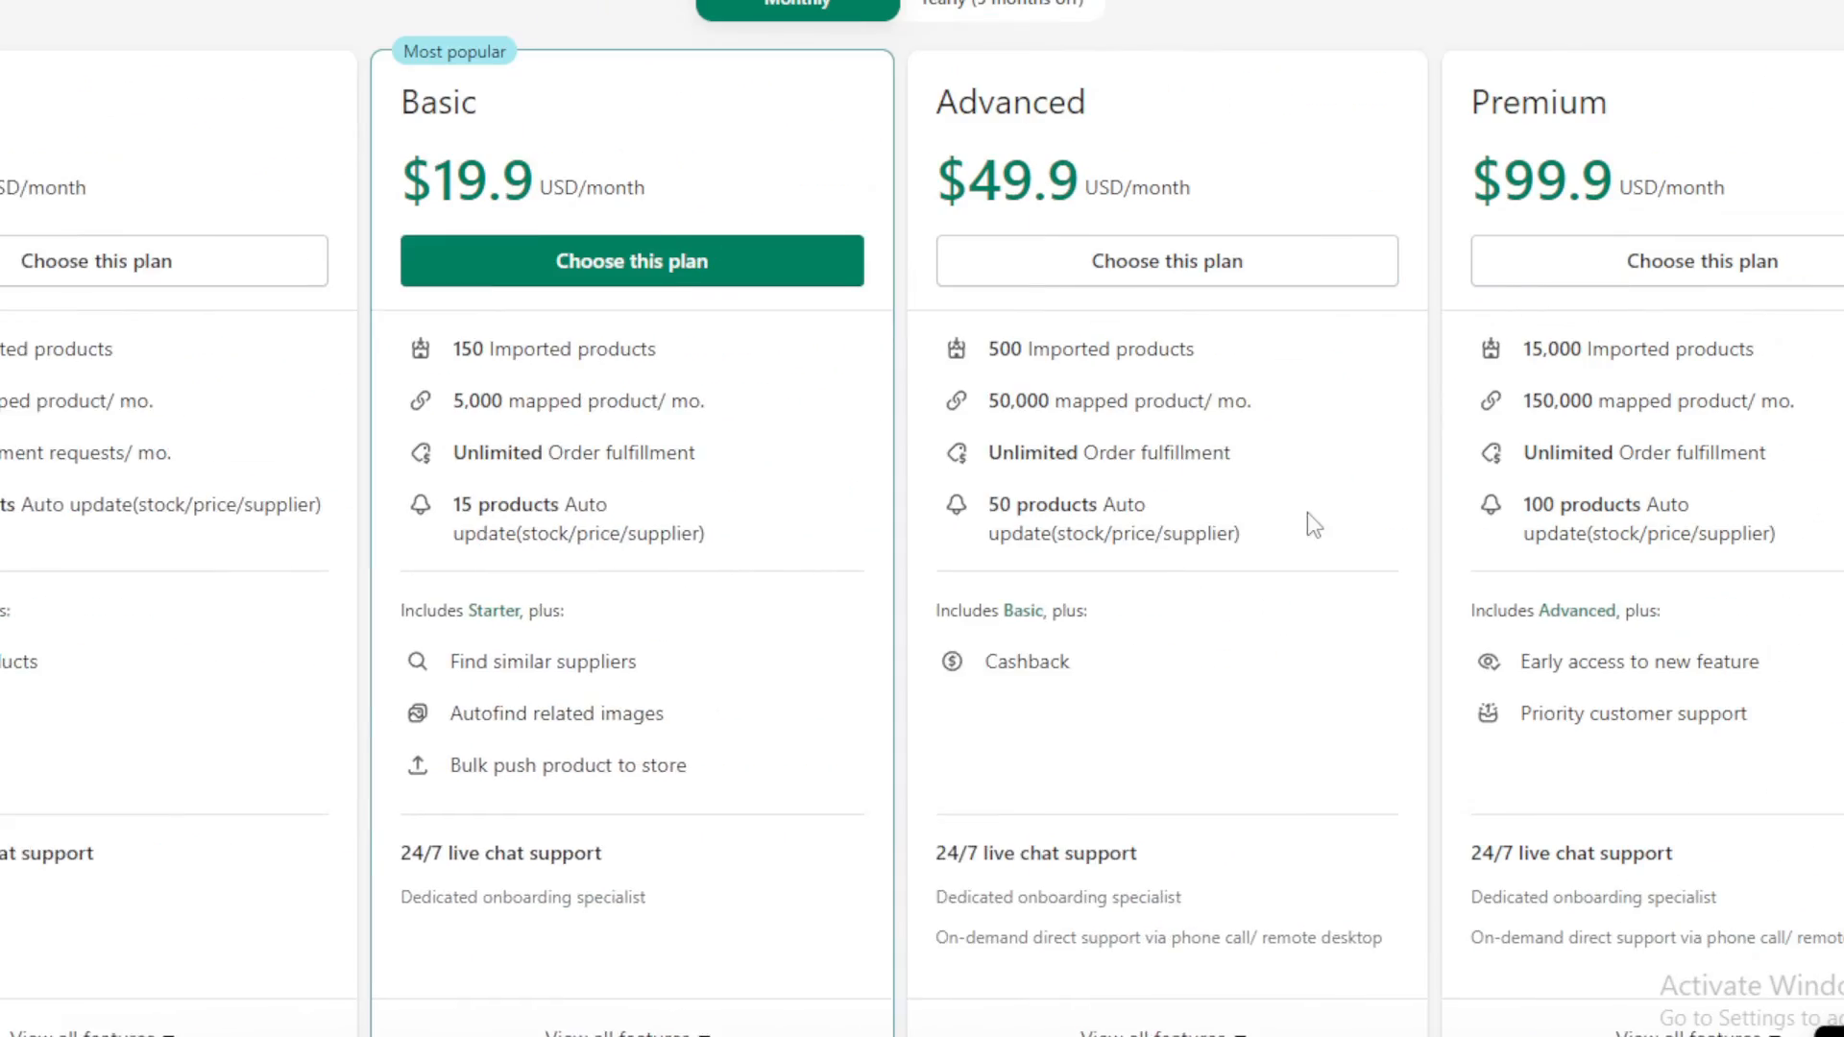
pyautogui.scroll(3)
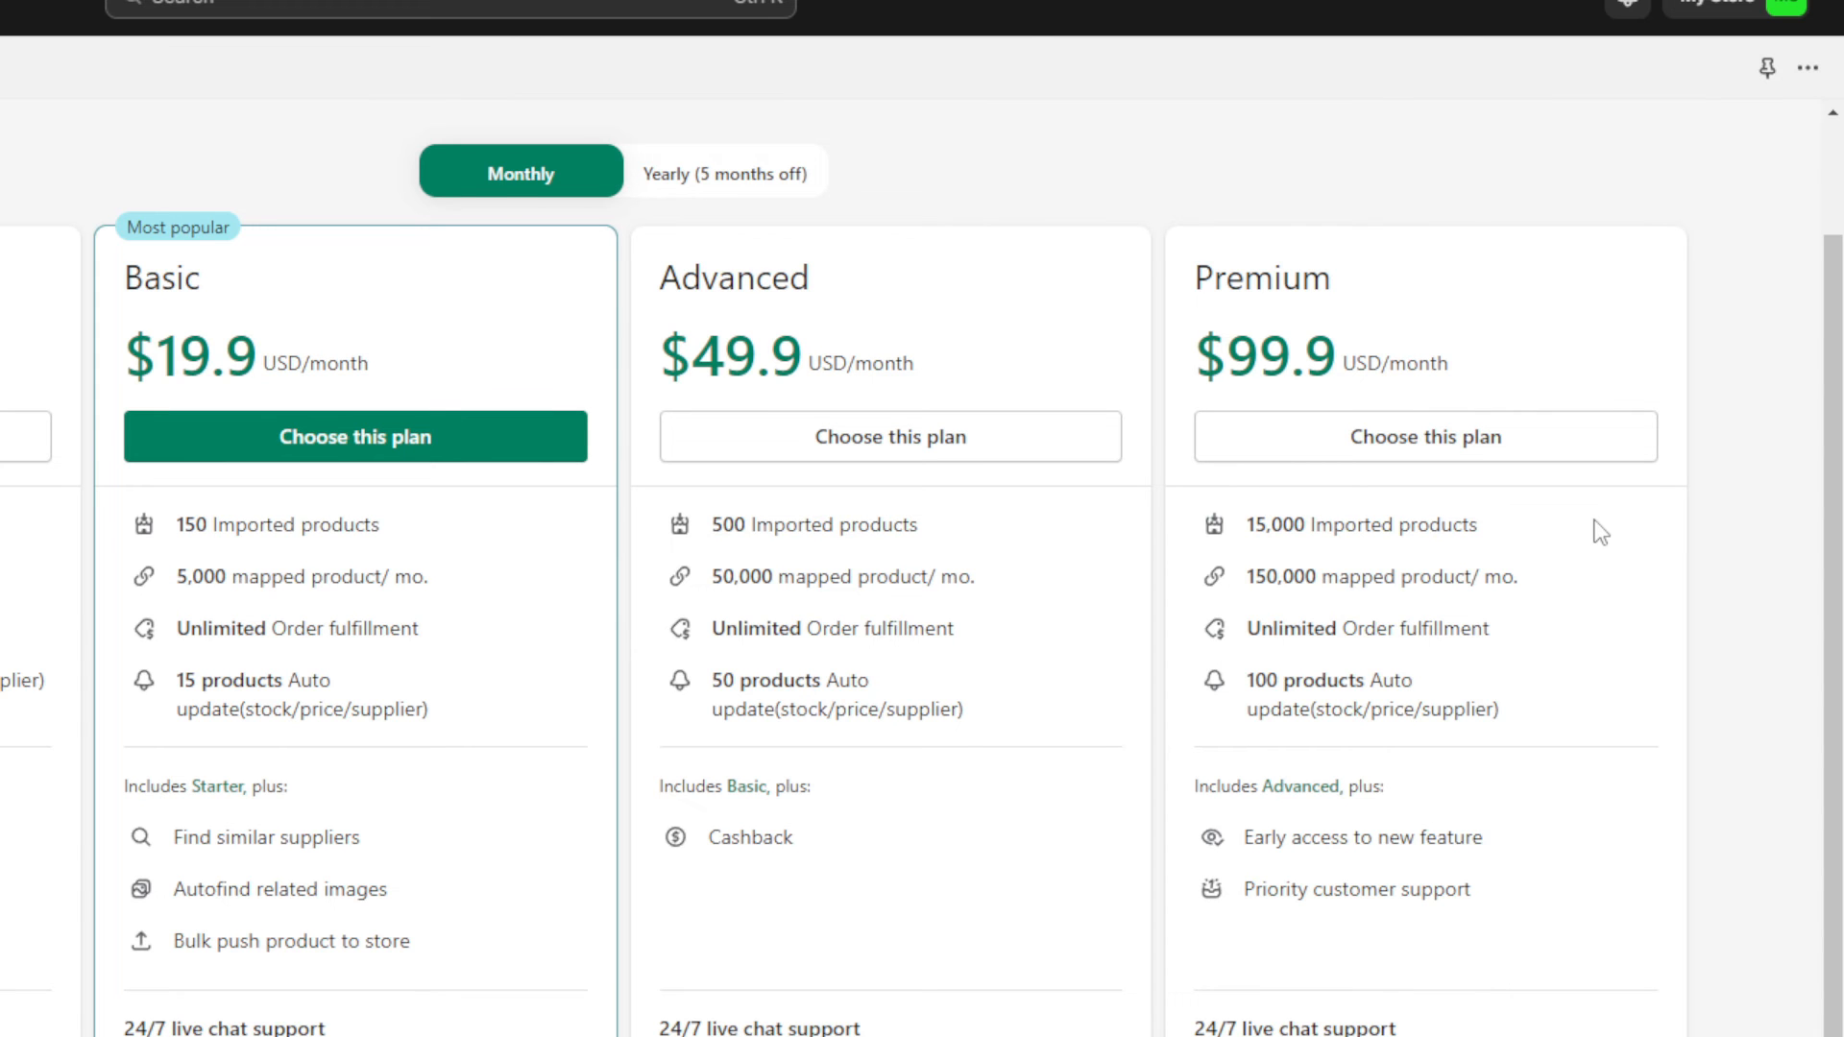
pyautogui.scroll(-3)
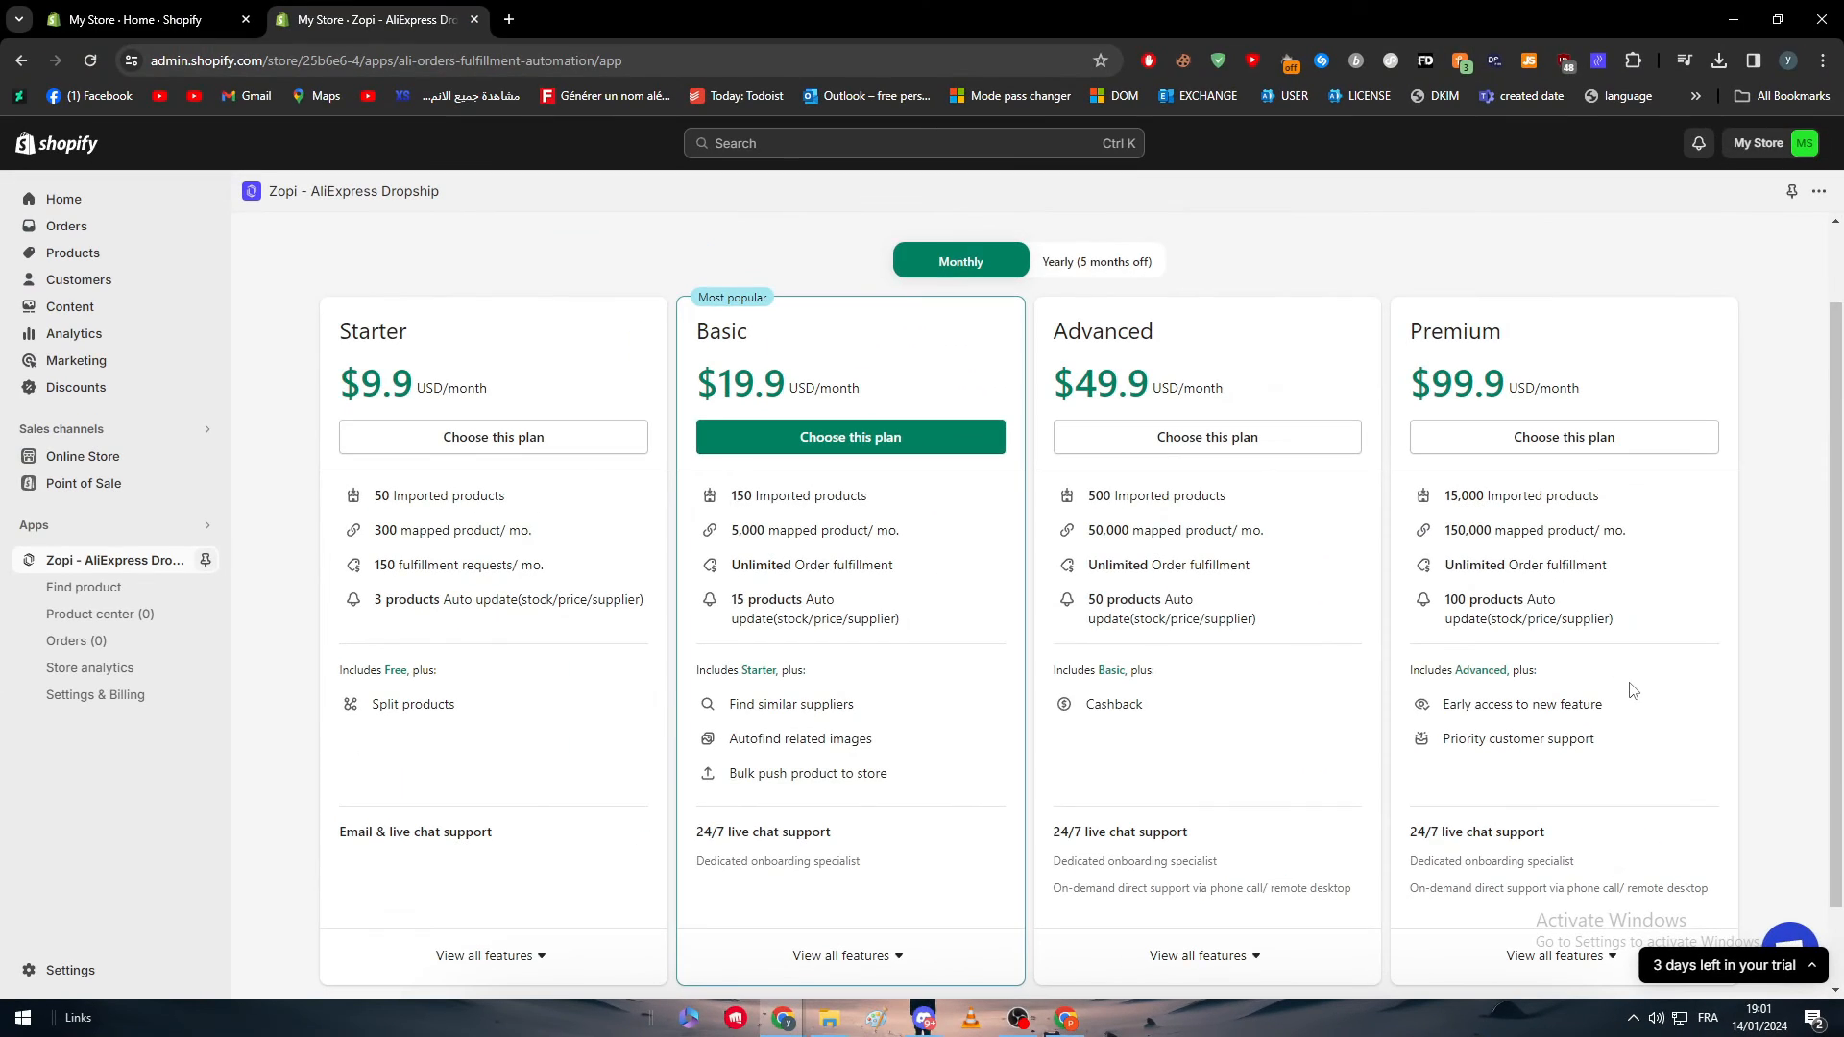
pyautogui.click(847, 955)
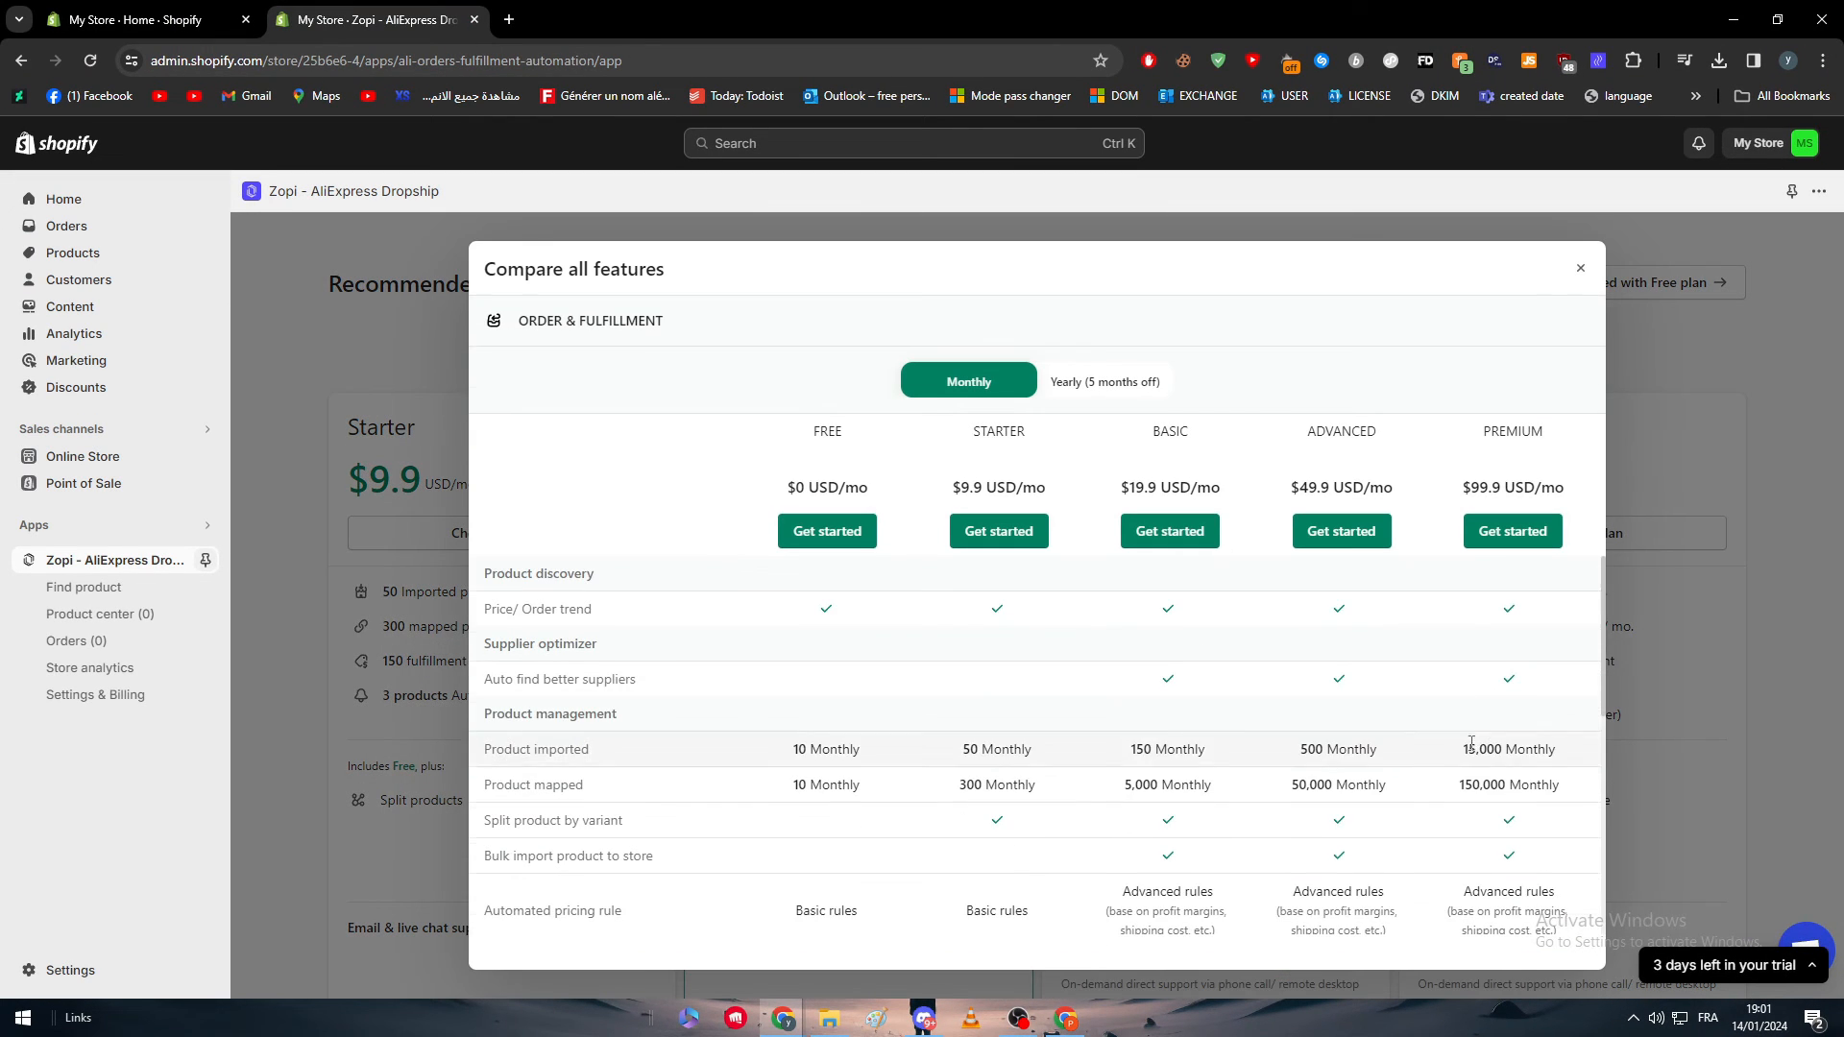
pyautogui.scroll(-3)
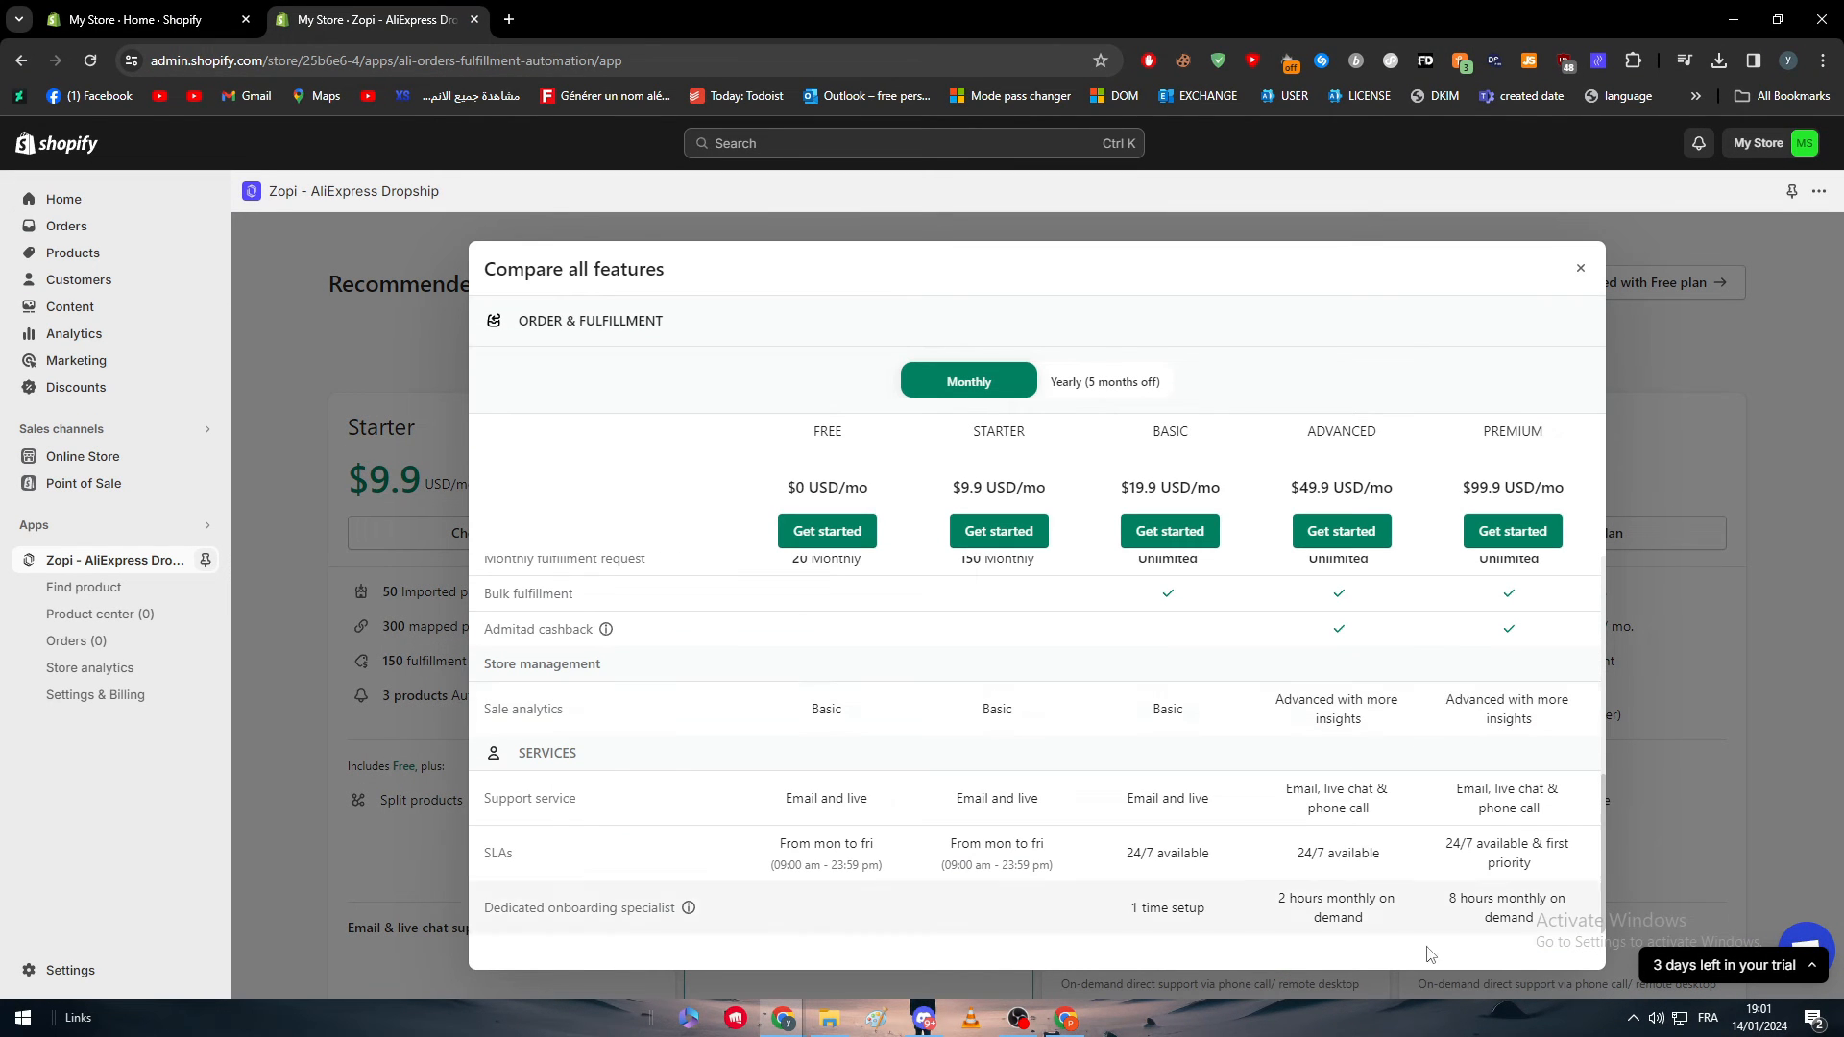
pyautogui.scroll(3)
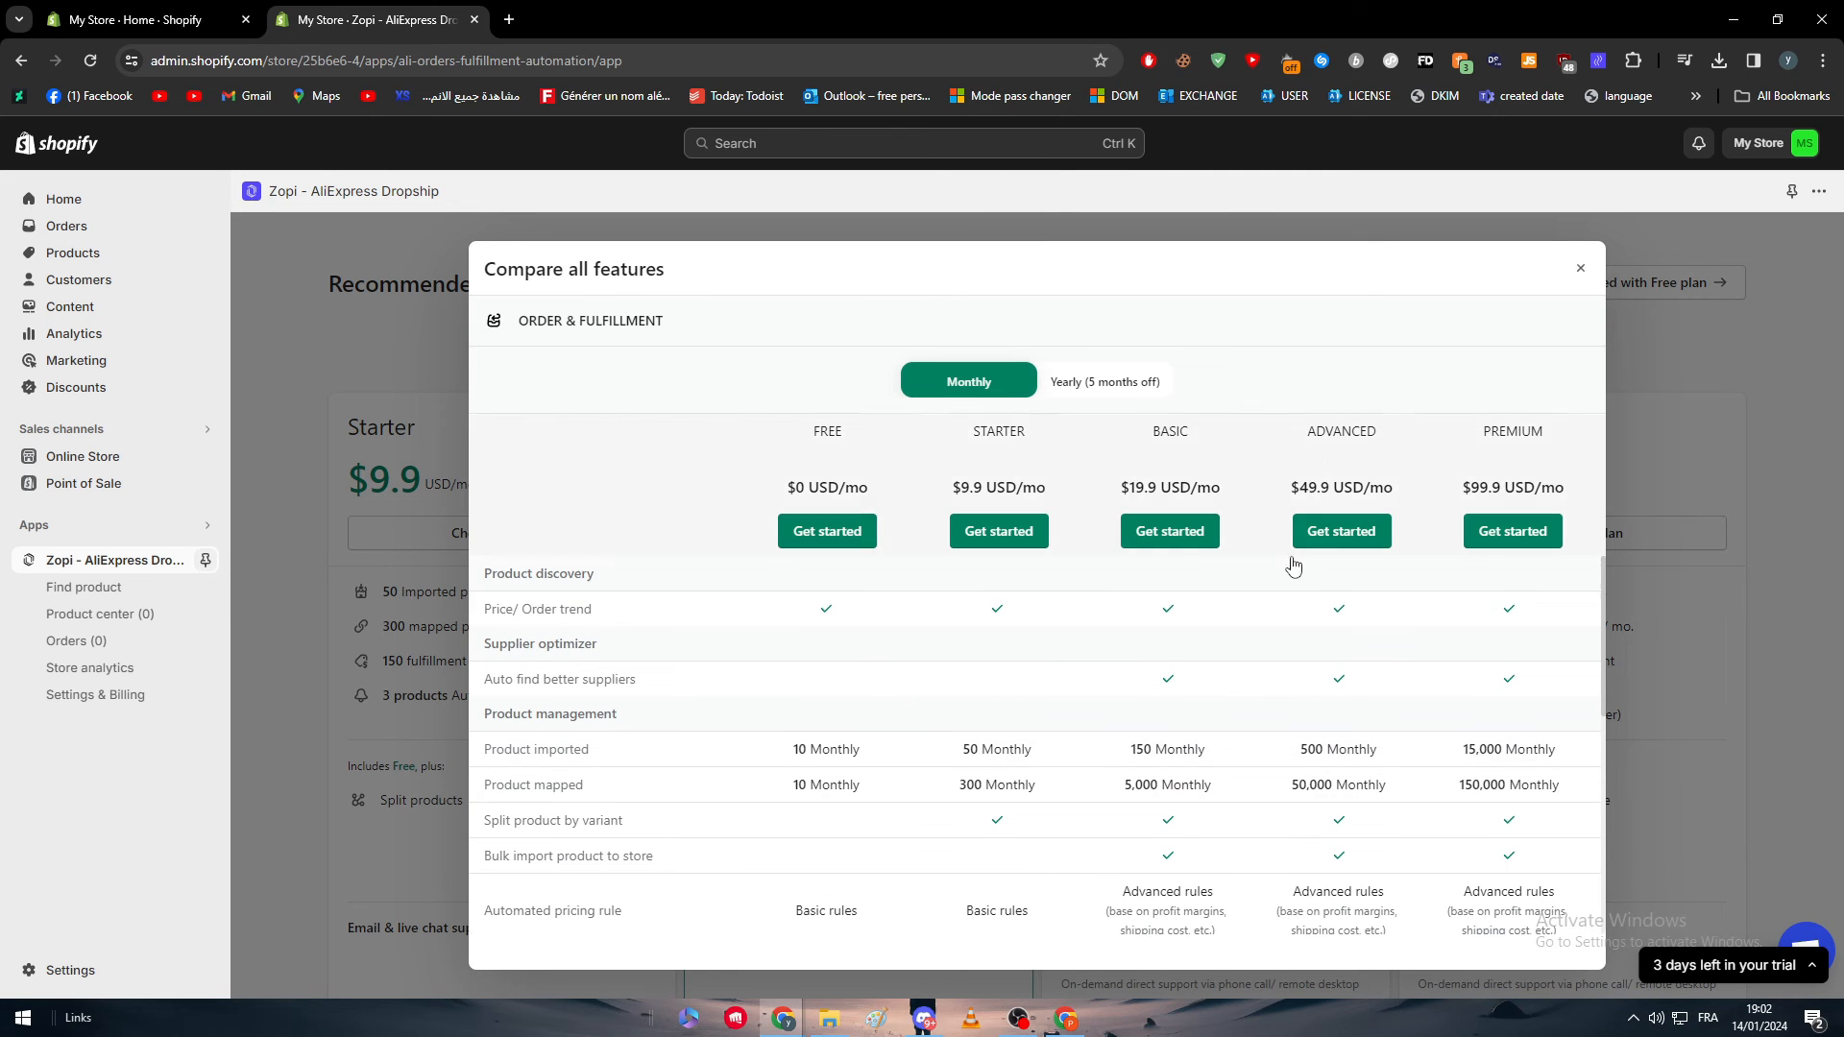
pyautogui.click(1580, 268)
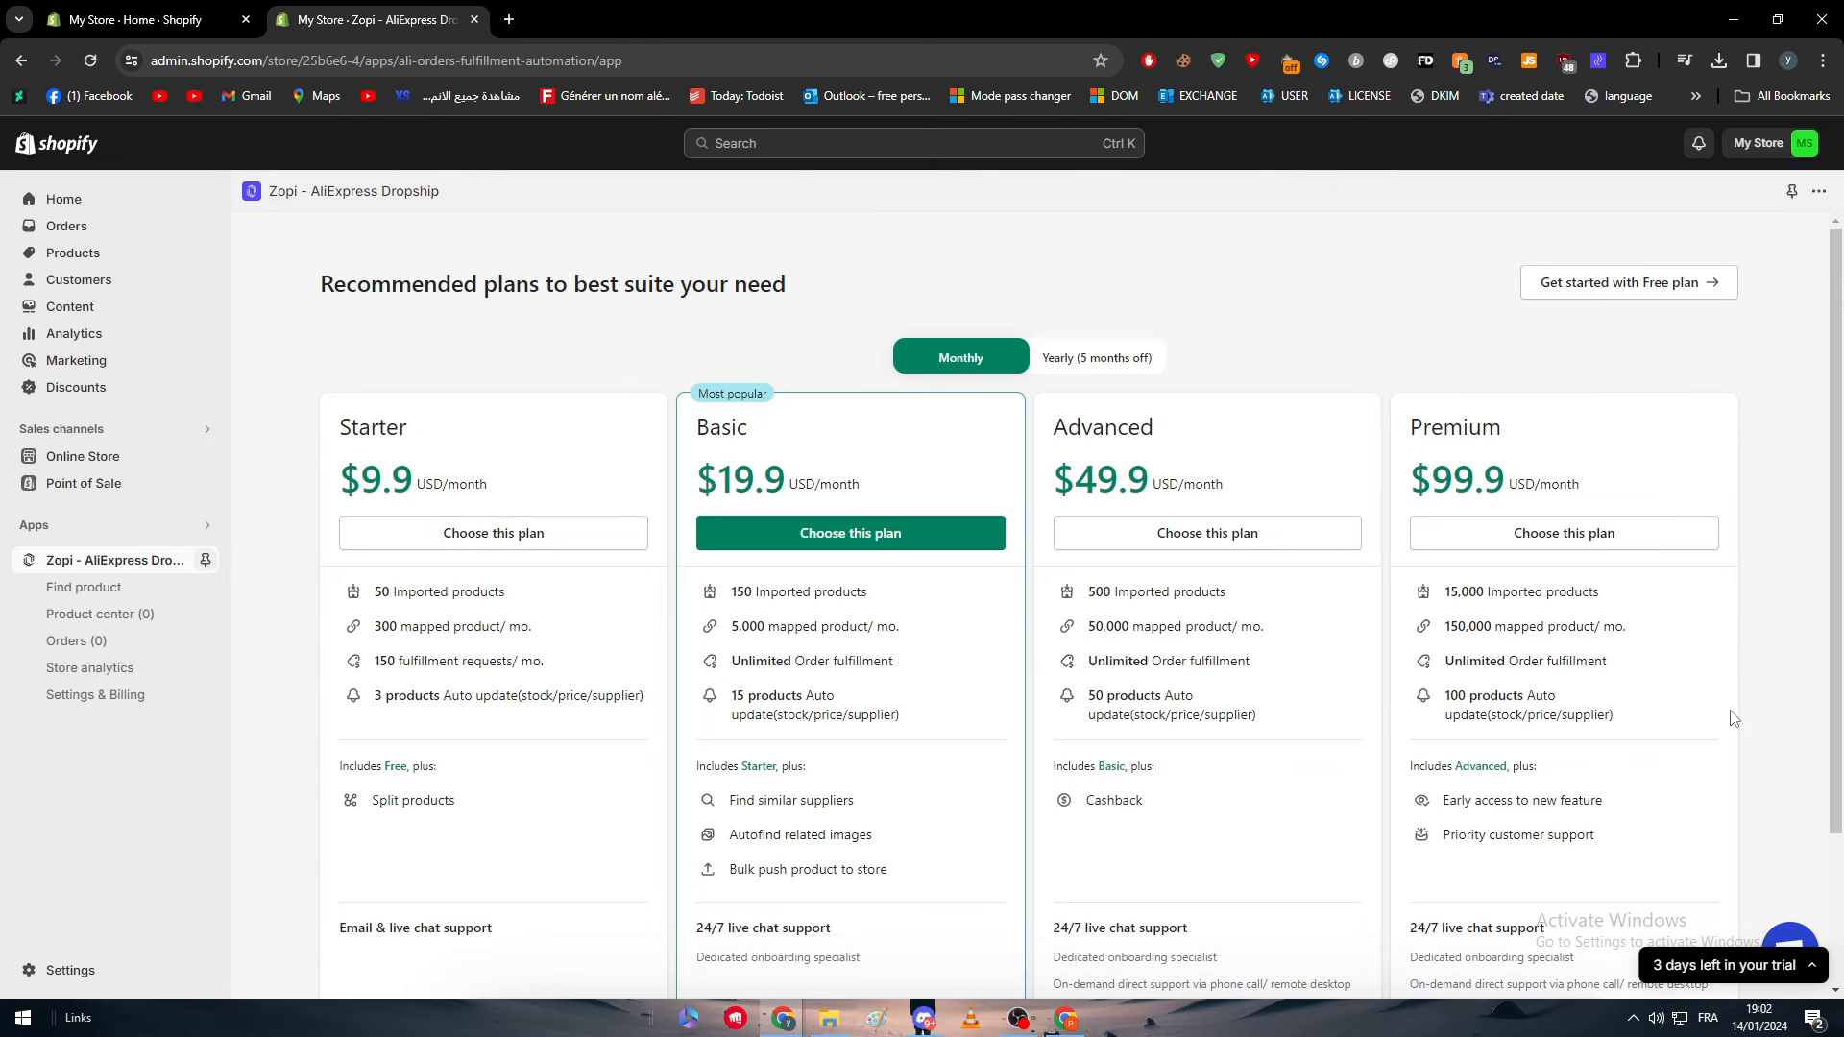
# Choose Zopi's Free plan and finish the two-screen welcome tour.
pyautogui.click(1627, 283)
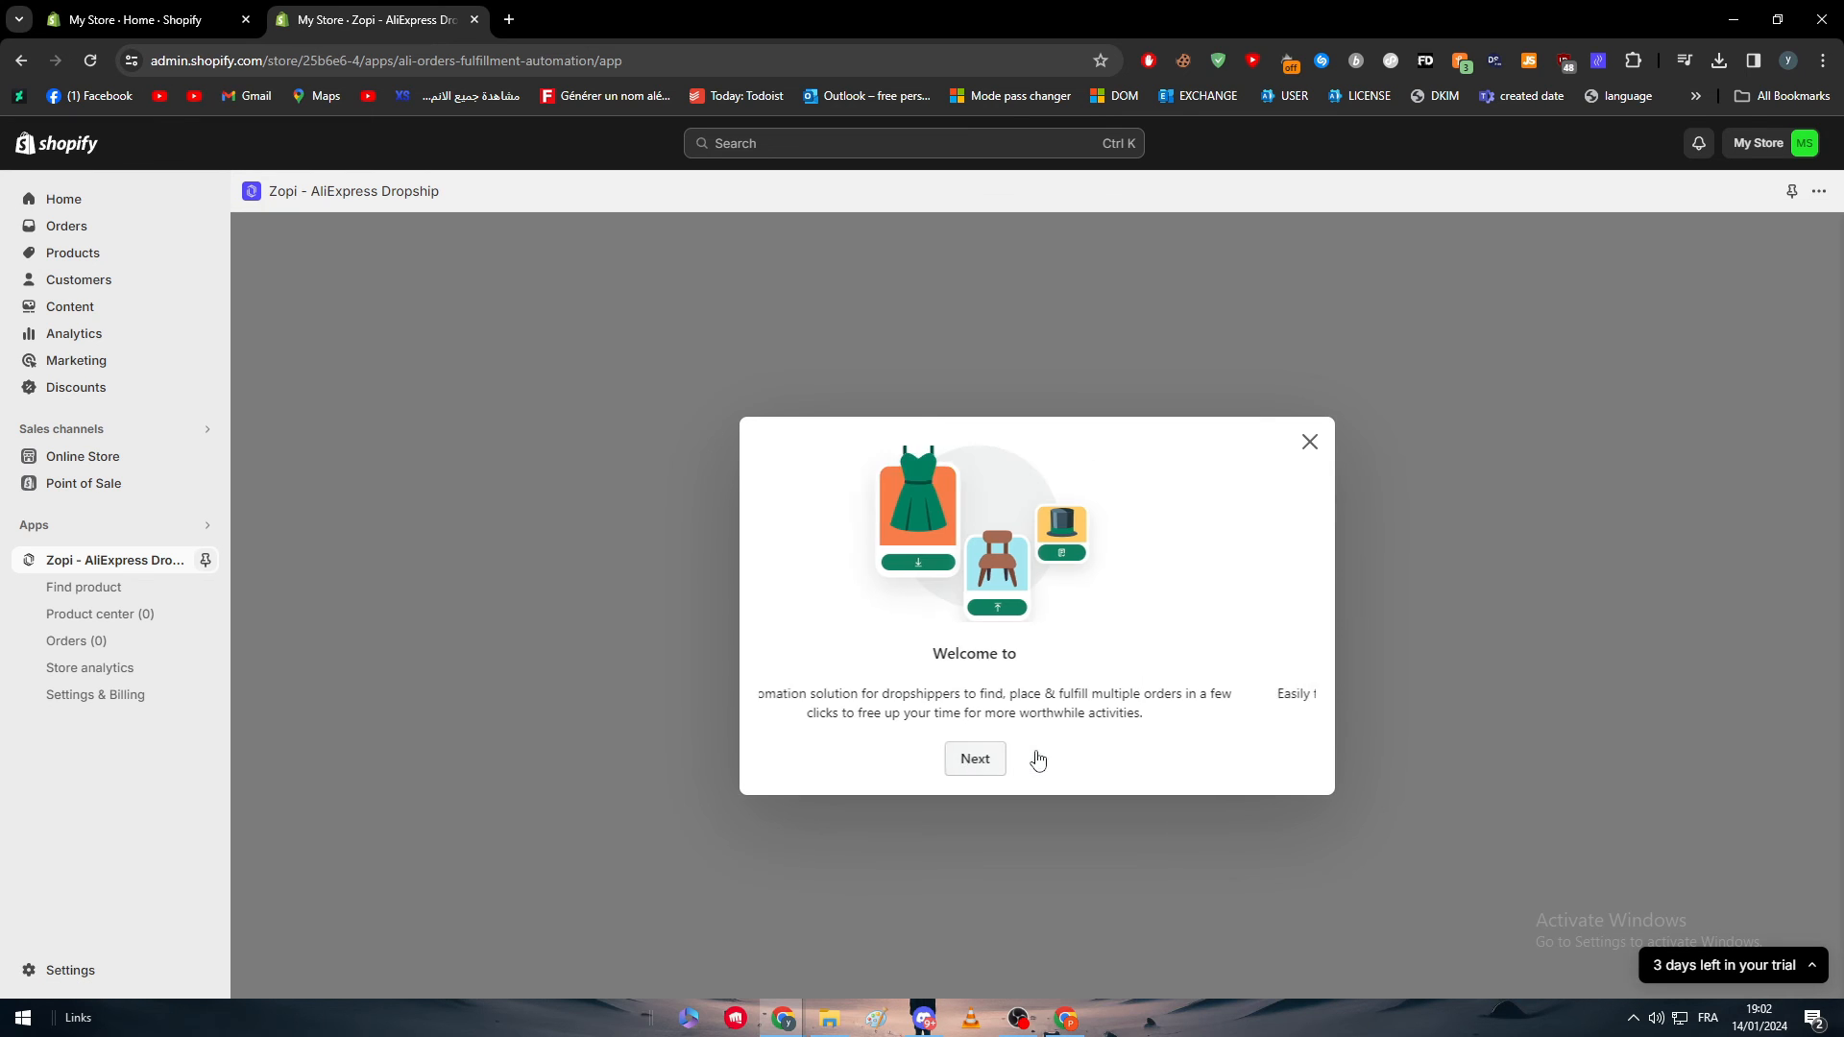
pyautogui.click(974, 759)
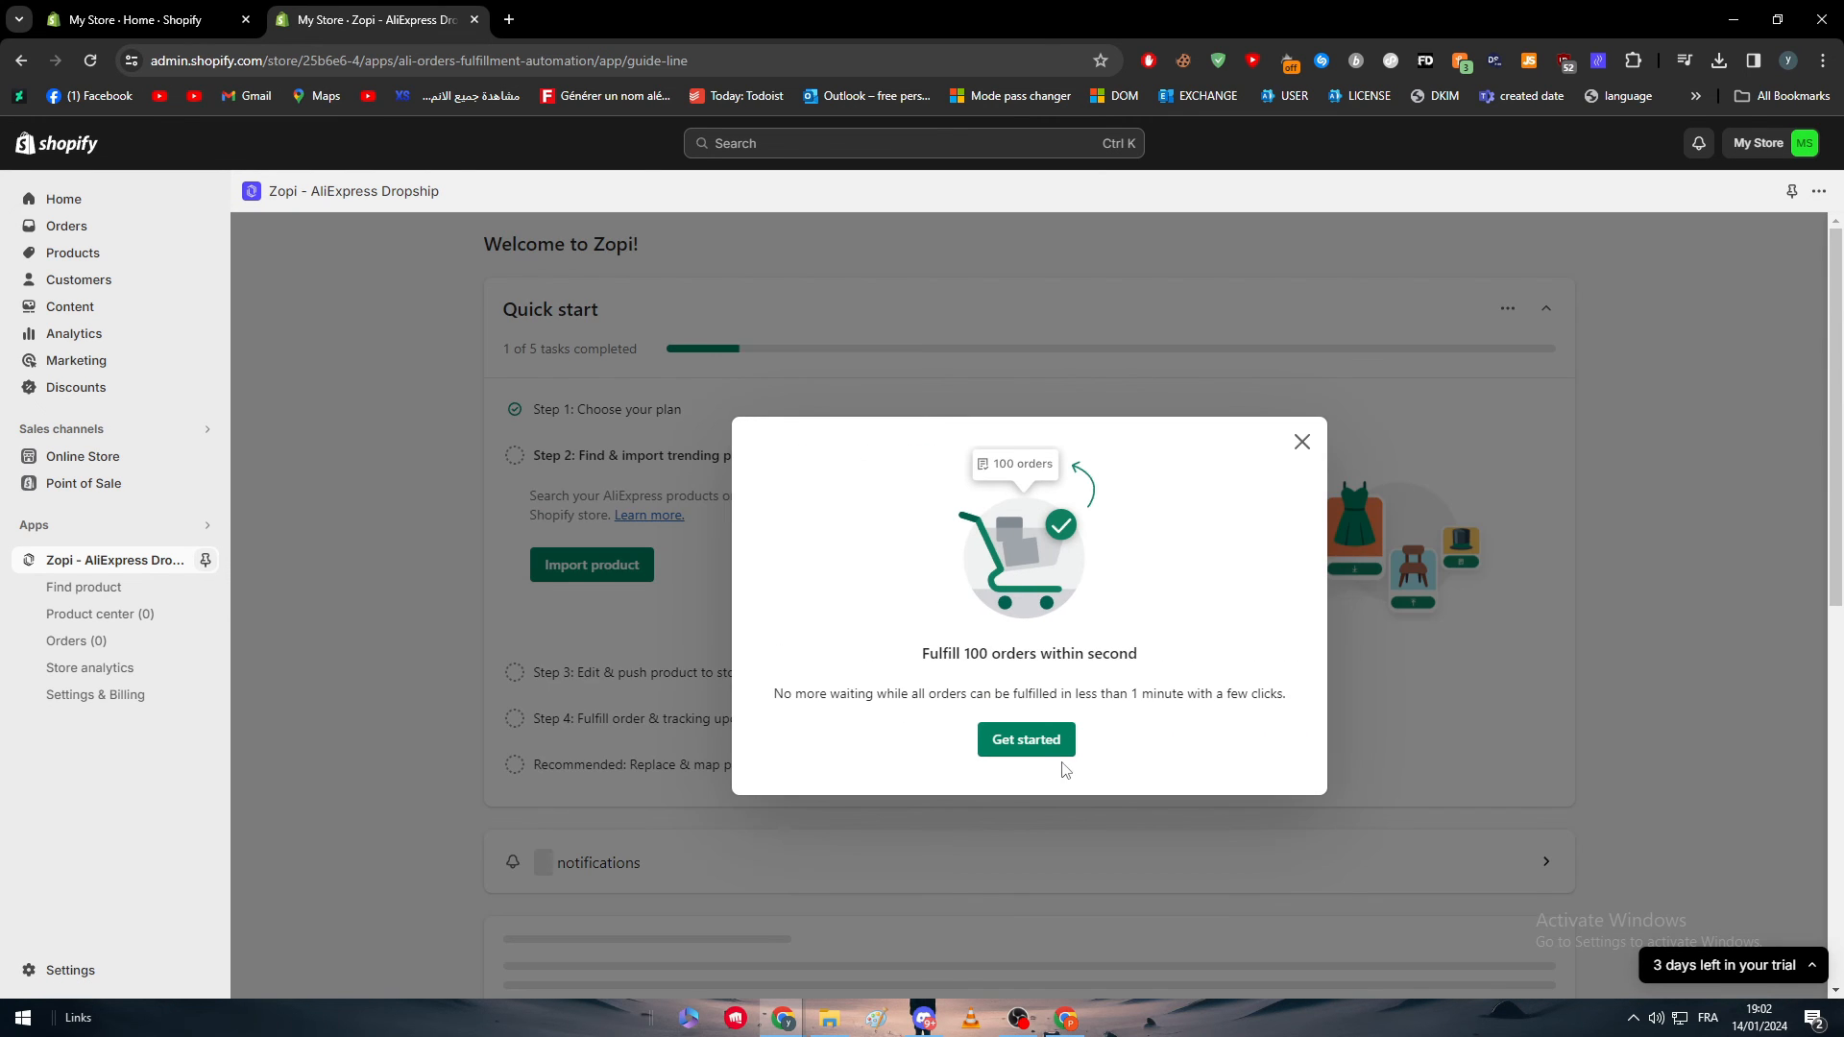
pyautogui.click(1301, 440)
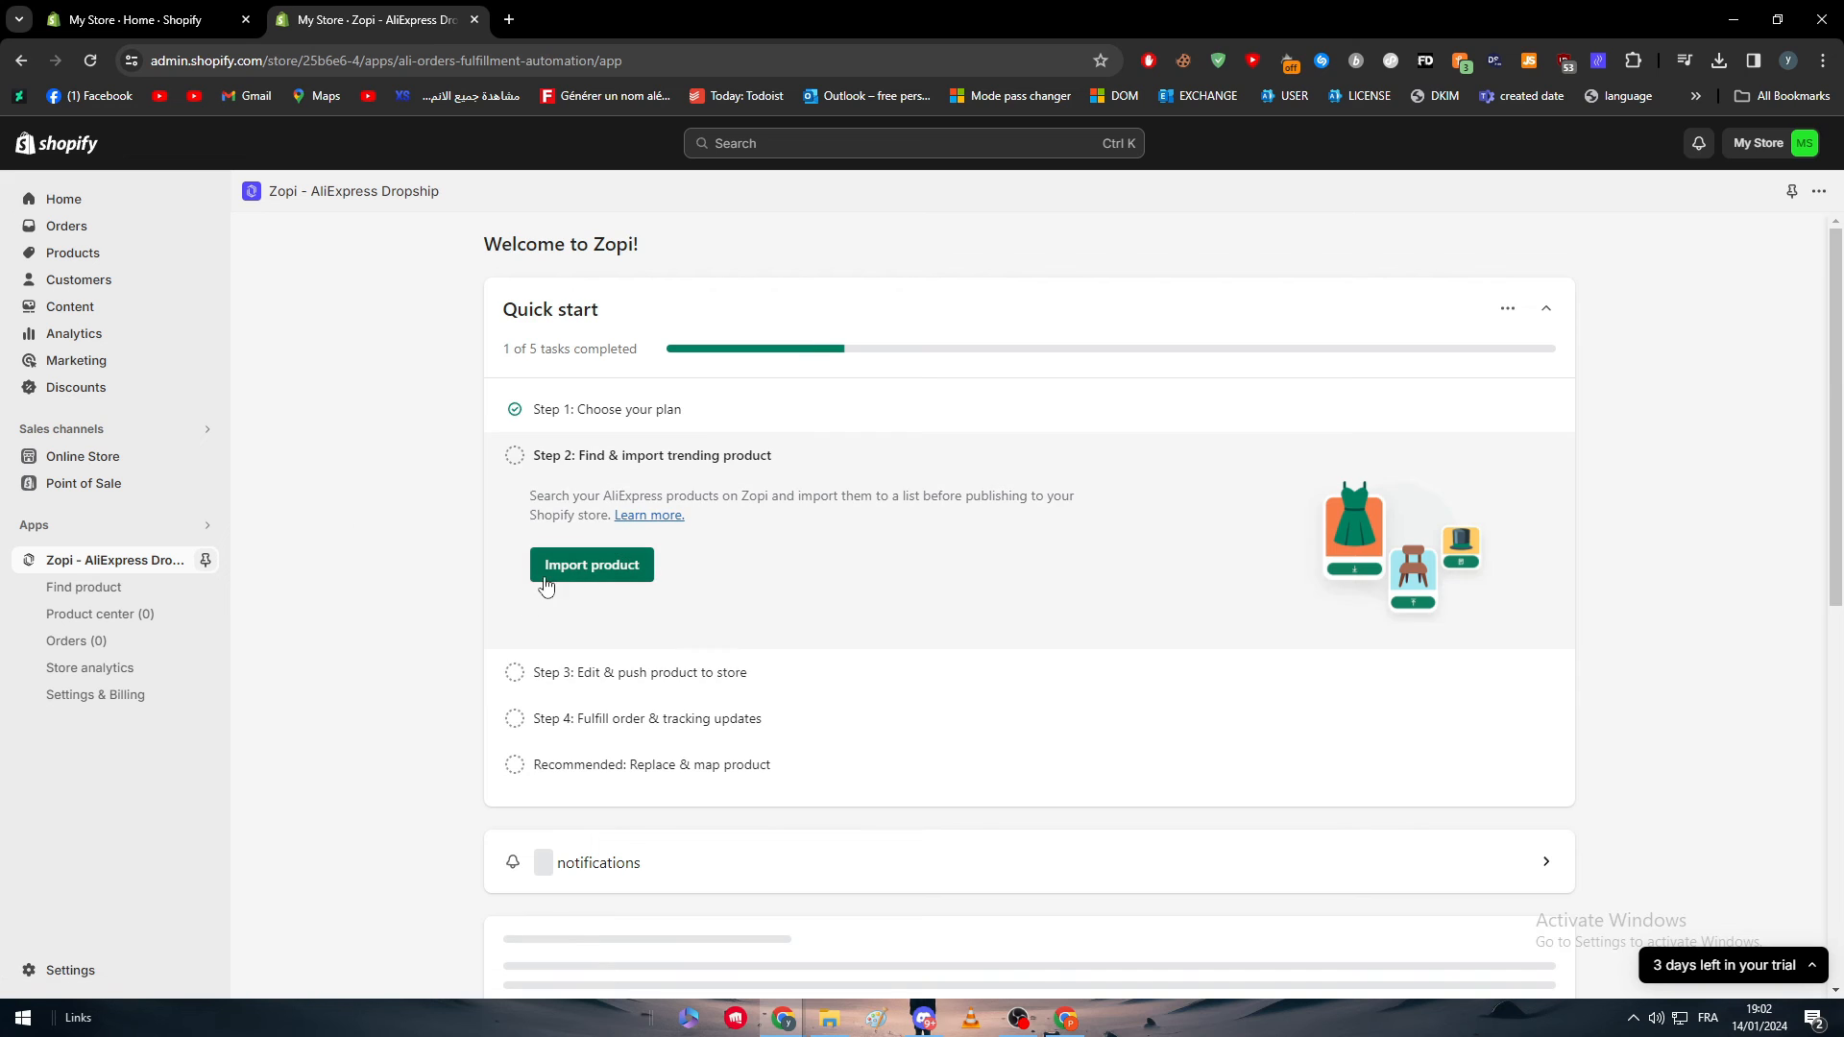
# Browse Zopi's product finder and add the green Yhpup 316L stainless steel ring to the import list.
pyautogui.click(590, 564)
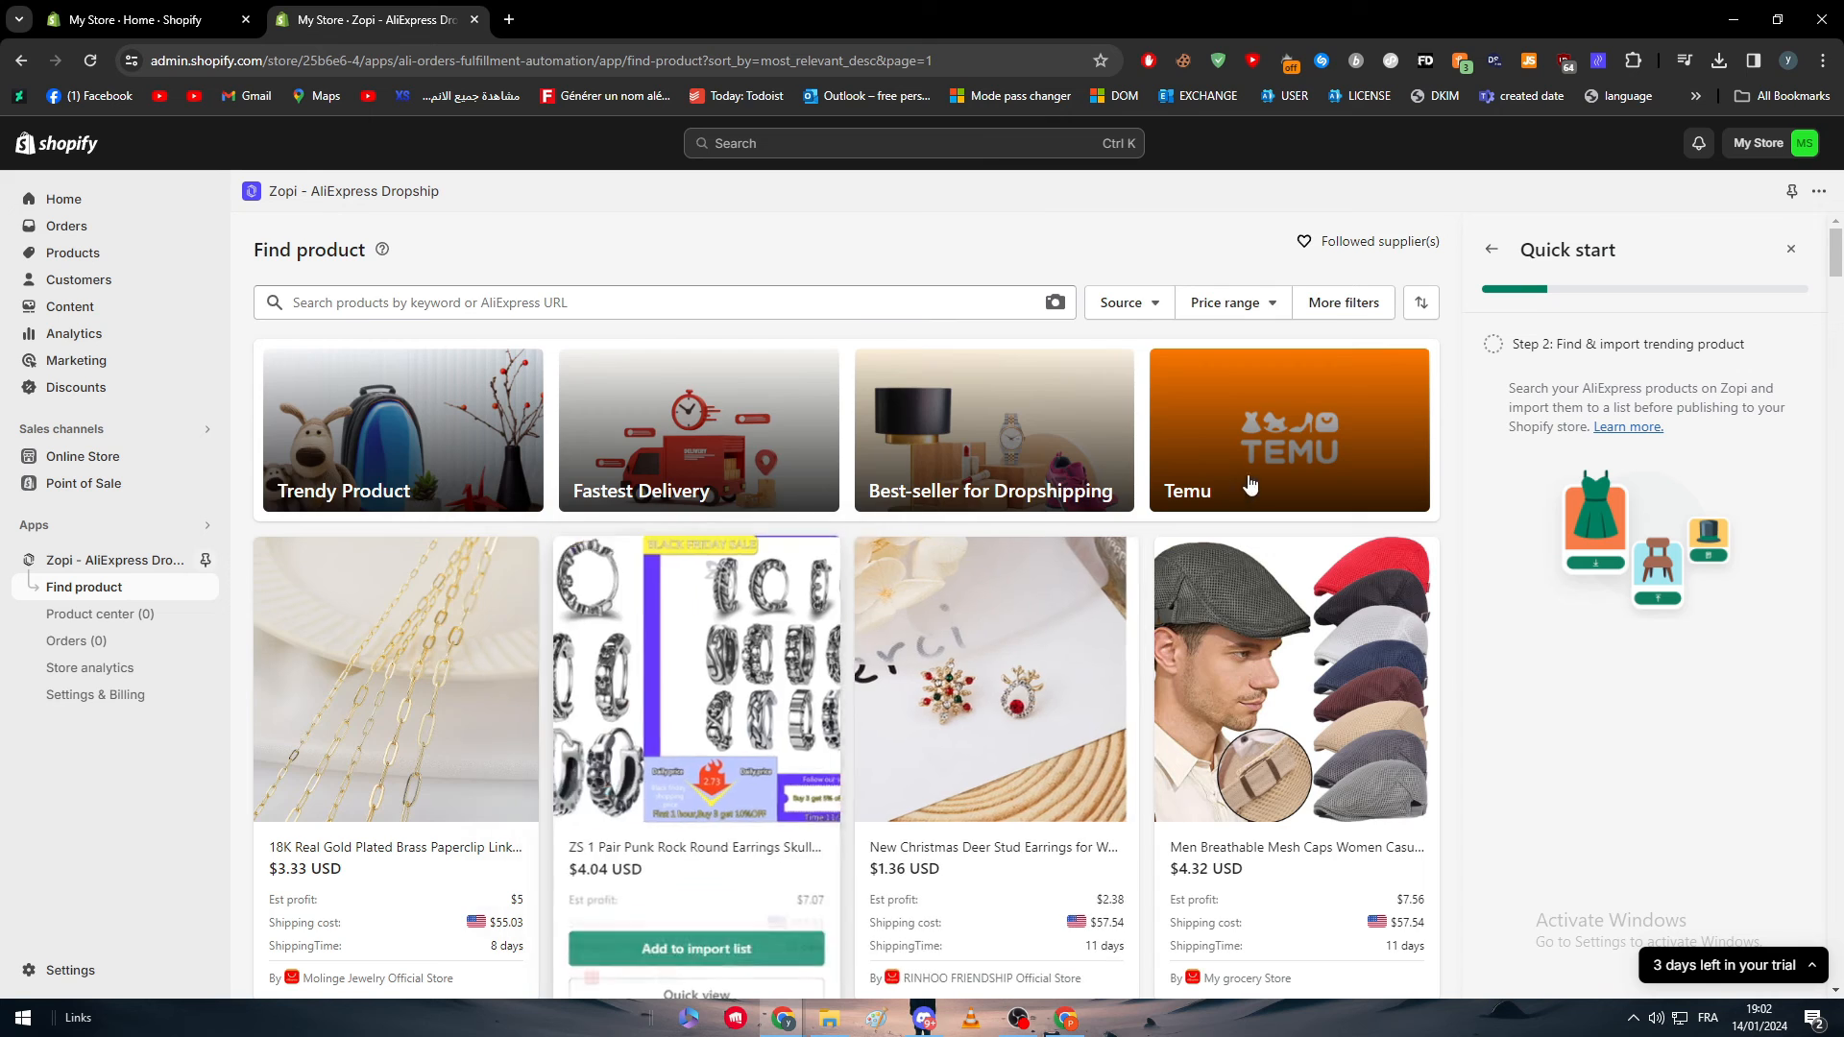
pyautogui.scroll(-3)
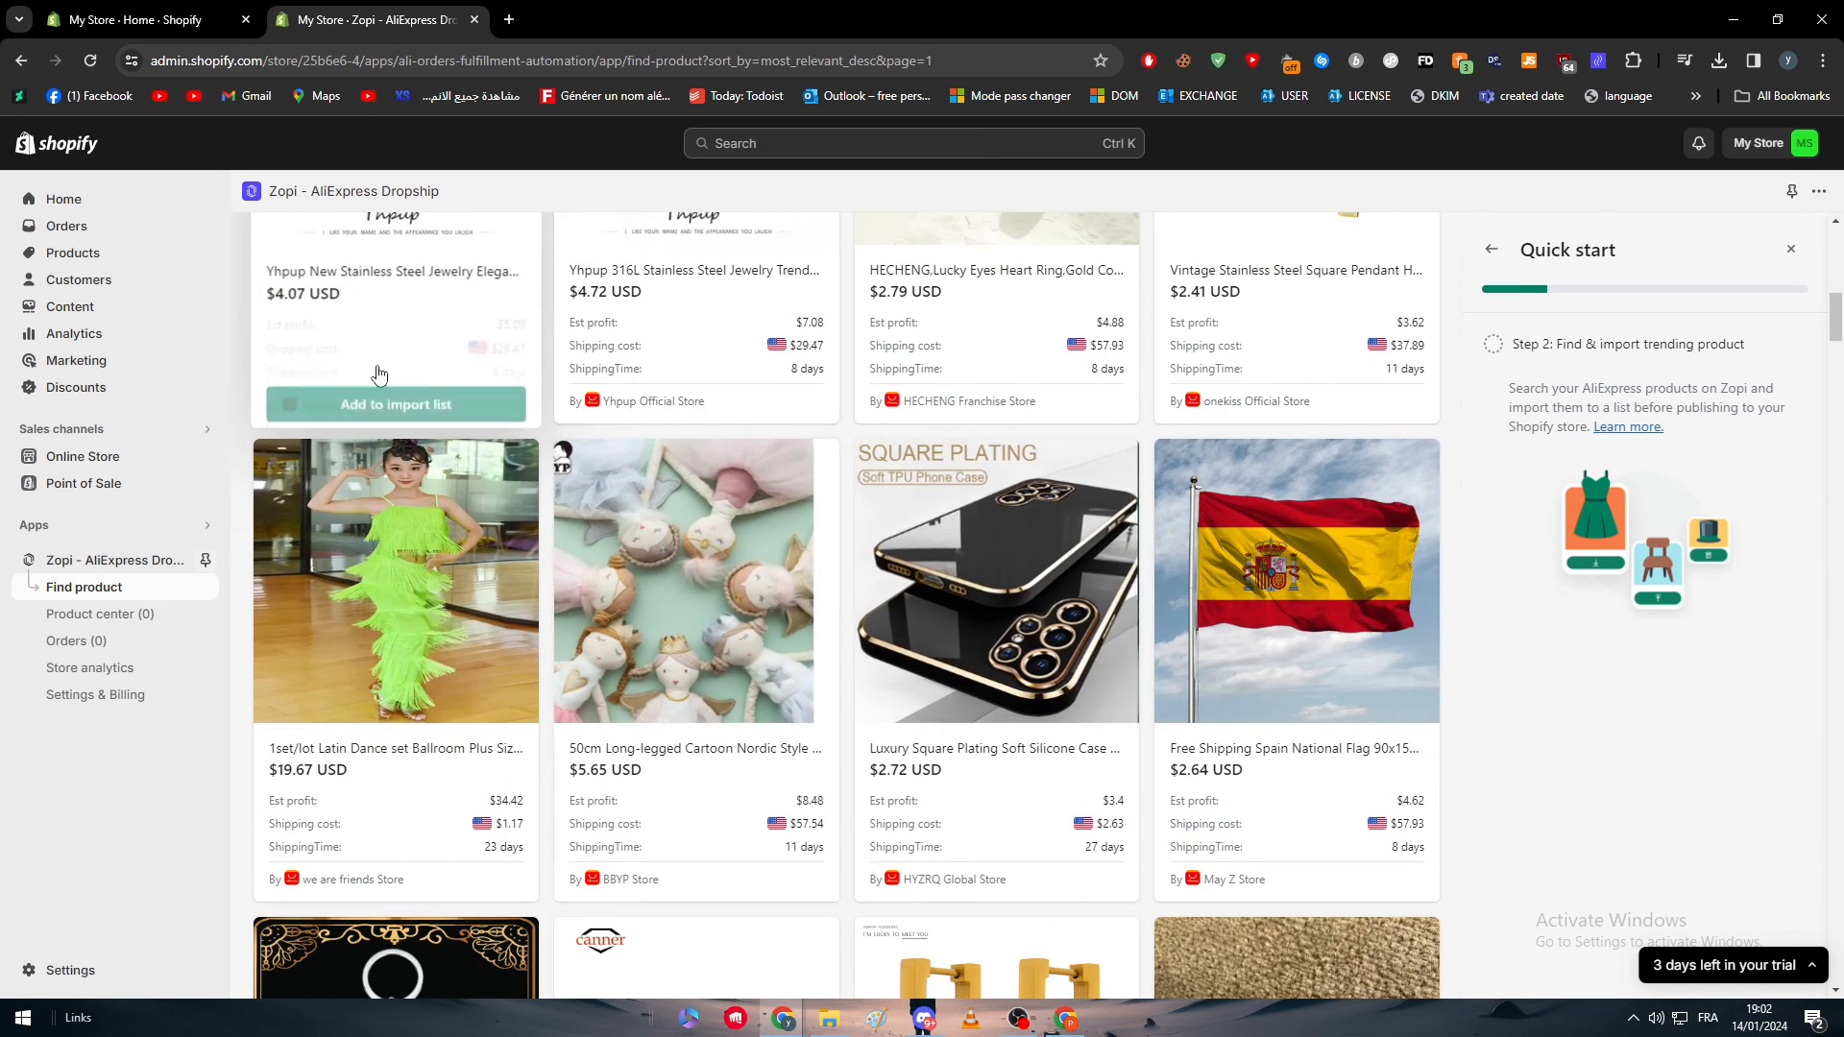
pyautogui.scroll(3)
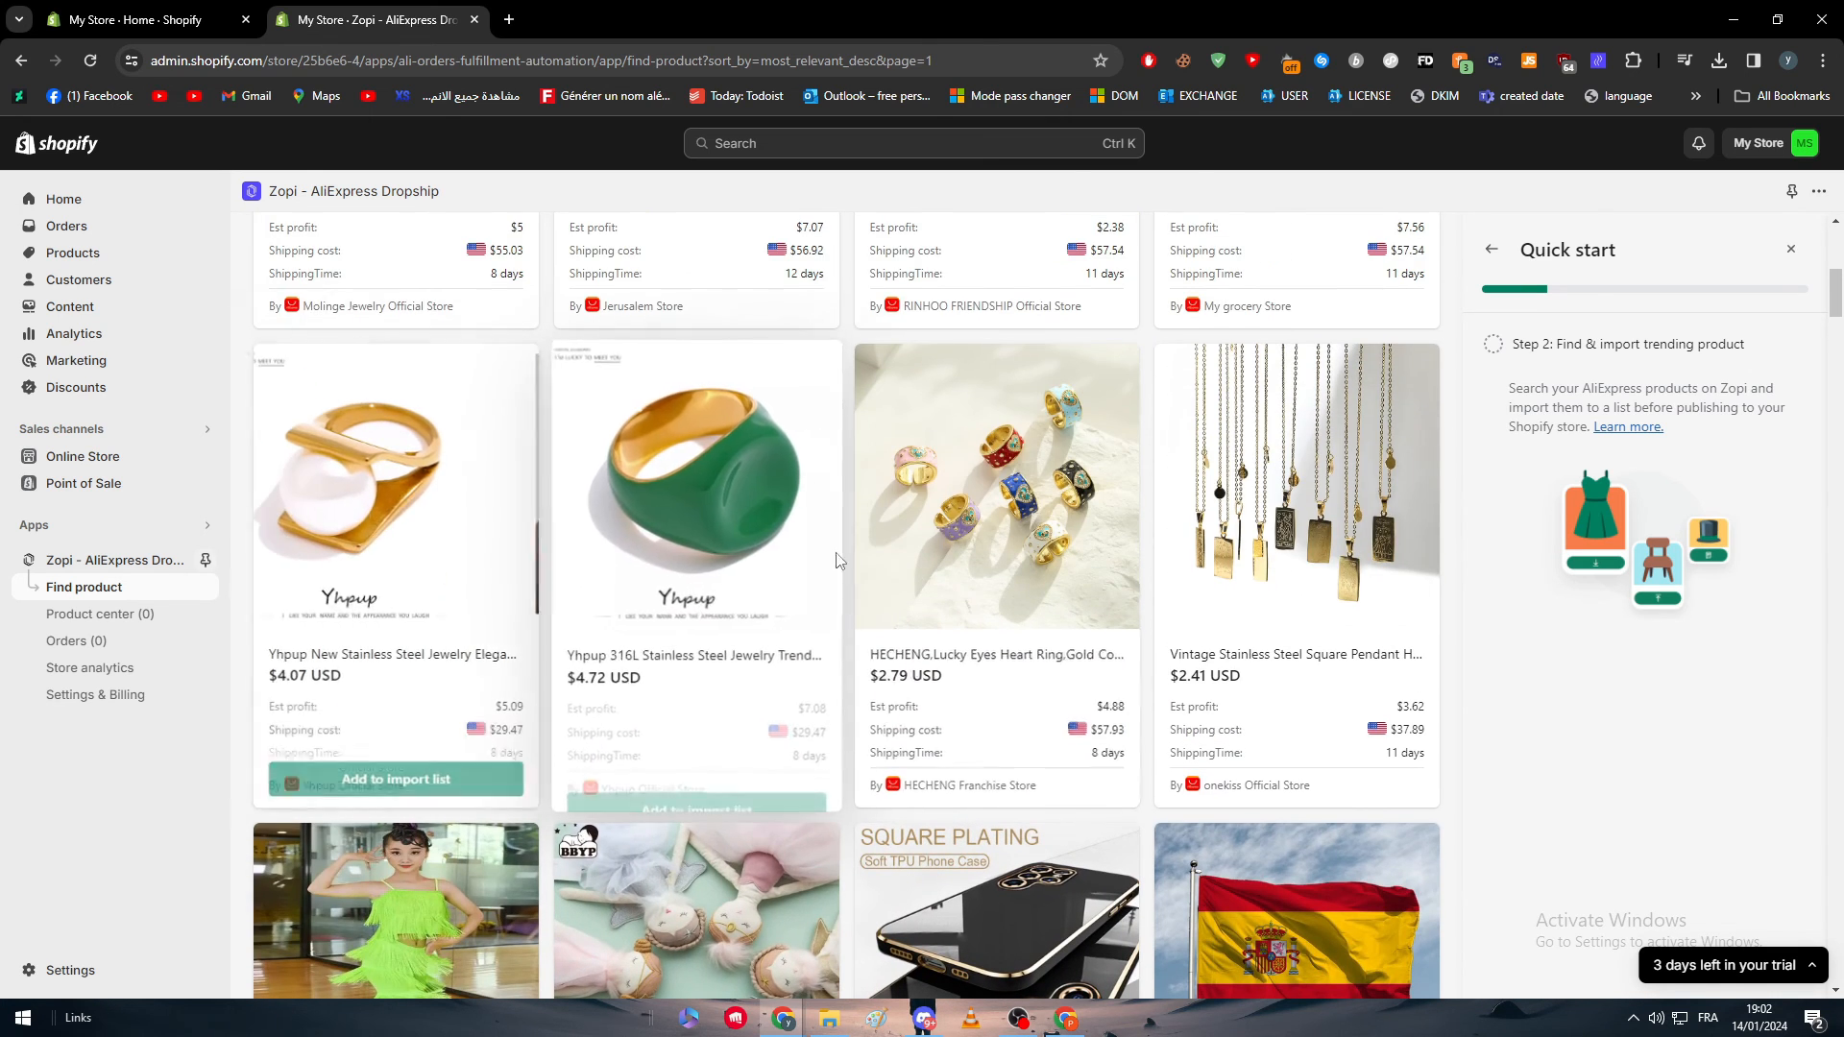
pyautogui.scroll(-3)
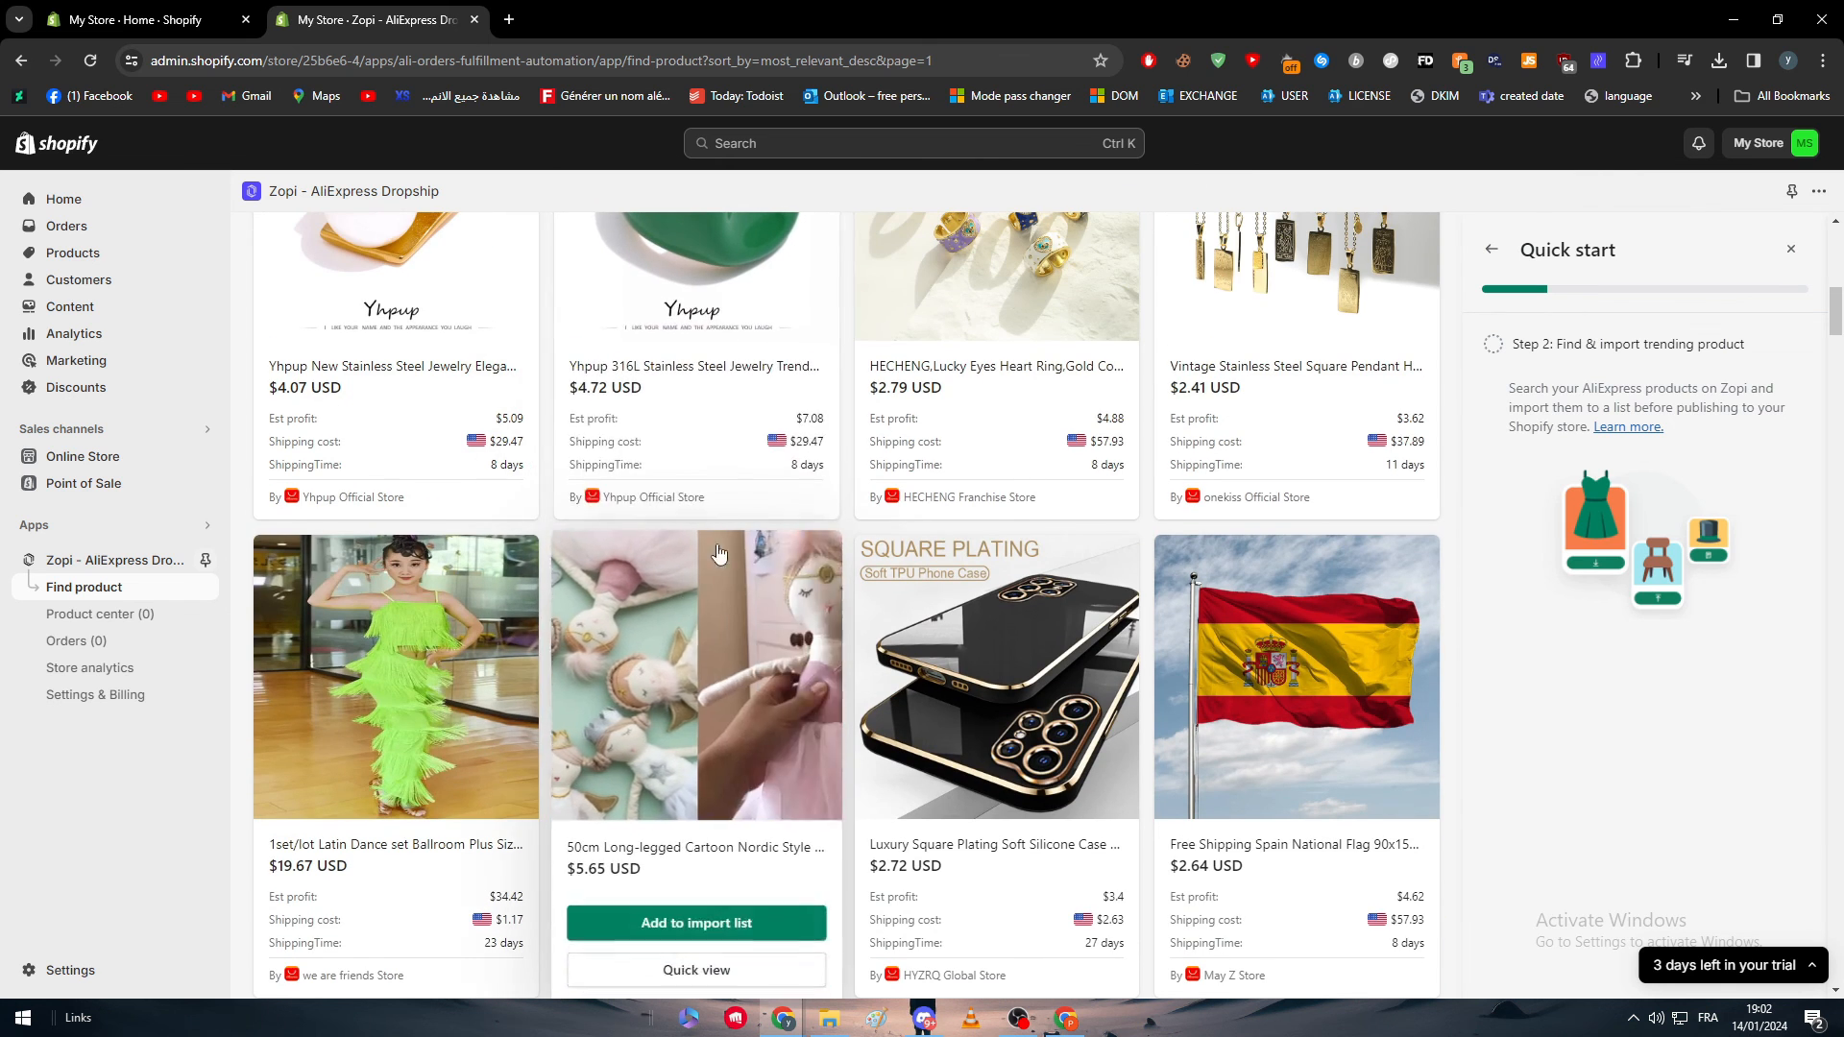
pyautogui.click(696, 922)
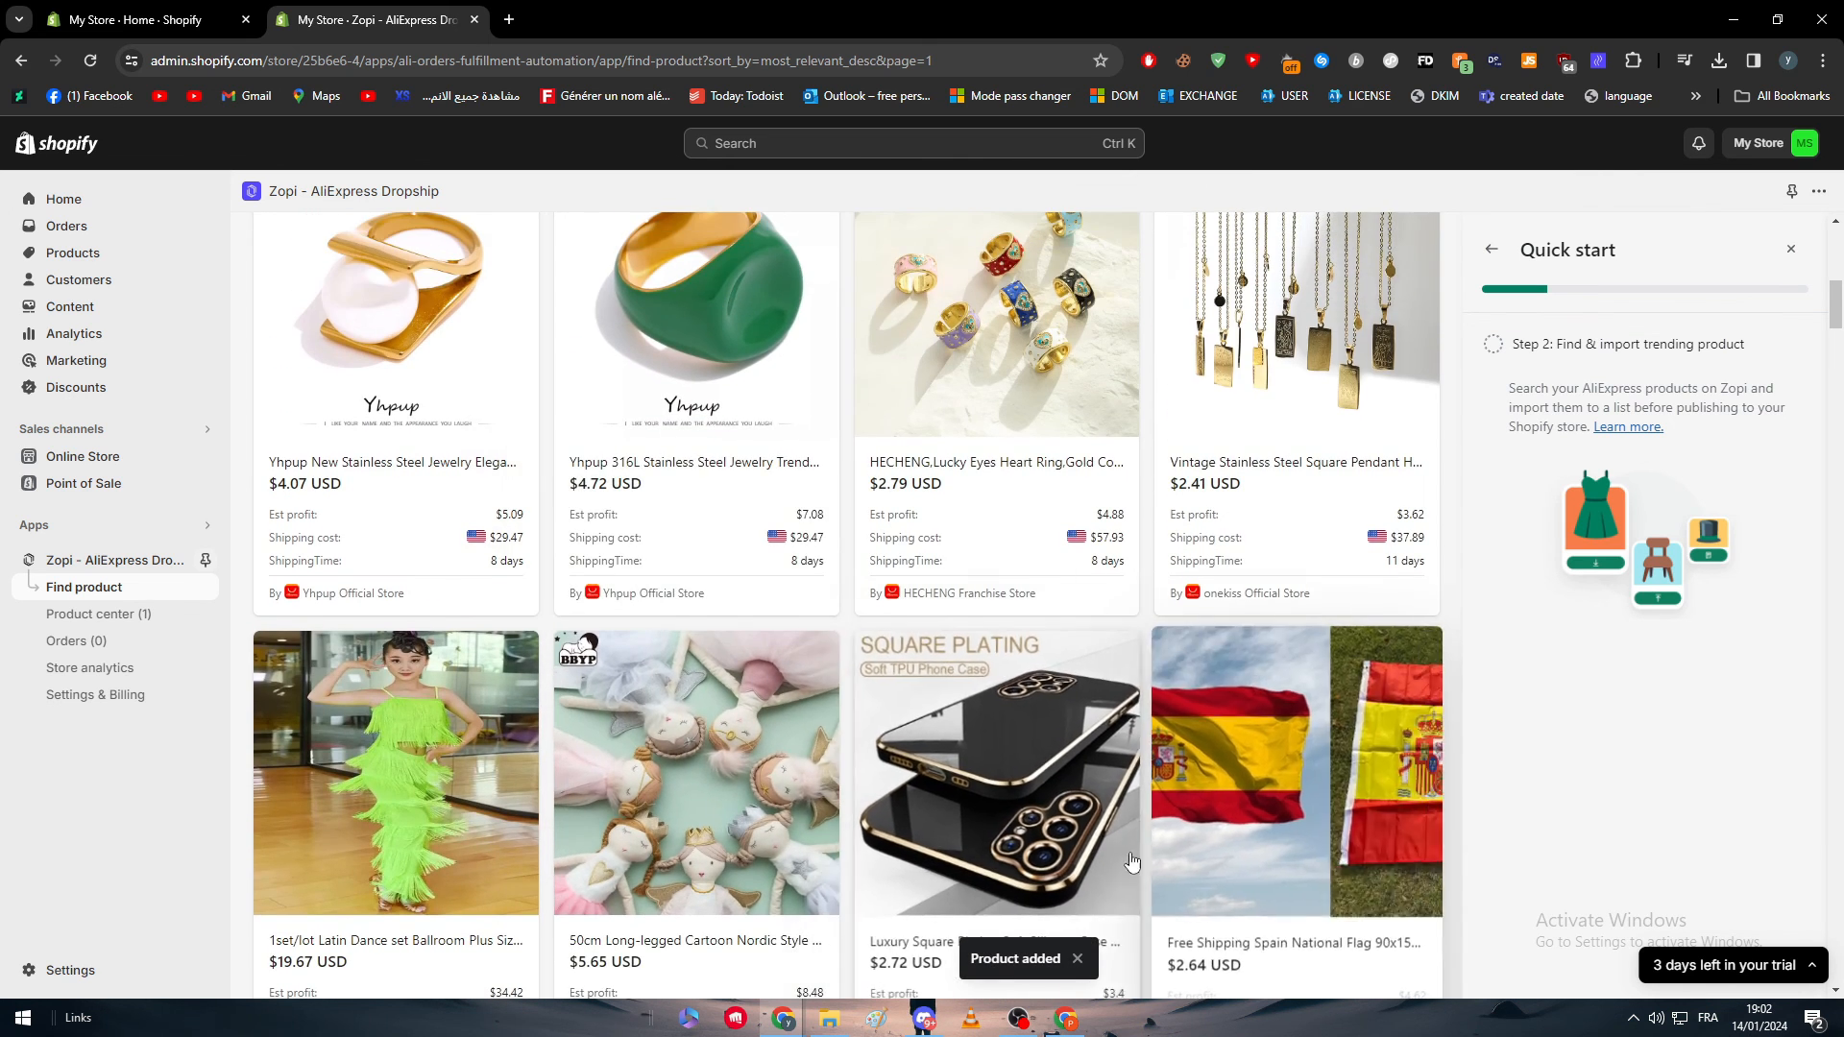
pyautogui.scroll(3)
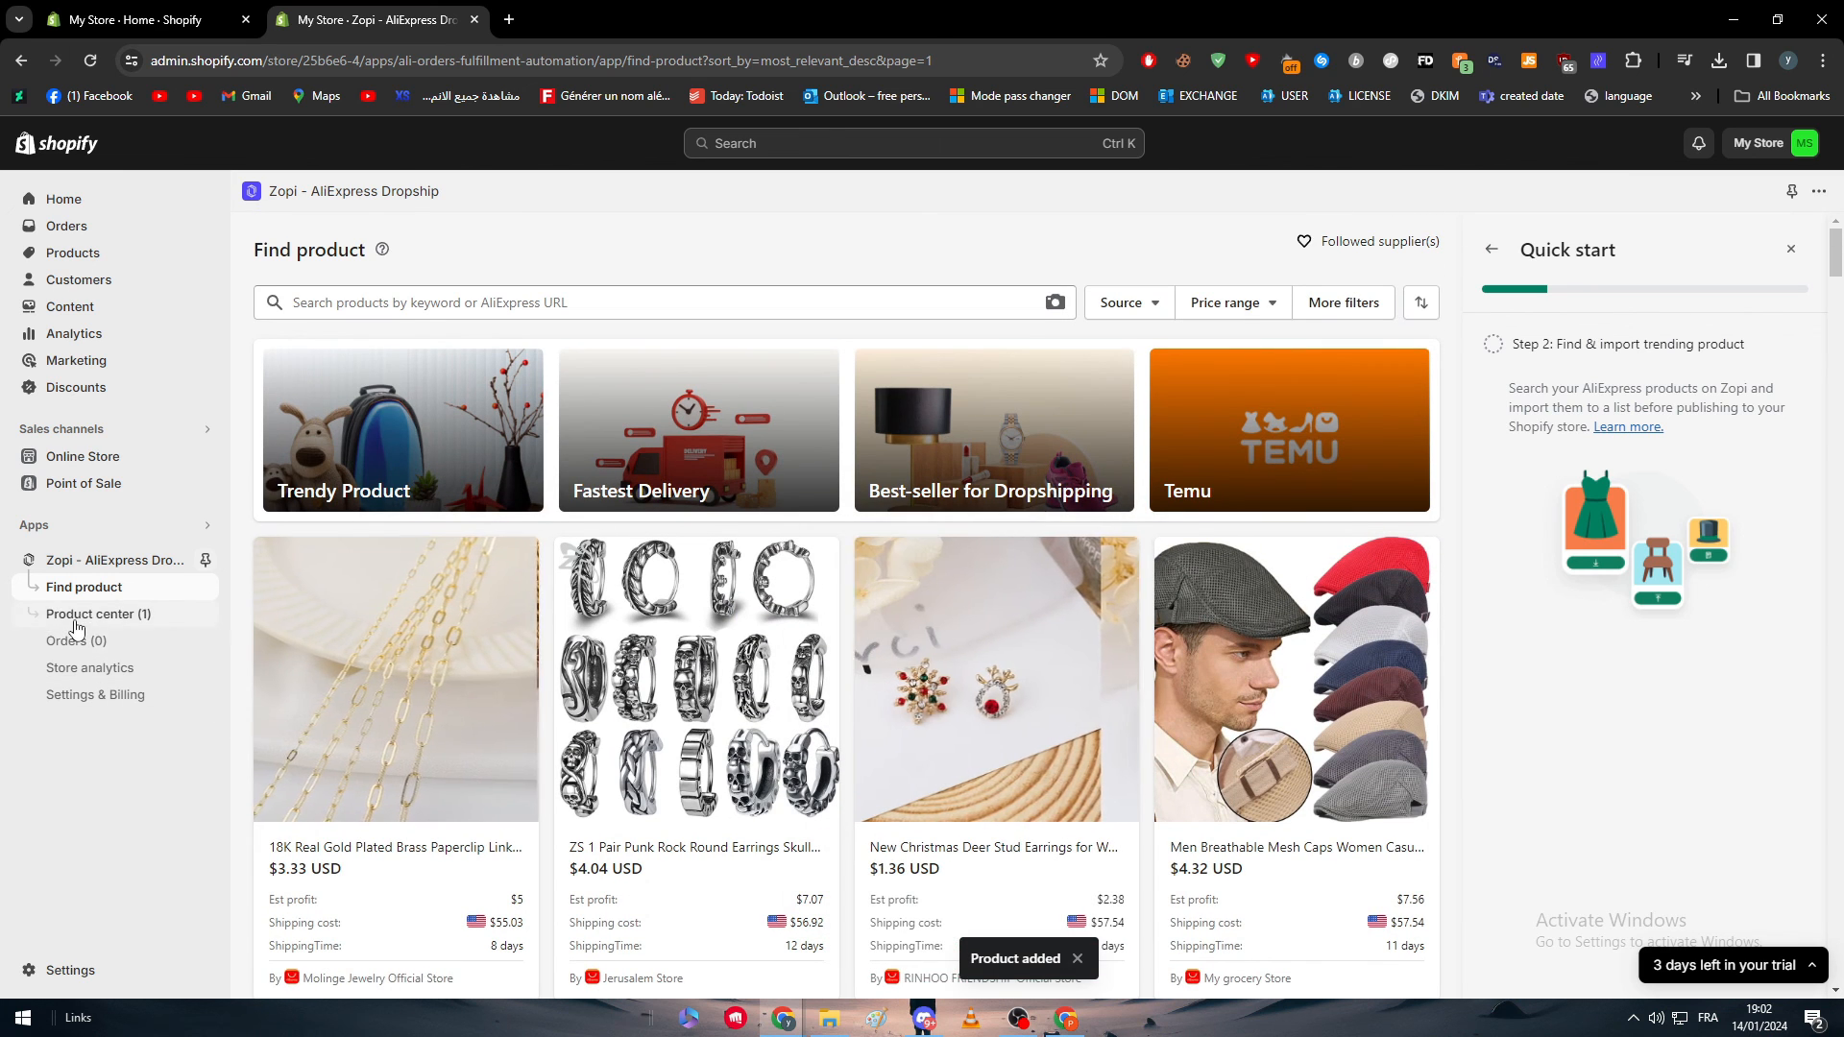
# Show Zopi's Product center listing the imported Yhpup 316L ring with 6 variants.
pyautogui.click(99, 613)
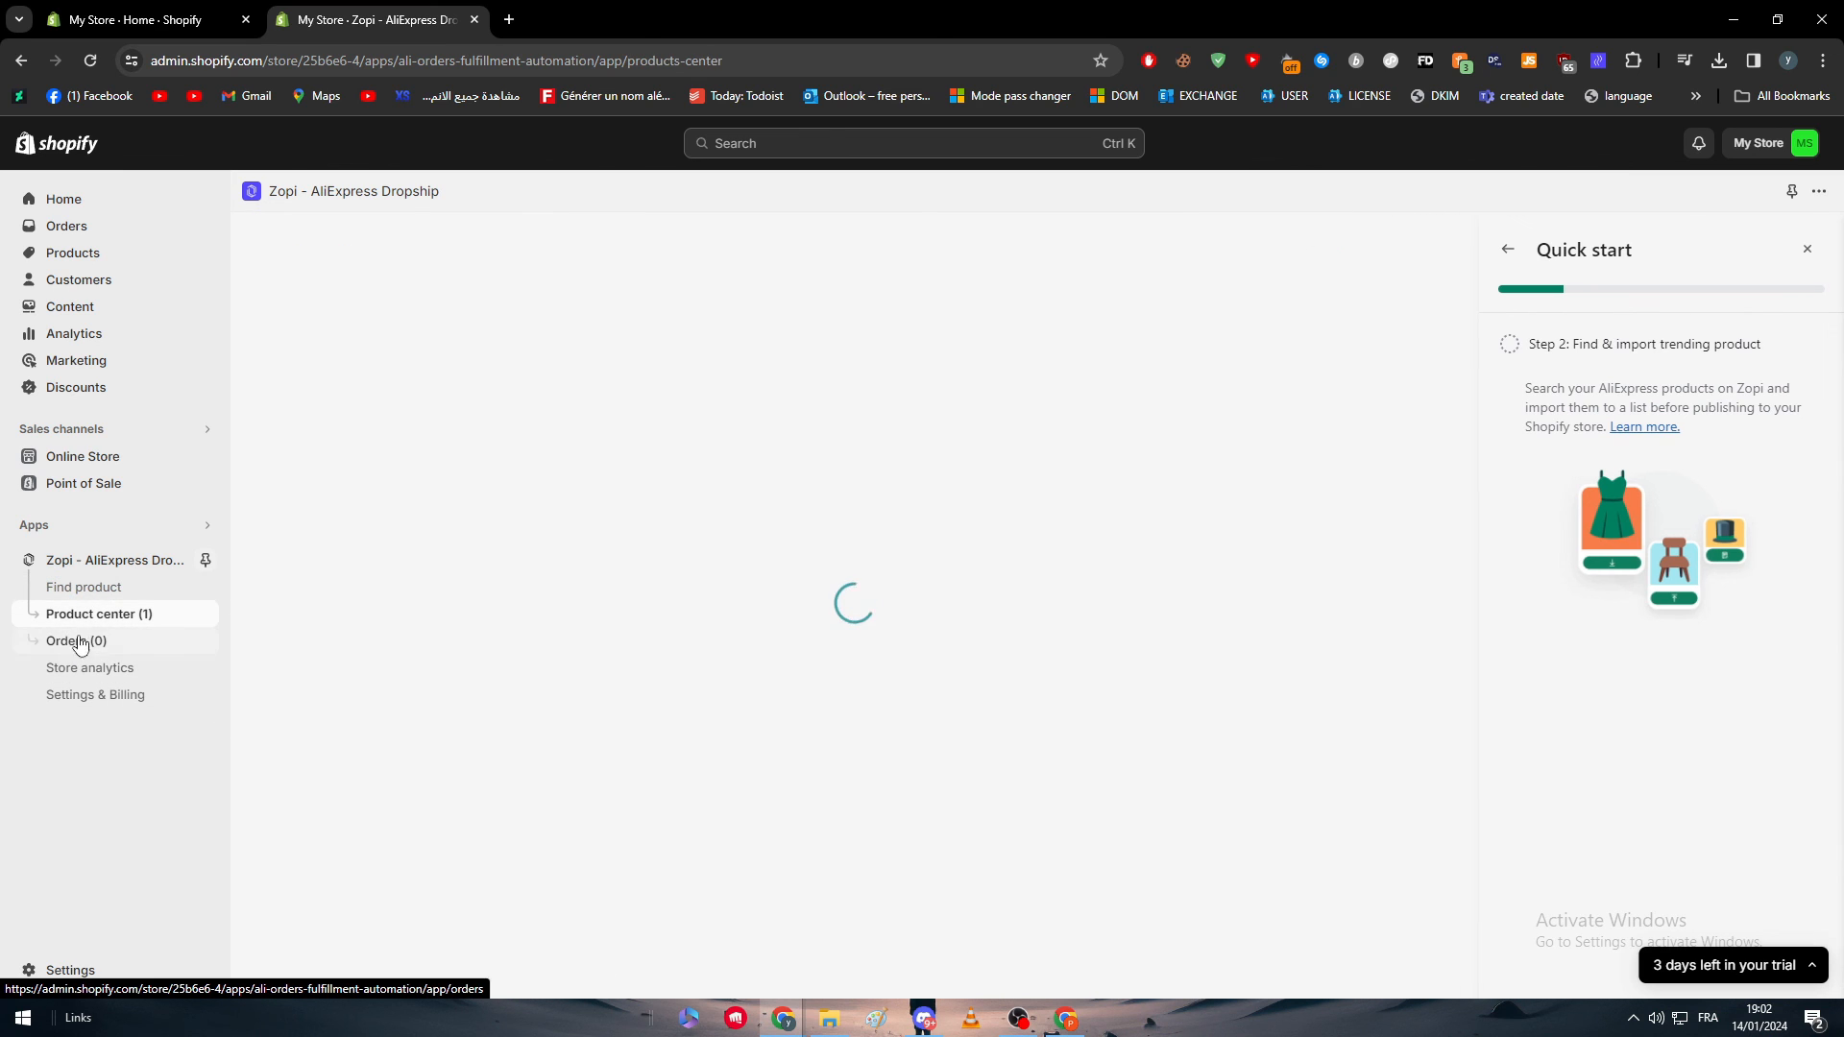
pyautogui.click(99, 613)
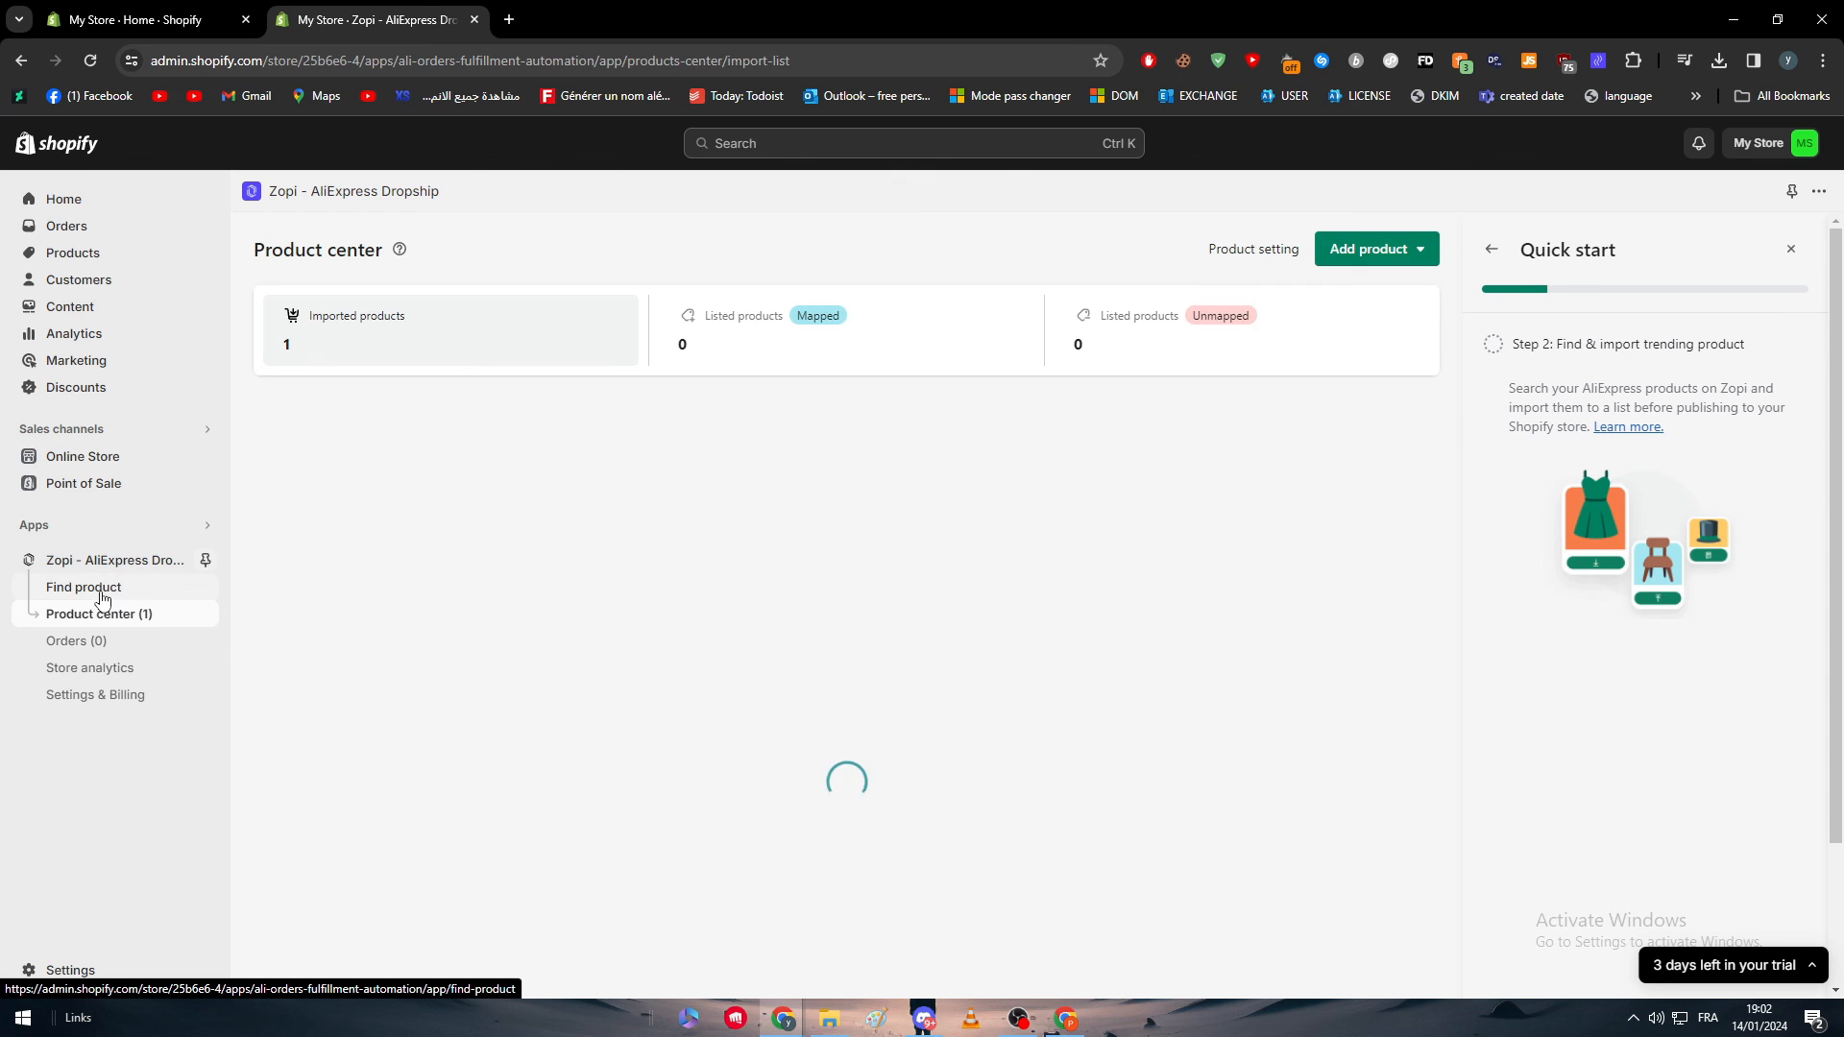
pyautogui.click(100, 612)
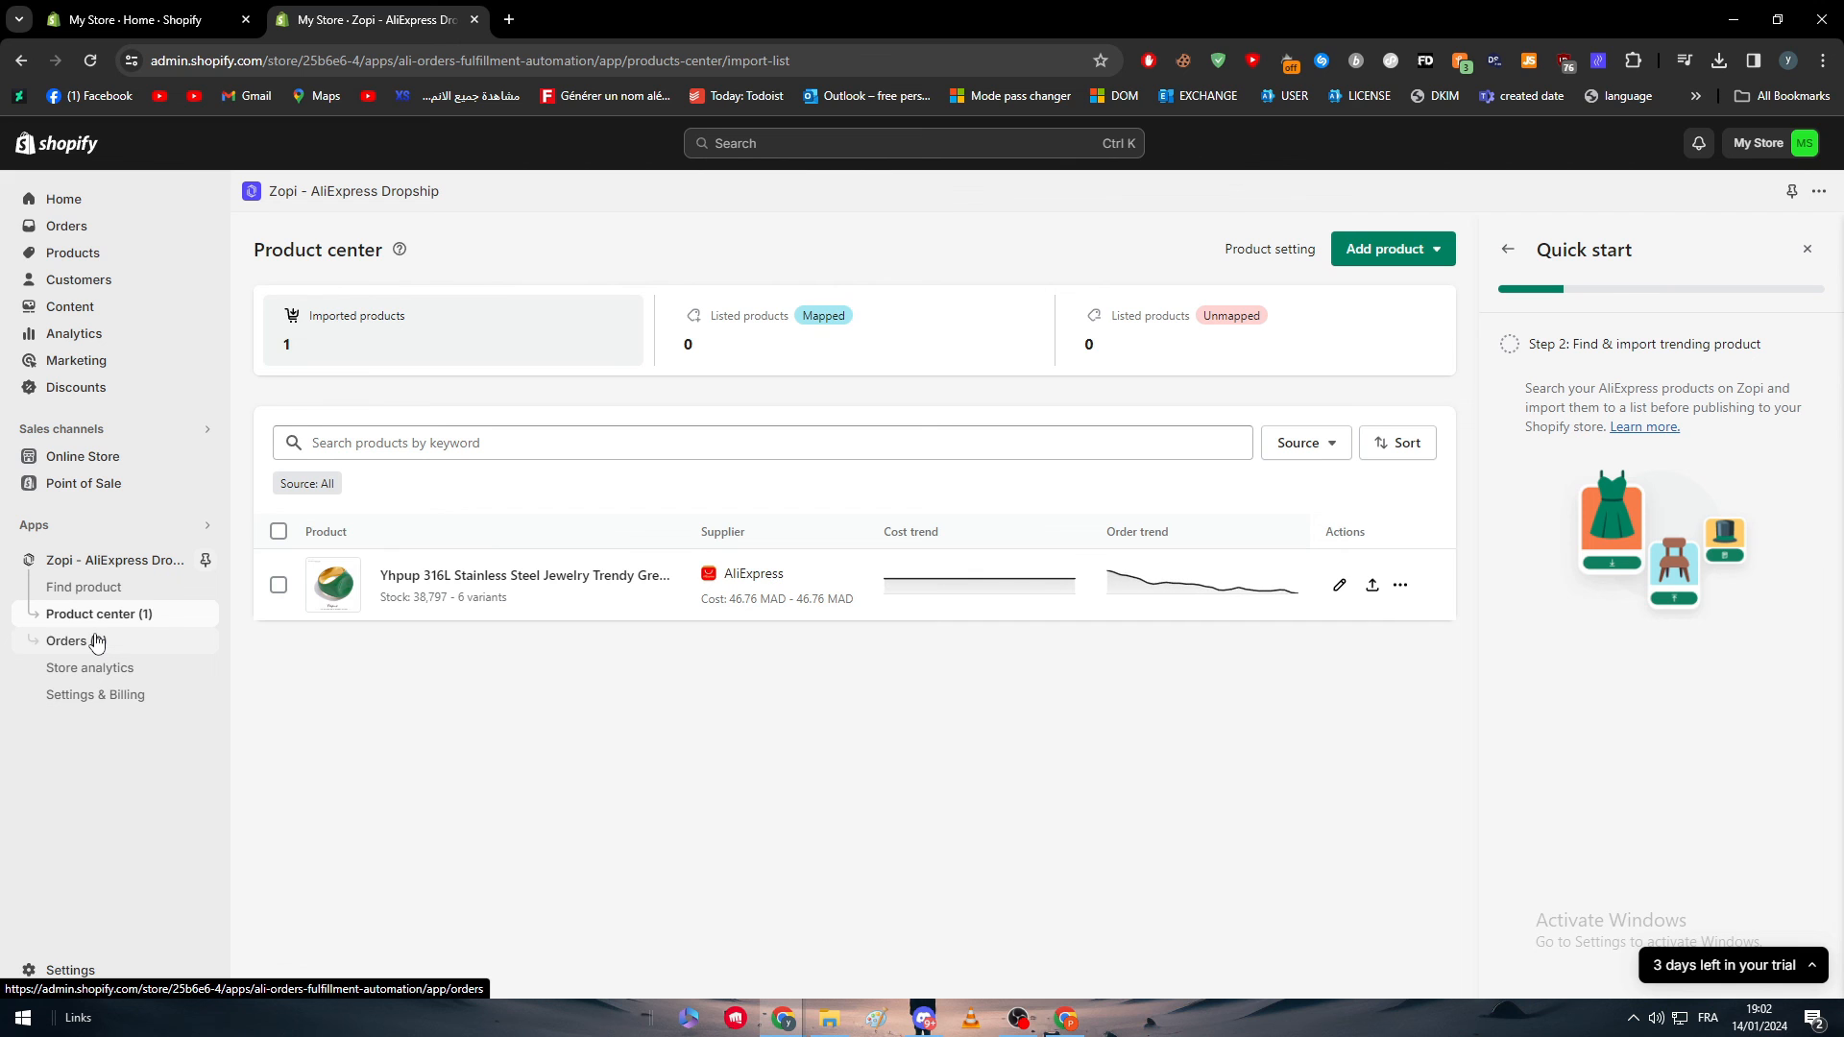
pyautogui.moveTo(1373, 584)
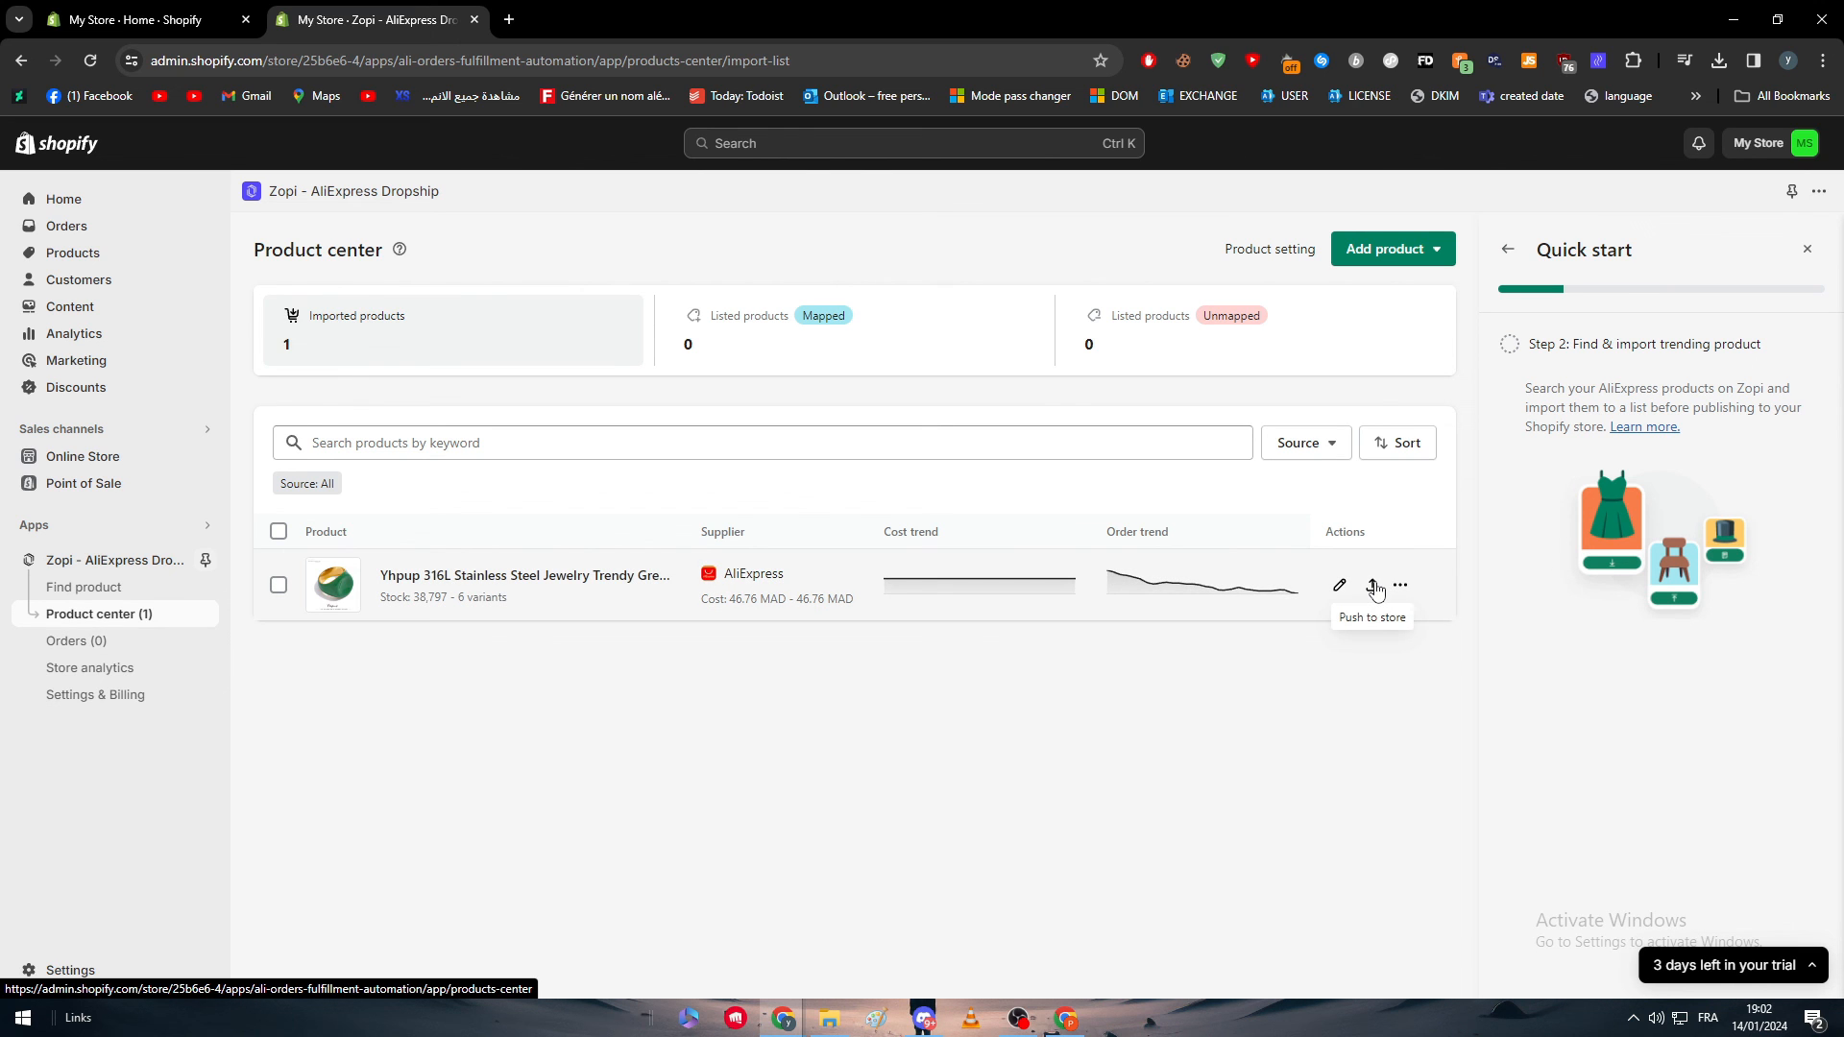
# Push the imported Yhpup 316L ring from Product center to the Shopify store.
pyautogui.click(1371, 586)
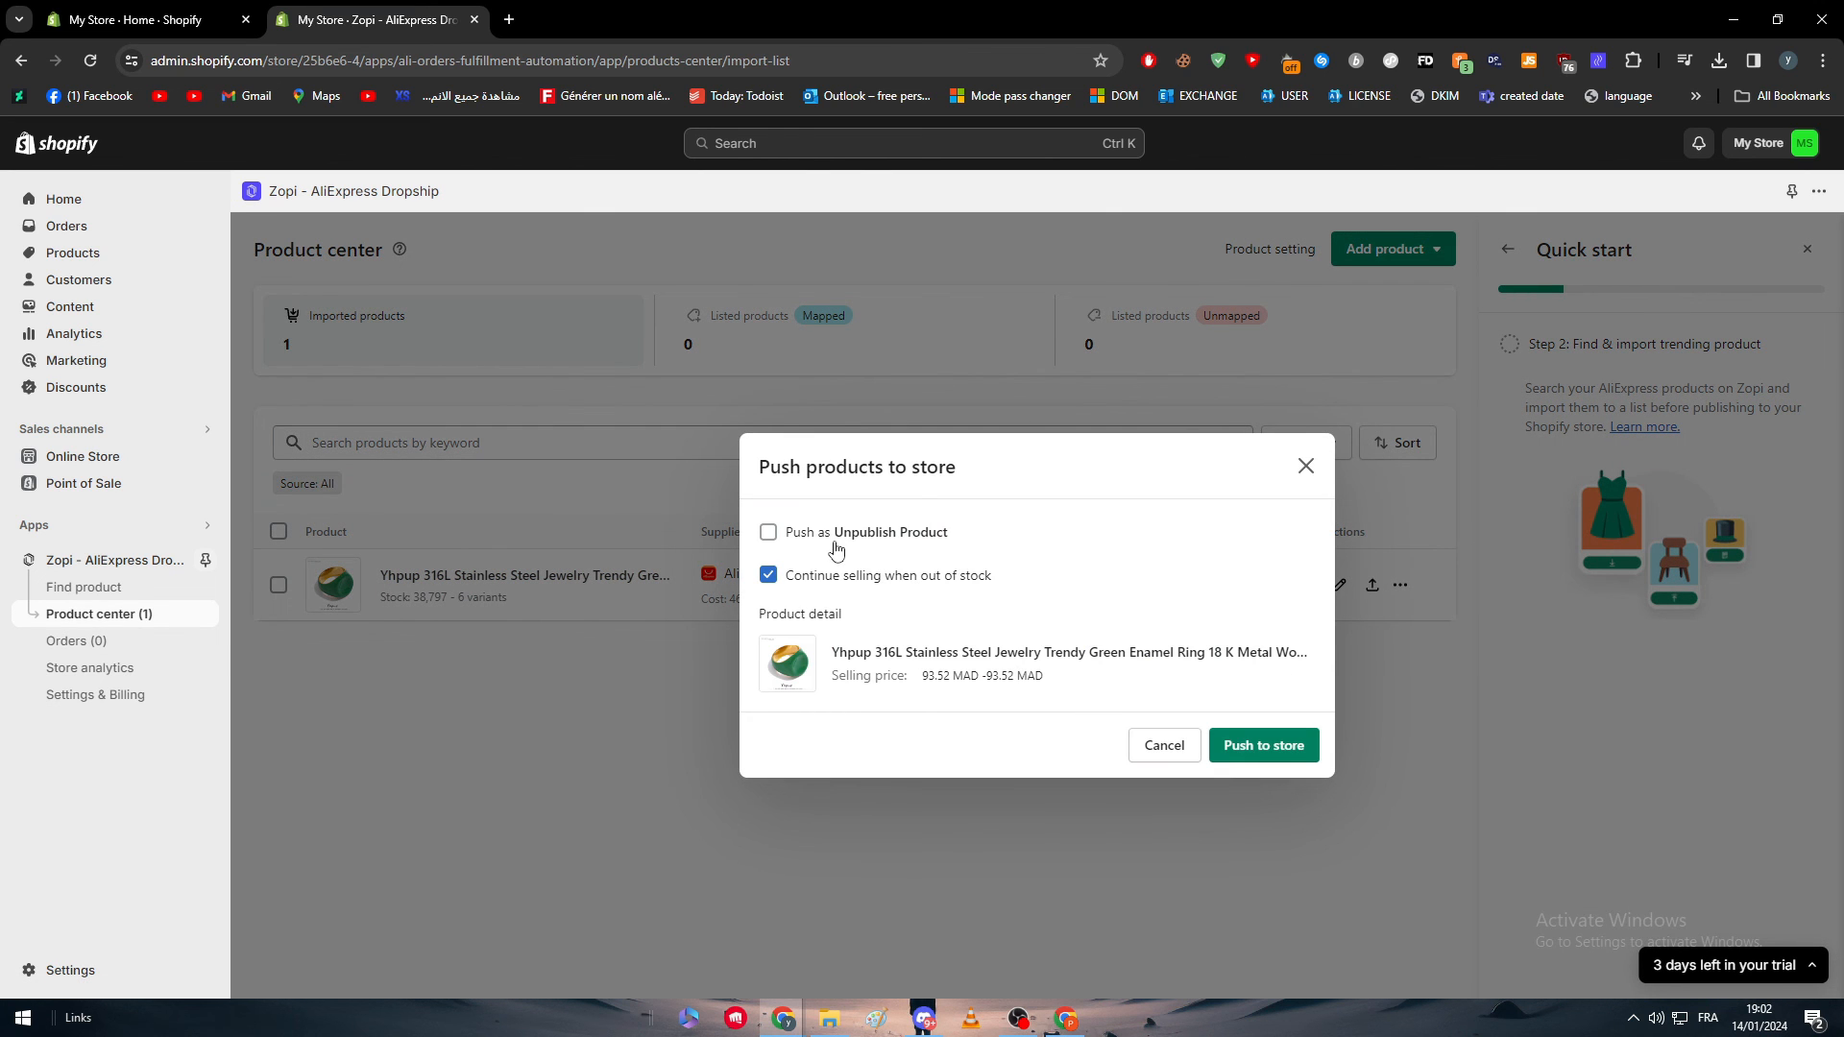
pyautogui.click(1263, 744)
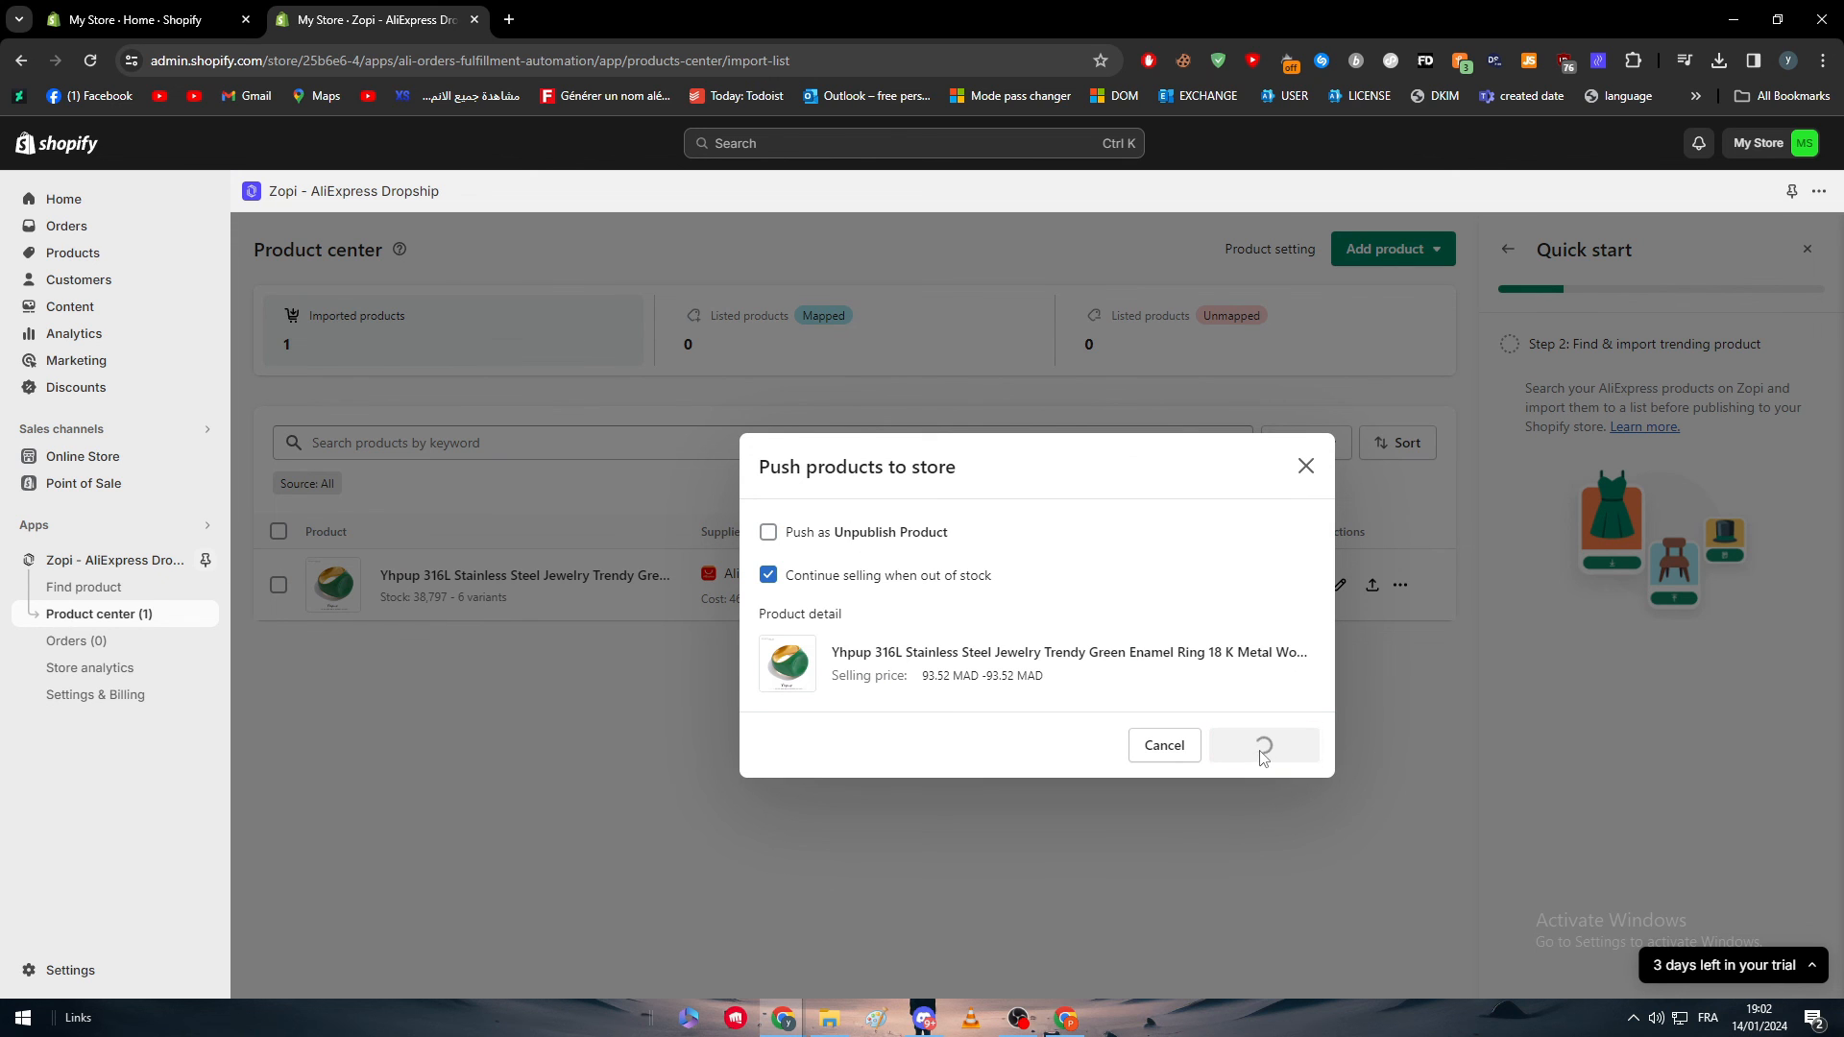
pyautogui.click(1263, 744)
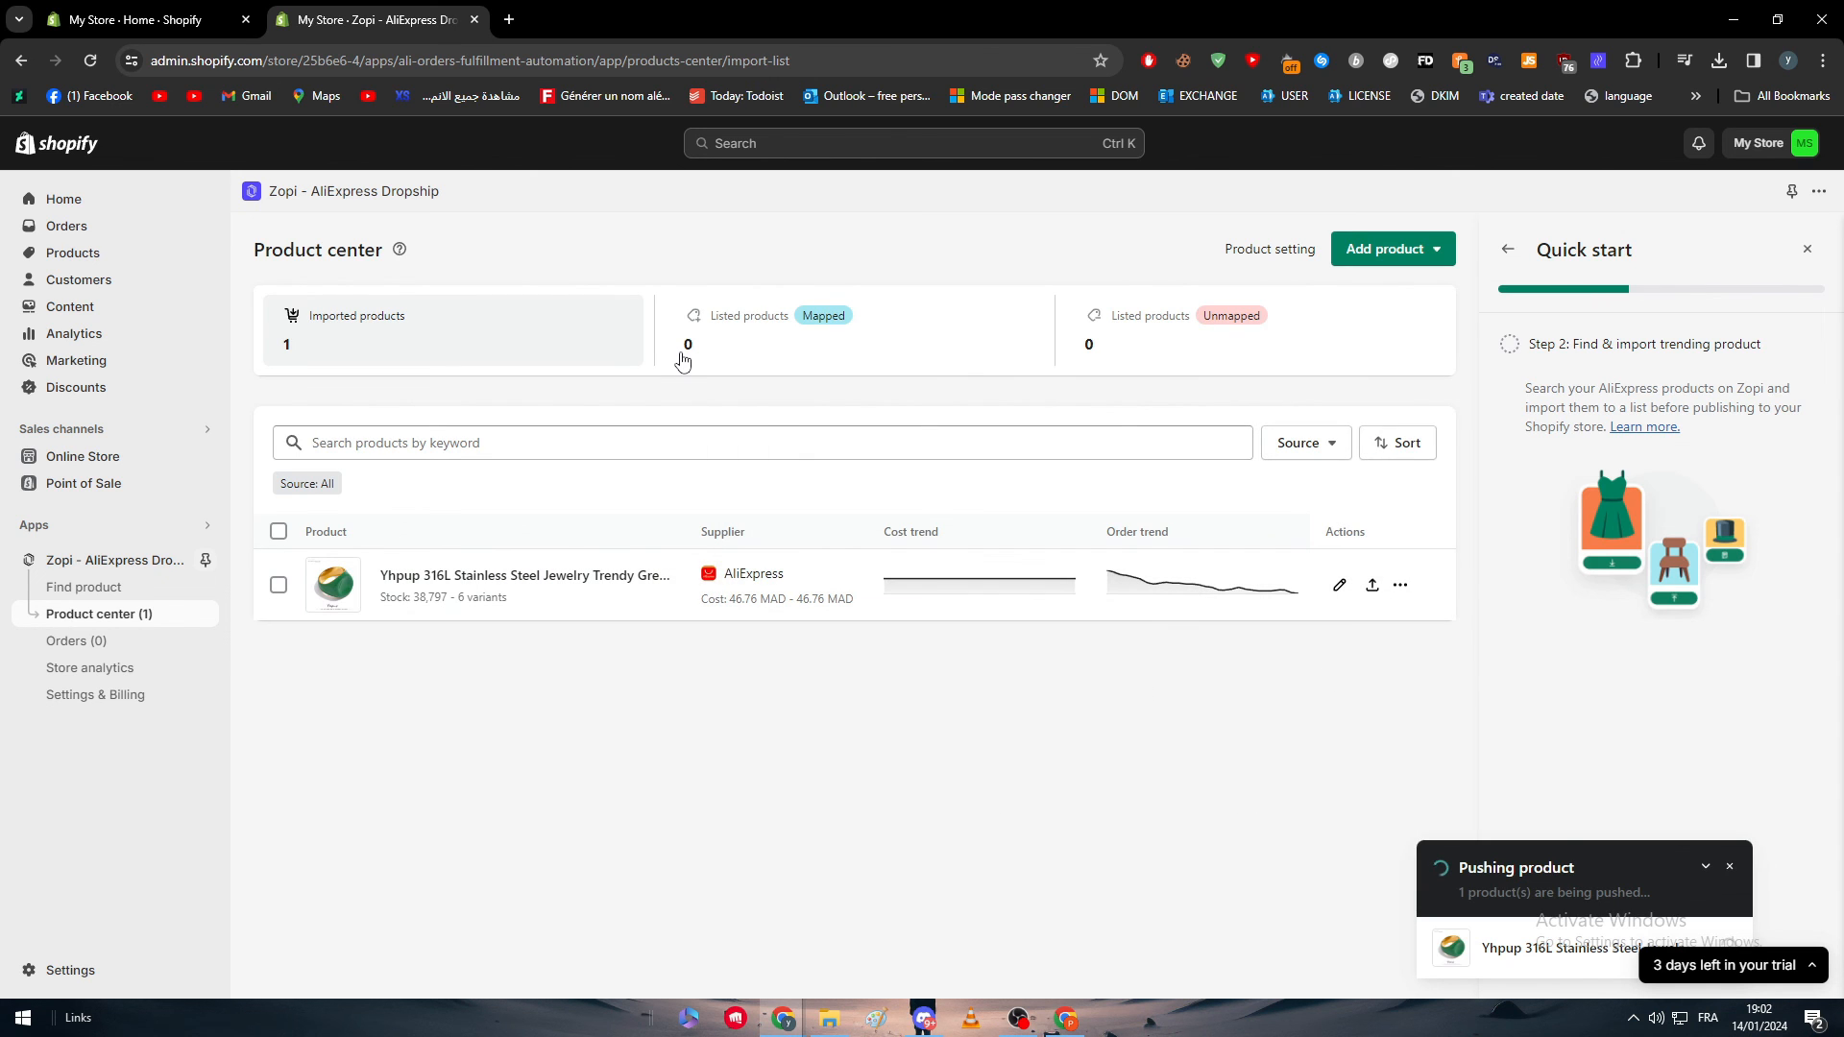
pyautogui.moveTo(1025, 393)
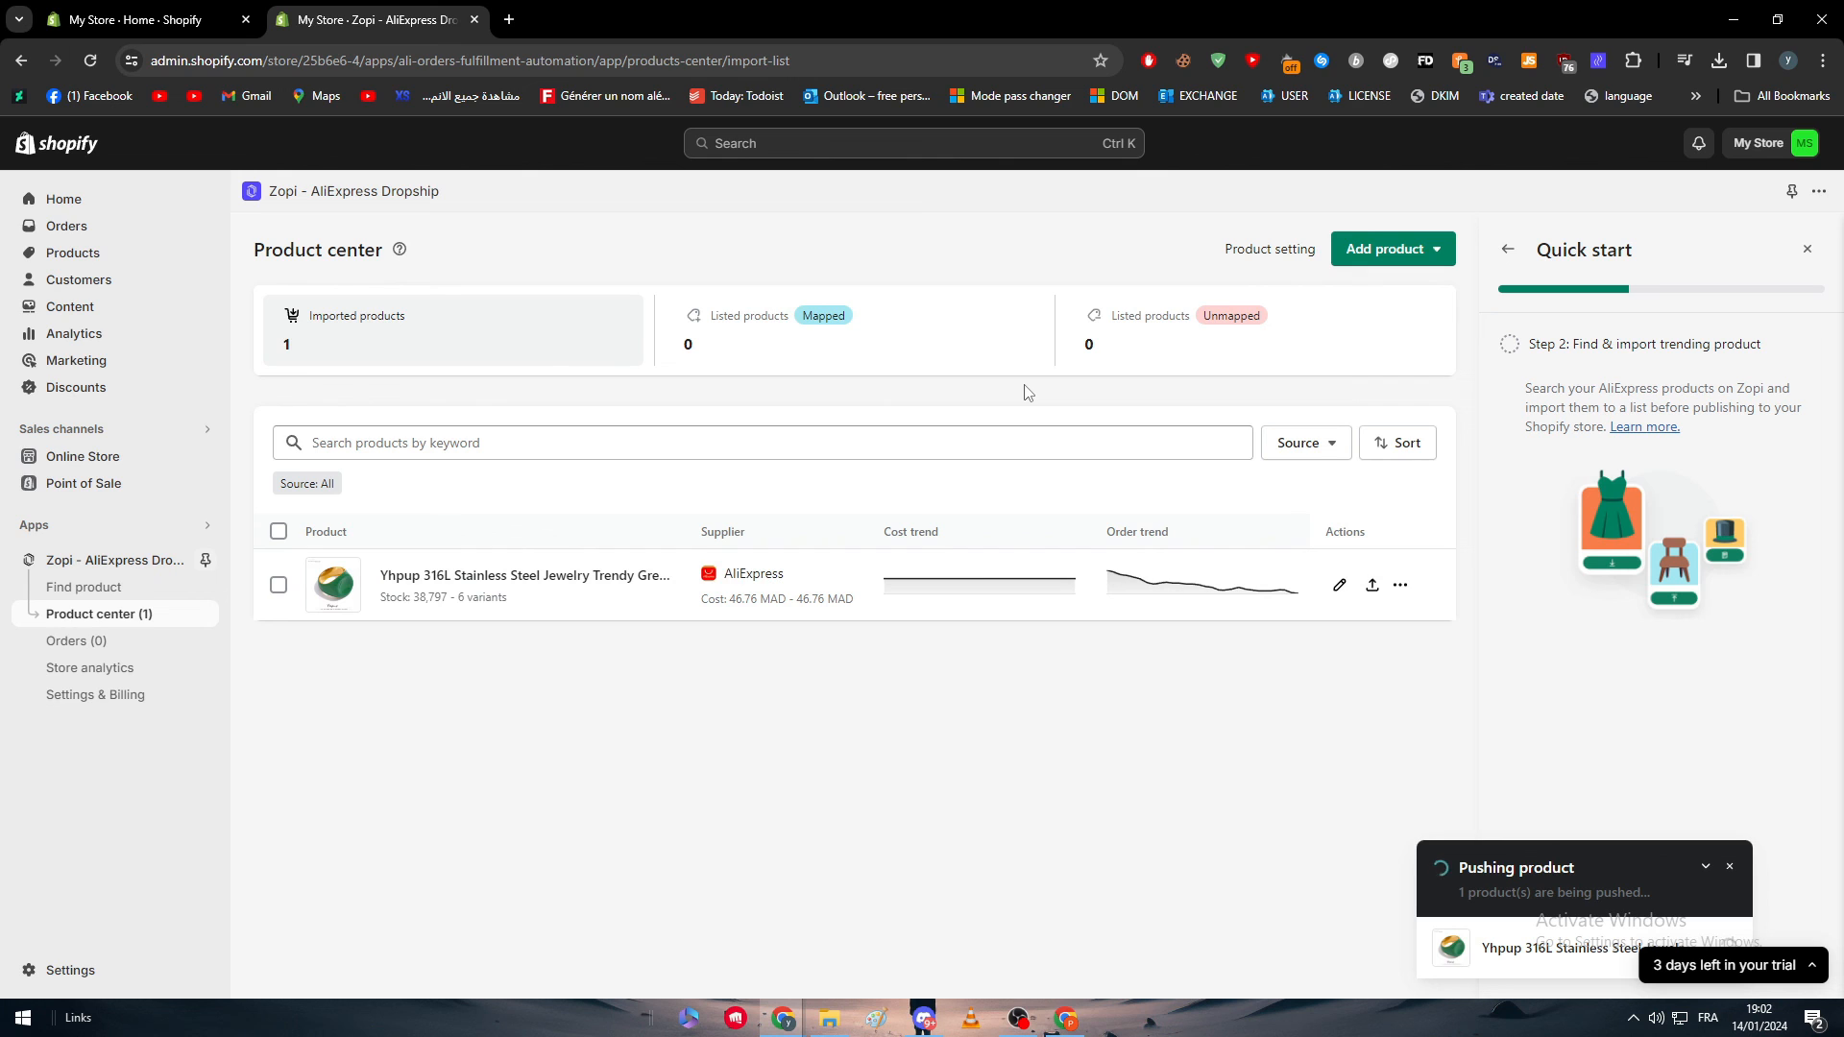
pyautogui.moveTo(74, 253)
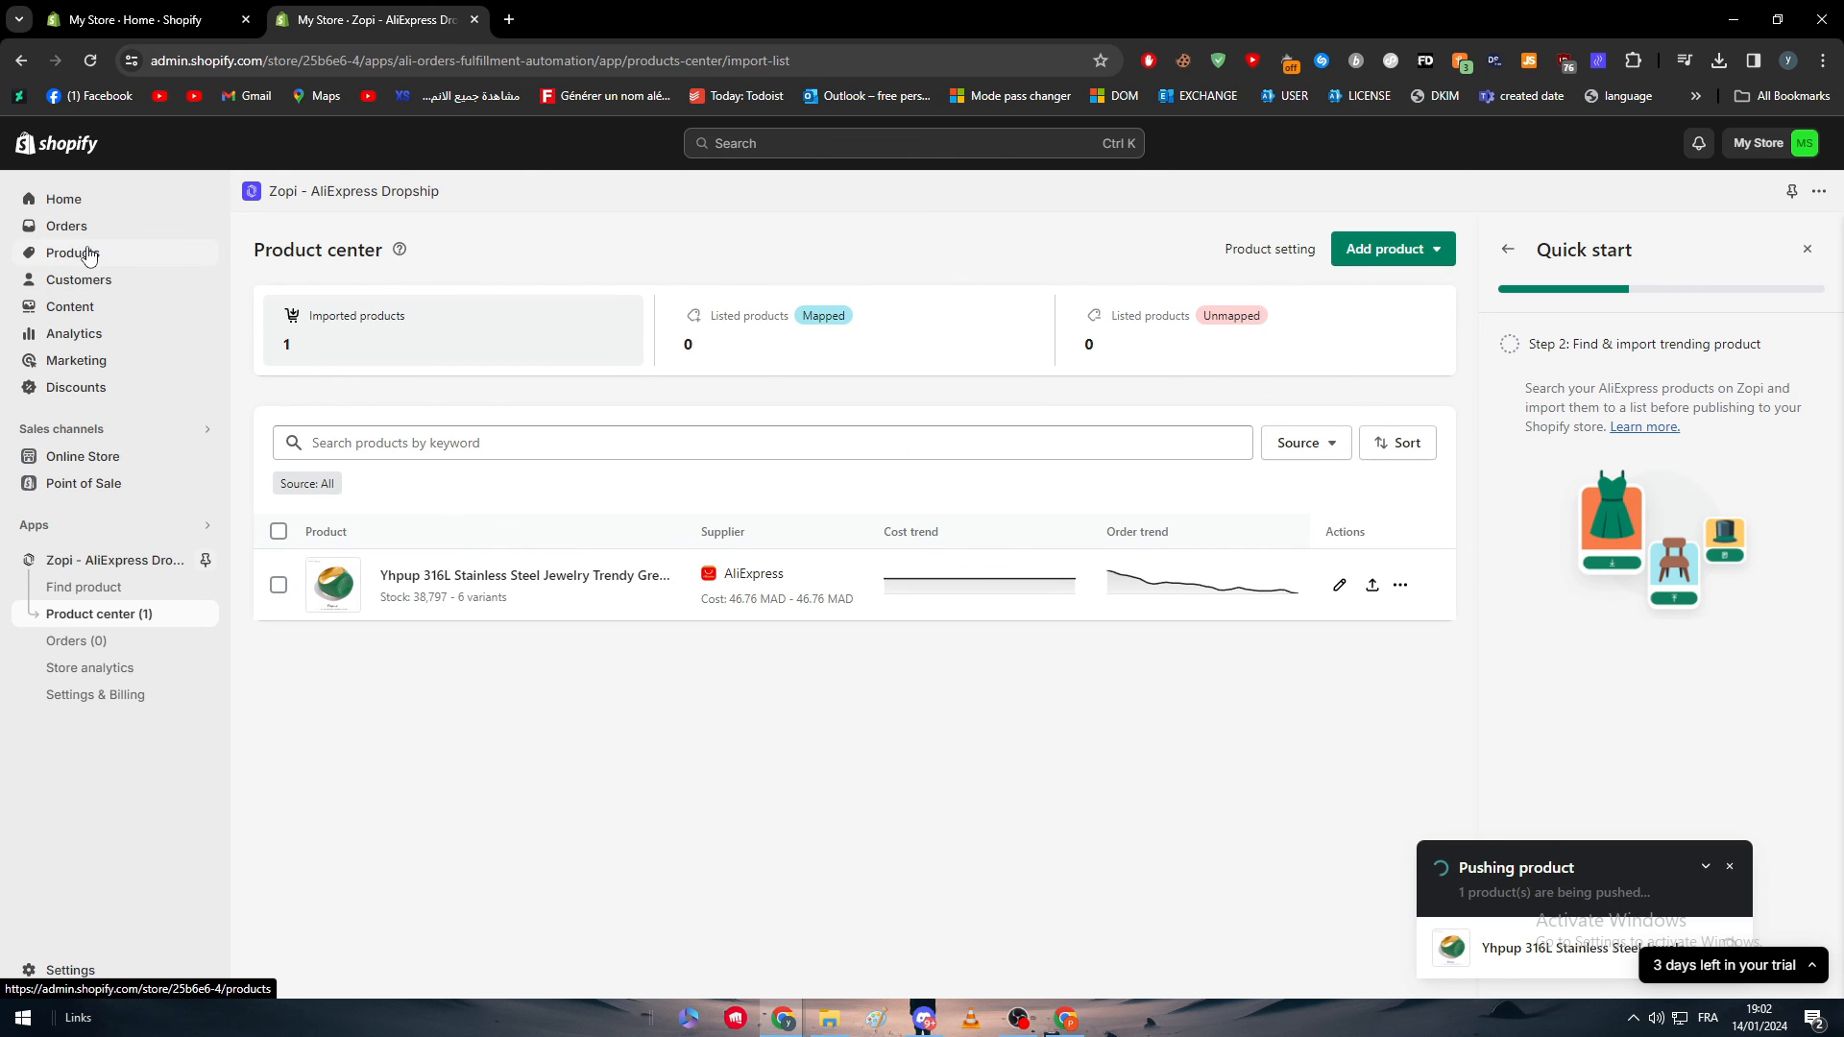
pyautogui.moveTo(70, 305)
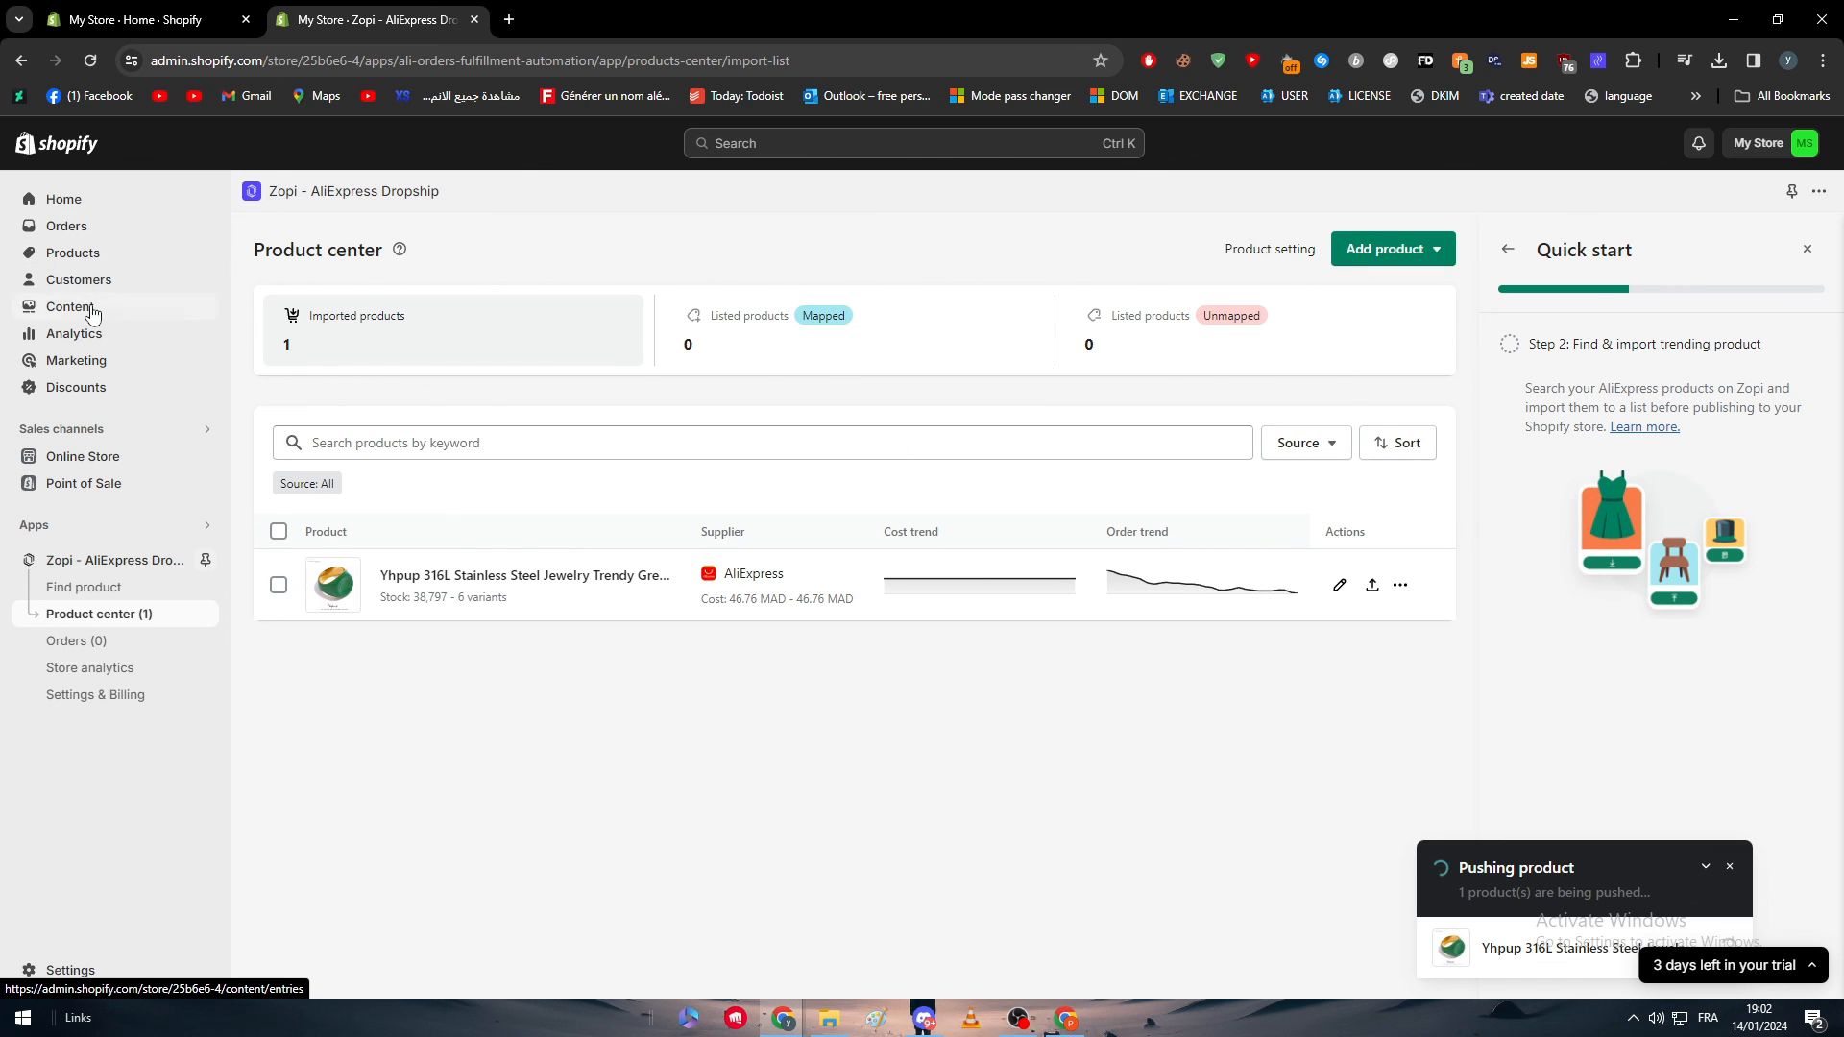
pyautogui.moveTo(655, 713)
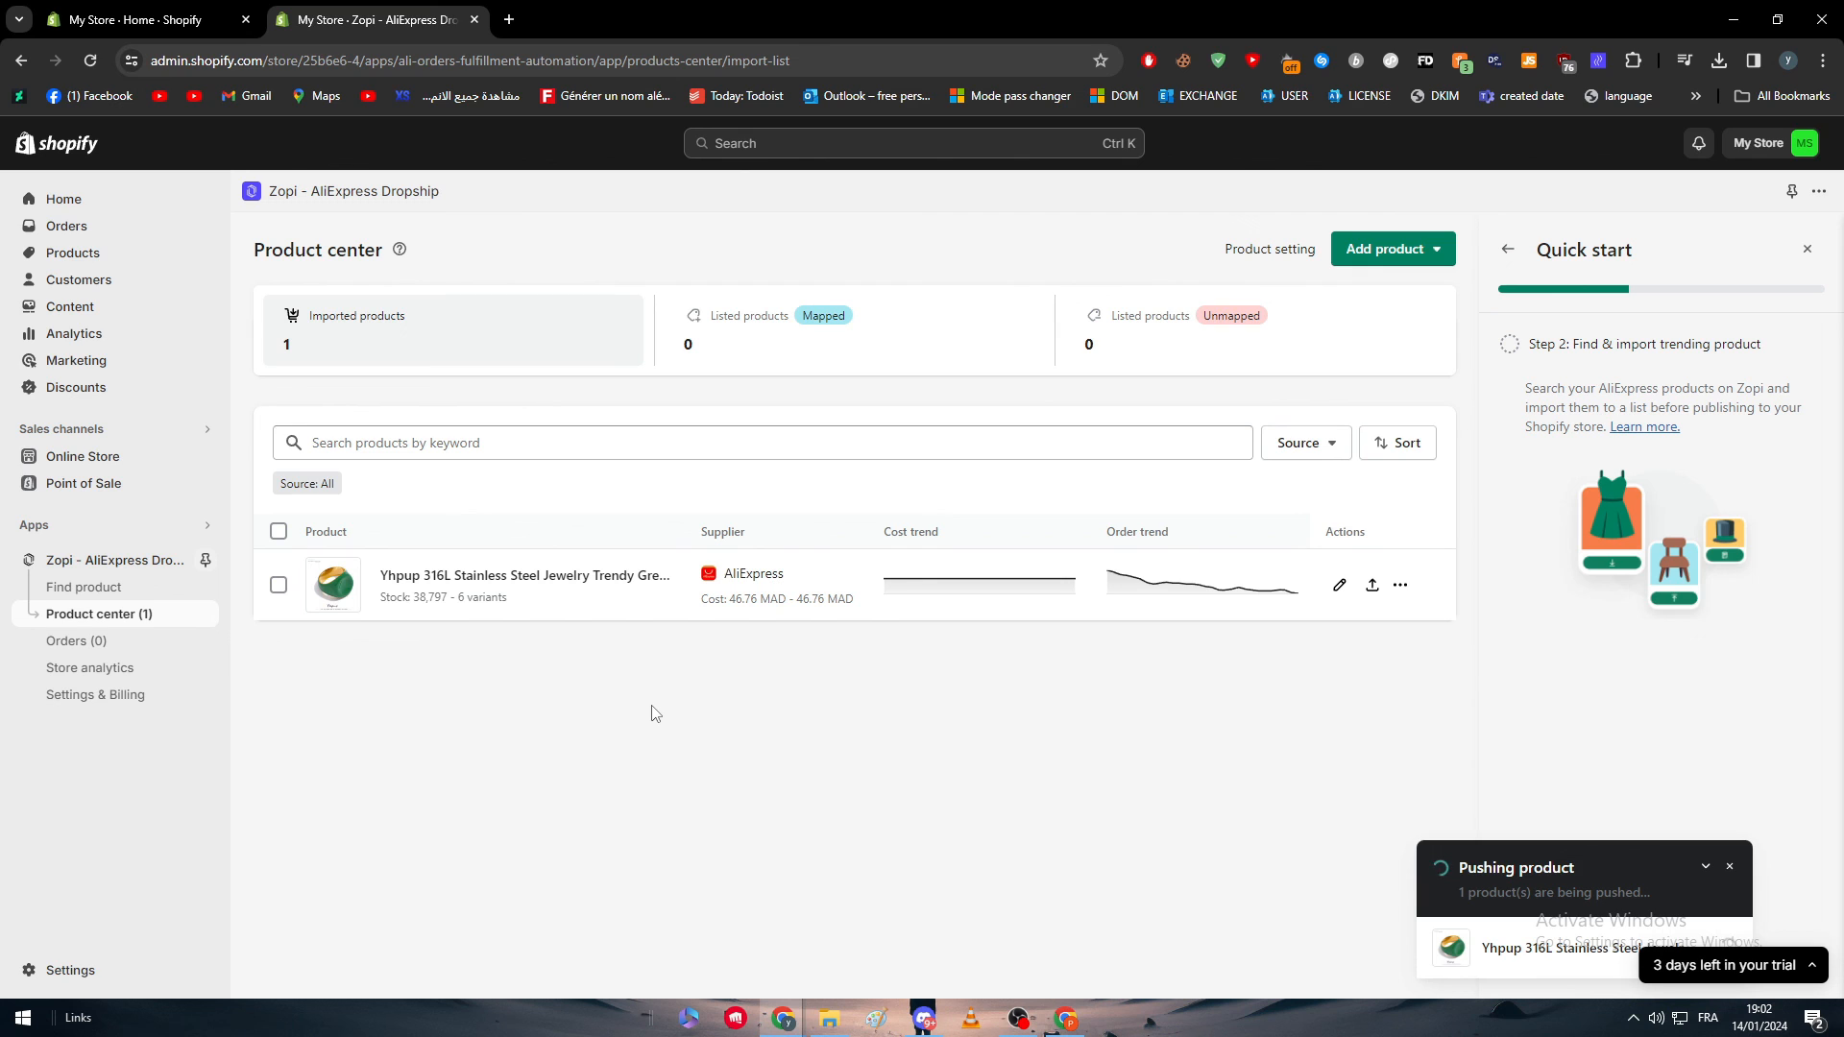